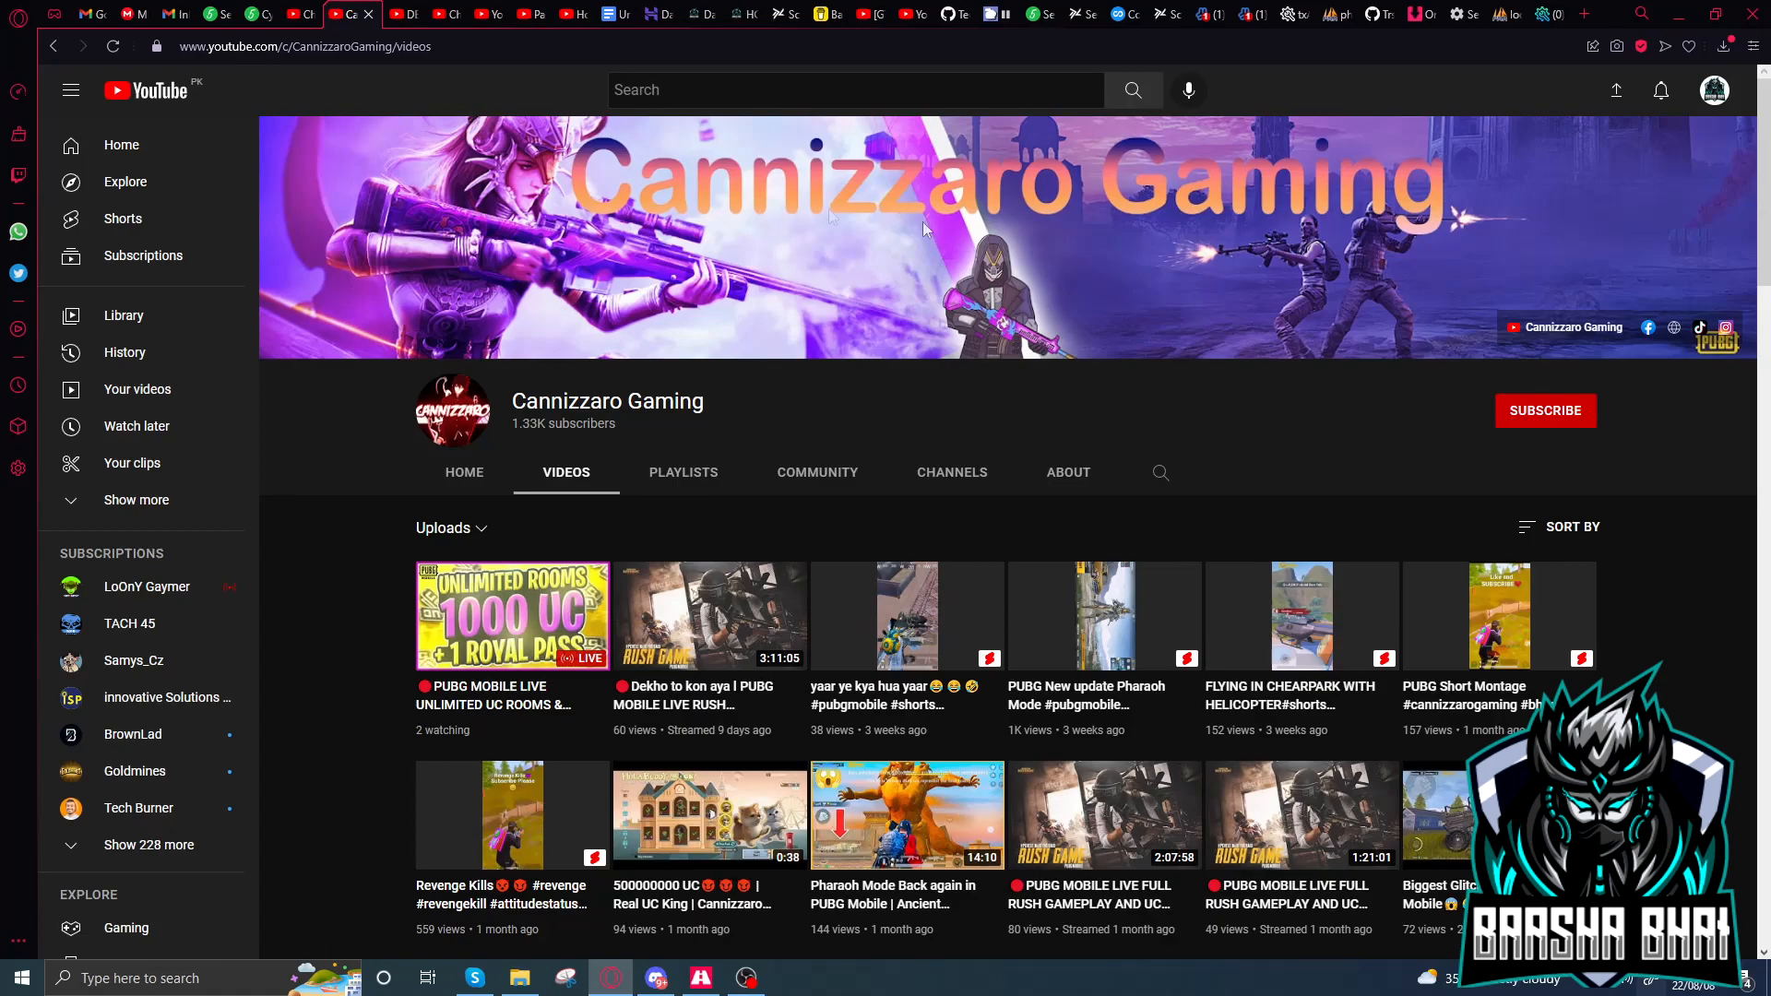
# Subscribe to Cannizzaro Gaming with the bell set to All, after viewing DEVIL KING's channel.
pyautogui.click(393, 12)
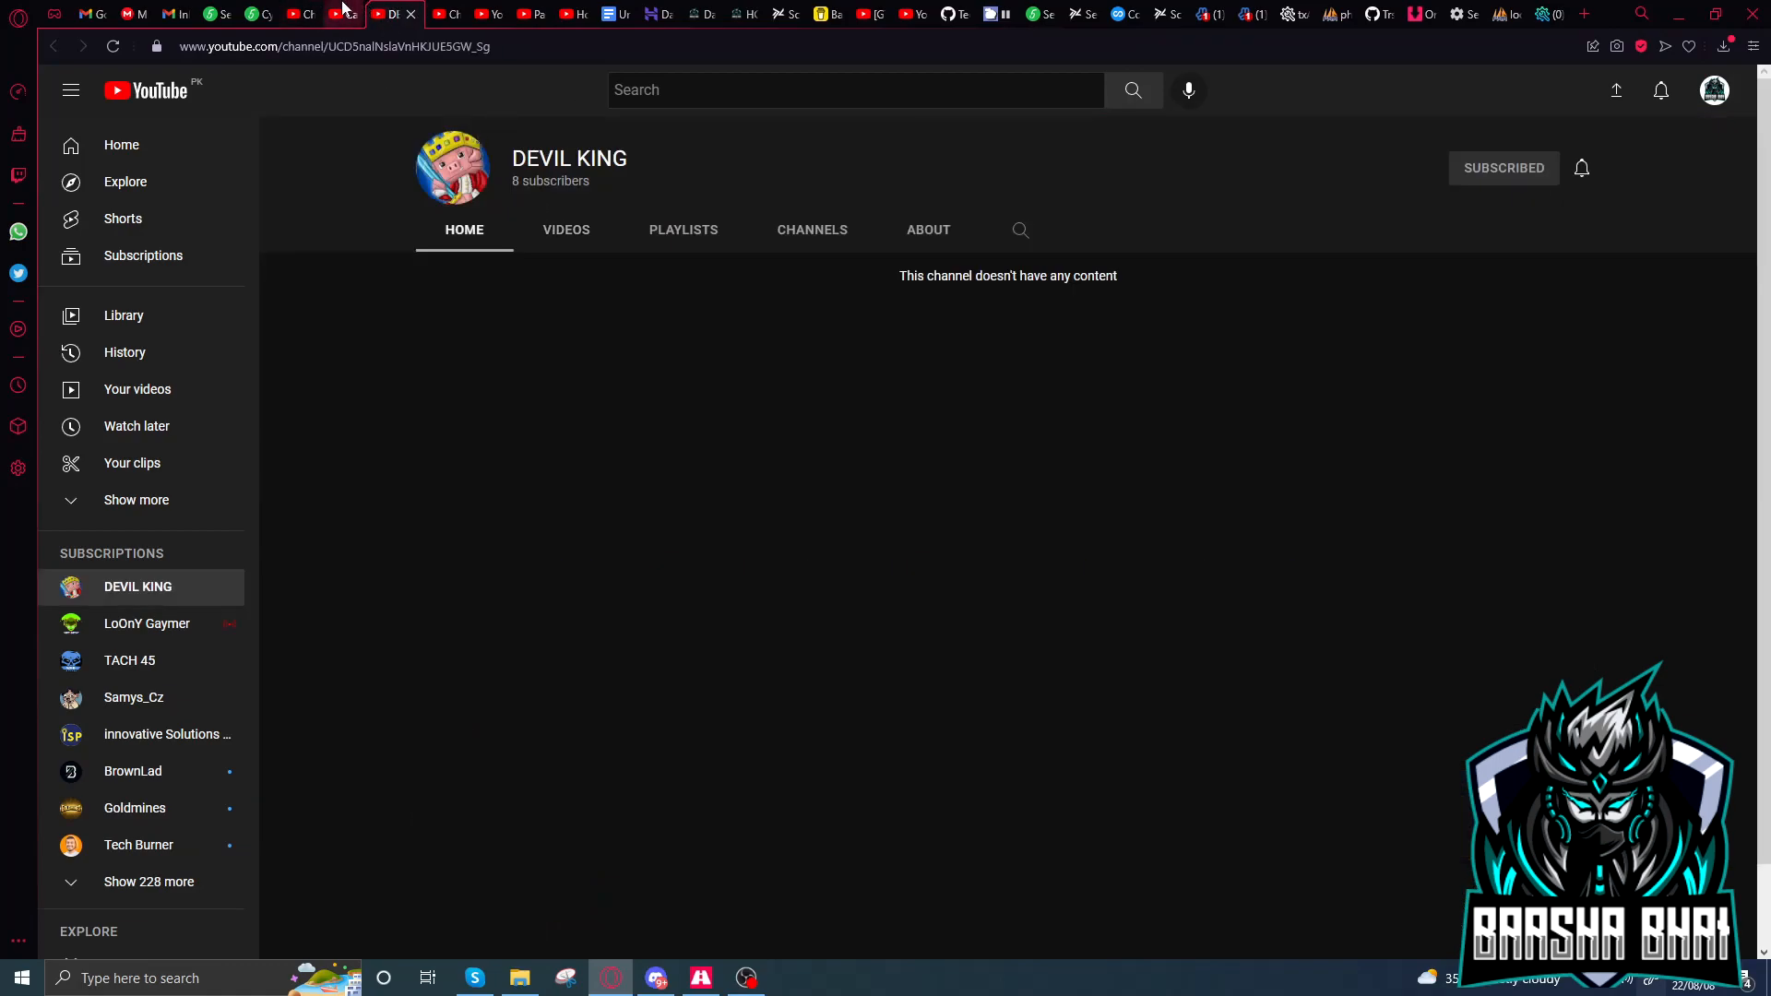
pyautogui.click(352, 12)
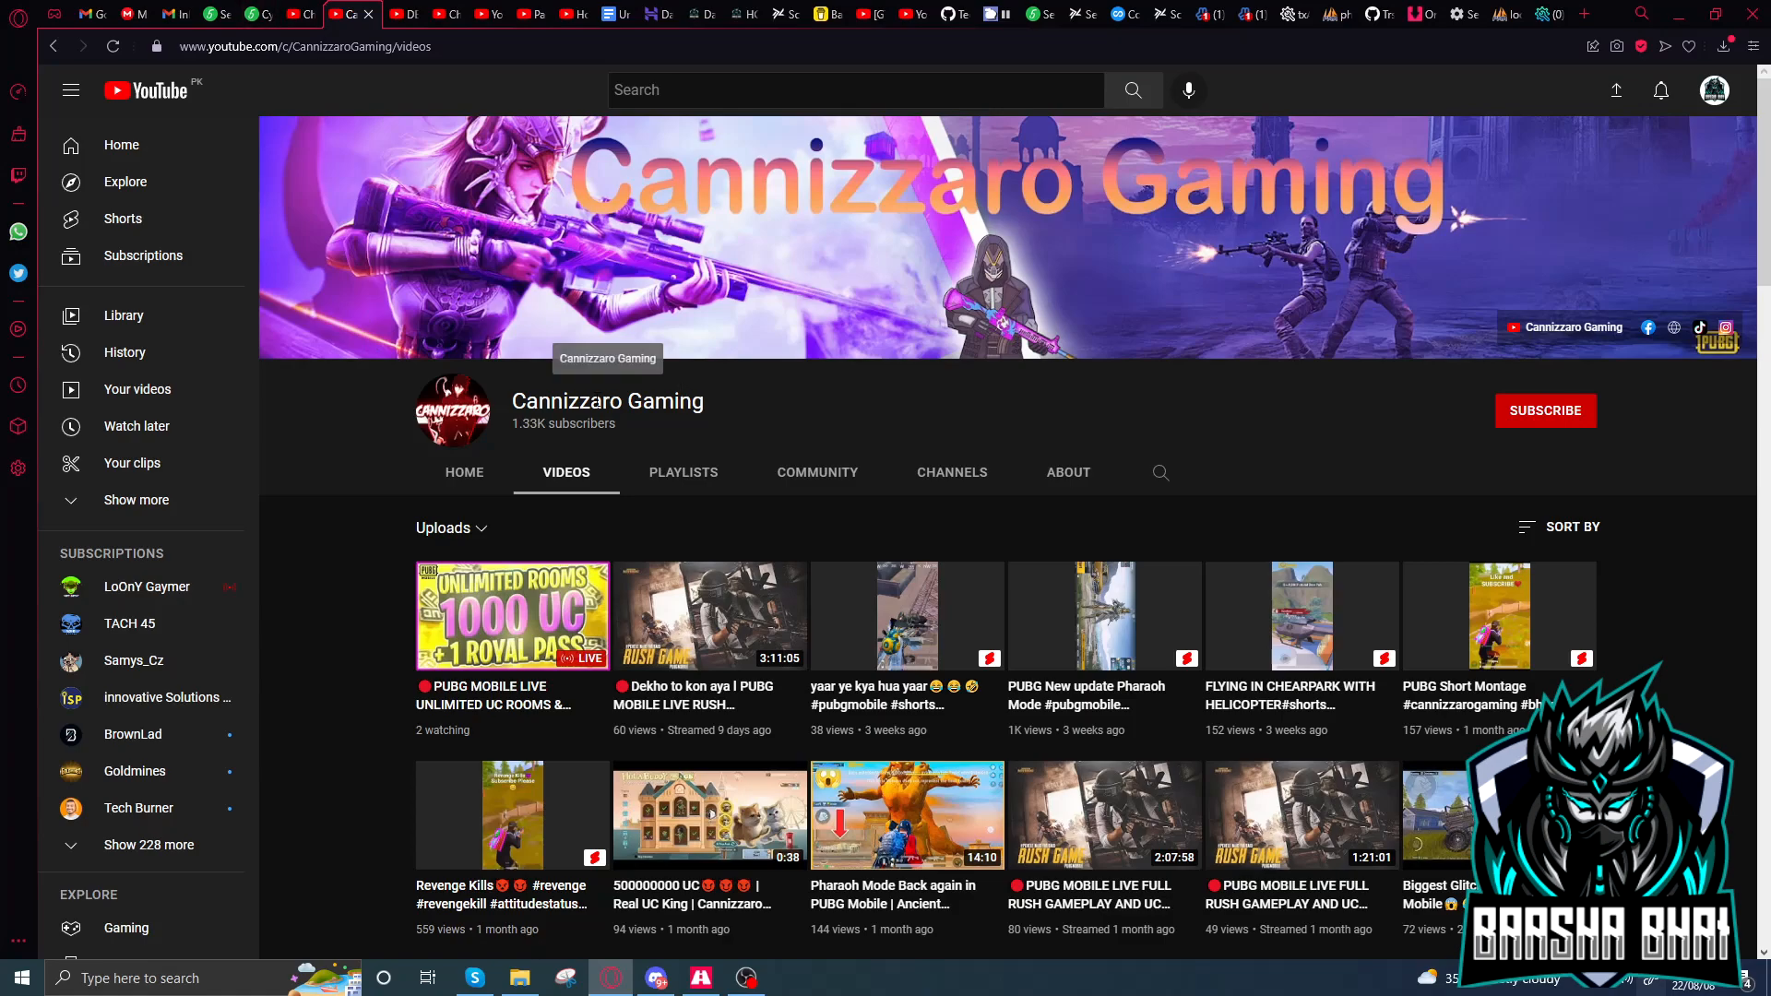
pyautogui.click(388, 12)
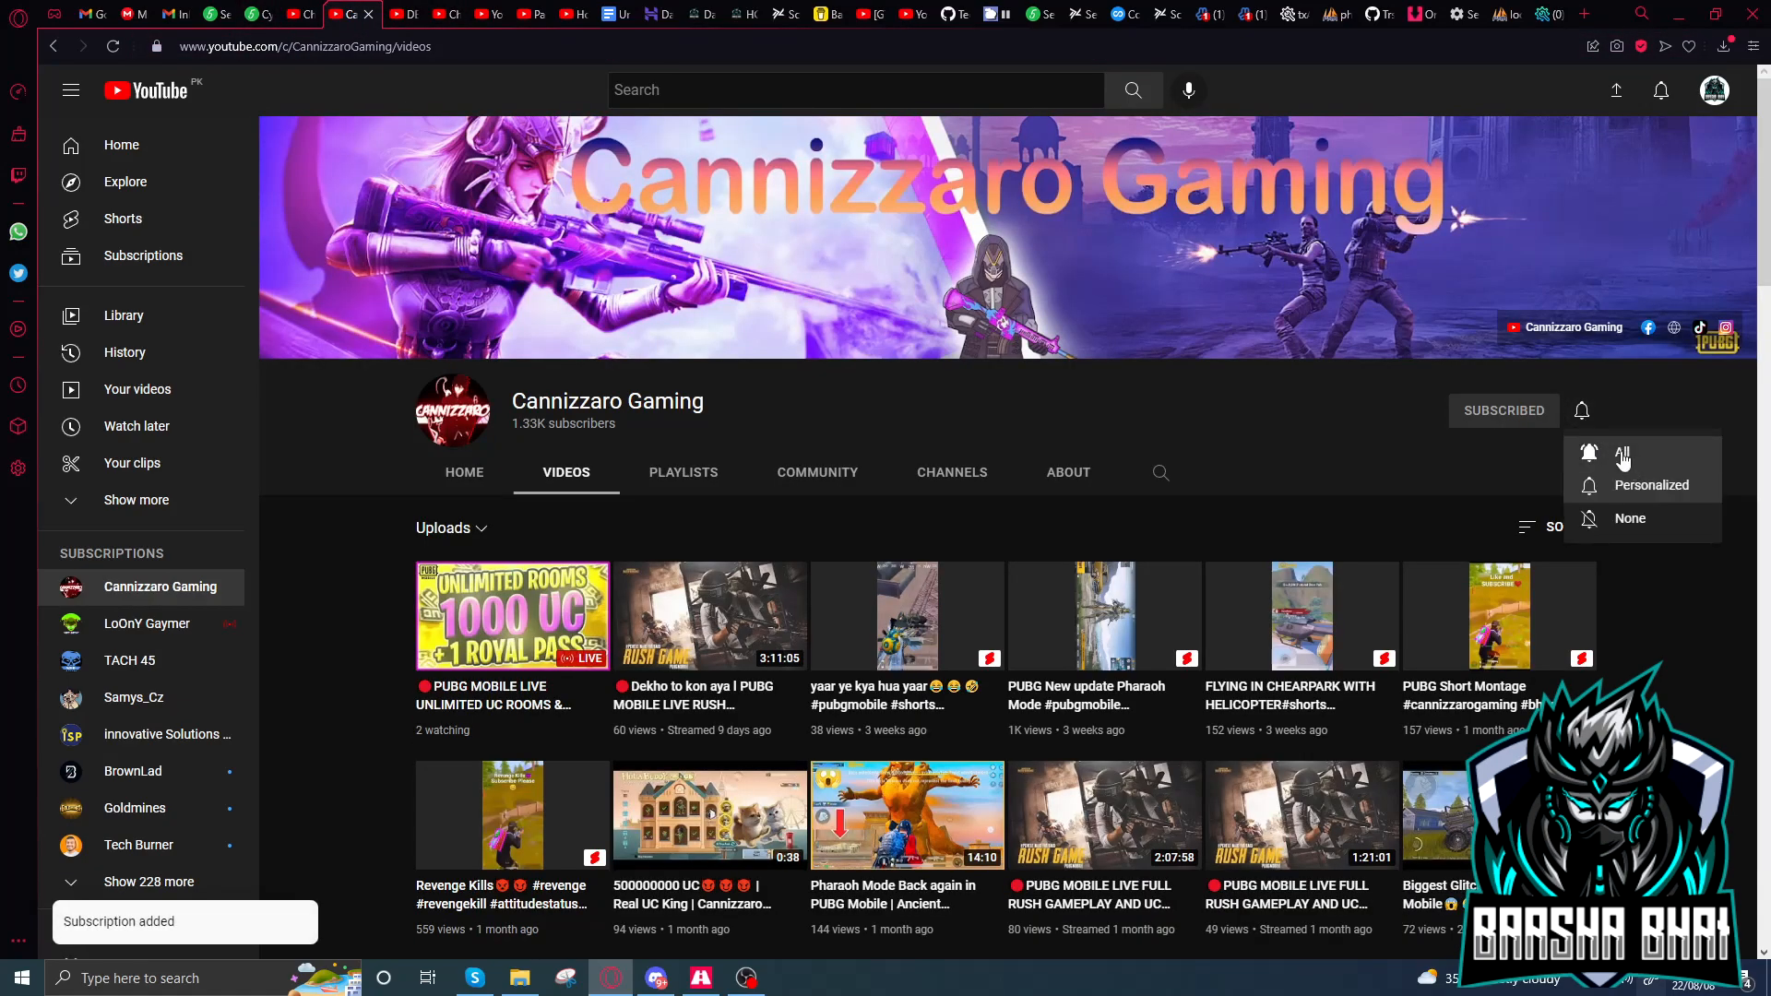
pyautogui.click(1625, 454)
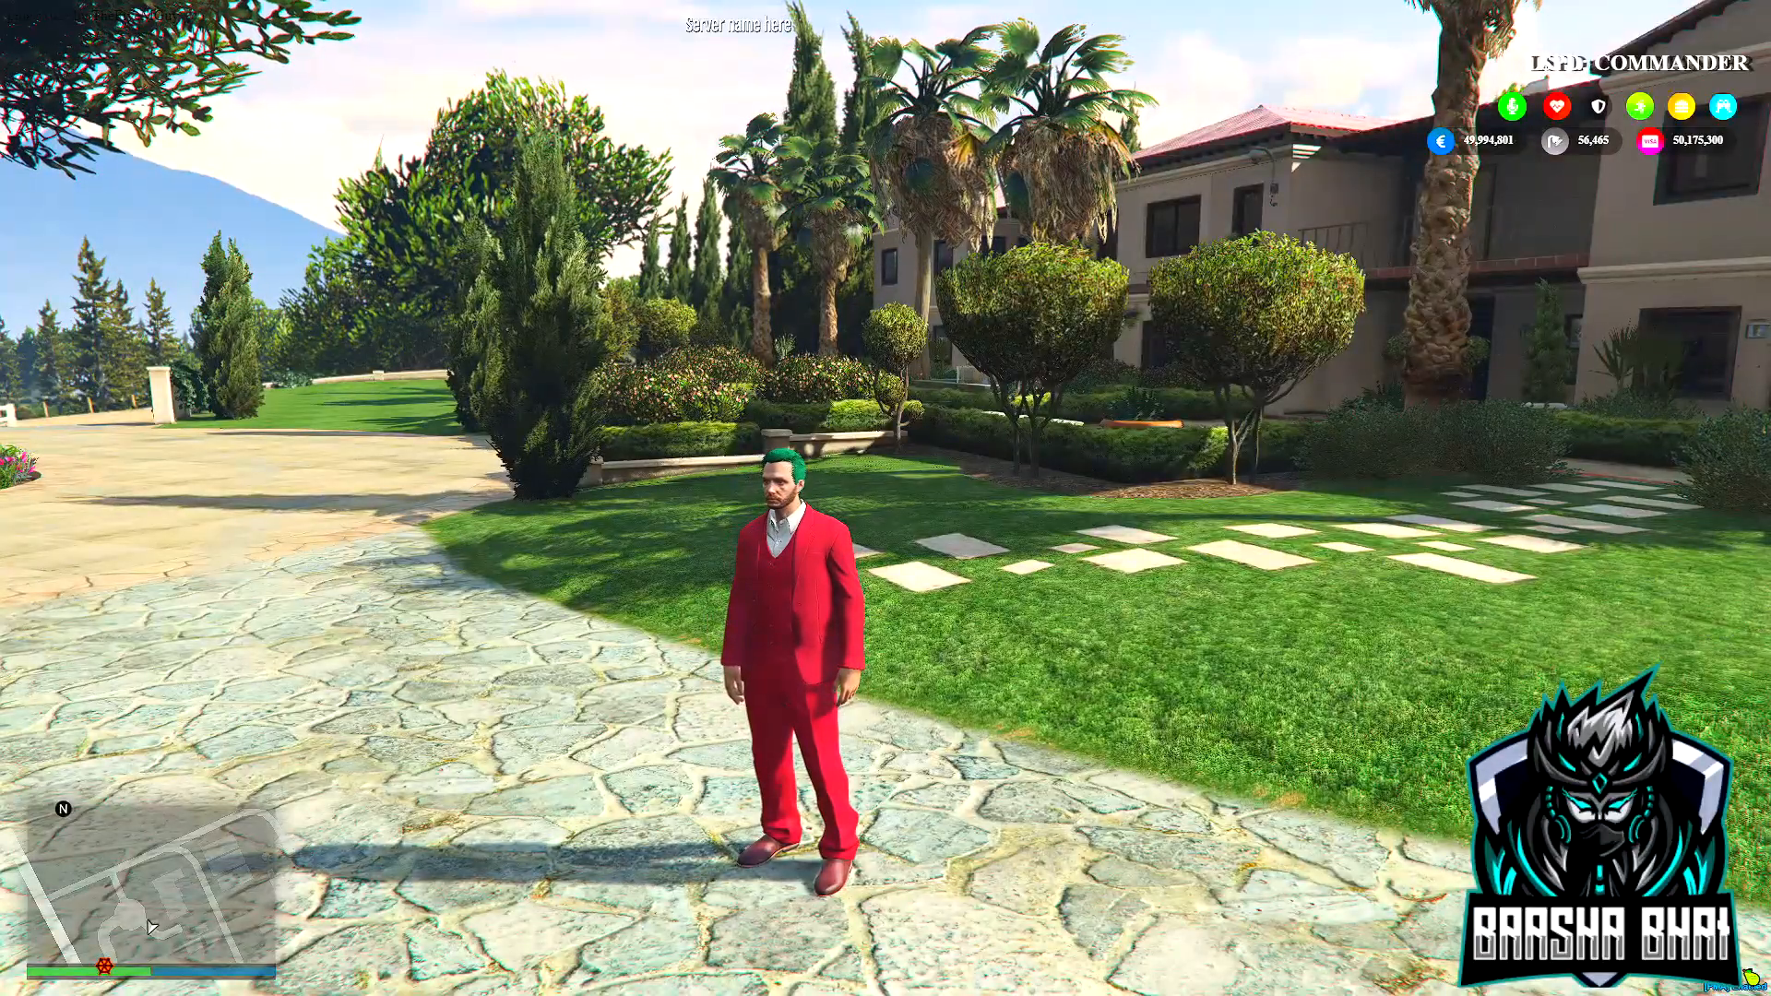
pyautogui.press('tab')
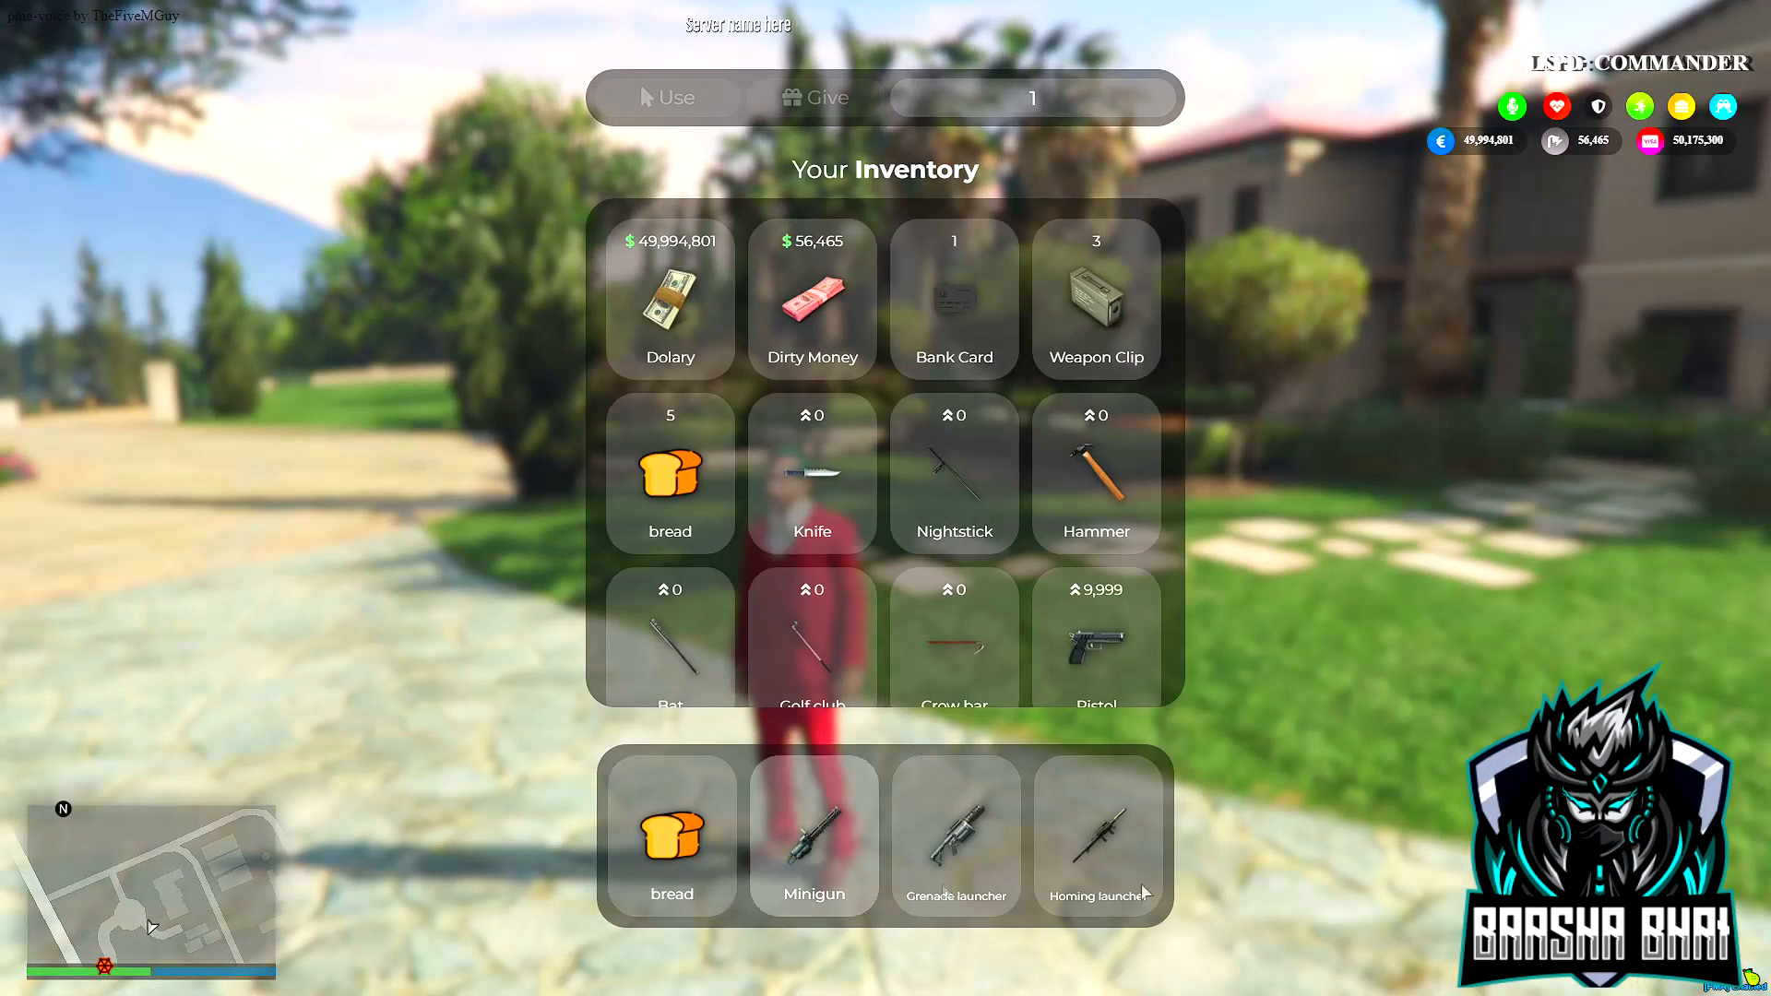
pyautogui.moveTo(734, 845)
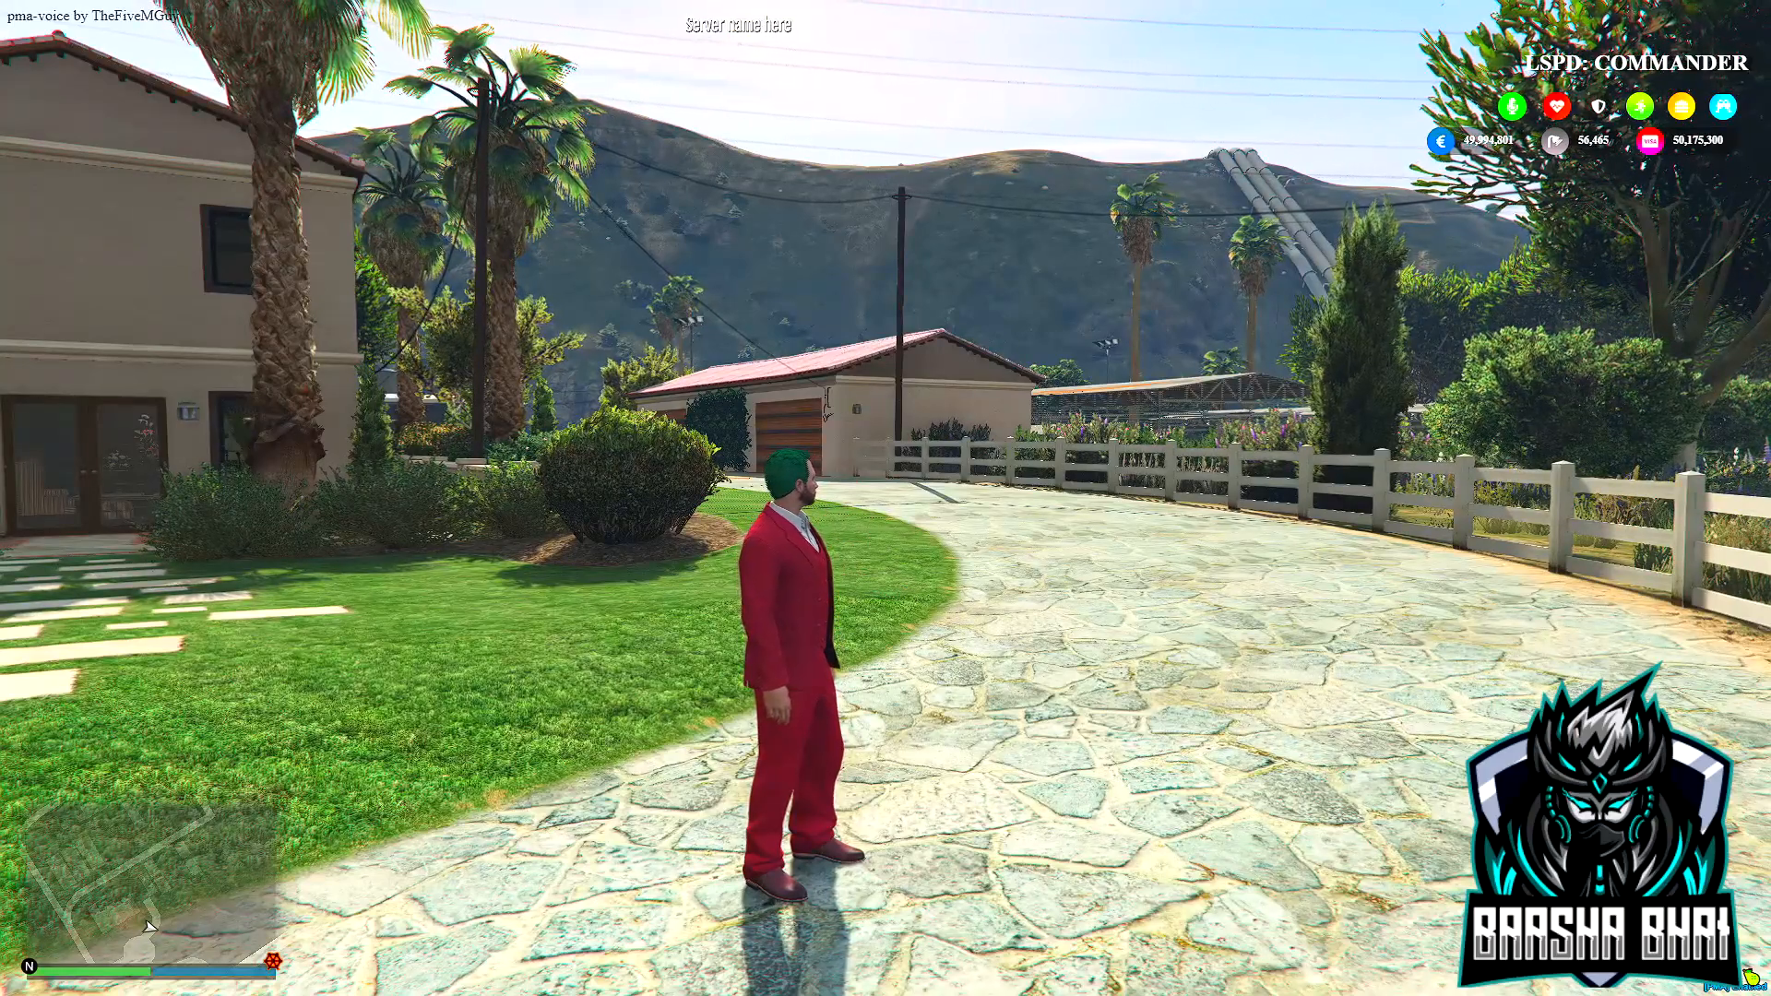
pyautogui.write('/c')
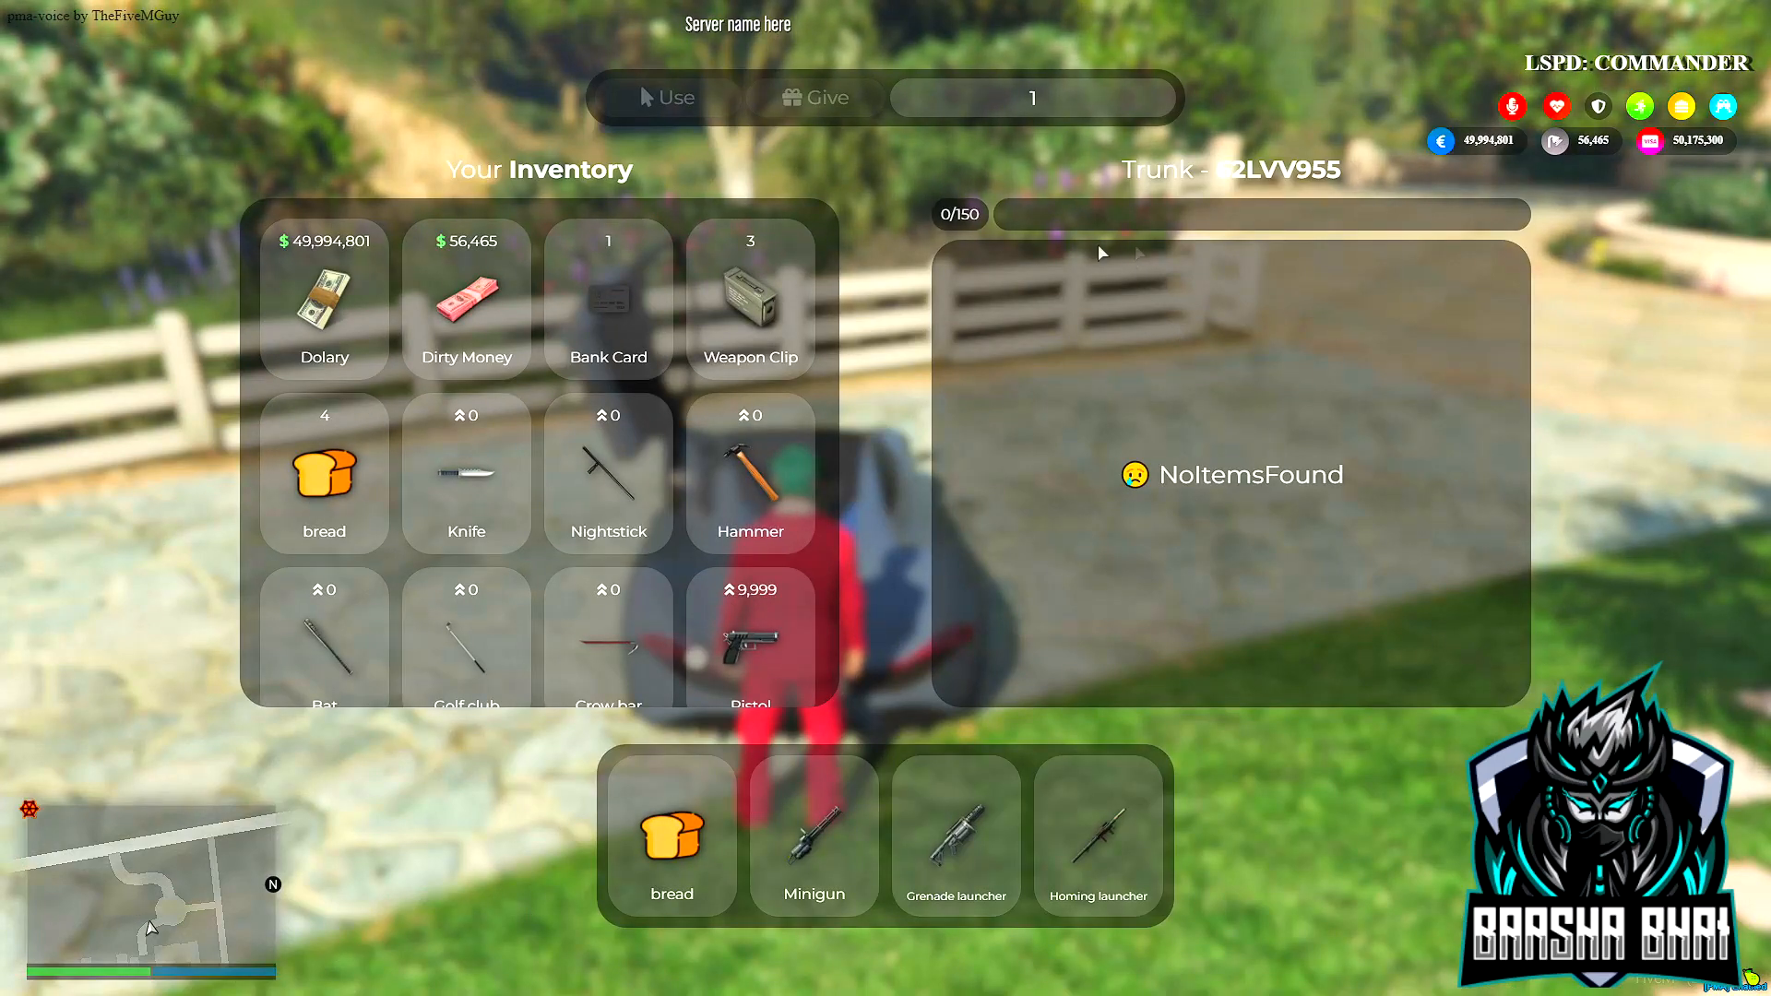
pyautogui.moveTo(979, 201)
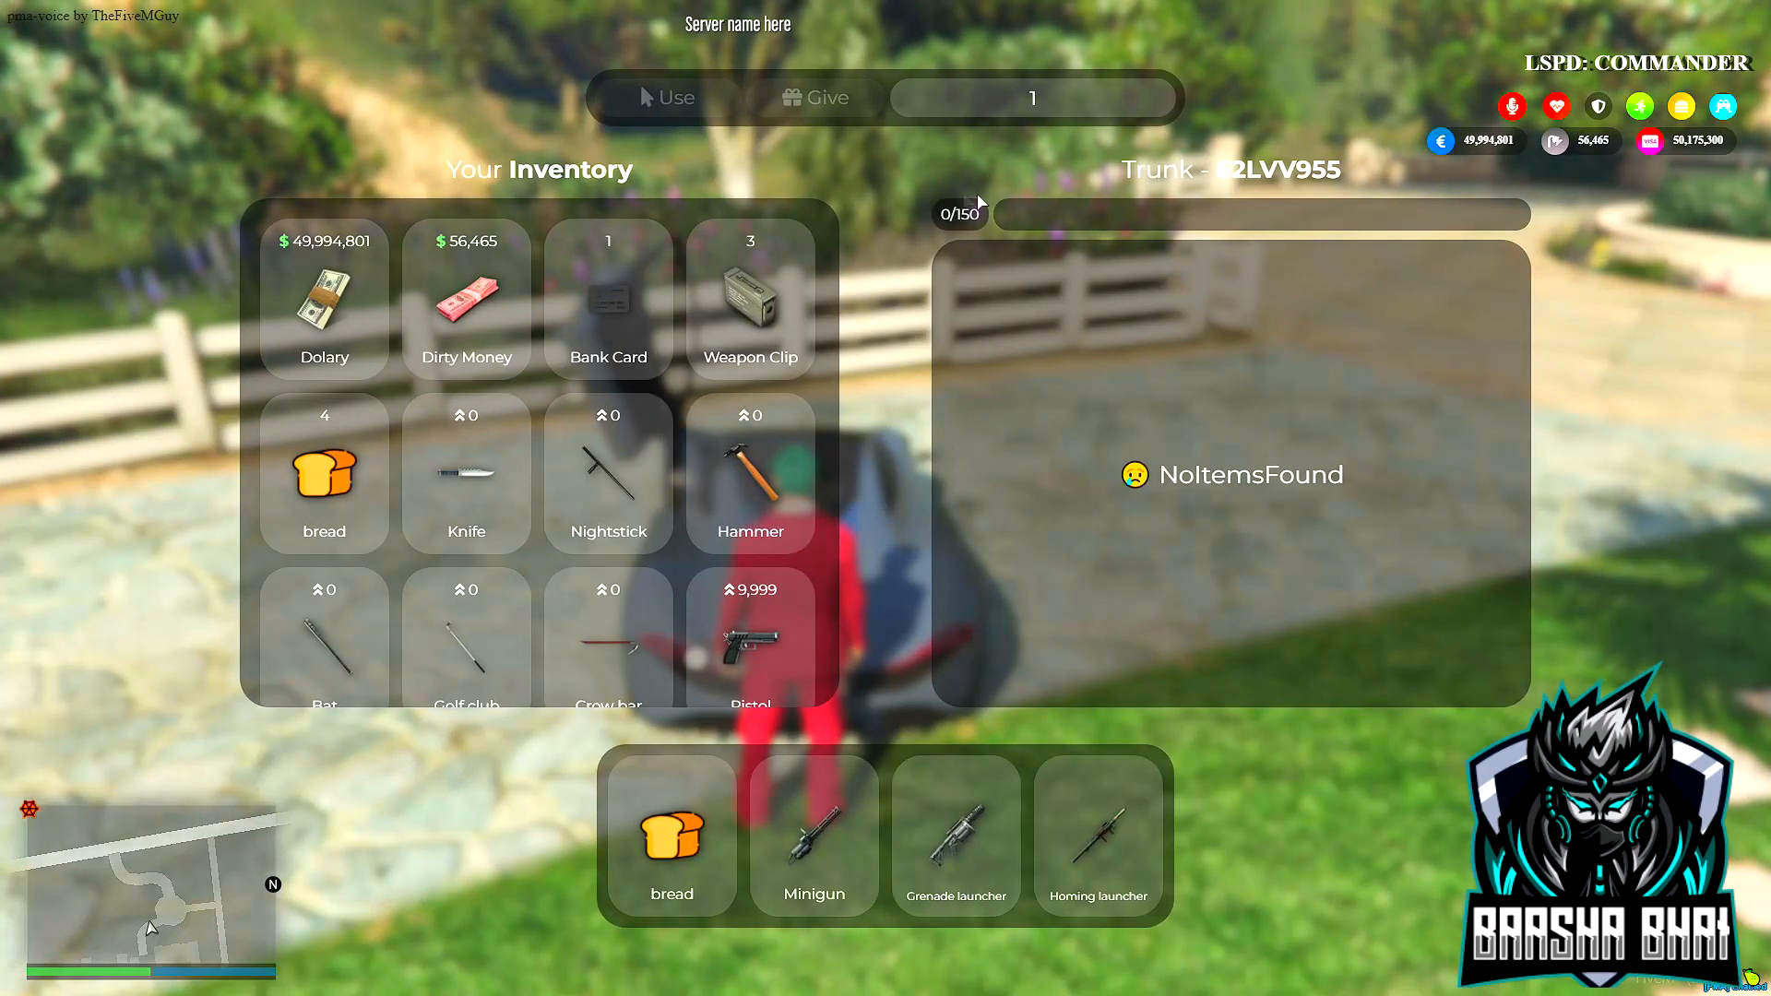
pyautogui.moveTo(633, 416)
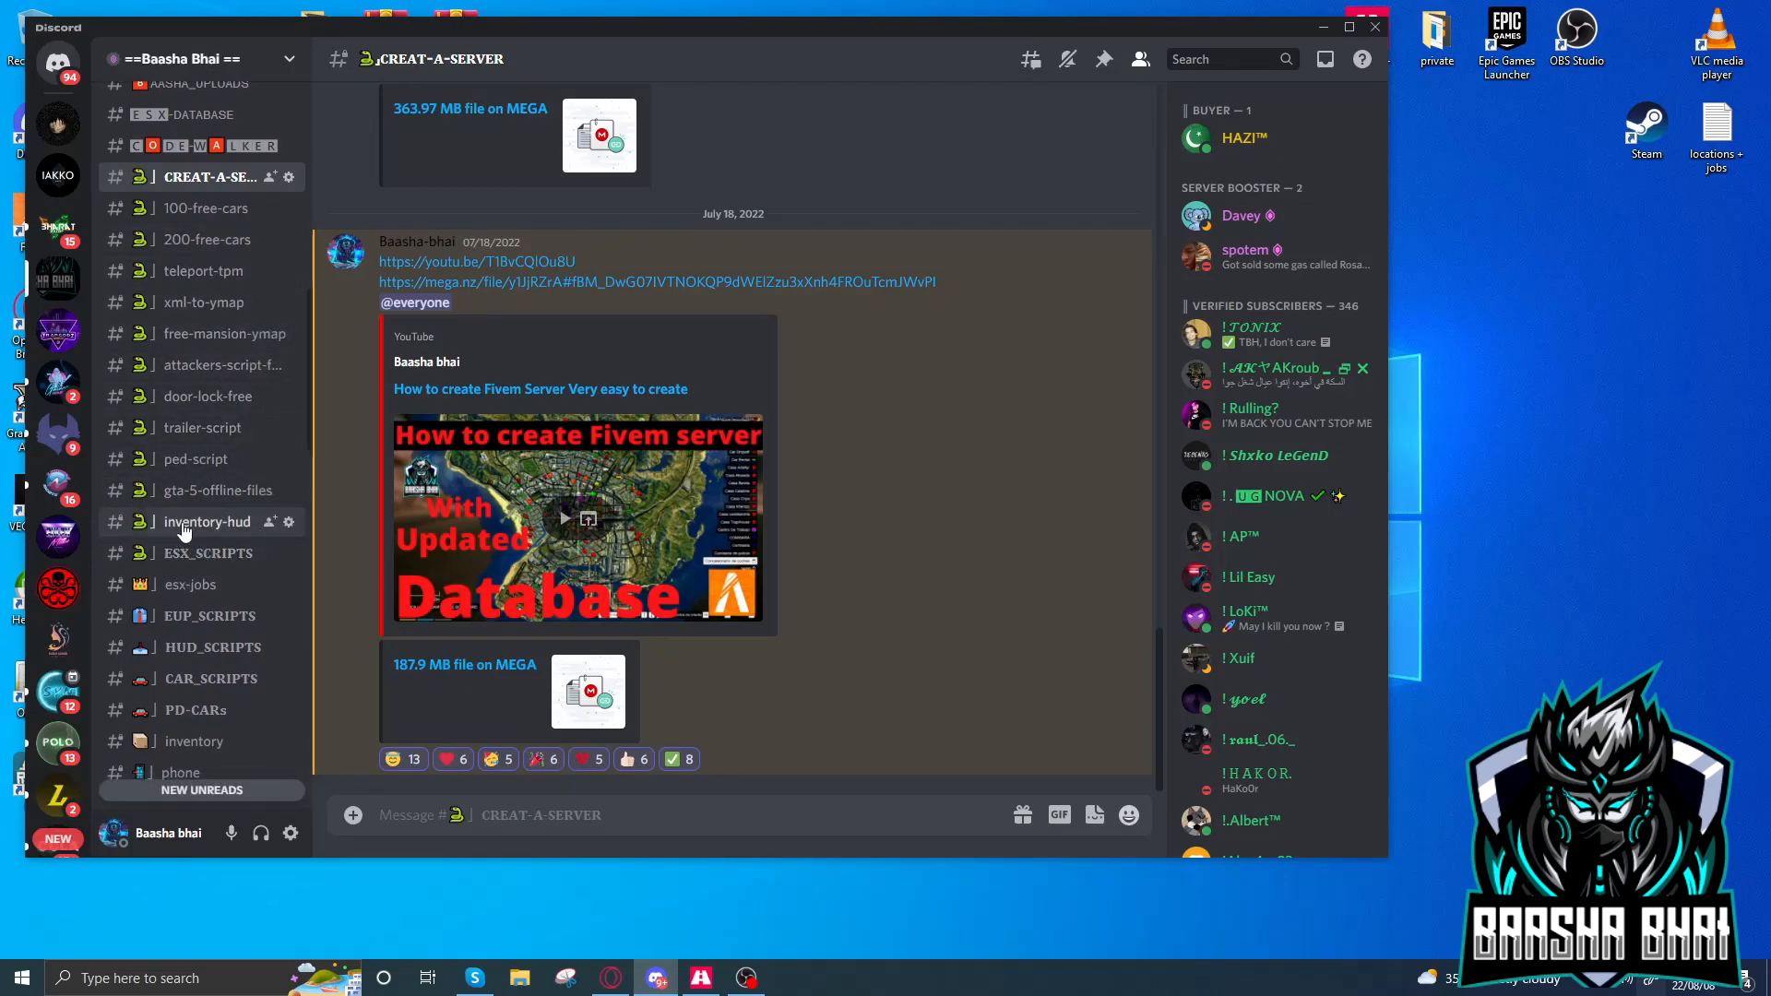
# Open the inventory-hud text channel in the Discord server.
pyautogui.click(207, 521)
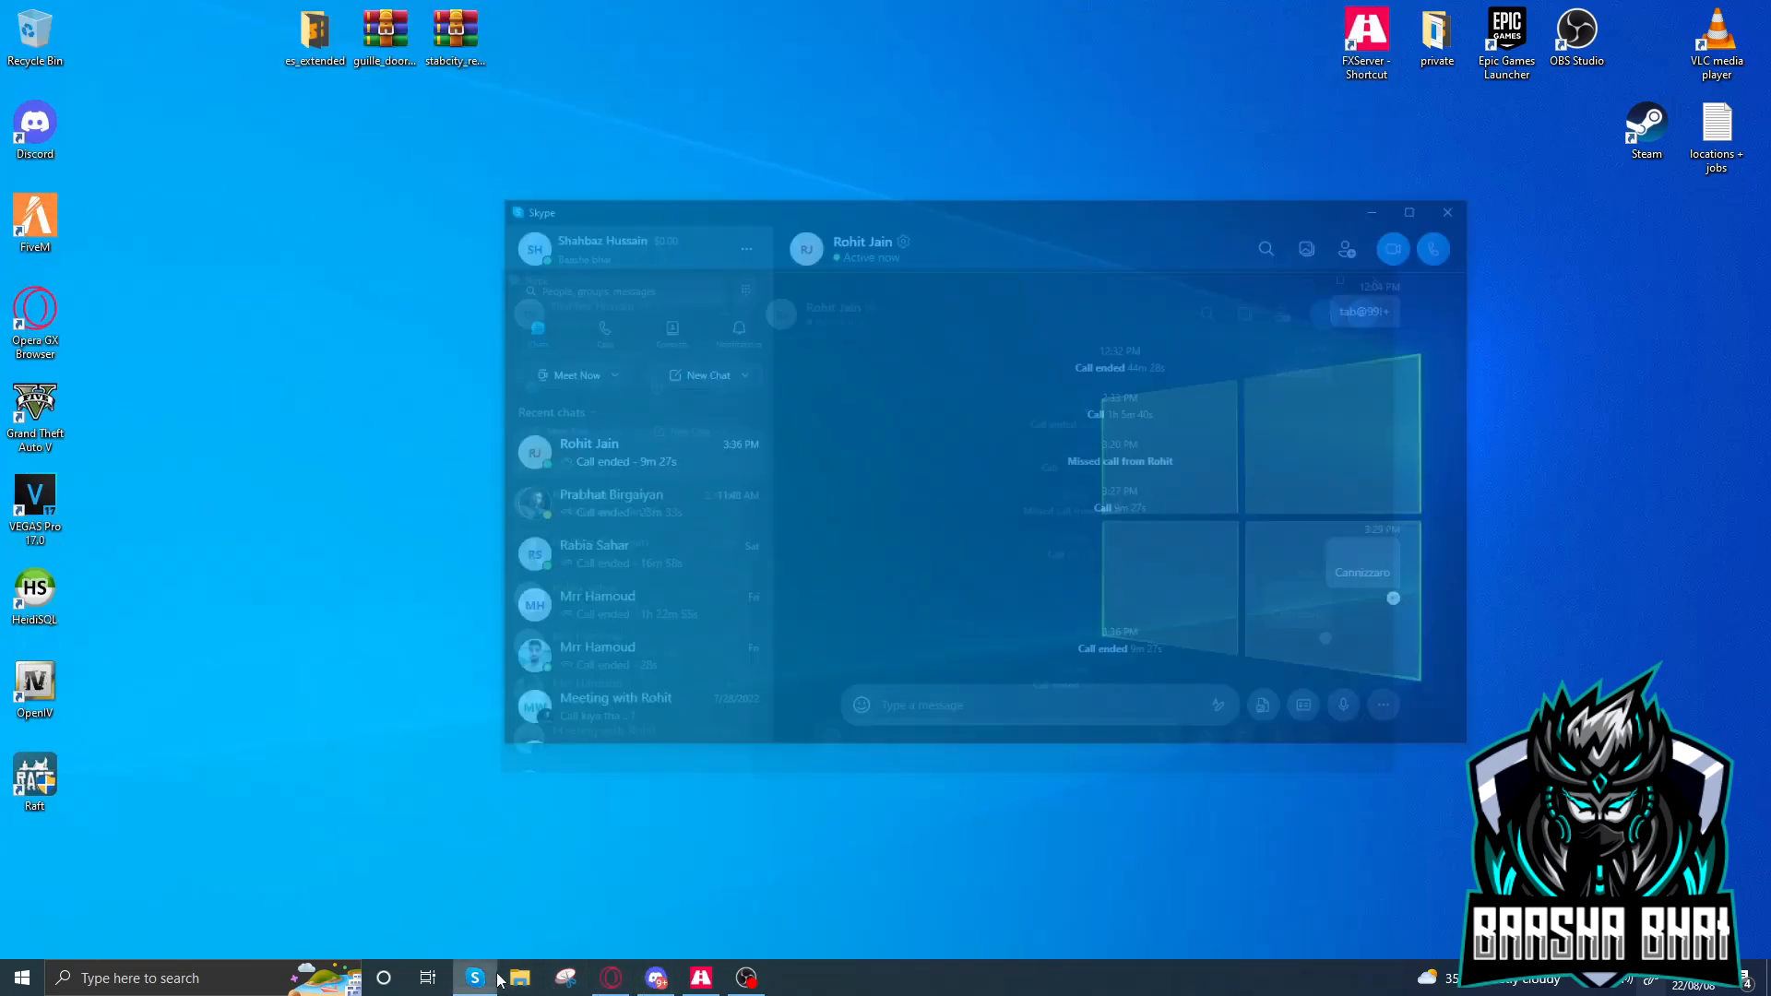
# Navigate the Test server files through resources and [esx] into the inventory folder.
pyautogui.click(516, 978)
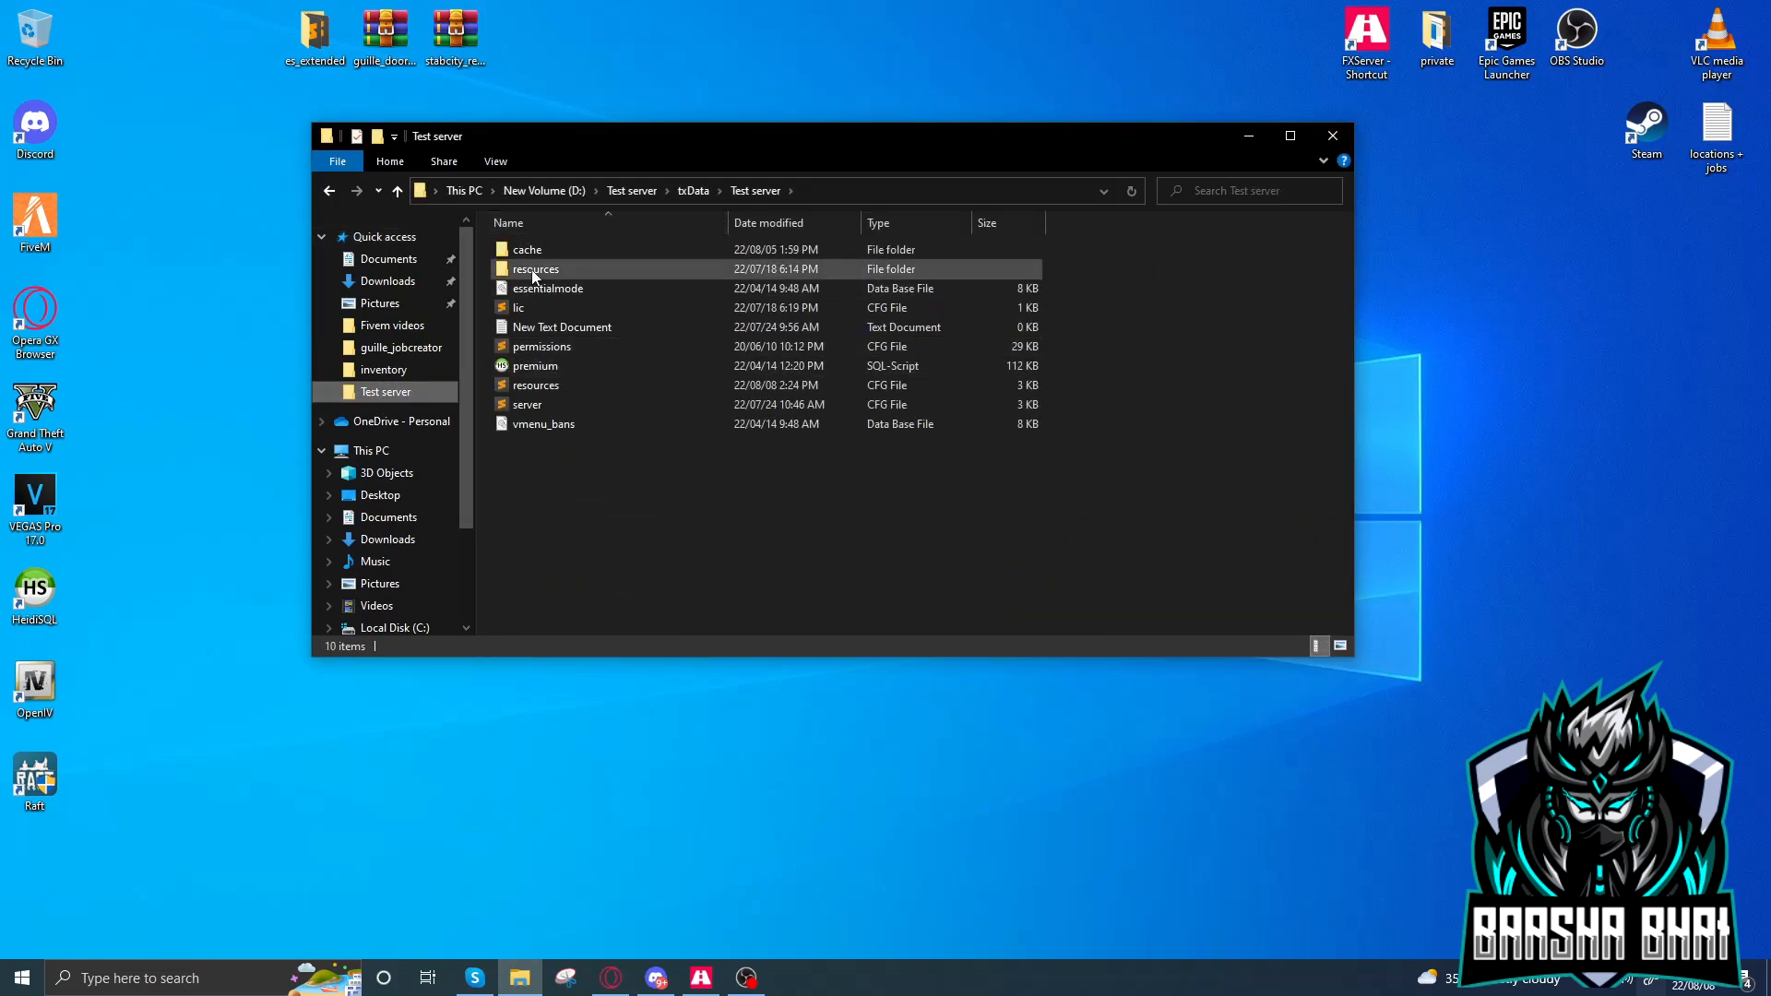
pyautogui.doubleClick(534, 268)
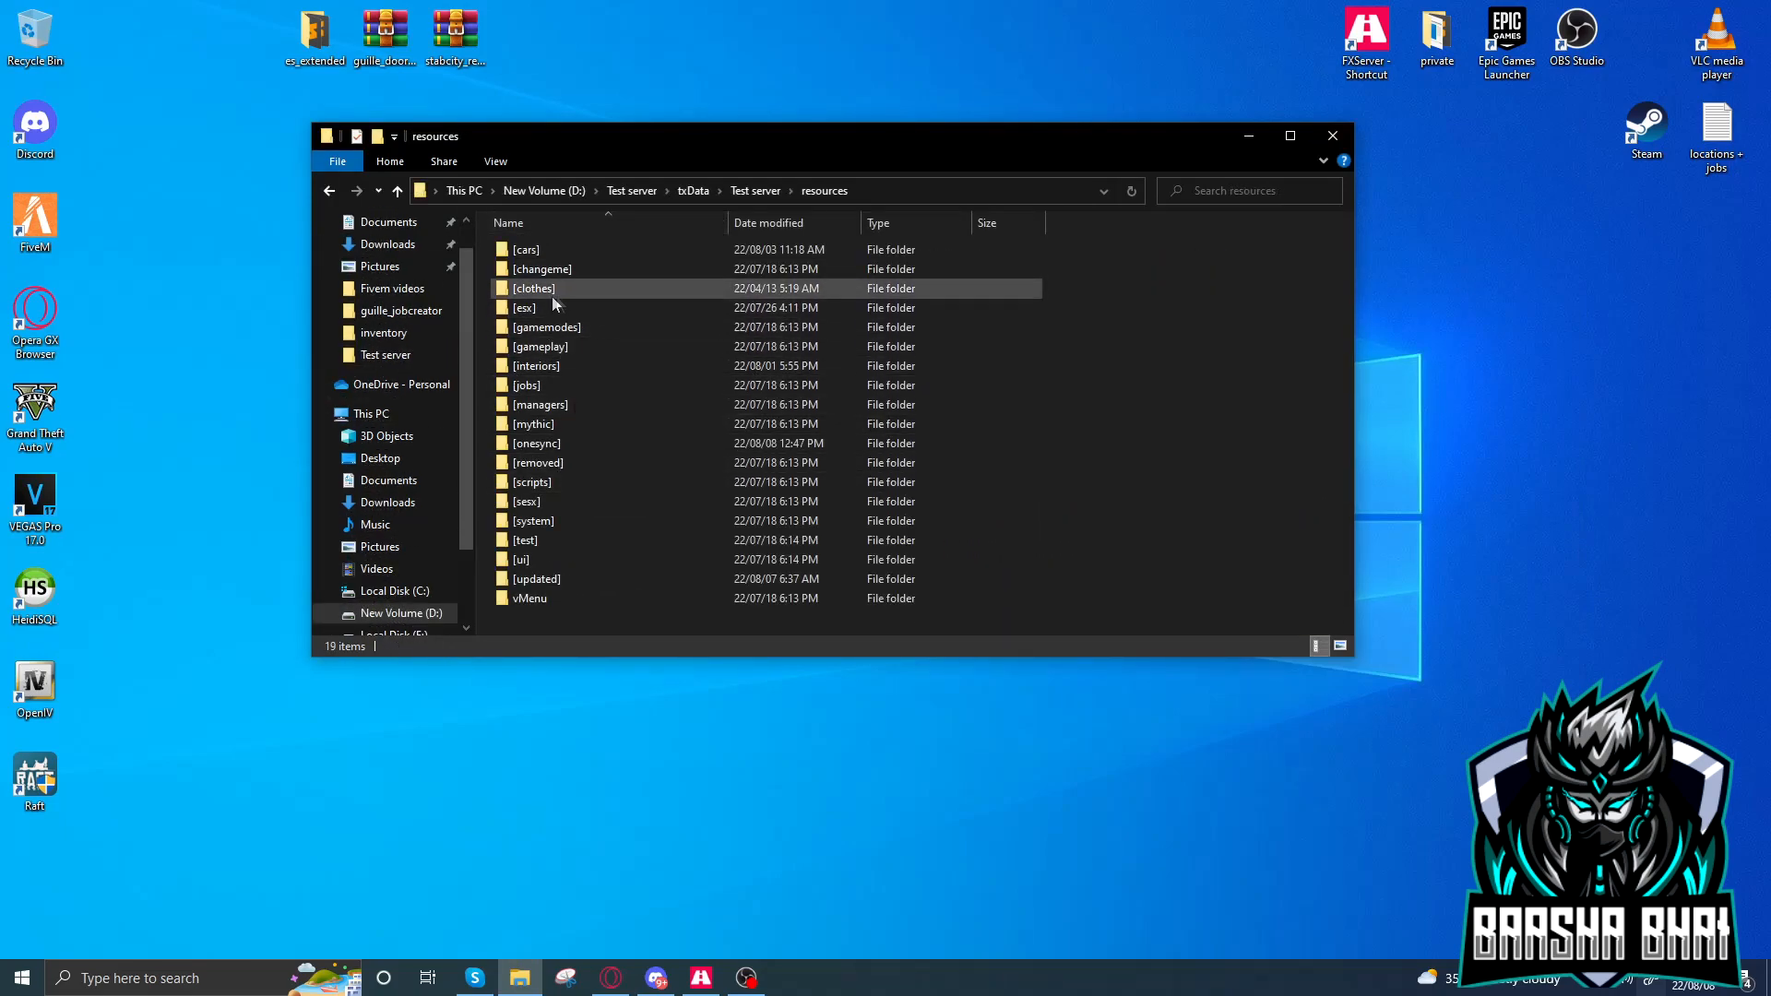
pyautogui.doubleClick(523, 307)
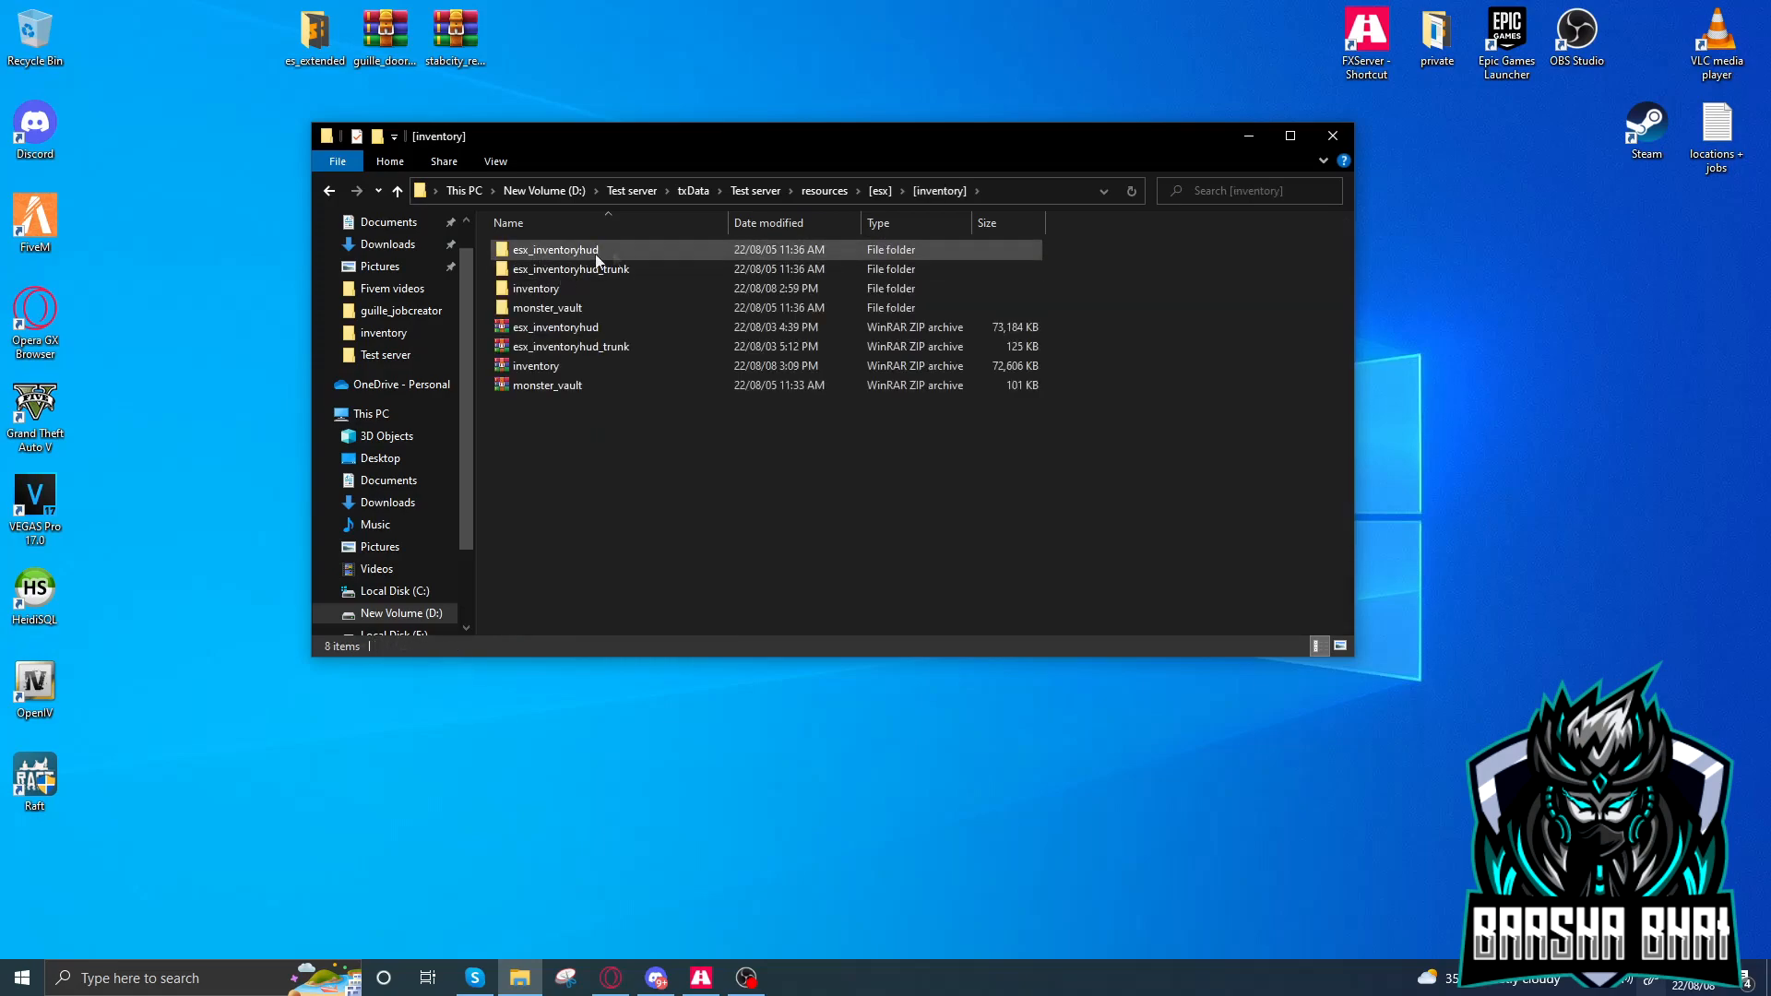
pyautogui.doubleClick(537, 288)
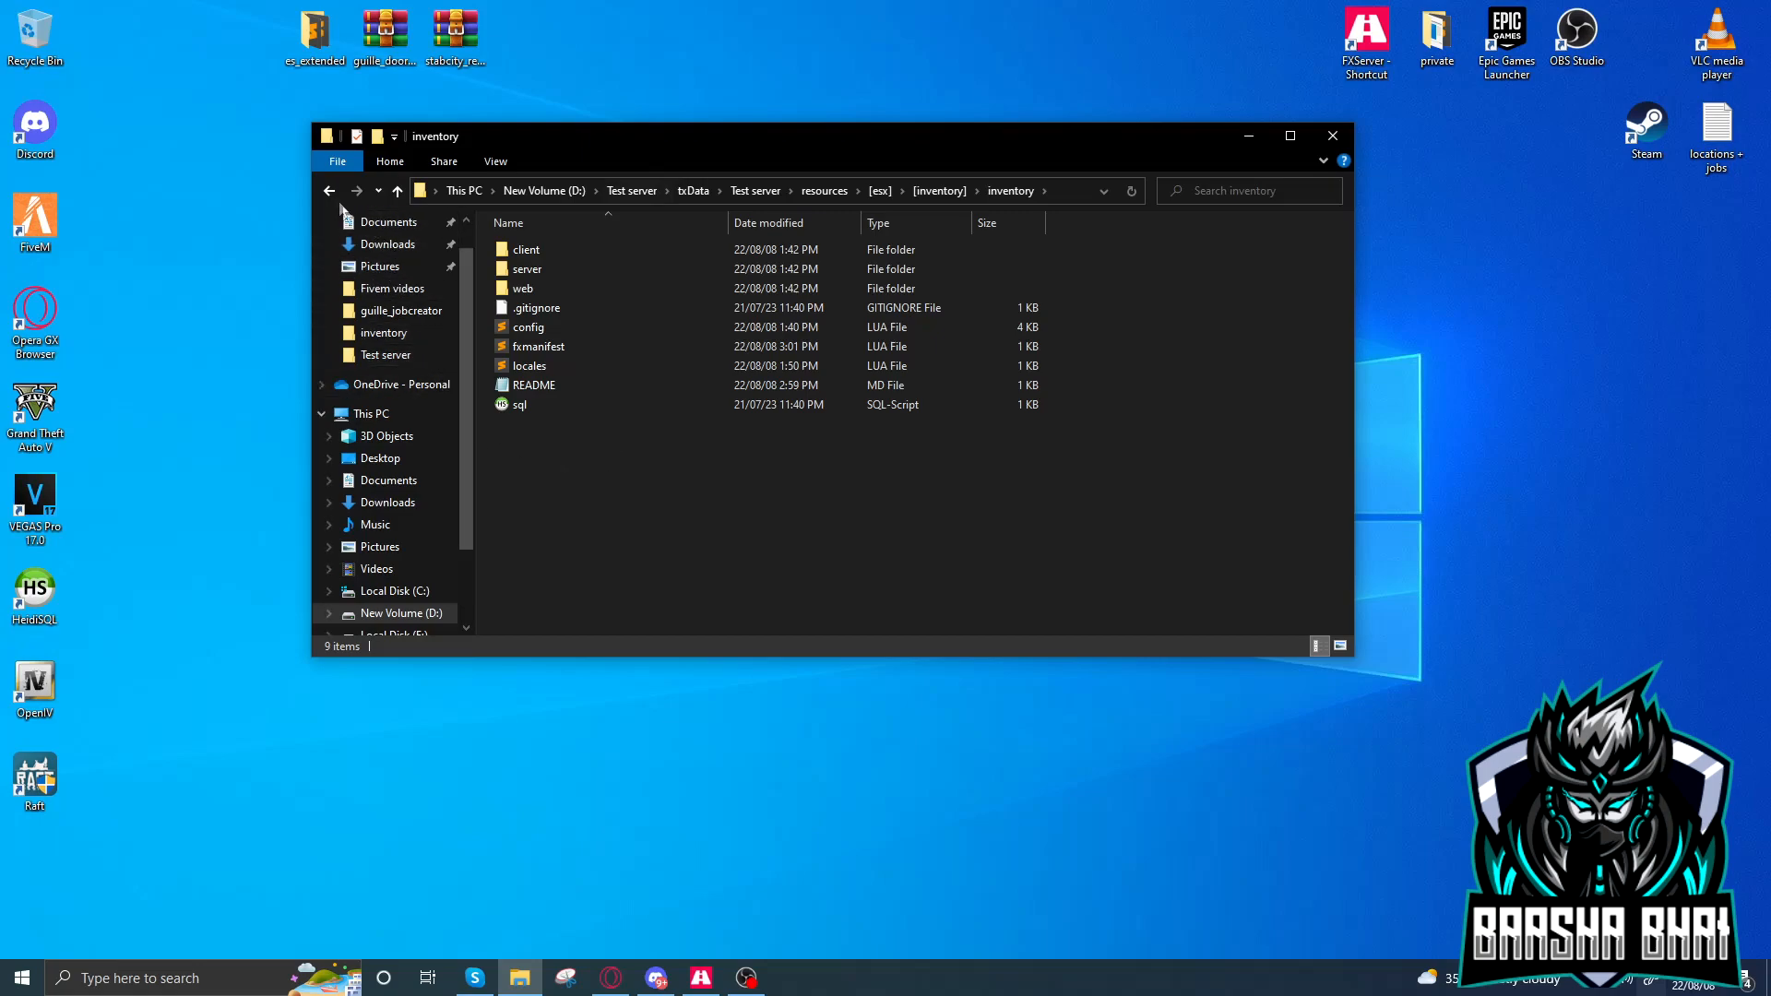
# Go back to [inventory], reopen the inventory folder and open its README.
pyautogui.click(519, 404)
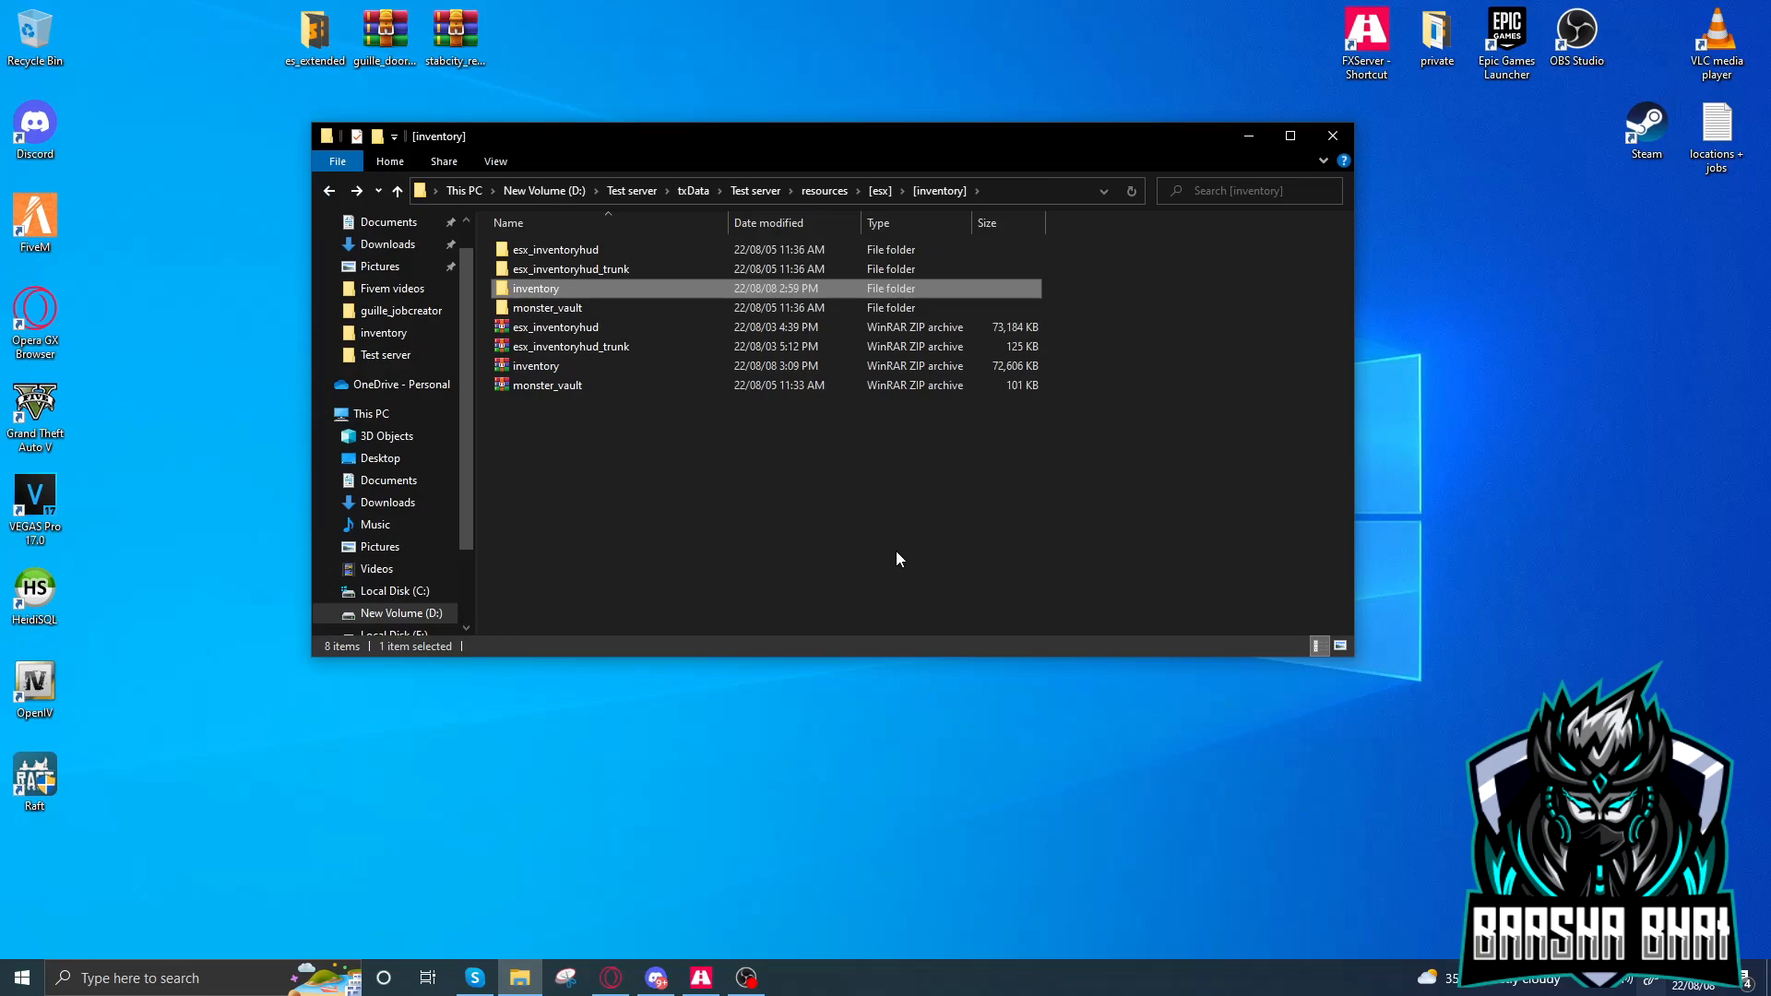
pyautogui.moveTo(870, 509)
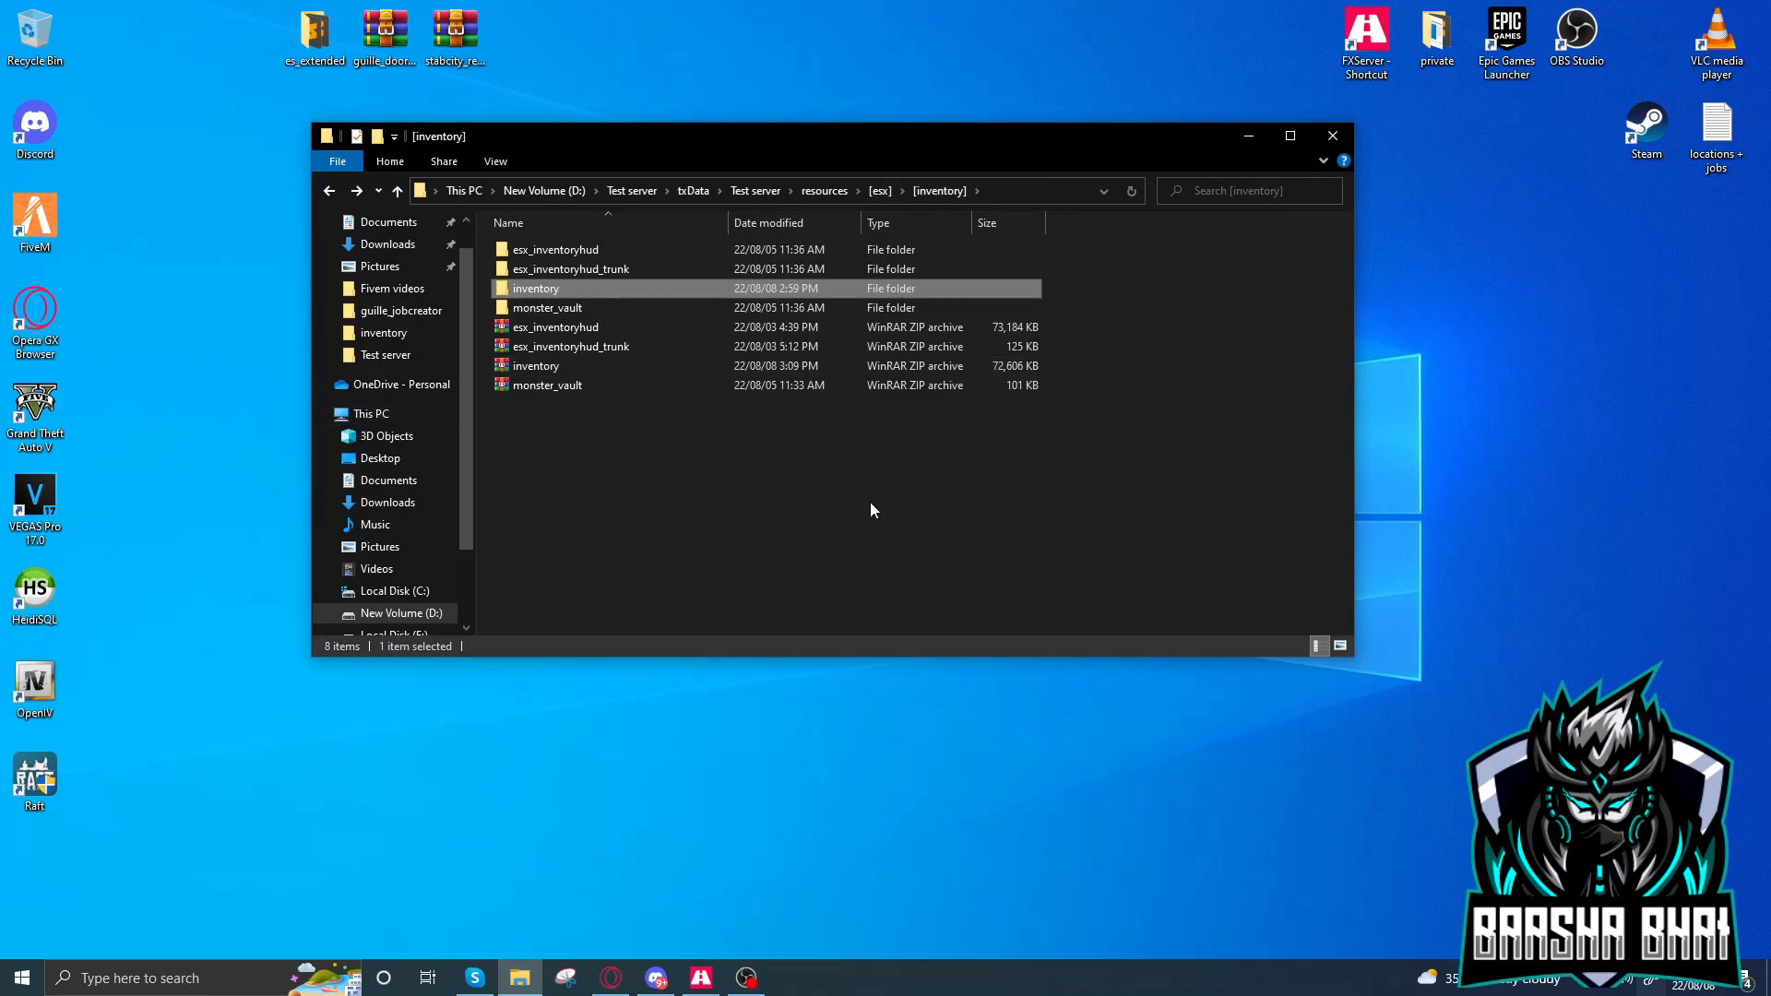
pyautogui.click(616, 488)
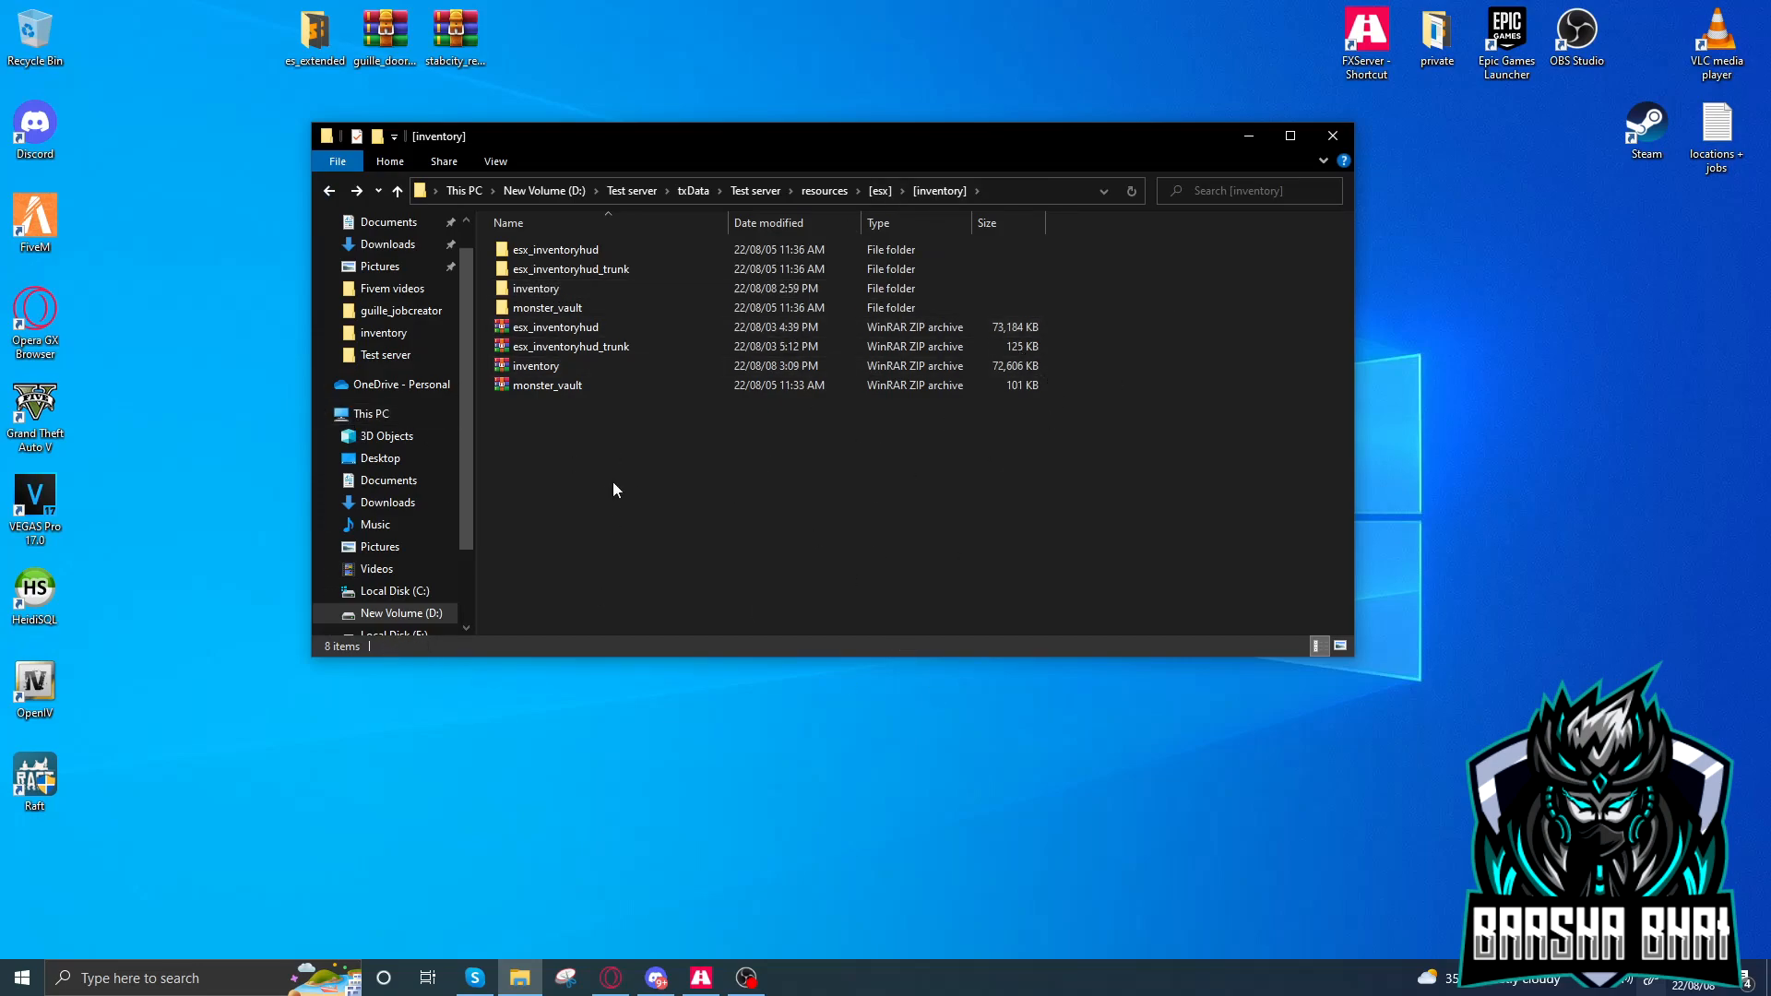
pyautogui.doubleClick(537, 288)
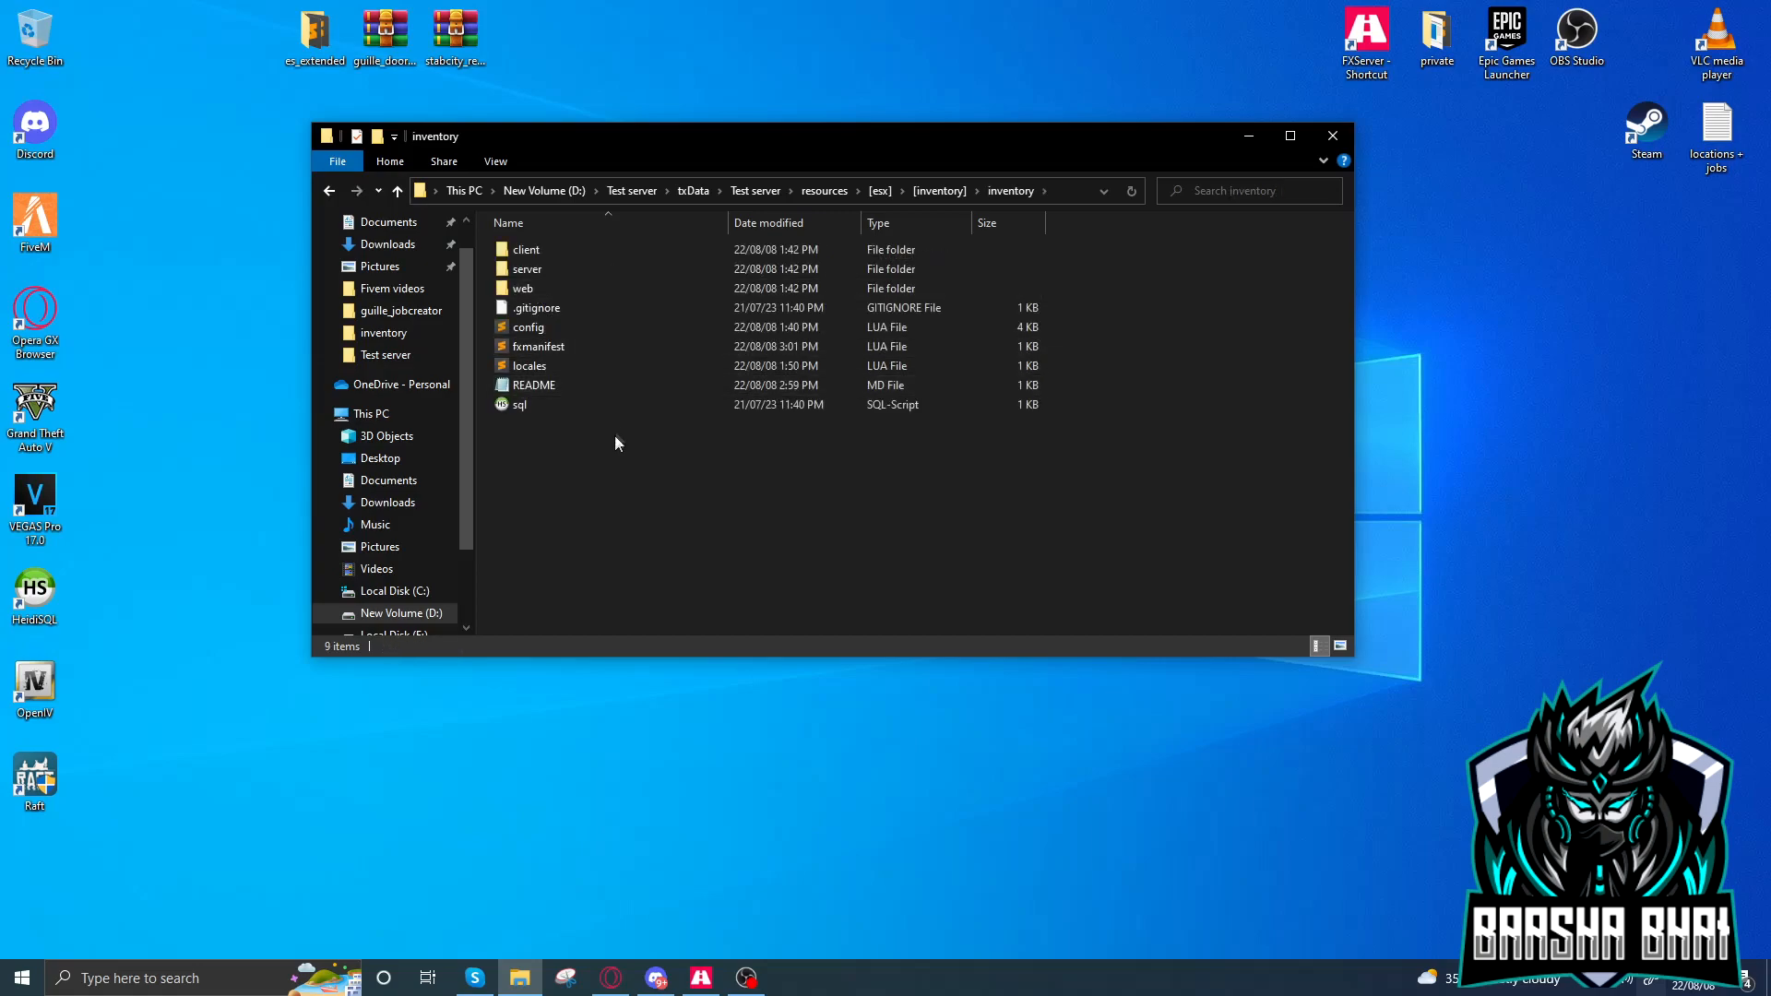
pyautogui.doubleClick(533, 384)
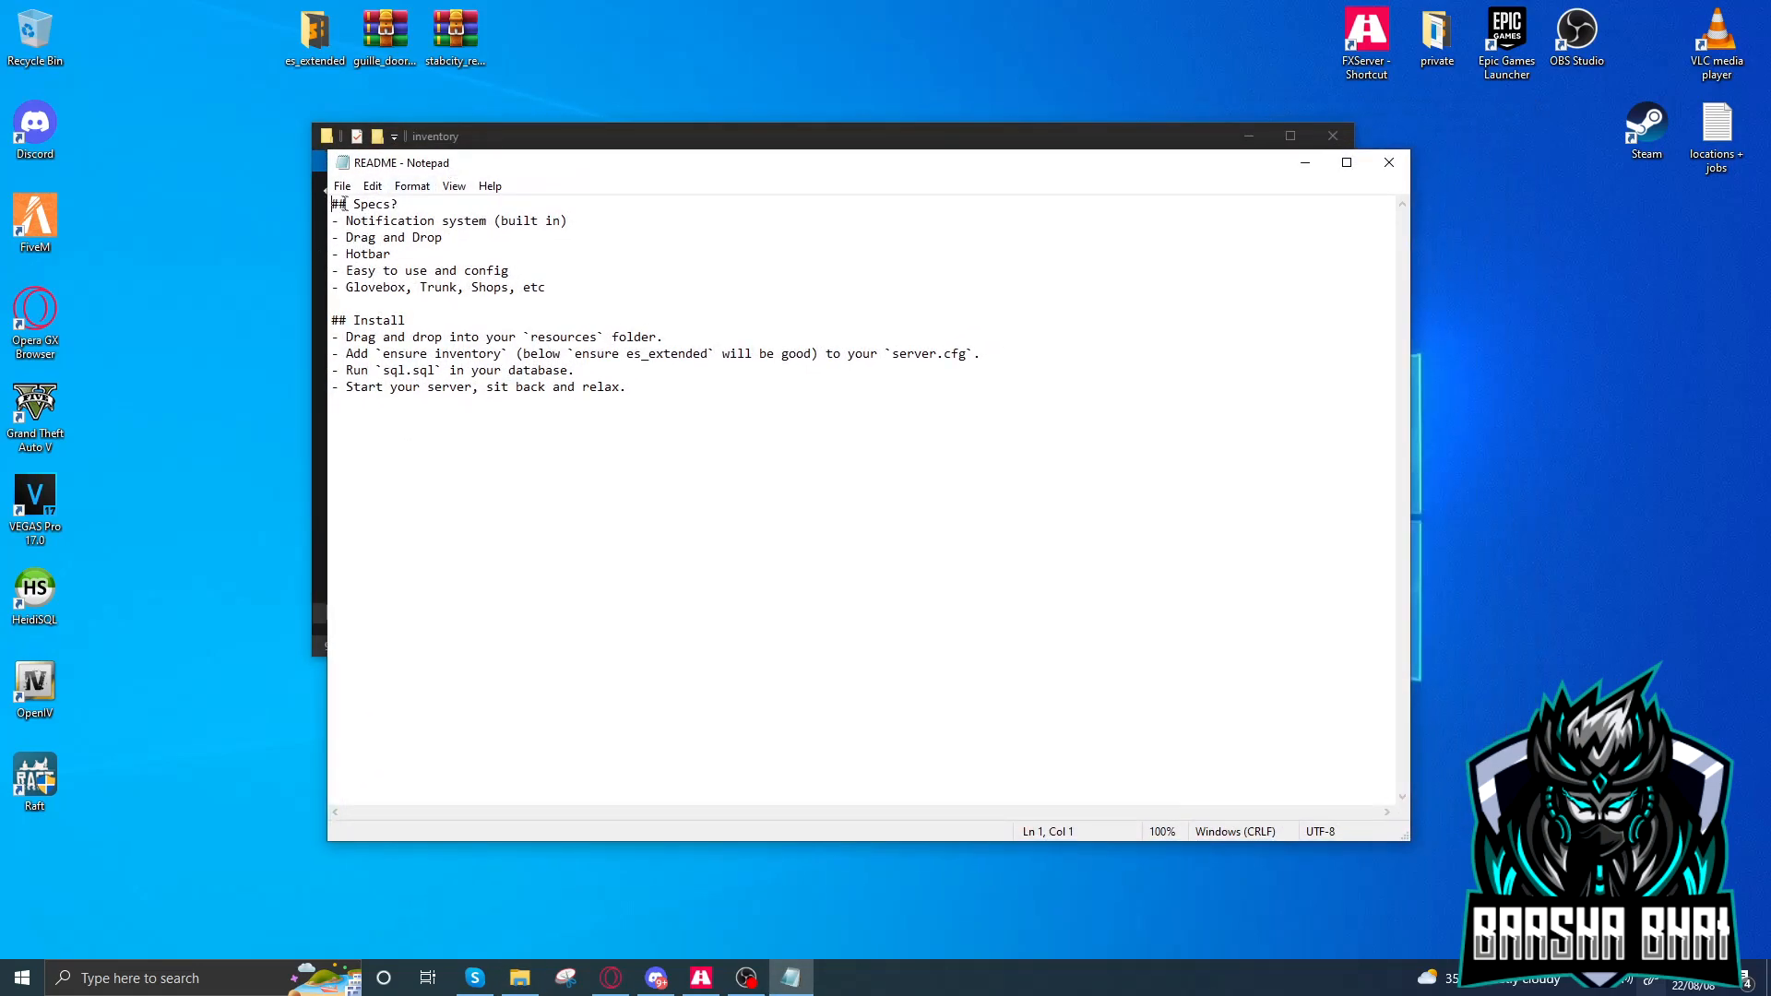
# Highlight README lines: notification system, Glovebox feature, and the install steps including running sql.sql.
pyautogui.moveTo(344, 220); pyautogui.dragTo(532, 221)
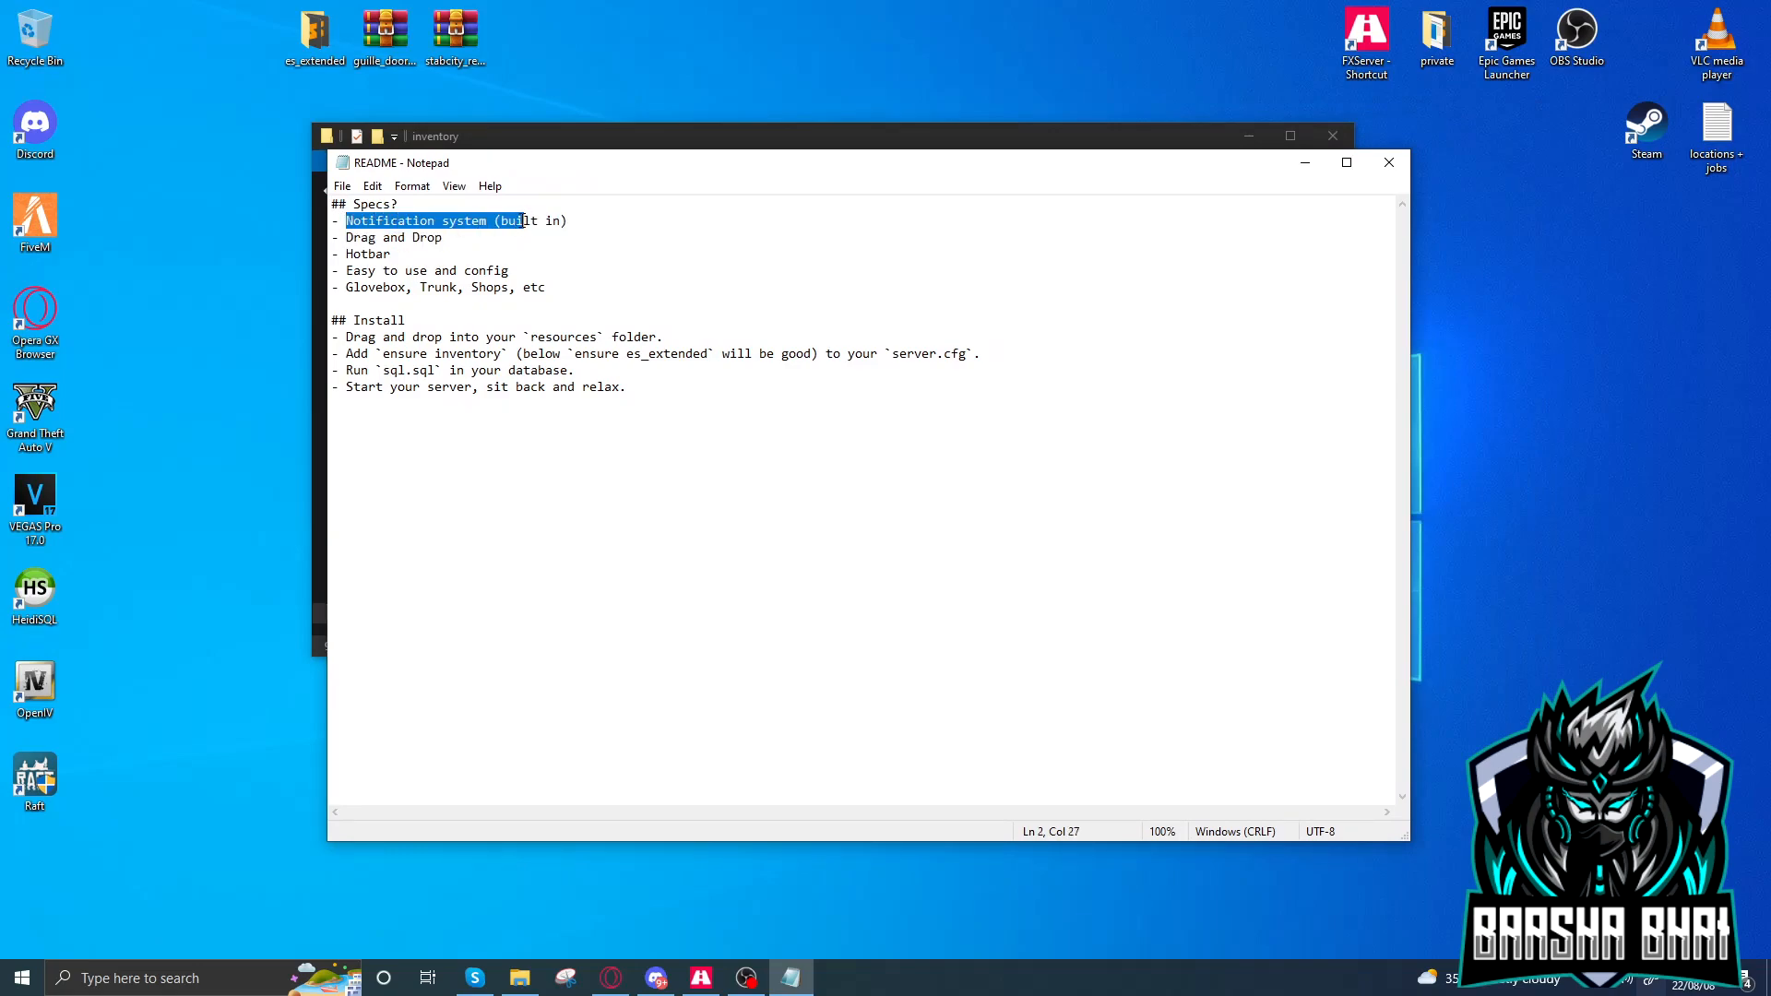
pyautogui.click(356, 237)
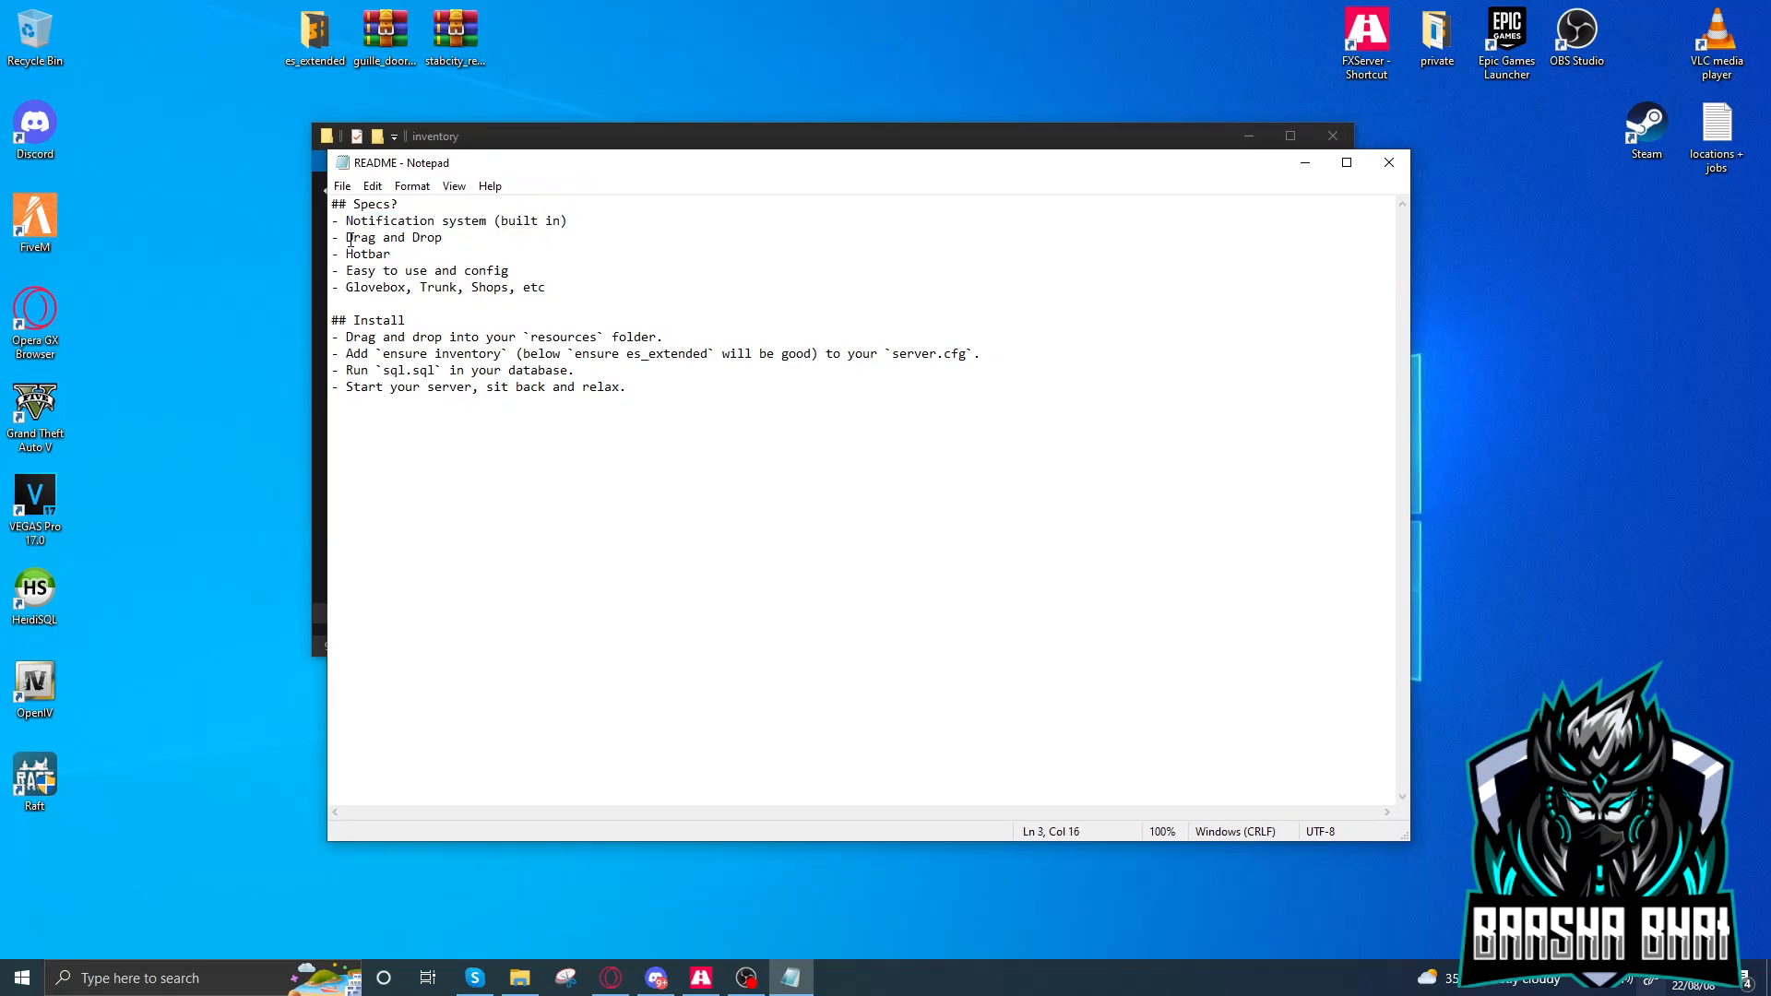
pyautogui.doubleClick(367, 255)
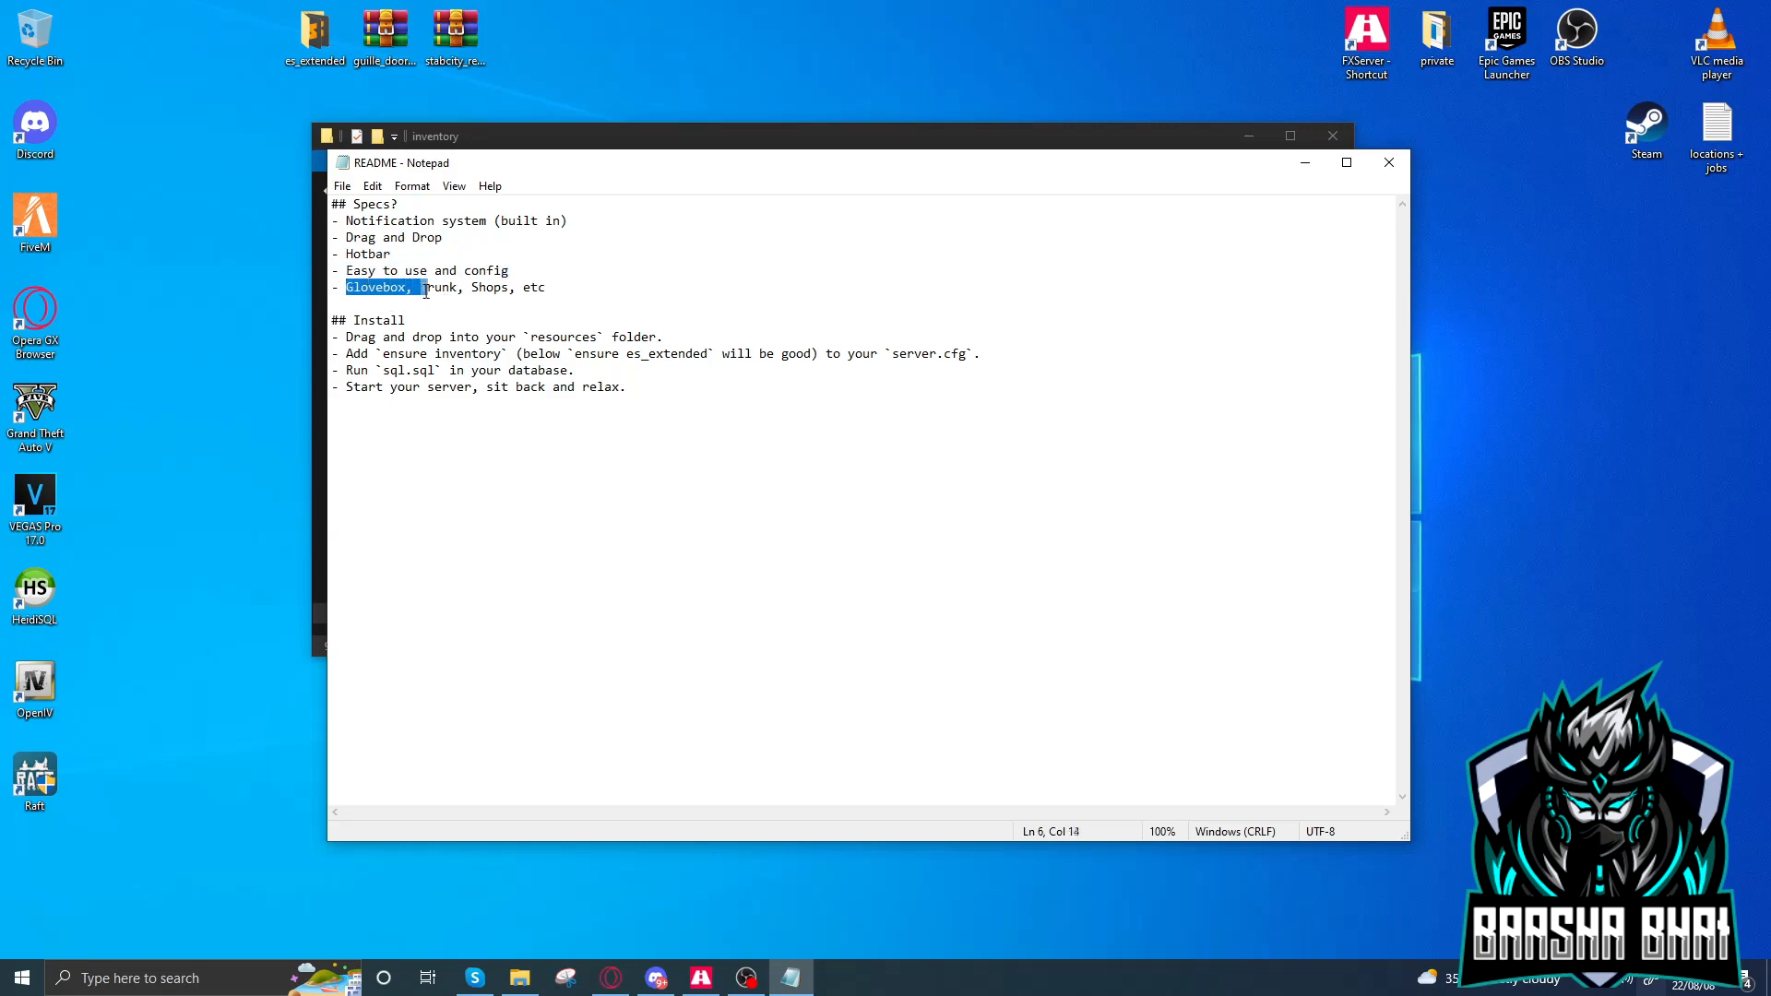
pyautogui.click(592, 287)
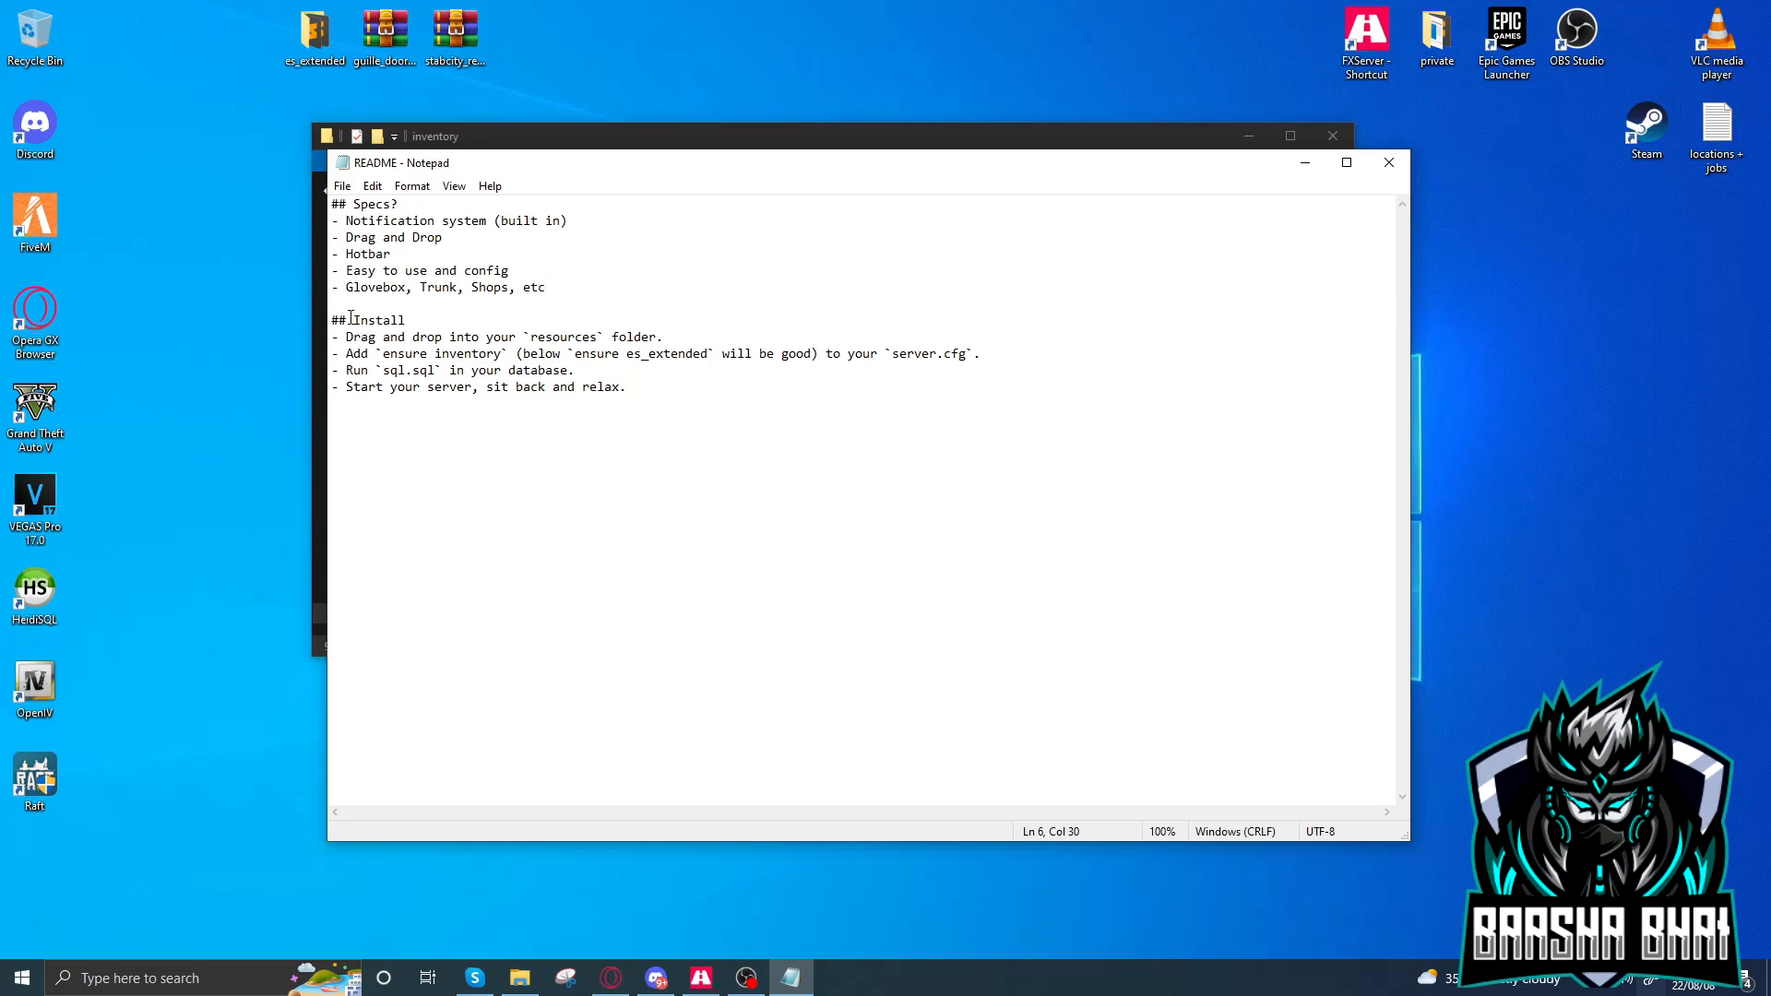
pyautogui.moveTo(346, 337); pyautogui.dragTo(463, 337)
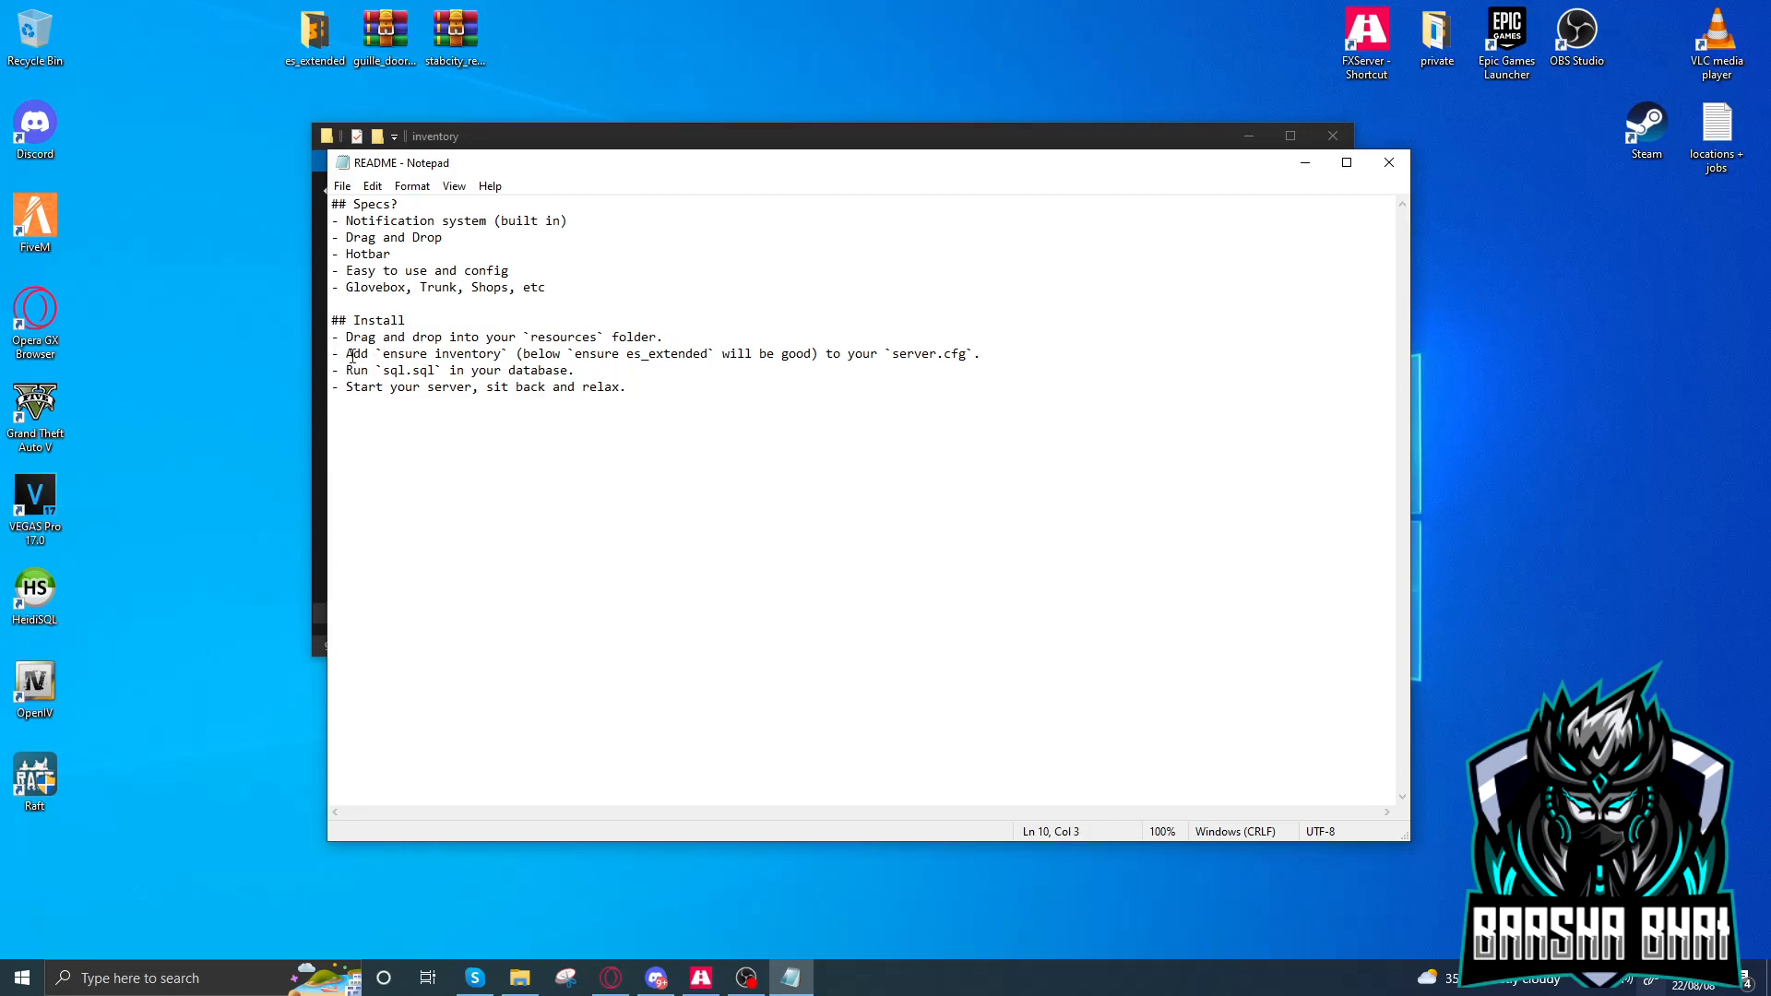
pyautogui.moveTo(348, 354); pyautogui.dragTo(503, 353)
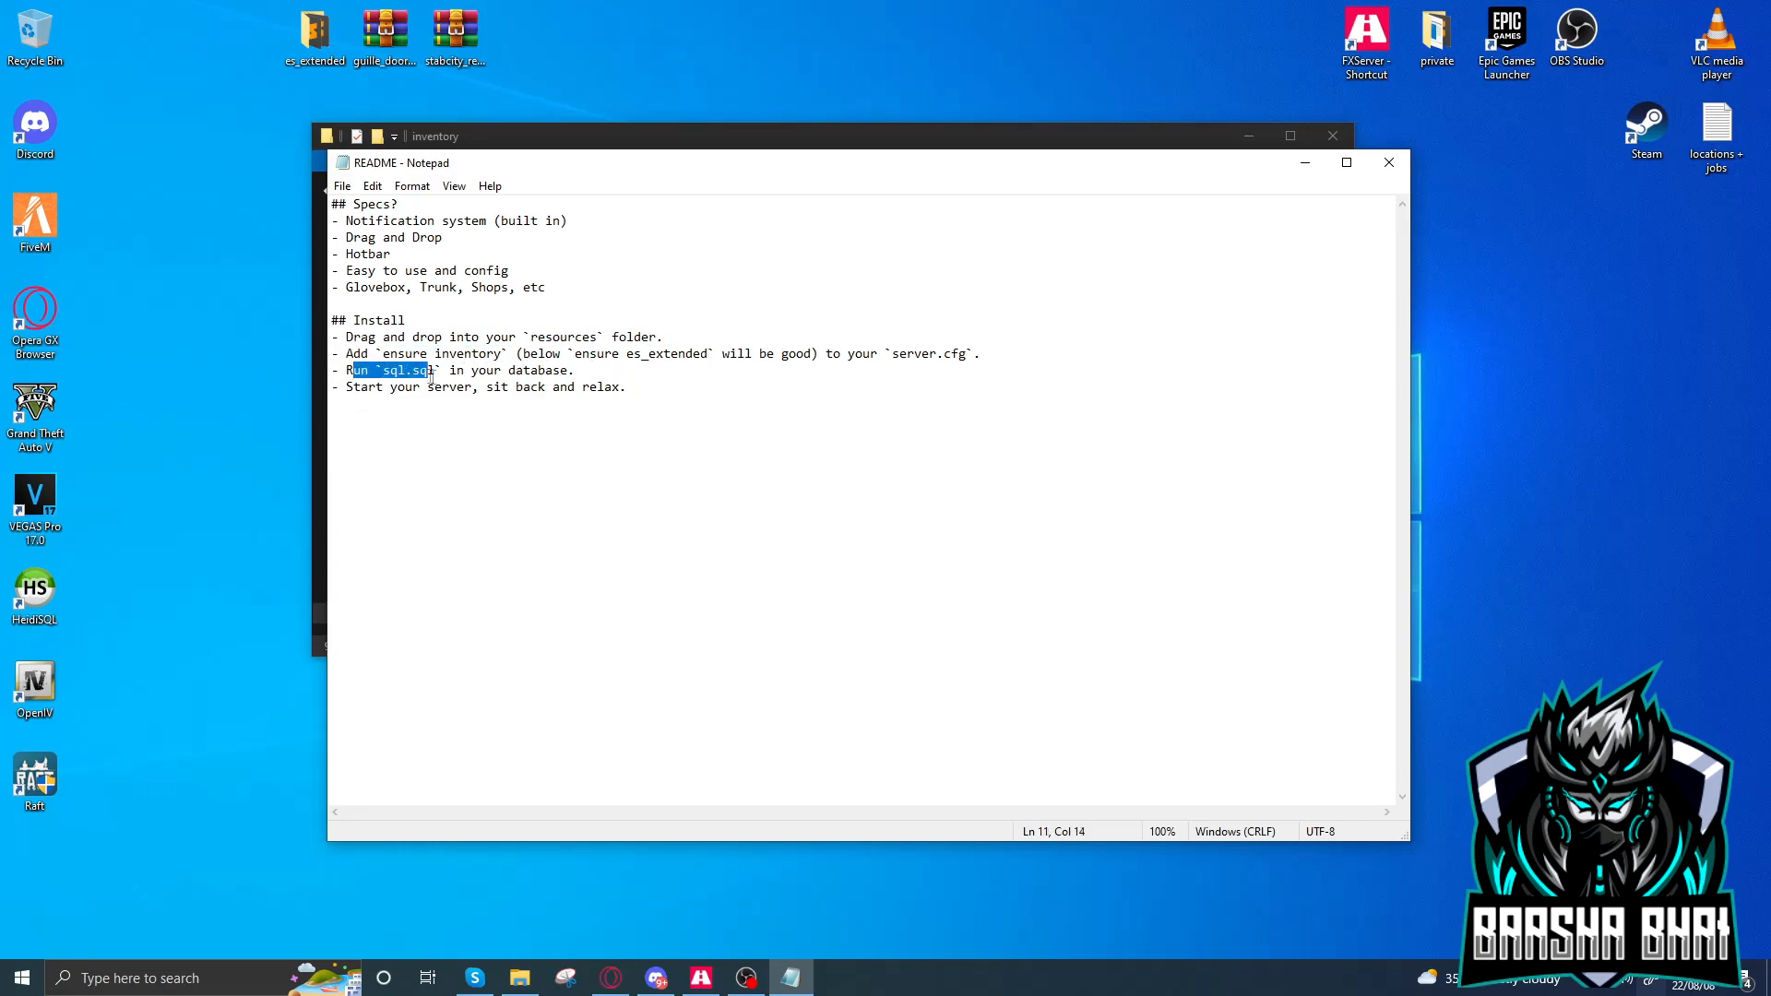
pyautogui.moveTo(353, 369); pyautogui.dragTo(574, 369)
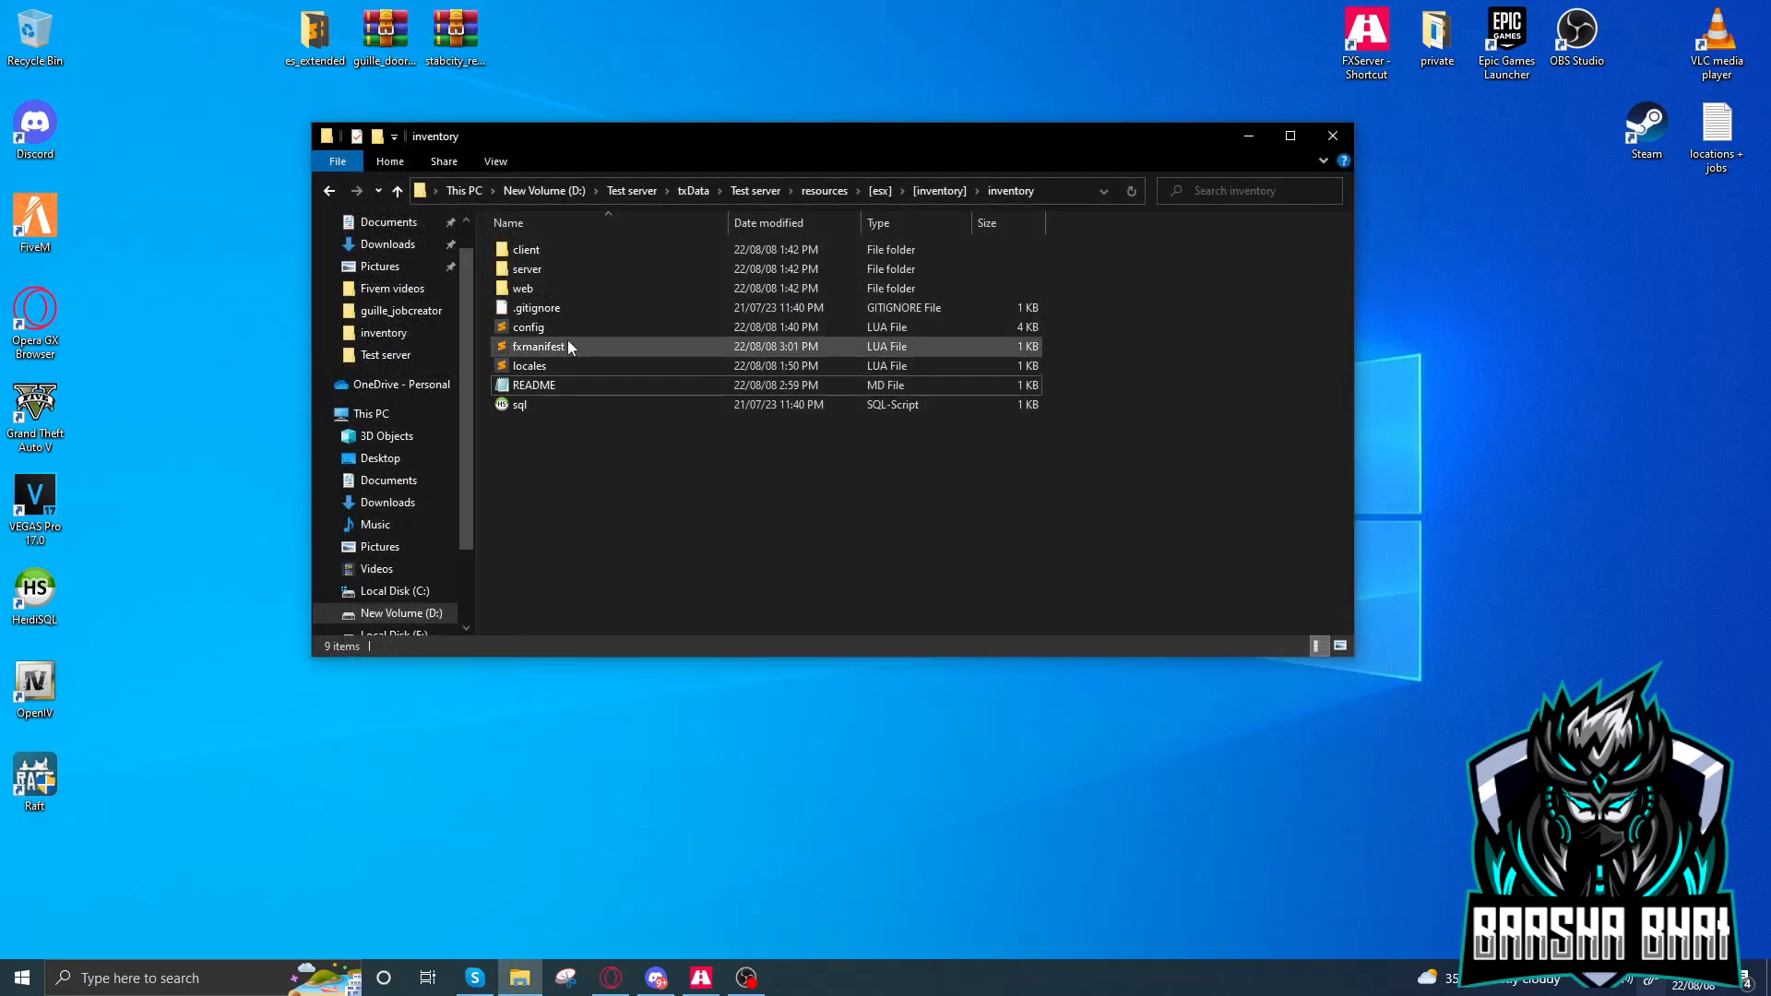
pyautogui.click(528, 326)
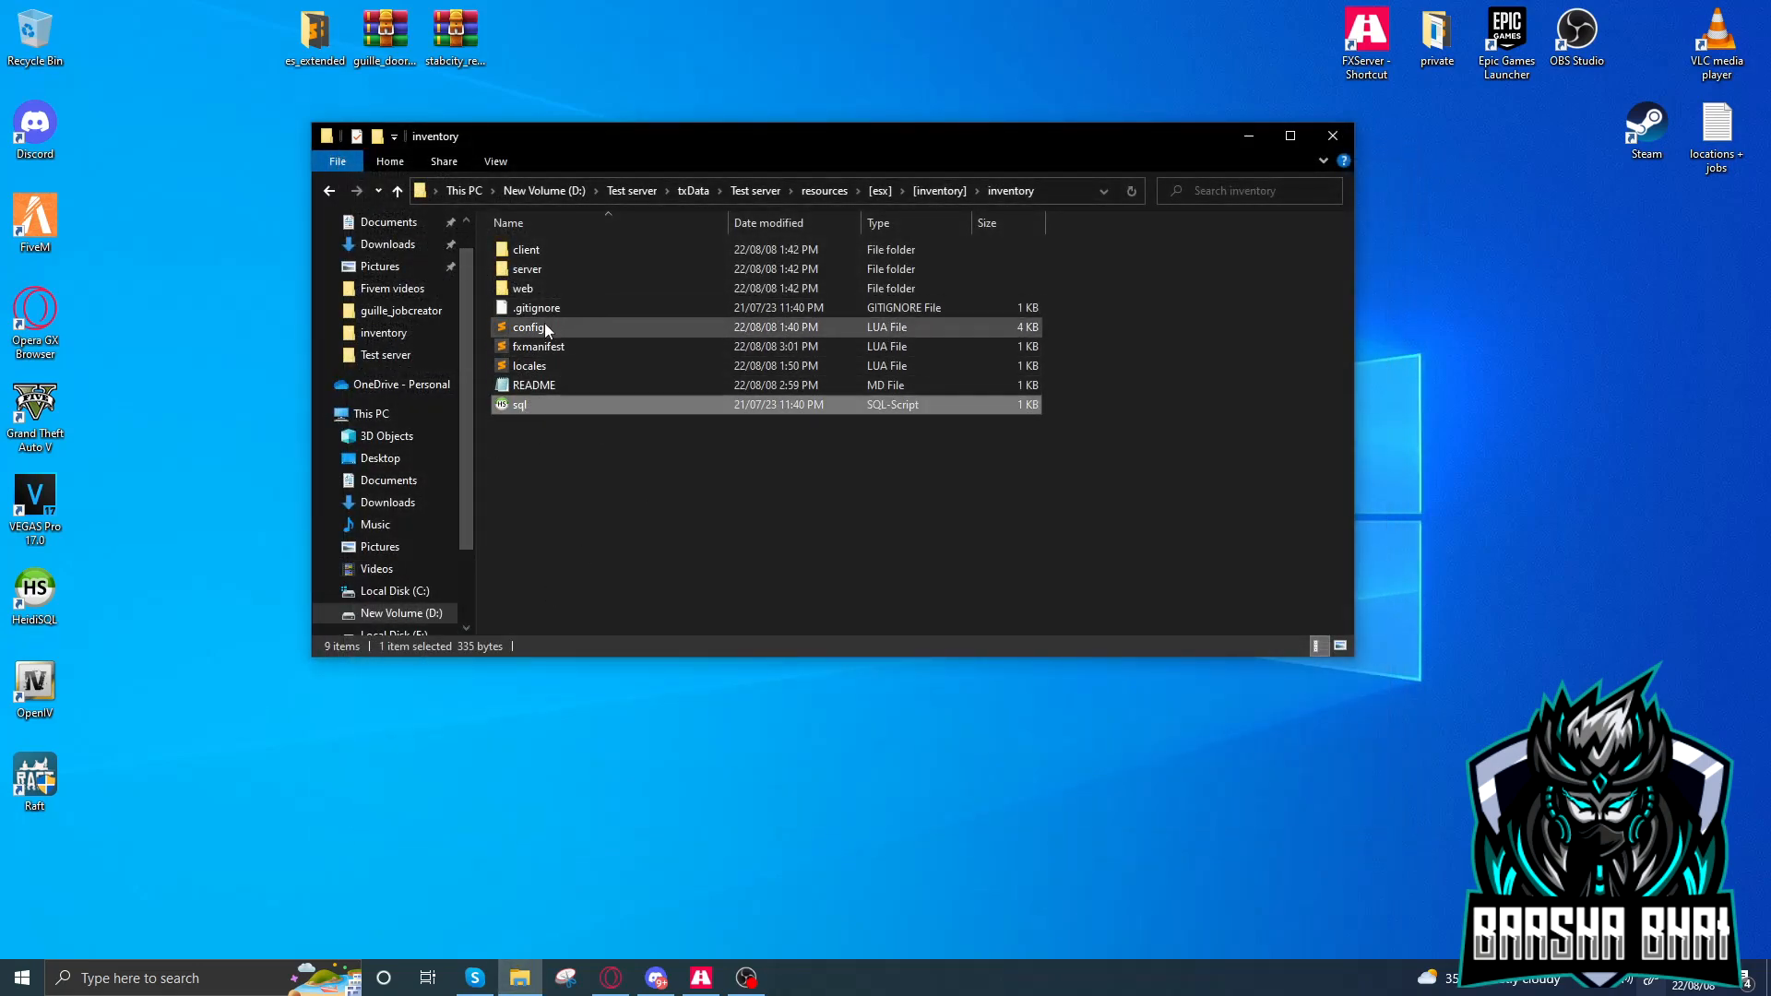
pyautogui.doubleClick(529, 326)
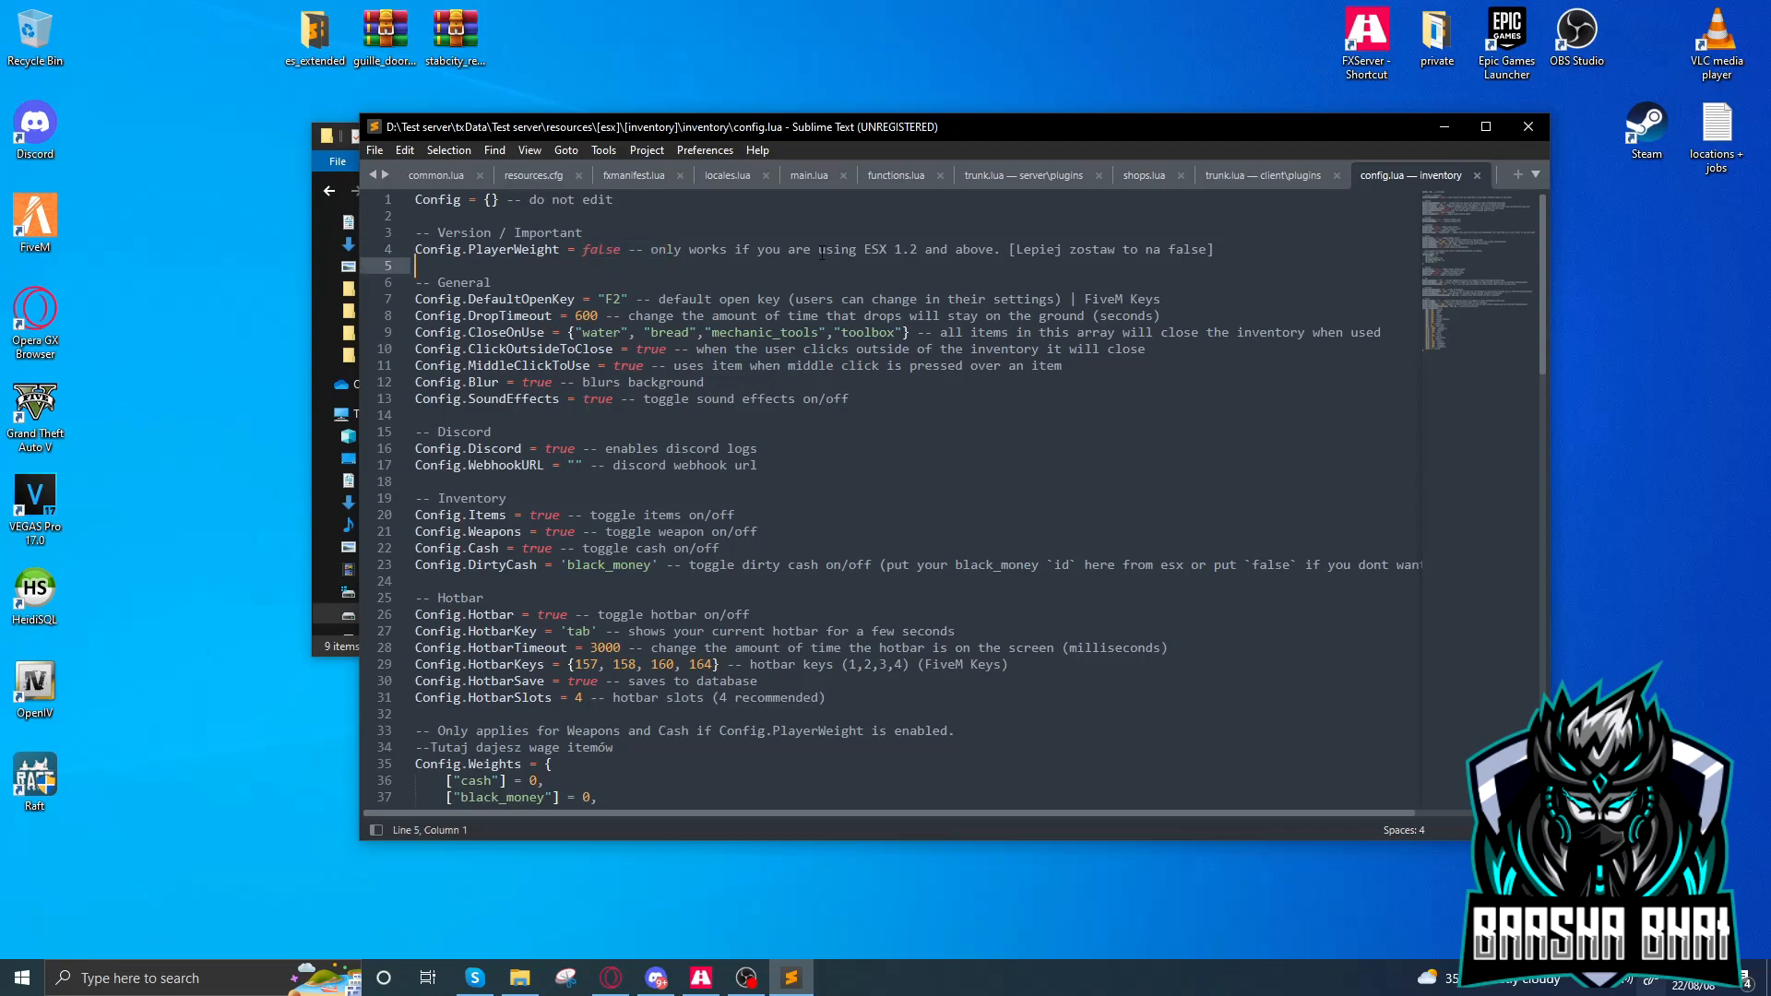
pyautogui.moveTo(866, 248); pyautogui.dragTo(919, 248)
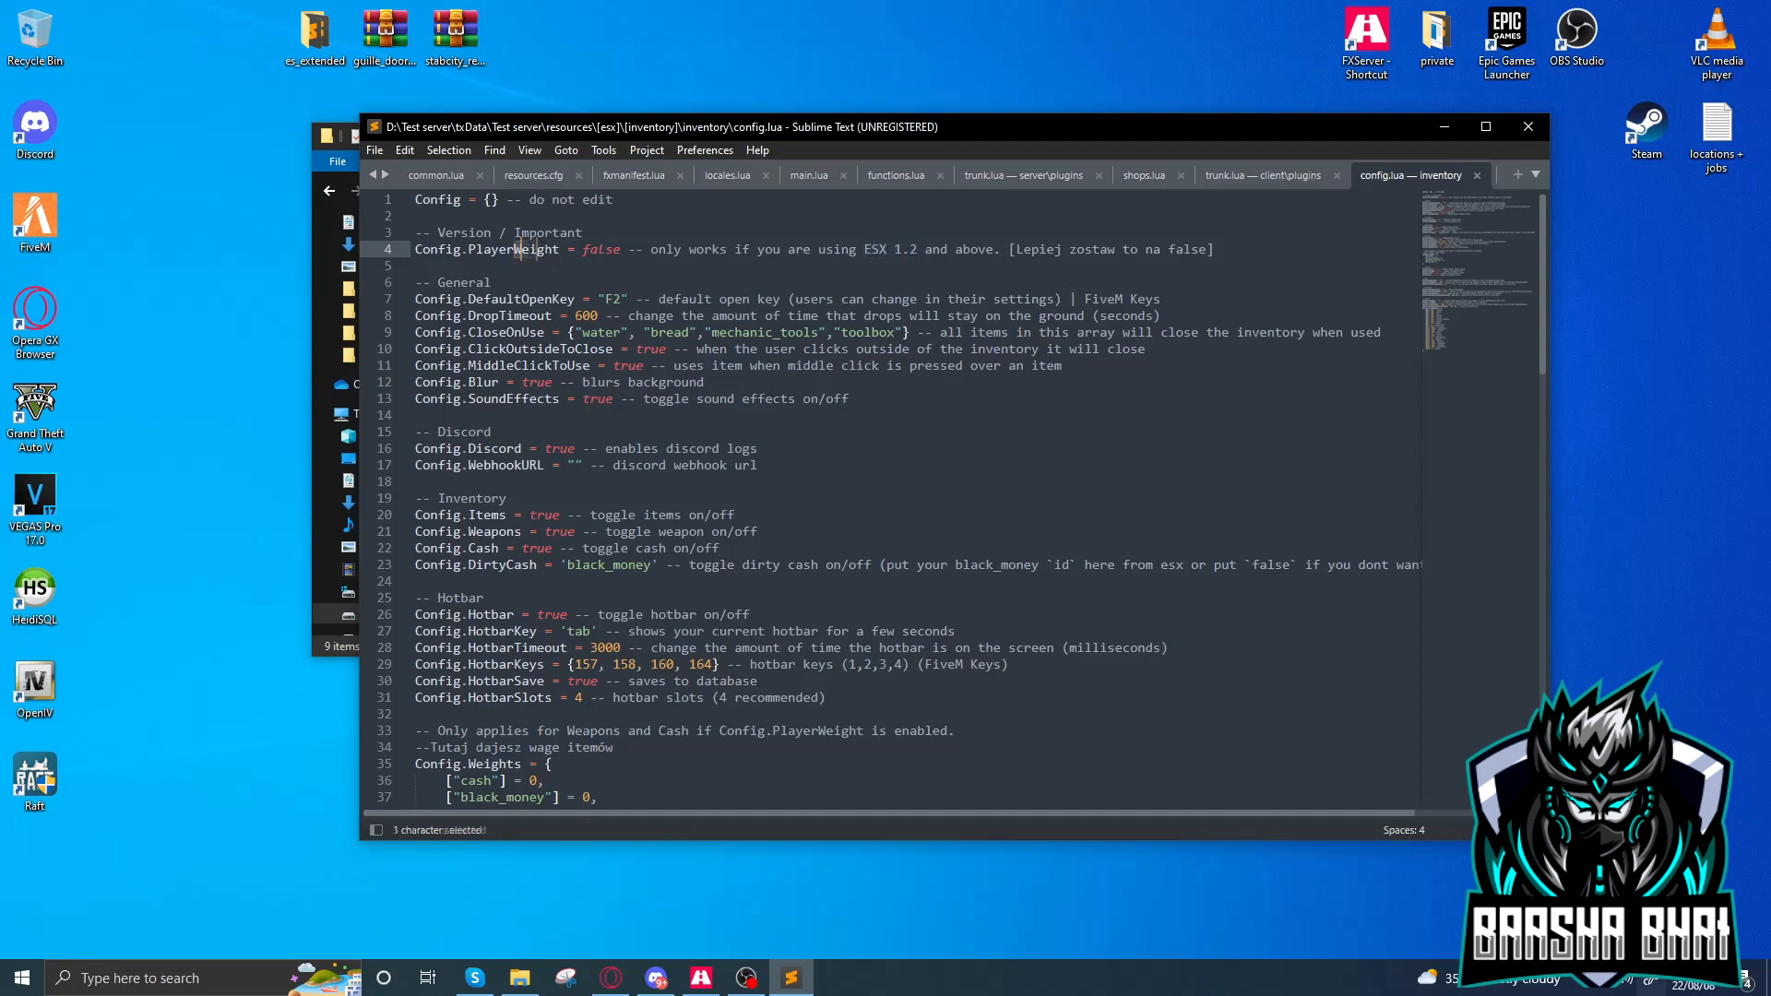
pyautogui.click(457, 281)
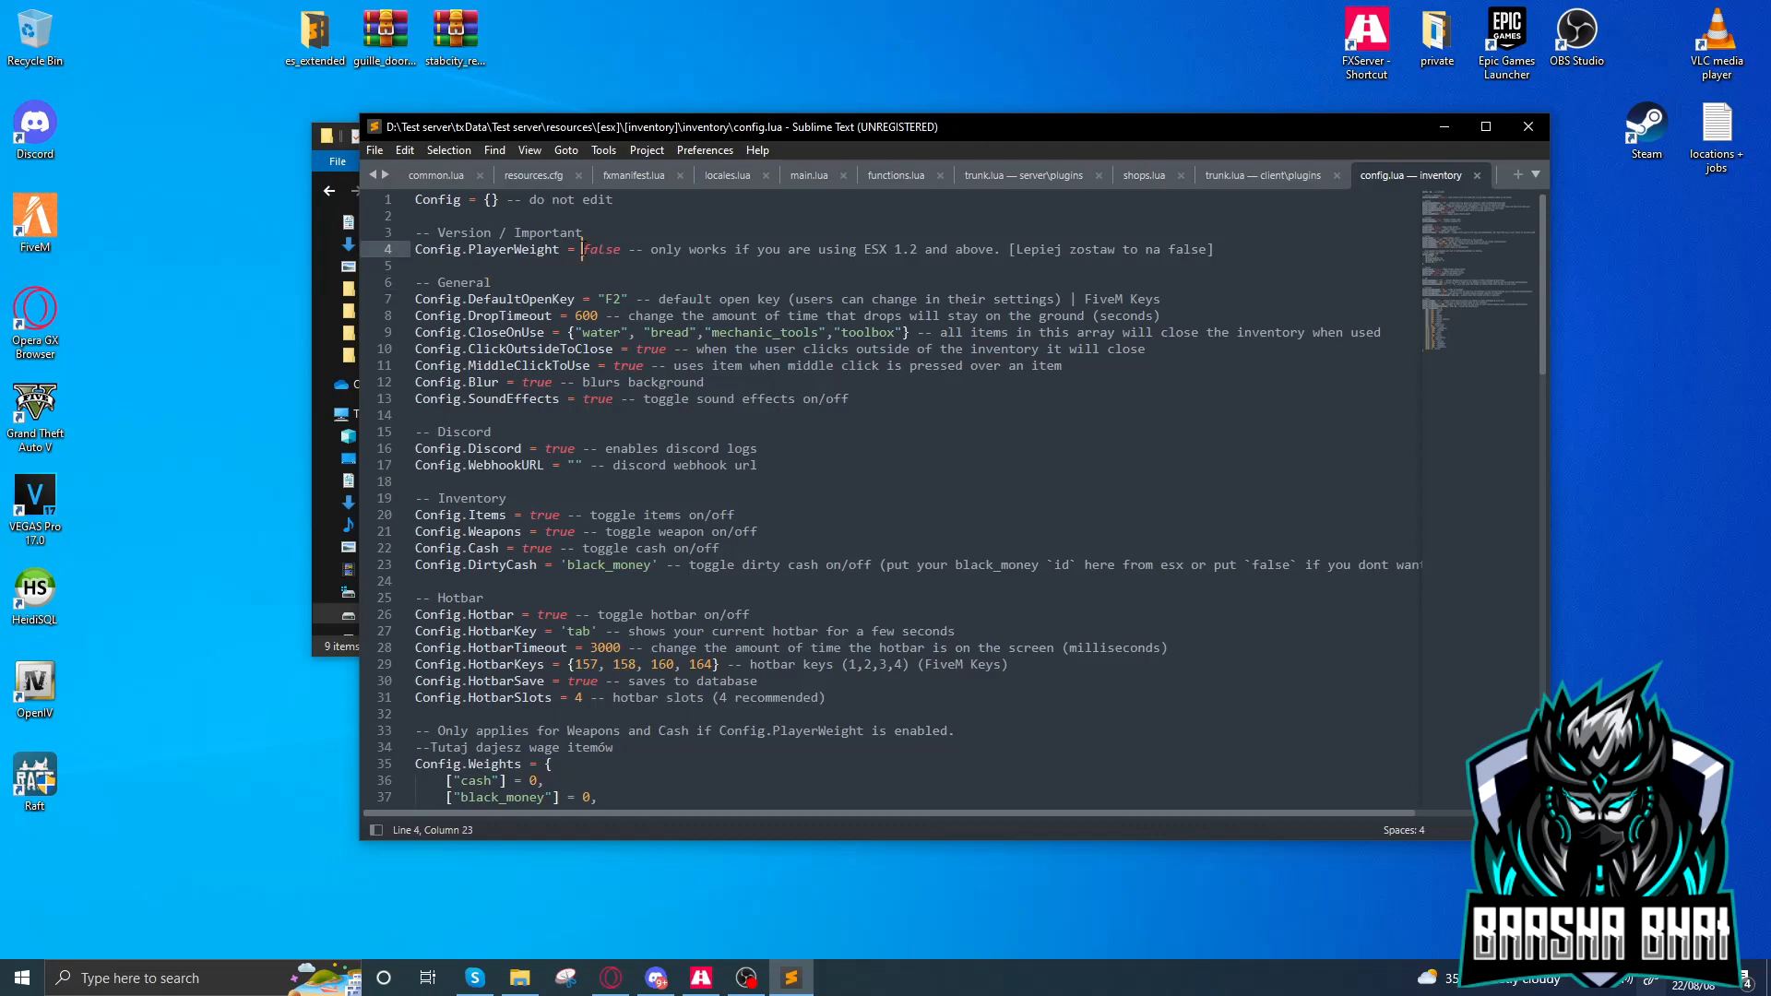
pyautogui.doubleClick(613, 298)
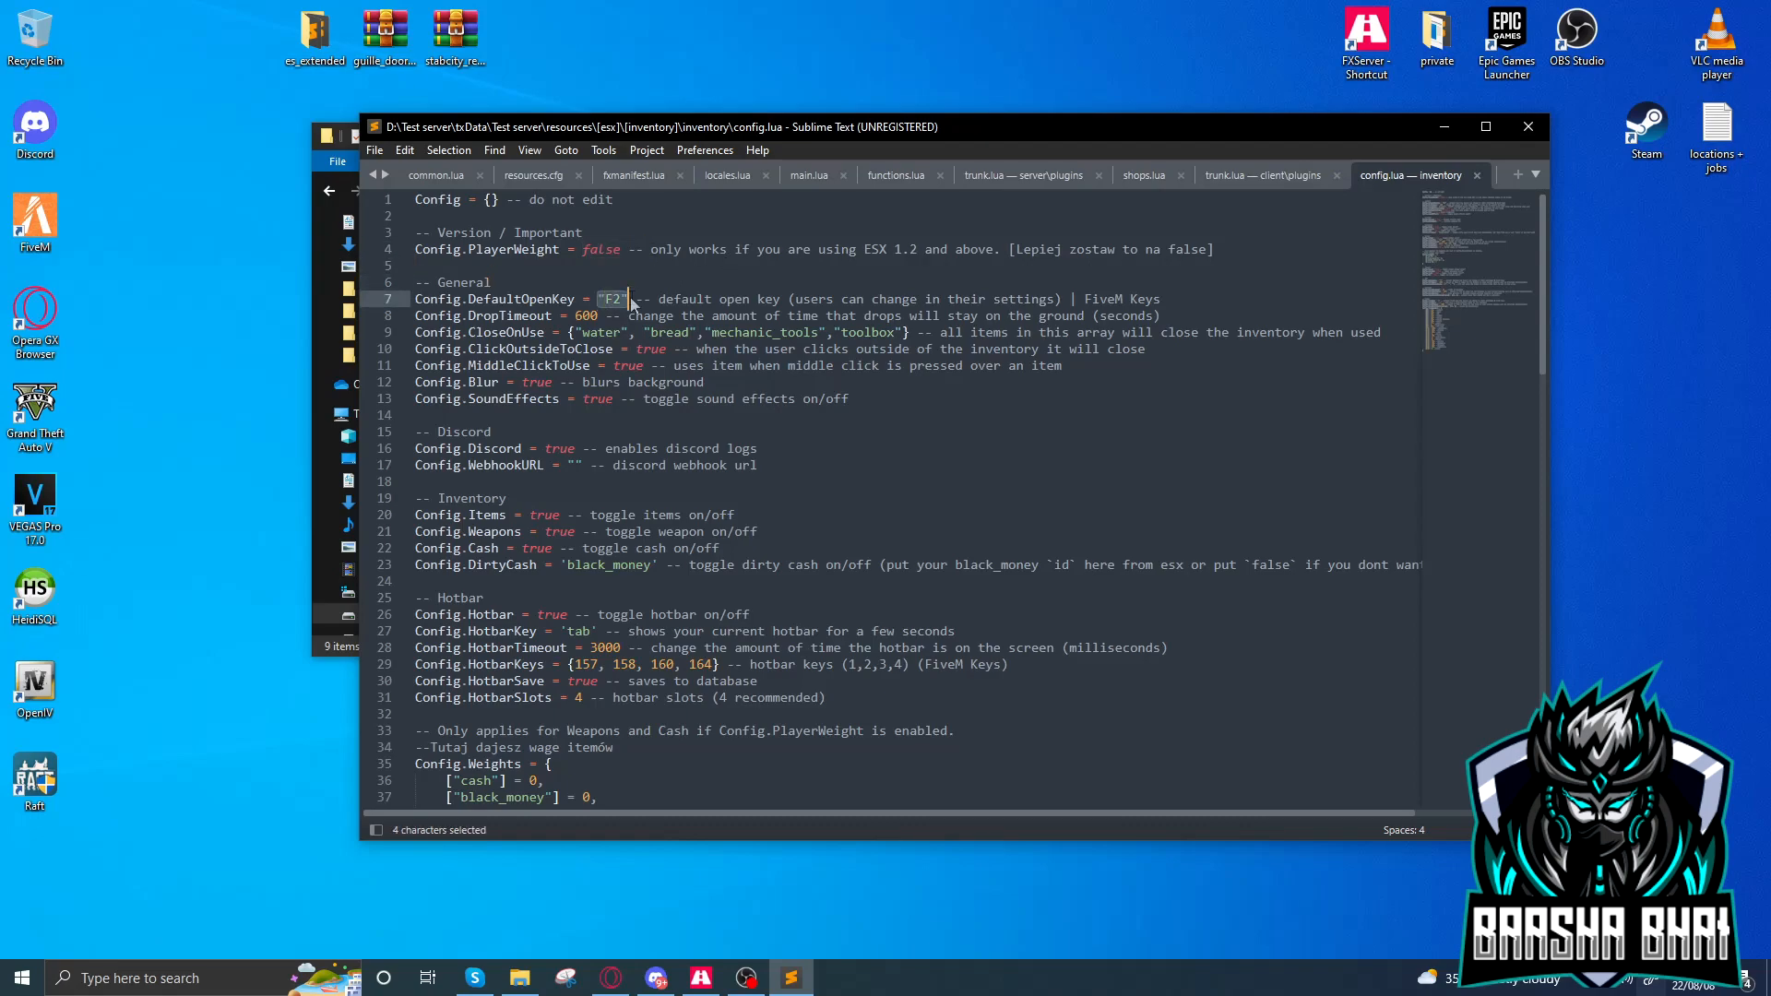
pyautogui.moveTo(630, 298); pyautogui.dragTo(669, 315)
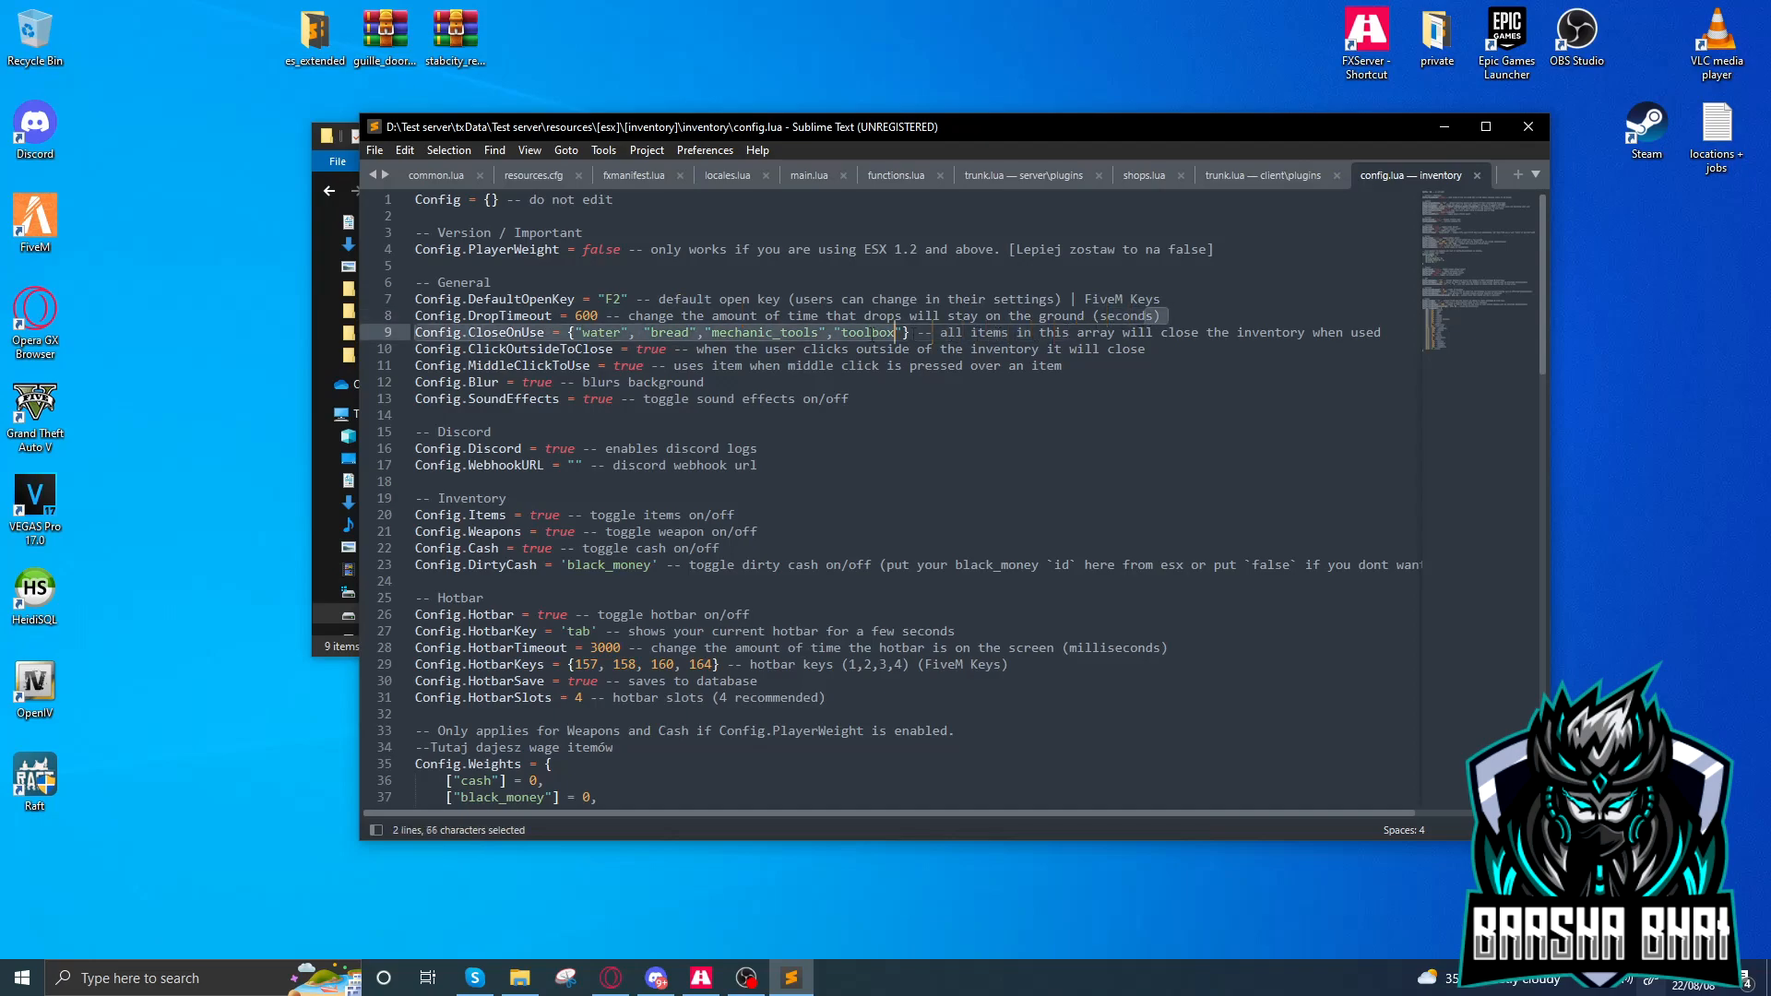
pyautogui.click(892, 316)
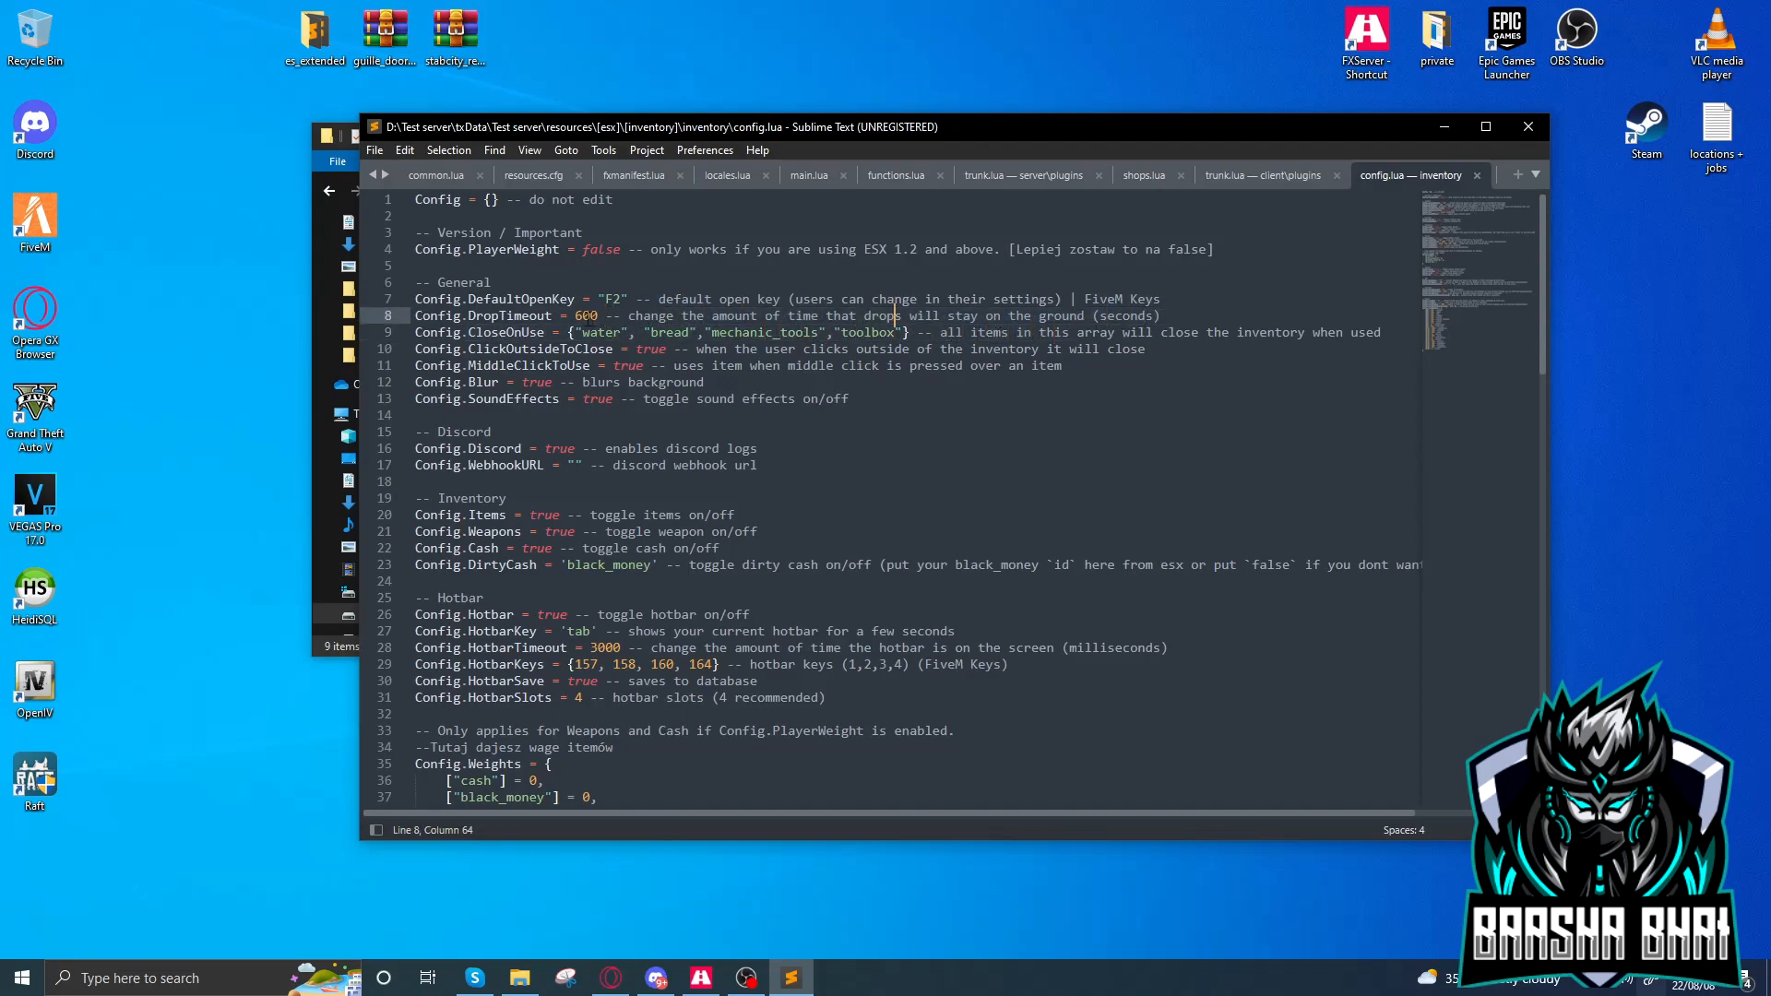
pyautogui.doubleClick(585, 315)
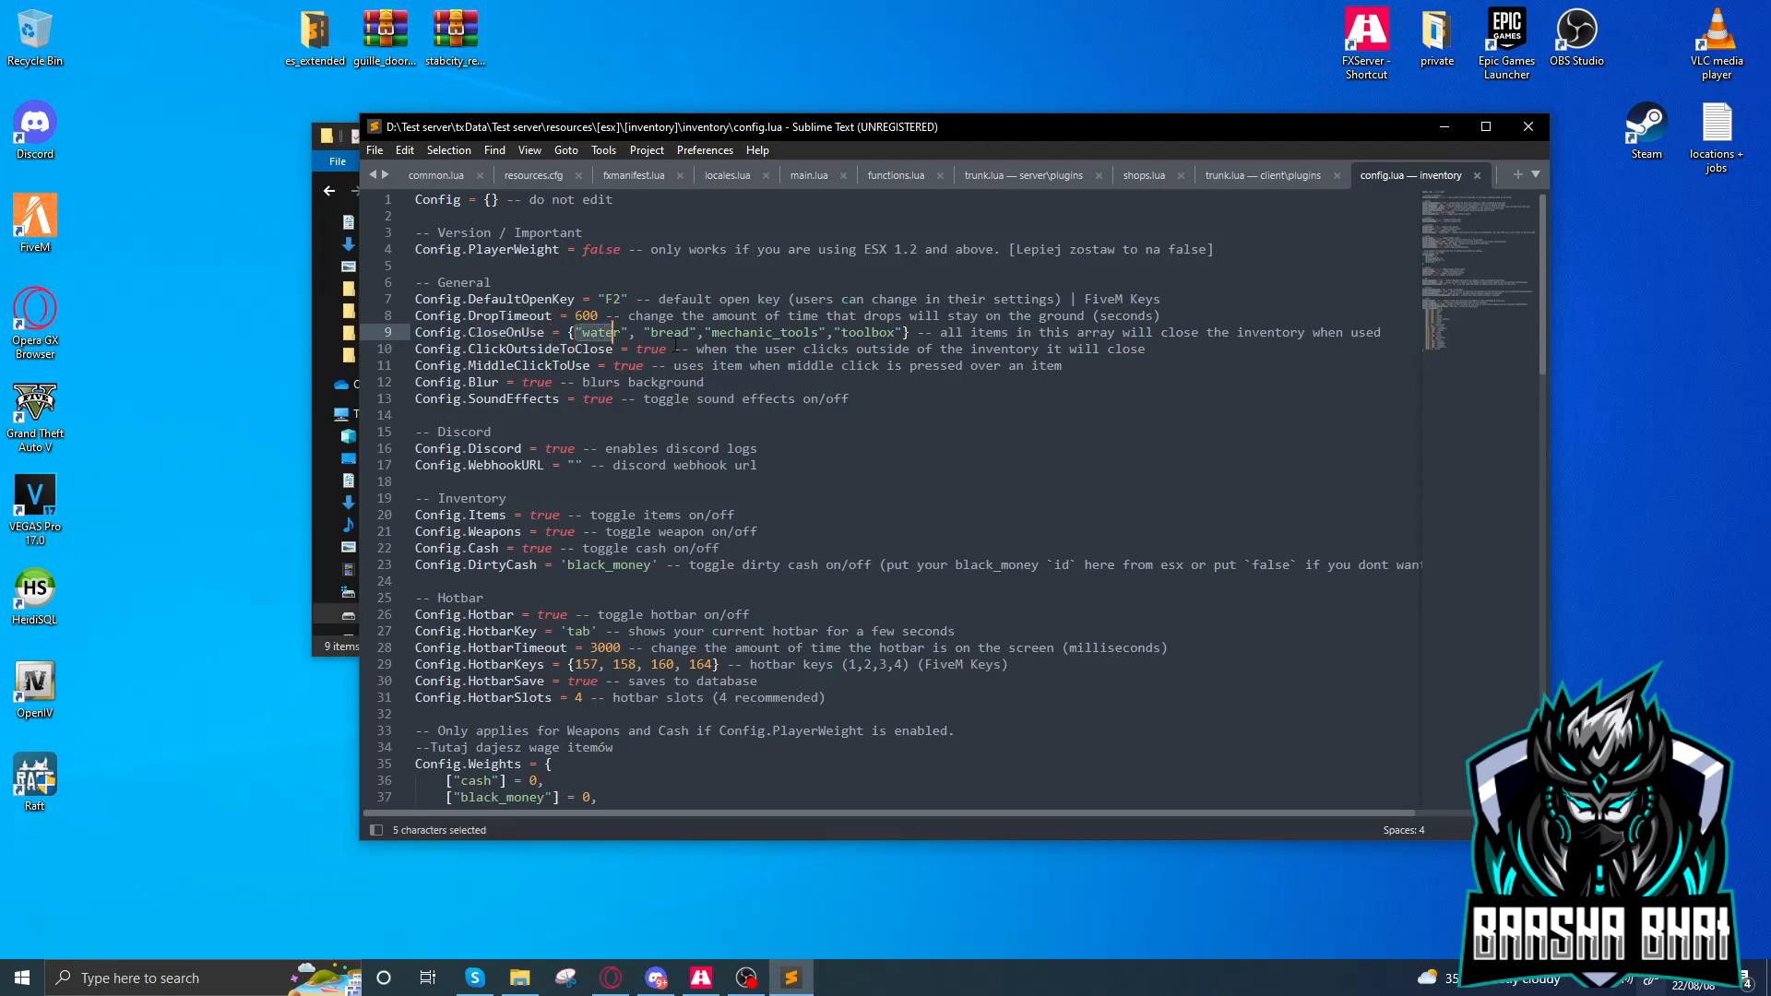
pyautogui.doubleClick(741, 332)
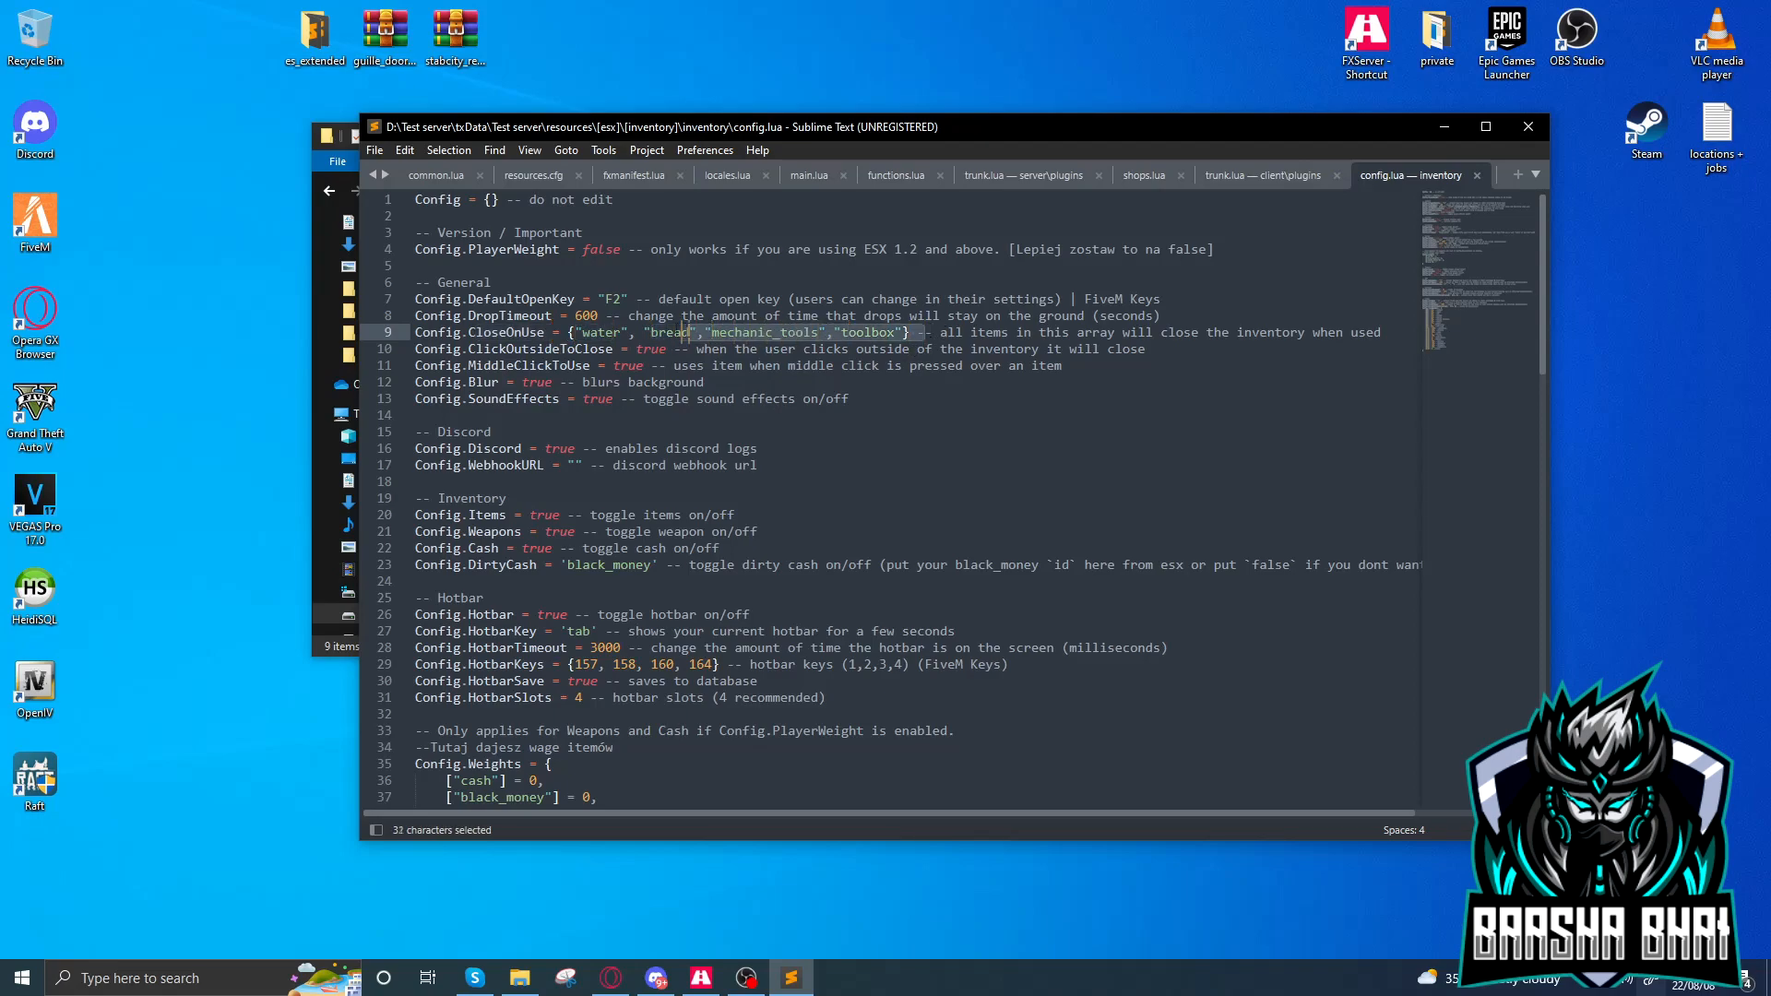
pyautogui.click(723, 332)
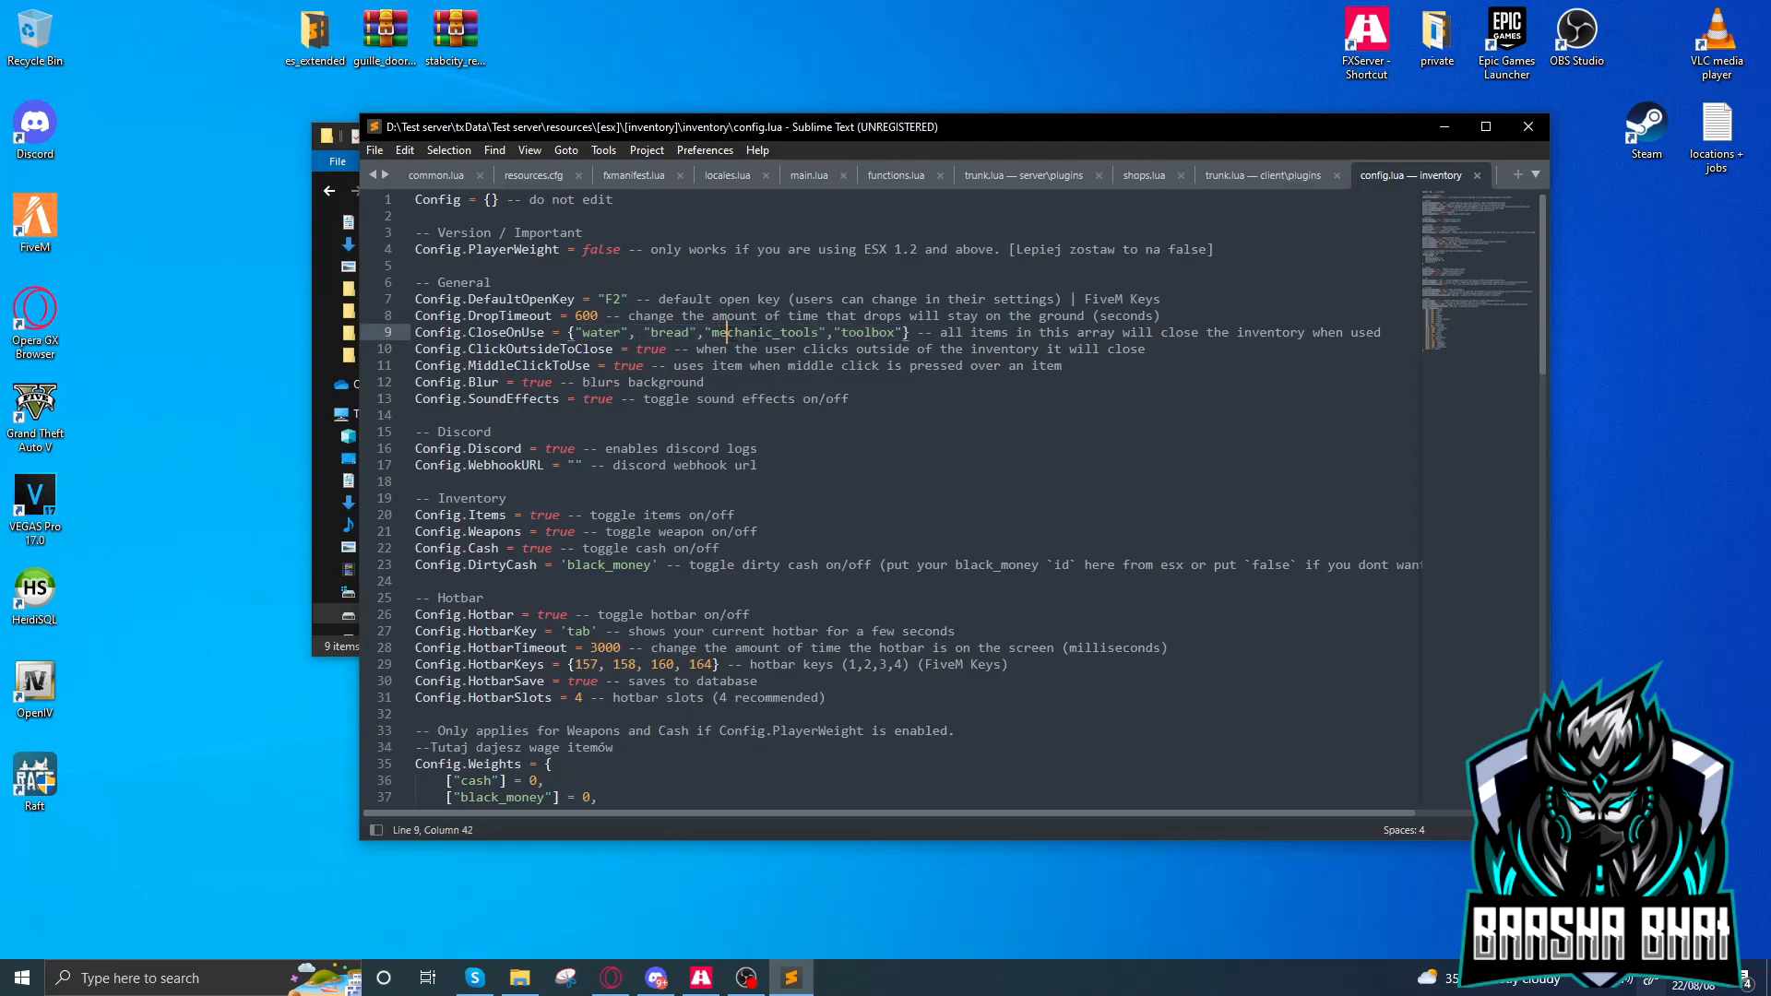
pyautogui.doubleClick(650, 348)
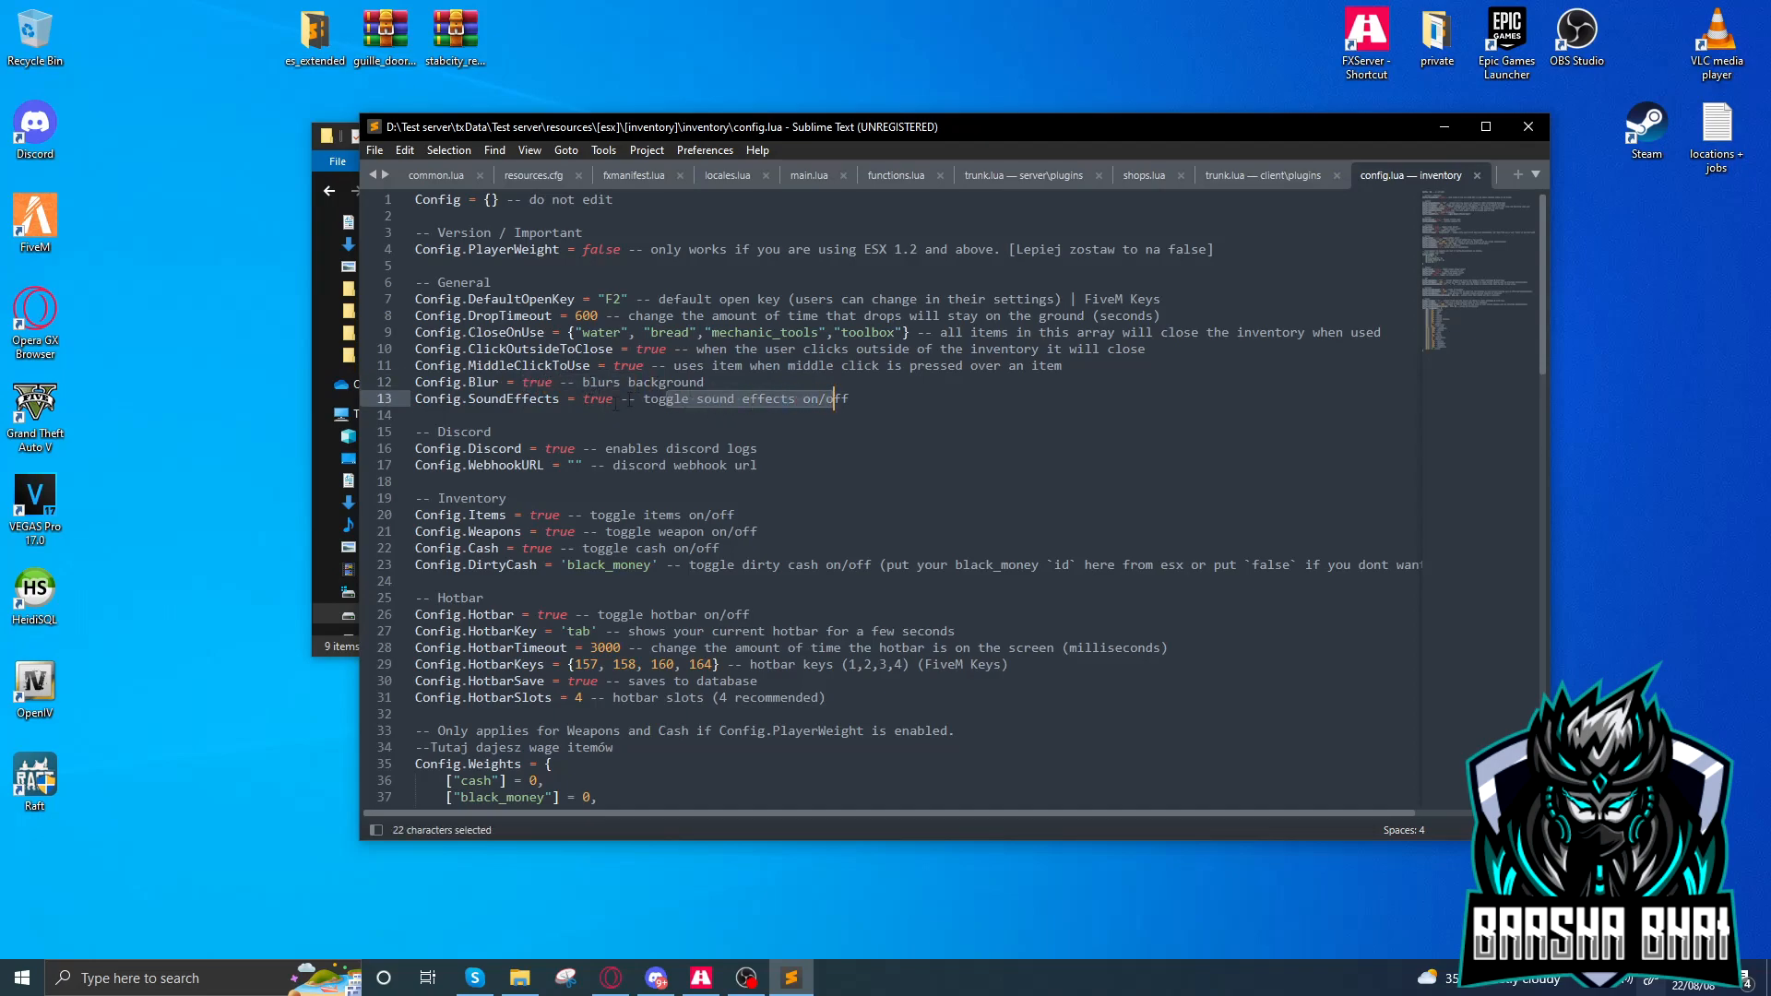
pyautogui.click(491, 431)
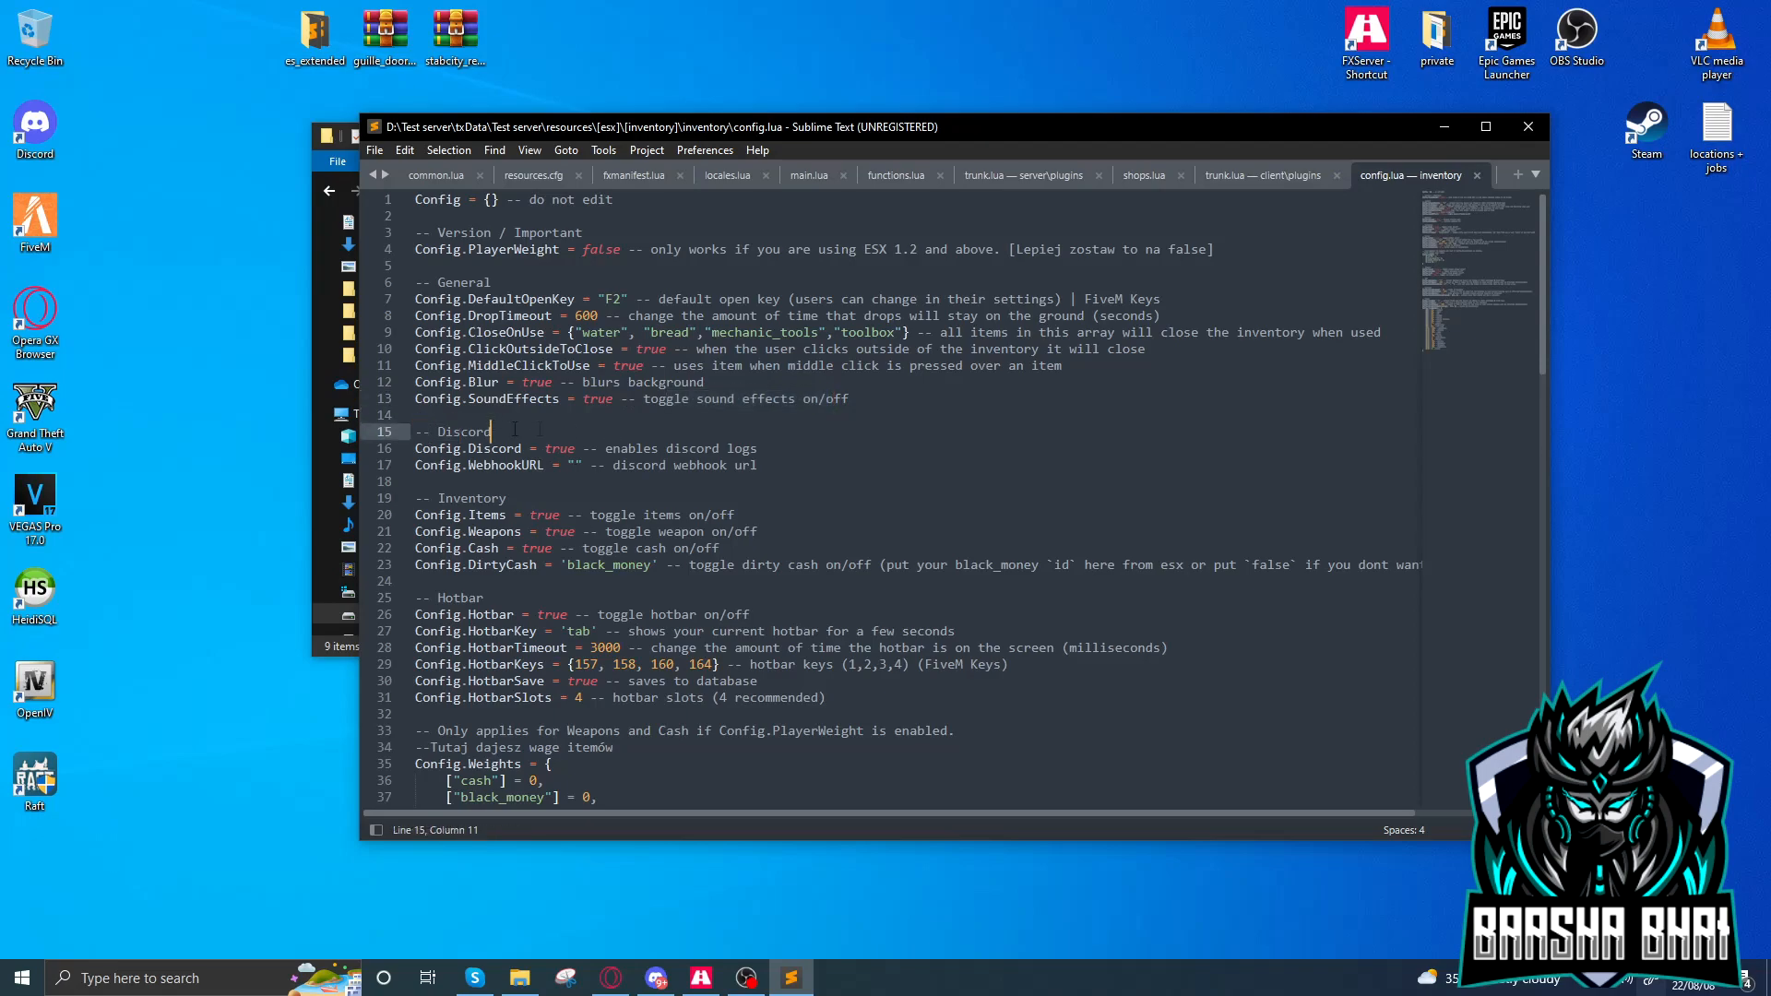
pyautogui.click(574, 464)
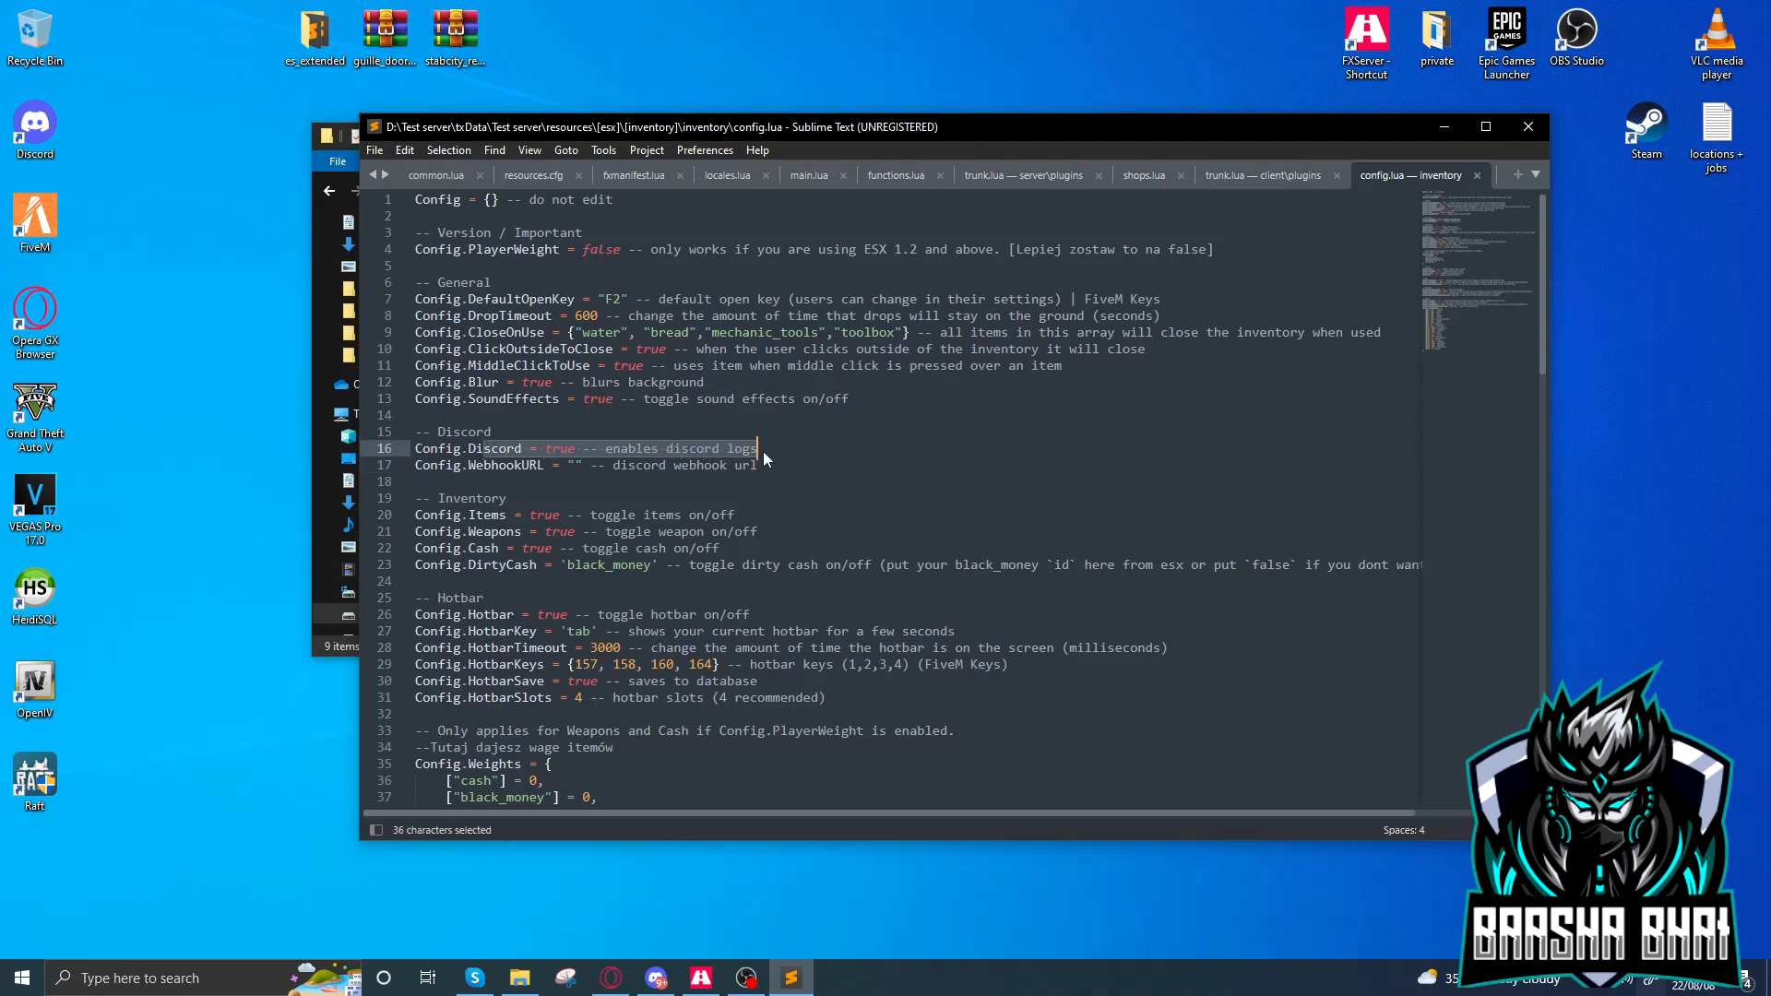
pyautogui.click(575, 448)
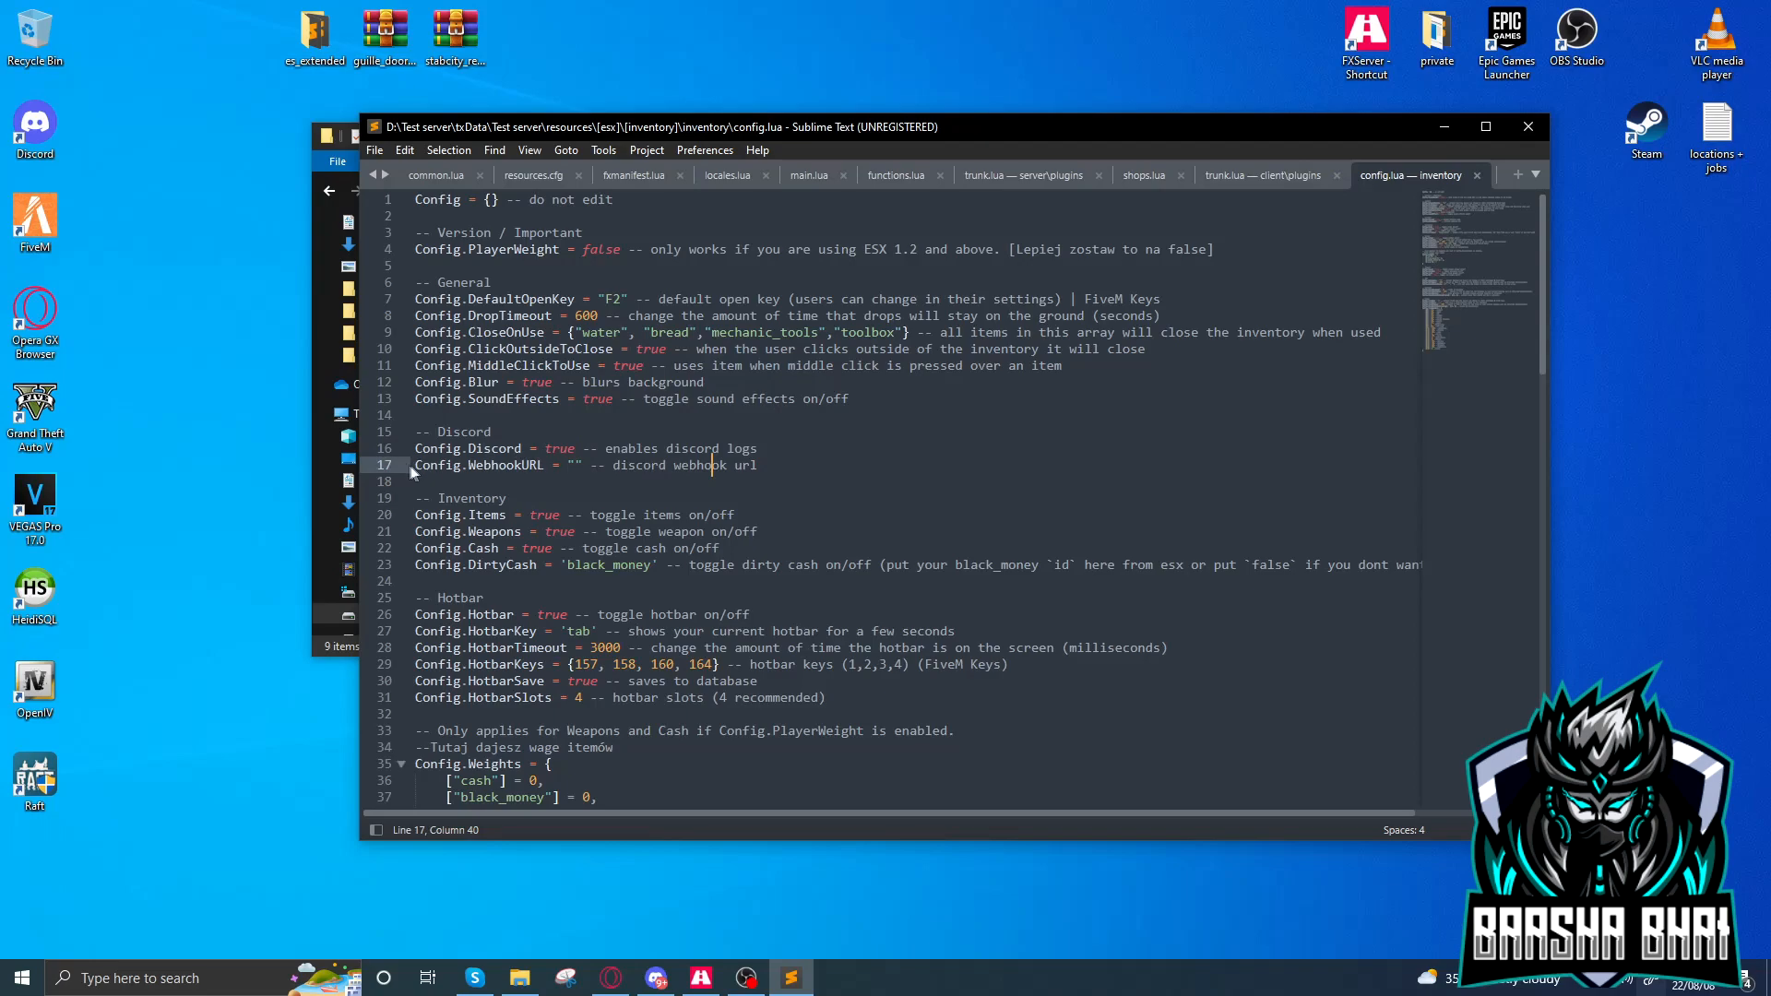
pyautogui.moveTo(414, 464); pyautogui.dragTo(759, 464)
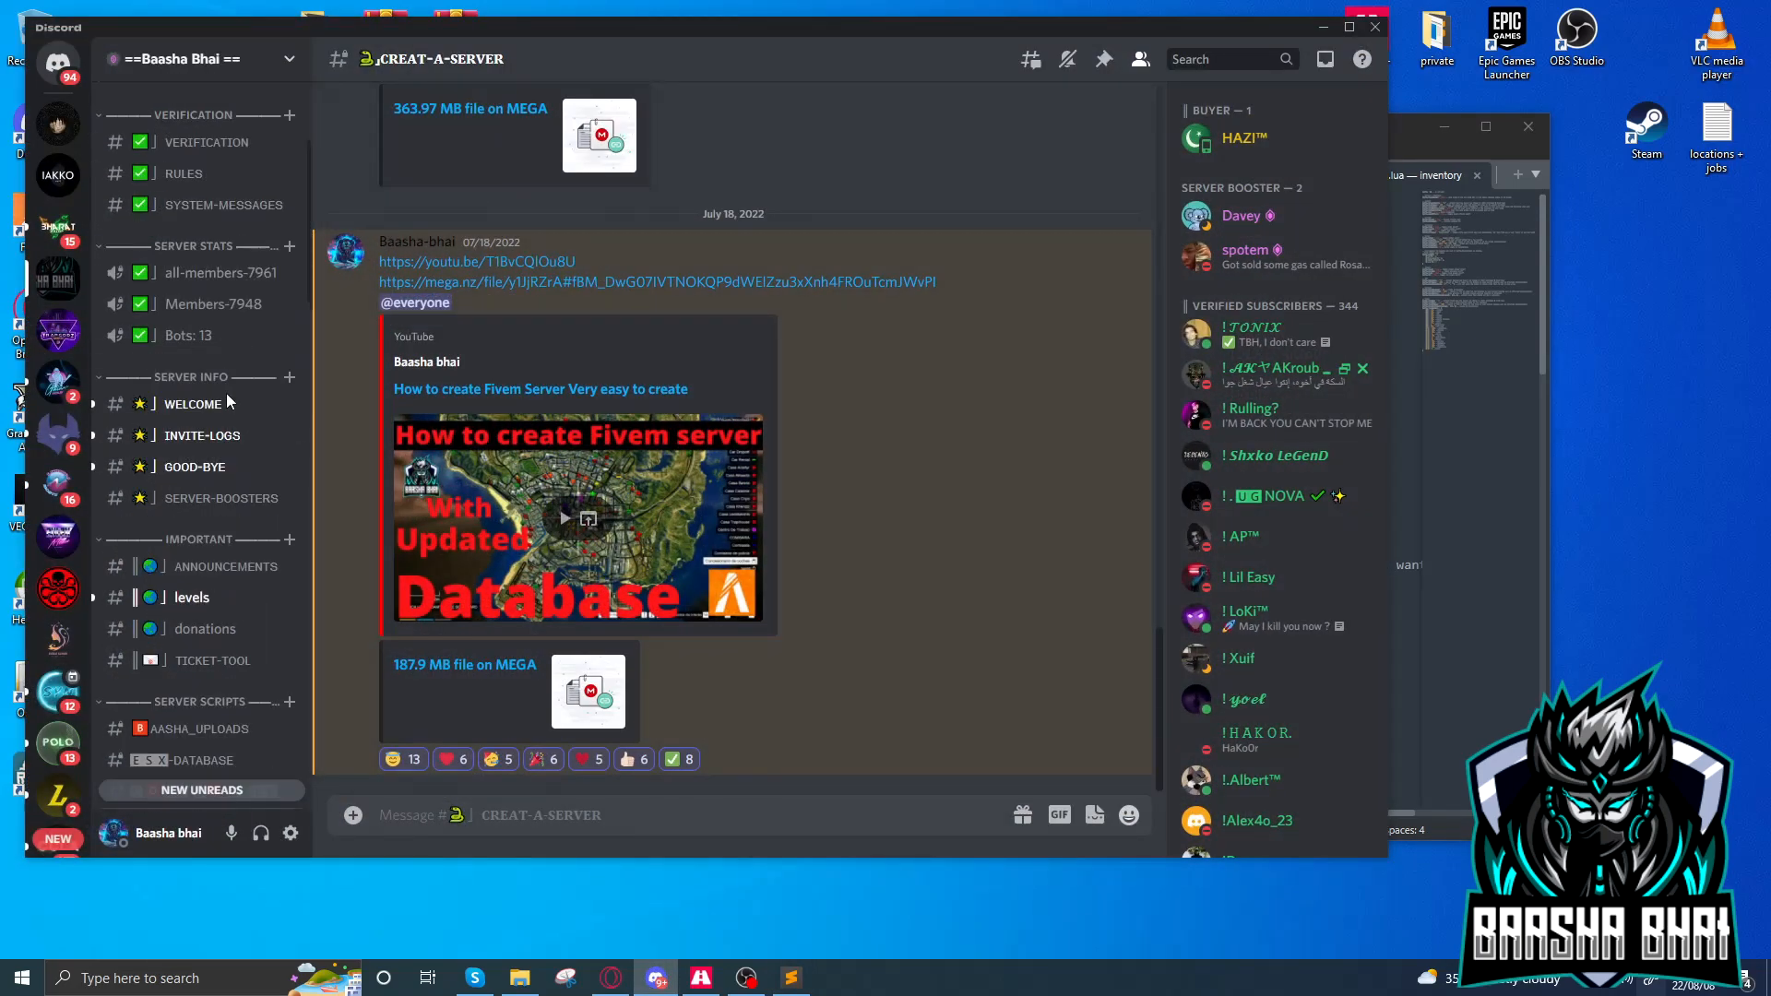
pyautogui.scroll(-3)
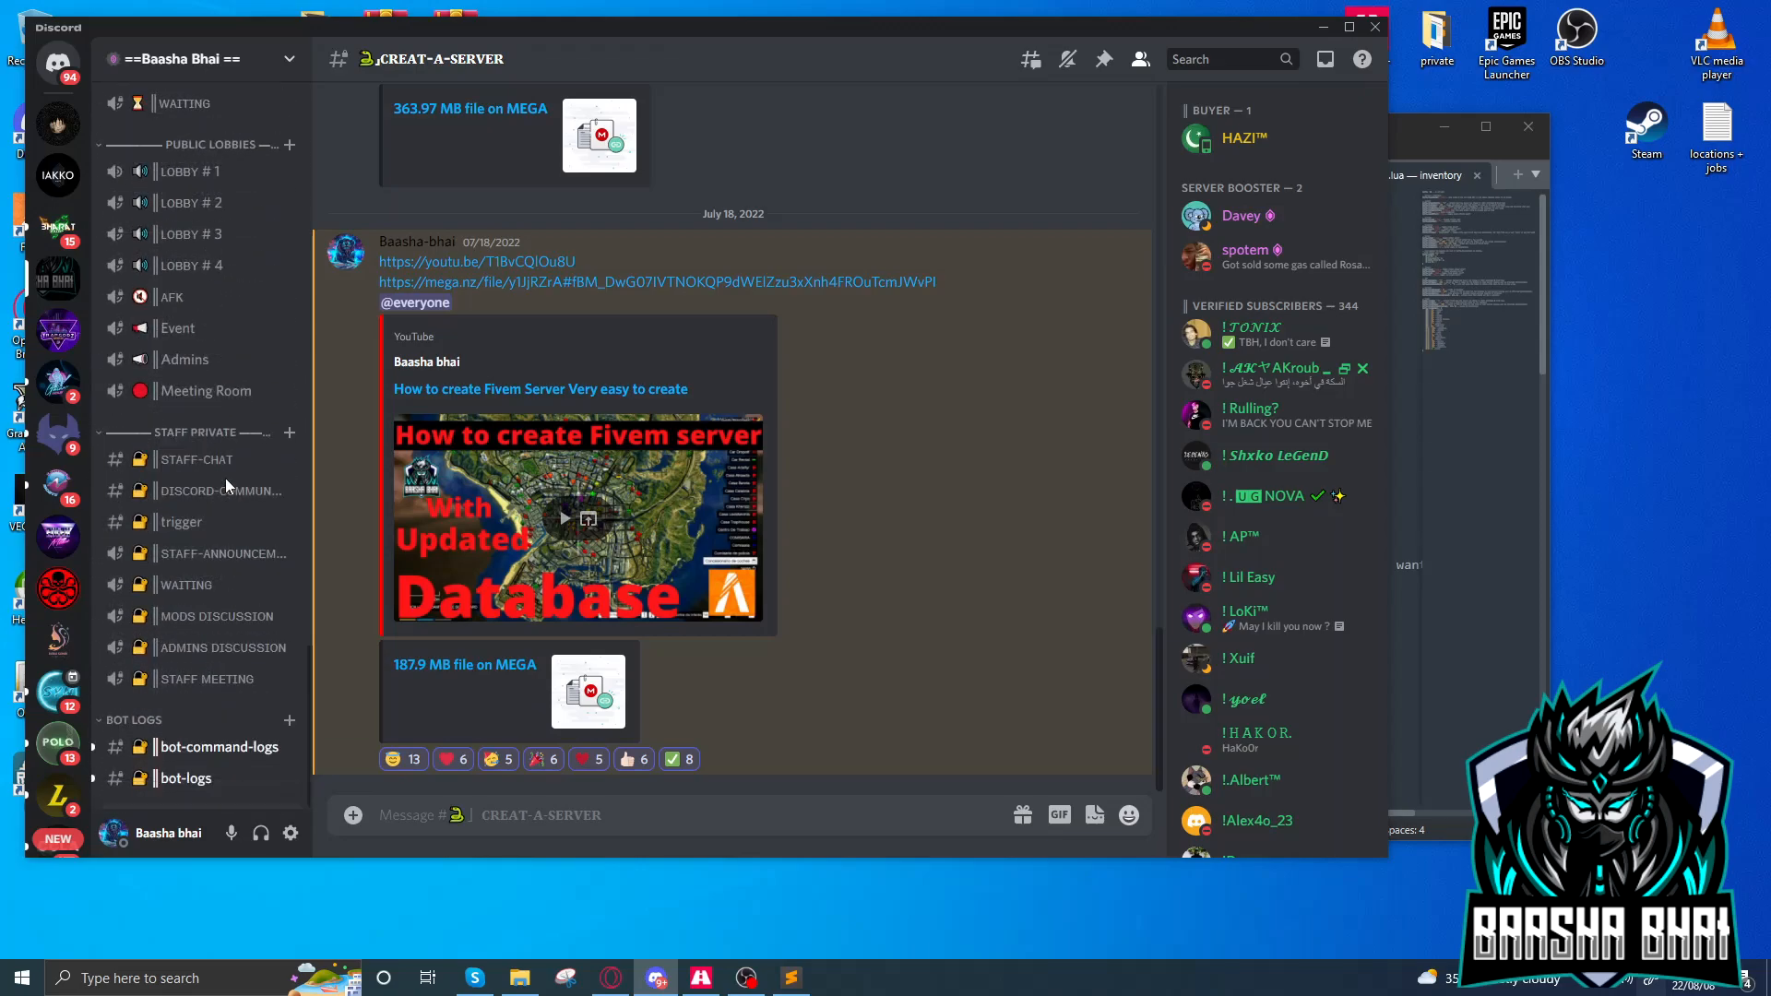
pyautogui.moveTo(207, 678)
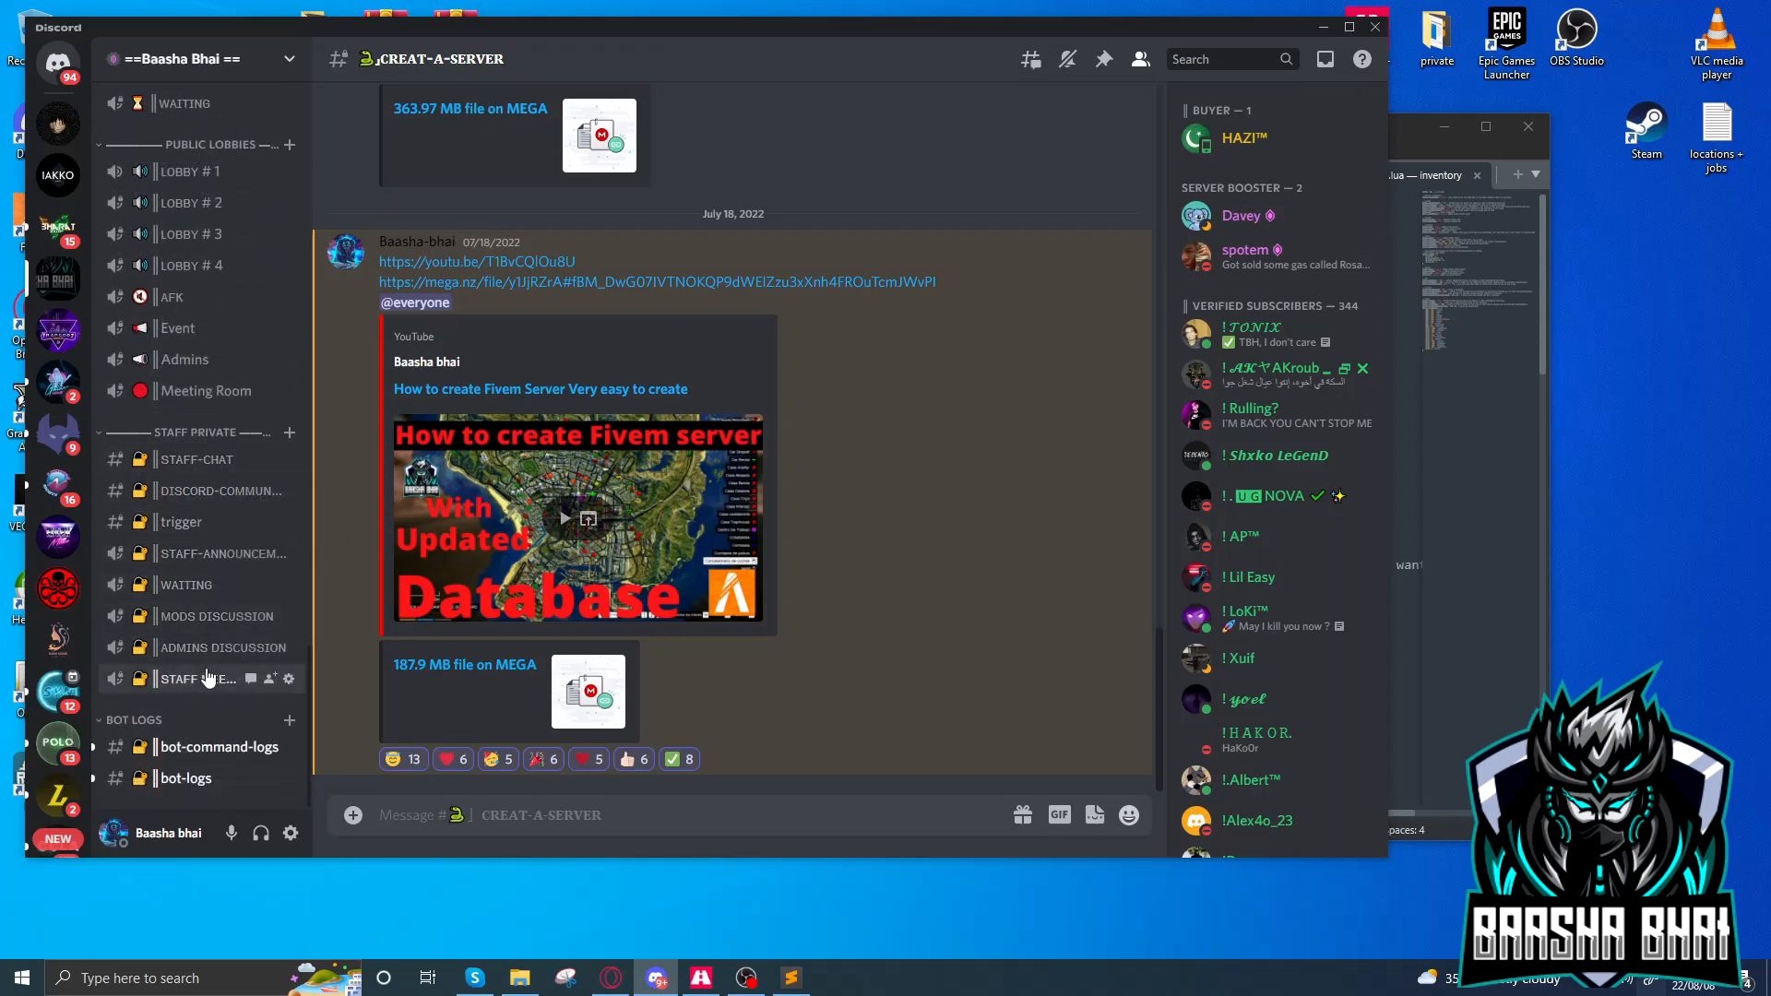
pyautogui.moveTo(185, 779)
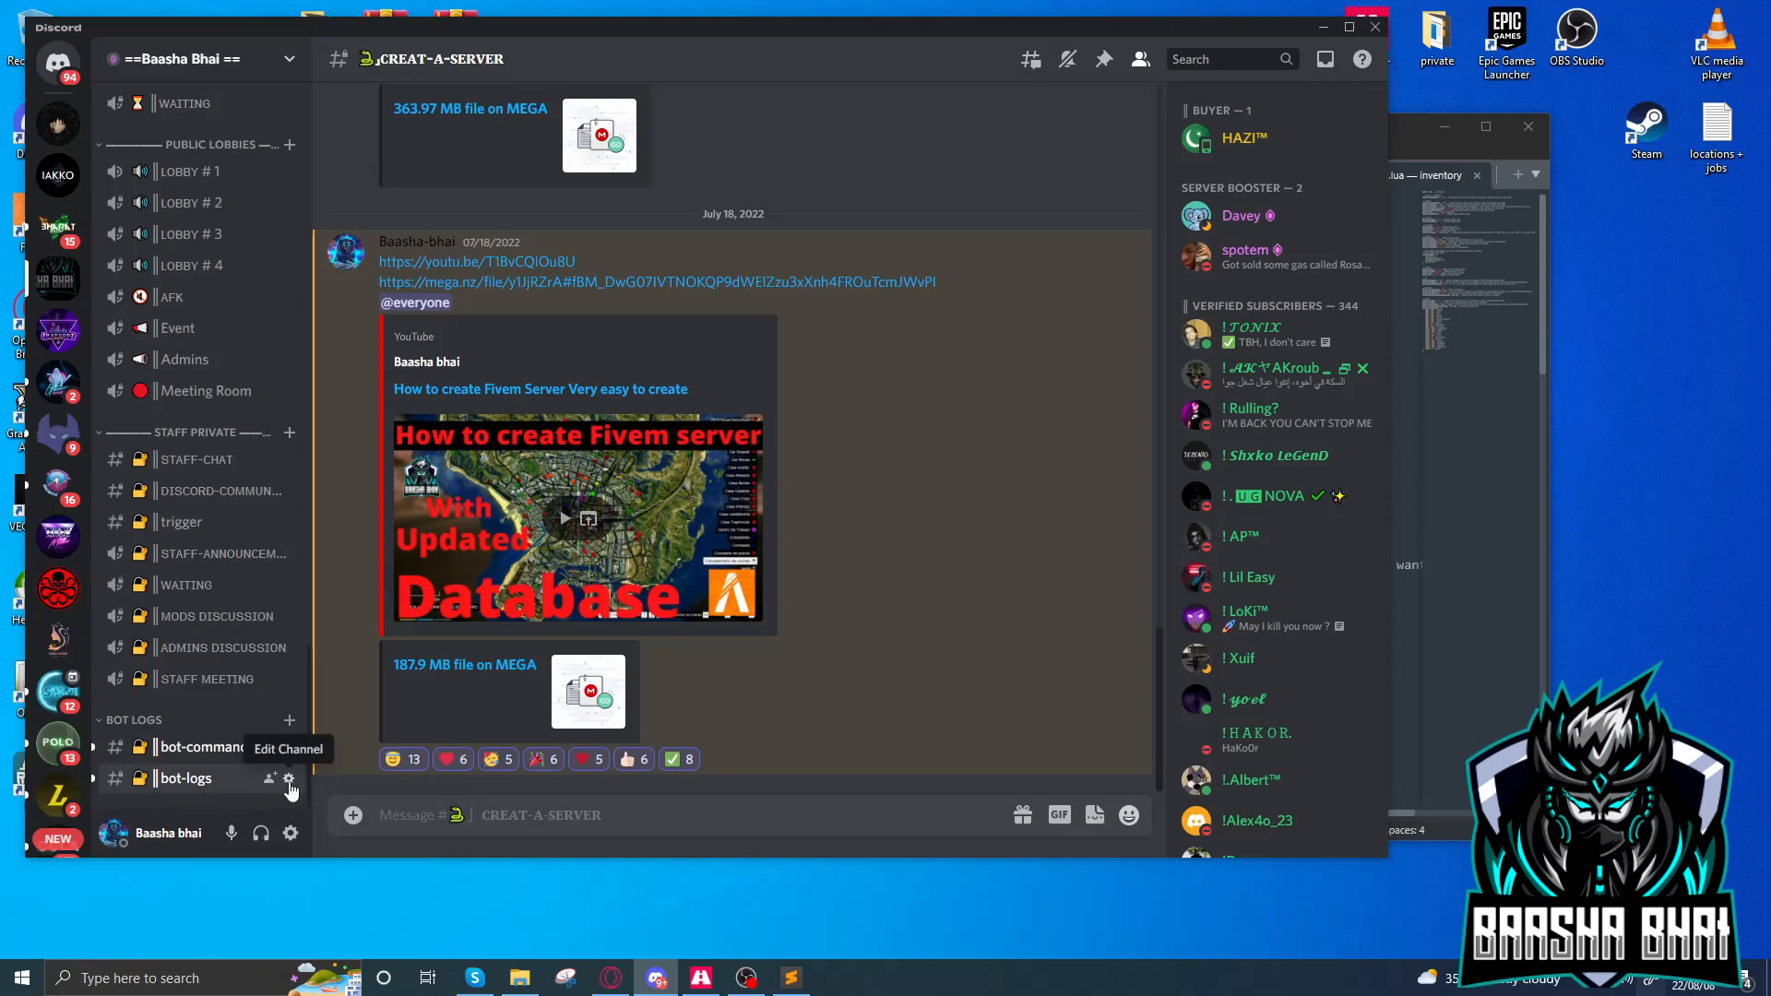
pyautogui.click(292, 778)
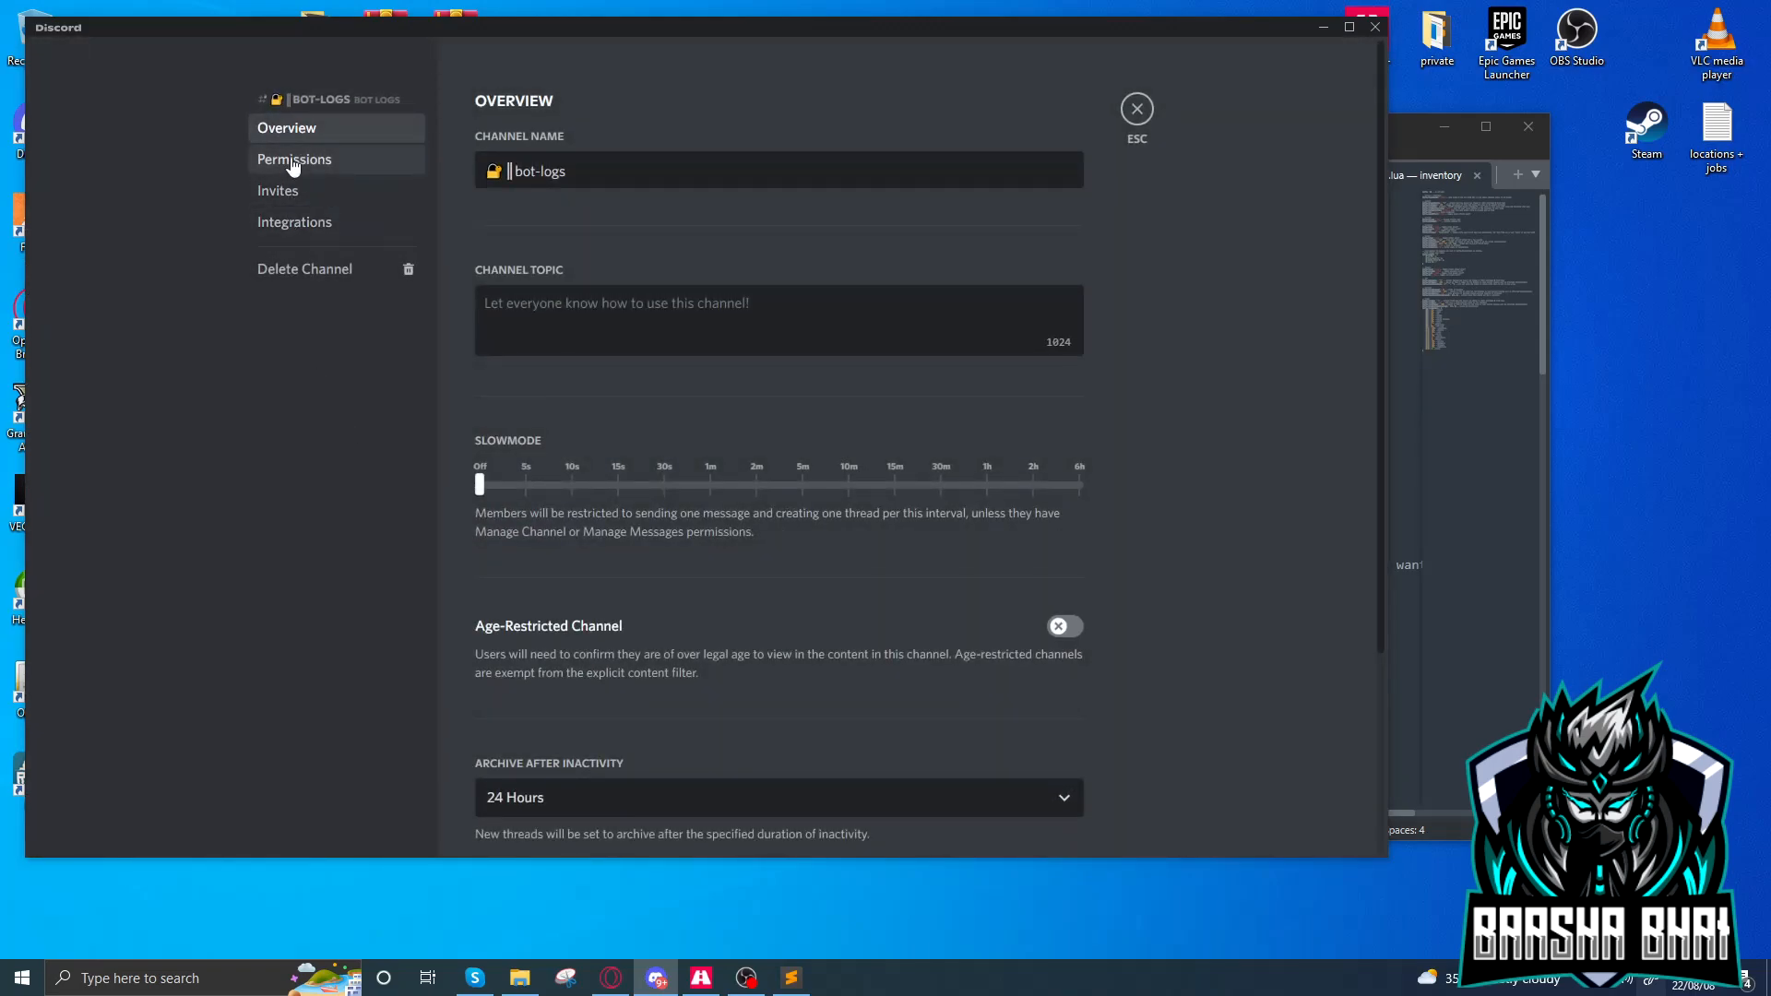
pyautogui.click(293, 221)
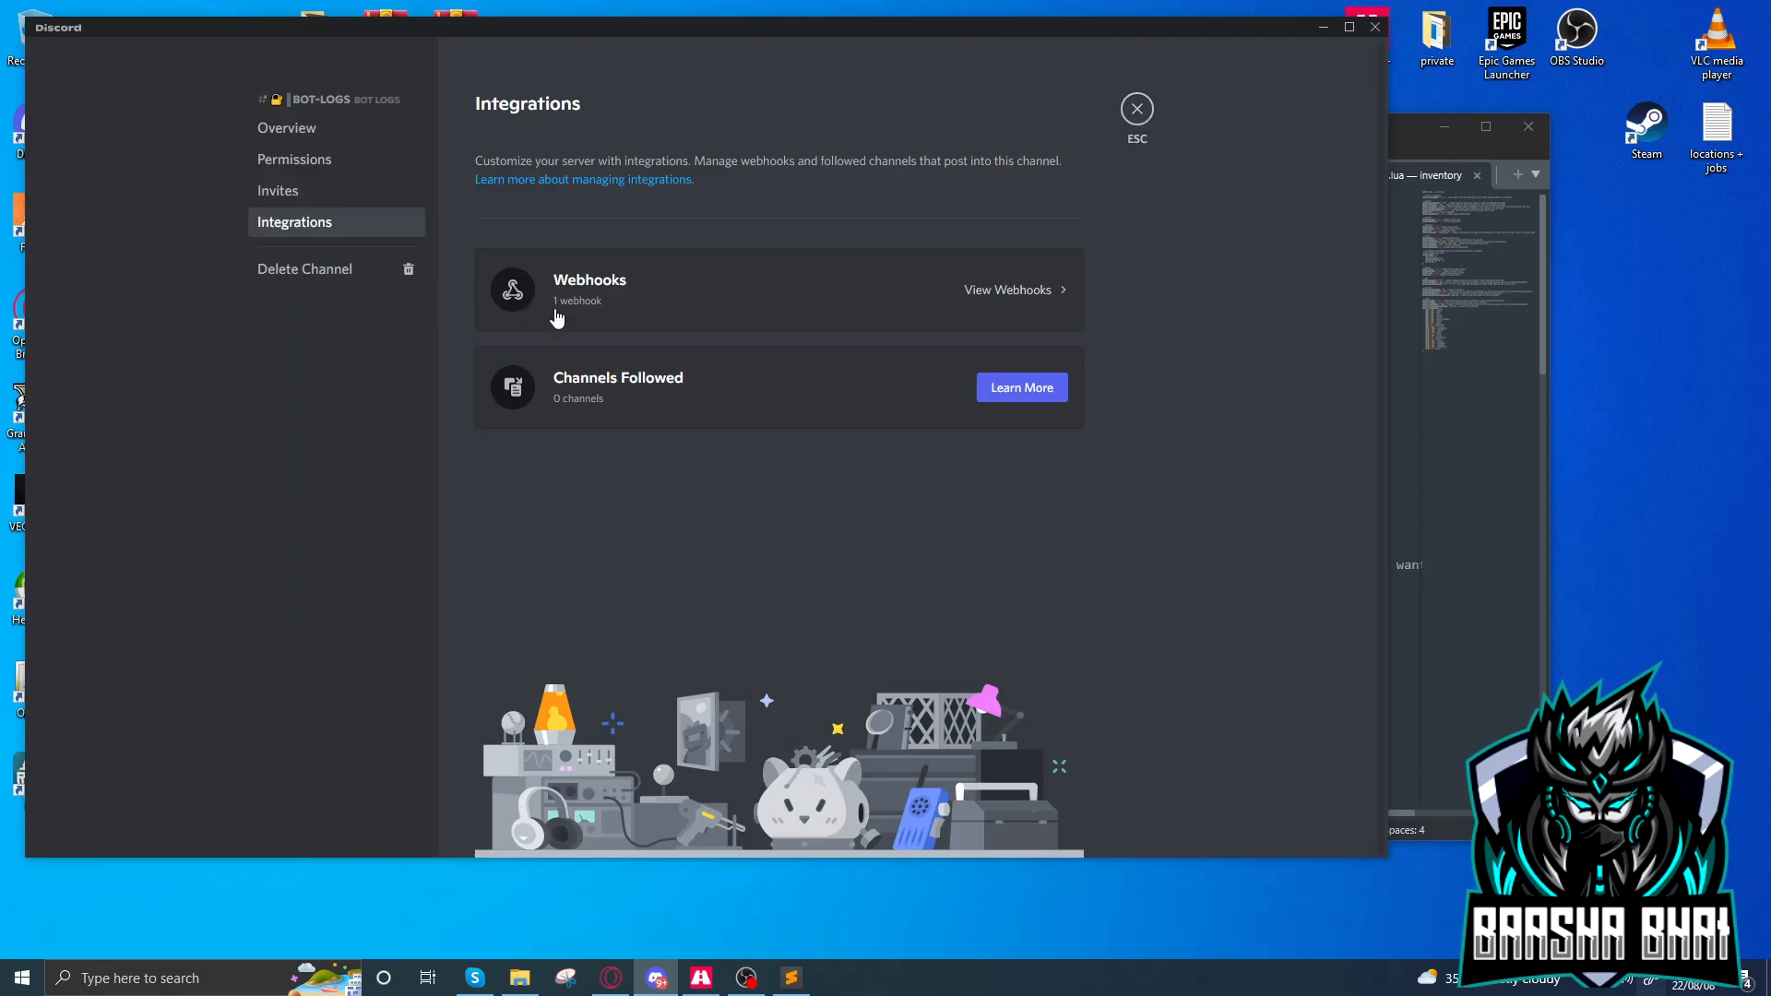
pyautogui.click(1137, 109)
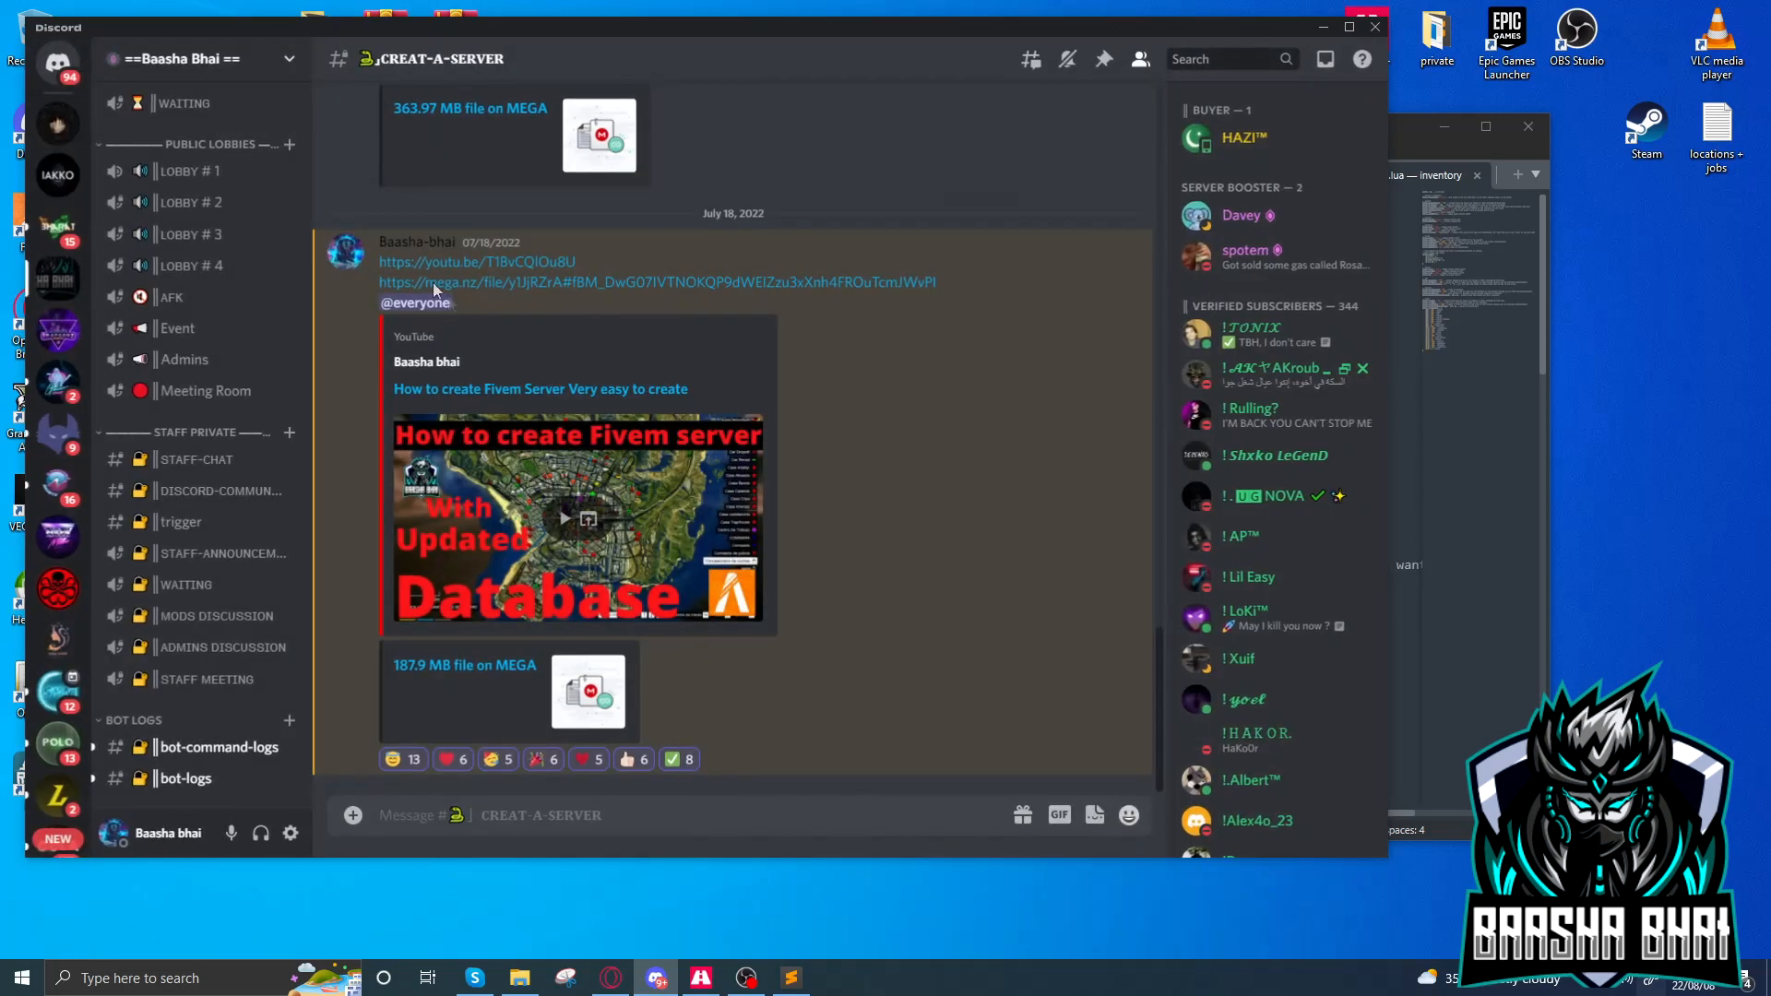
pyautogui.click(790, 978)
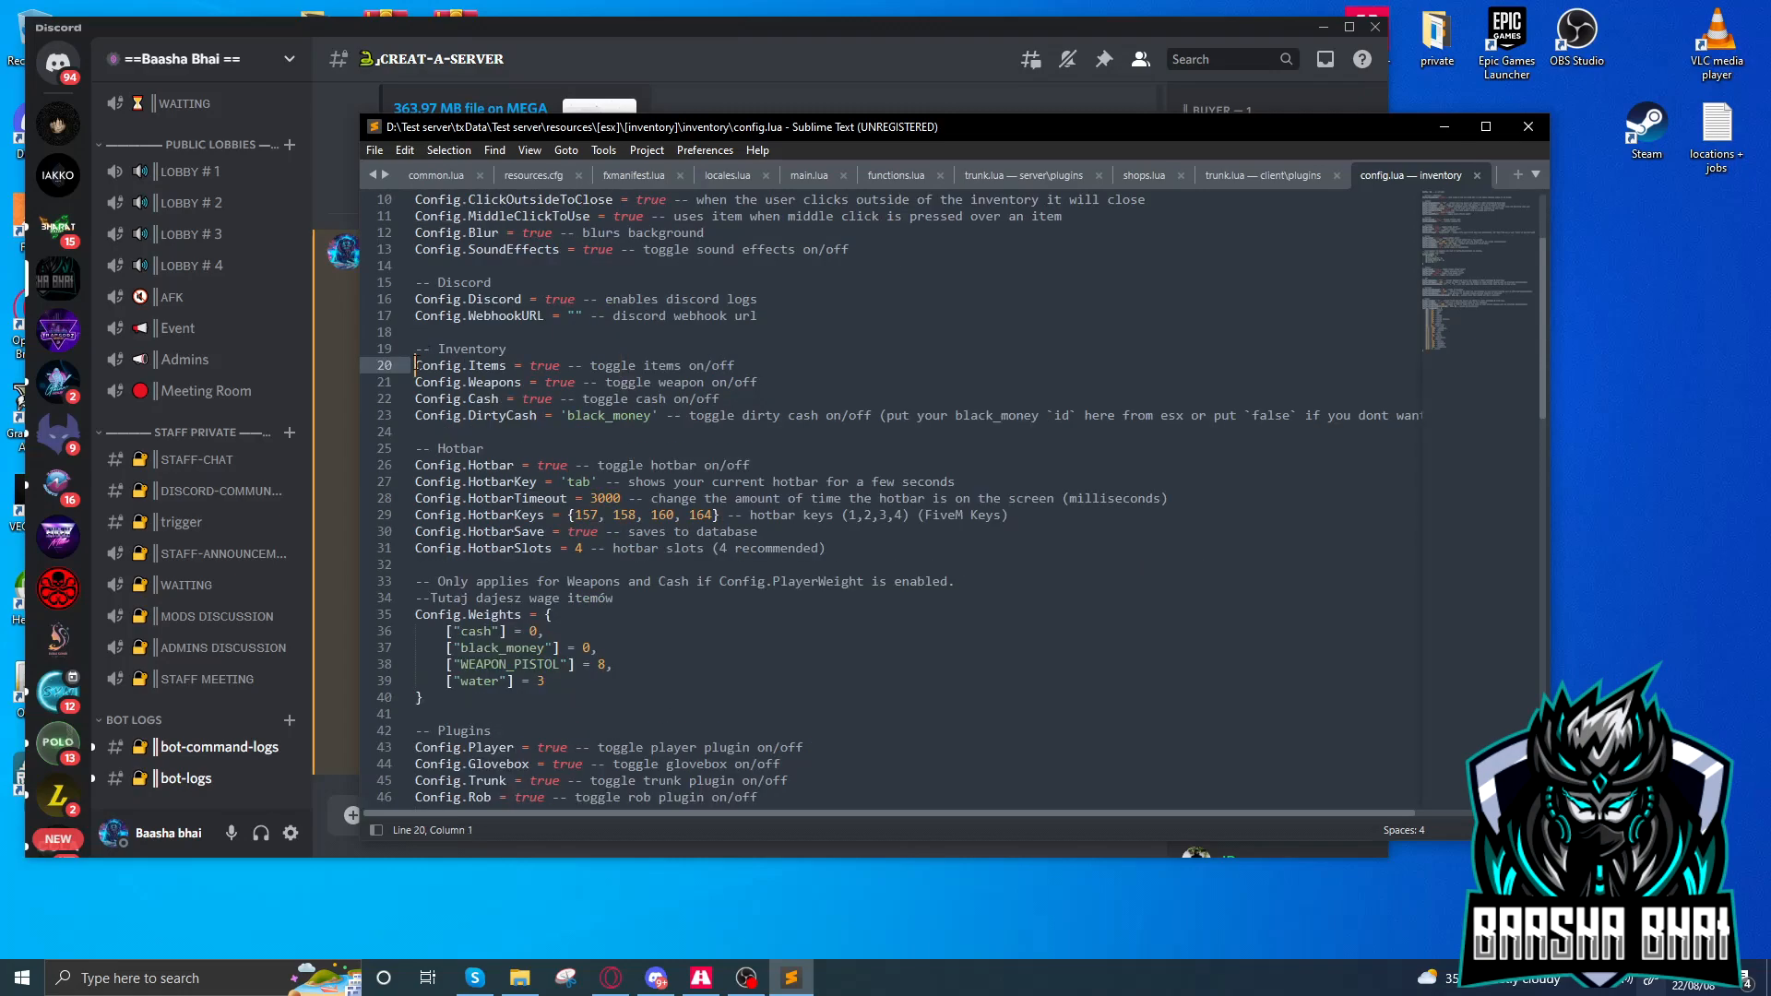
pyautogui.moveTo(414, 366); pyautogui.dragTo(630, 414)
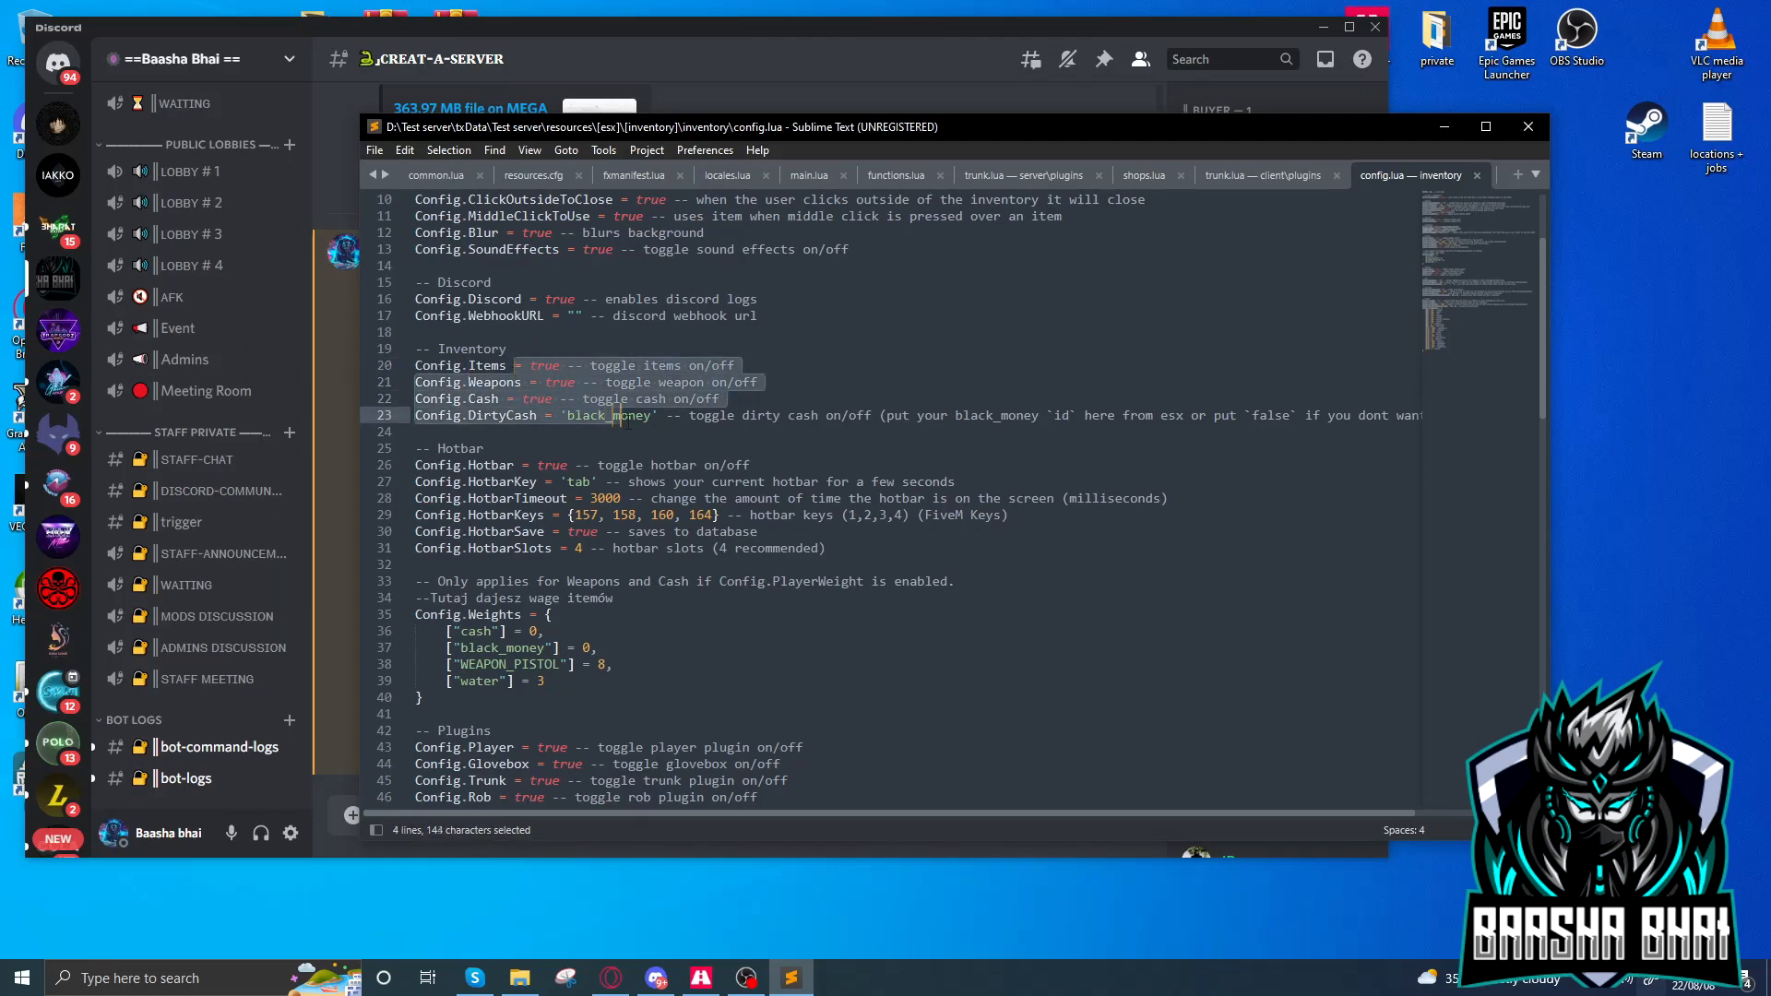
pyautogui.click(735, 366)
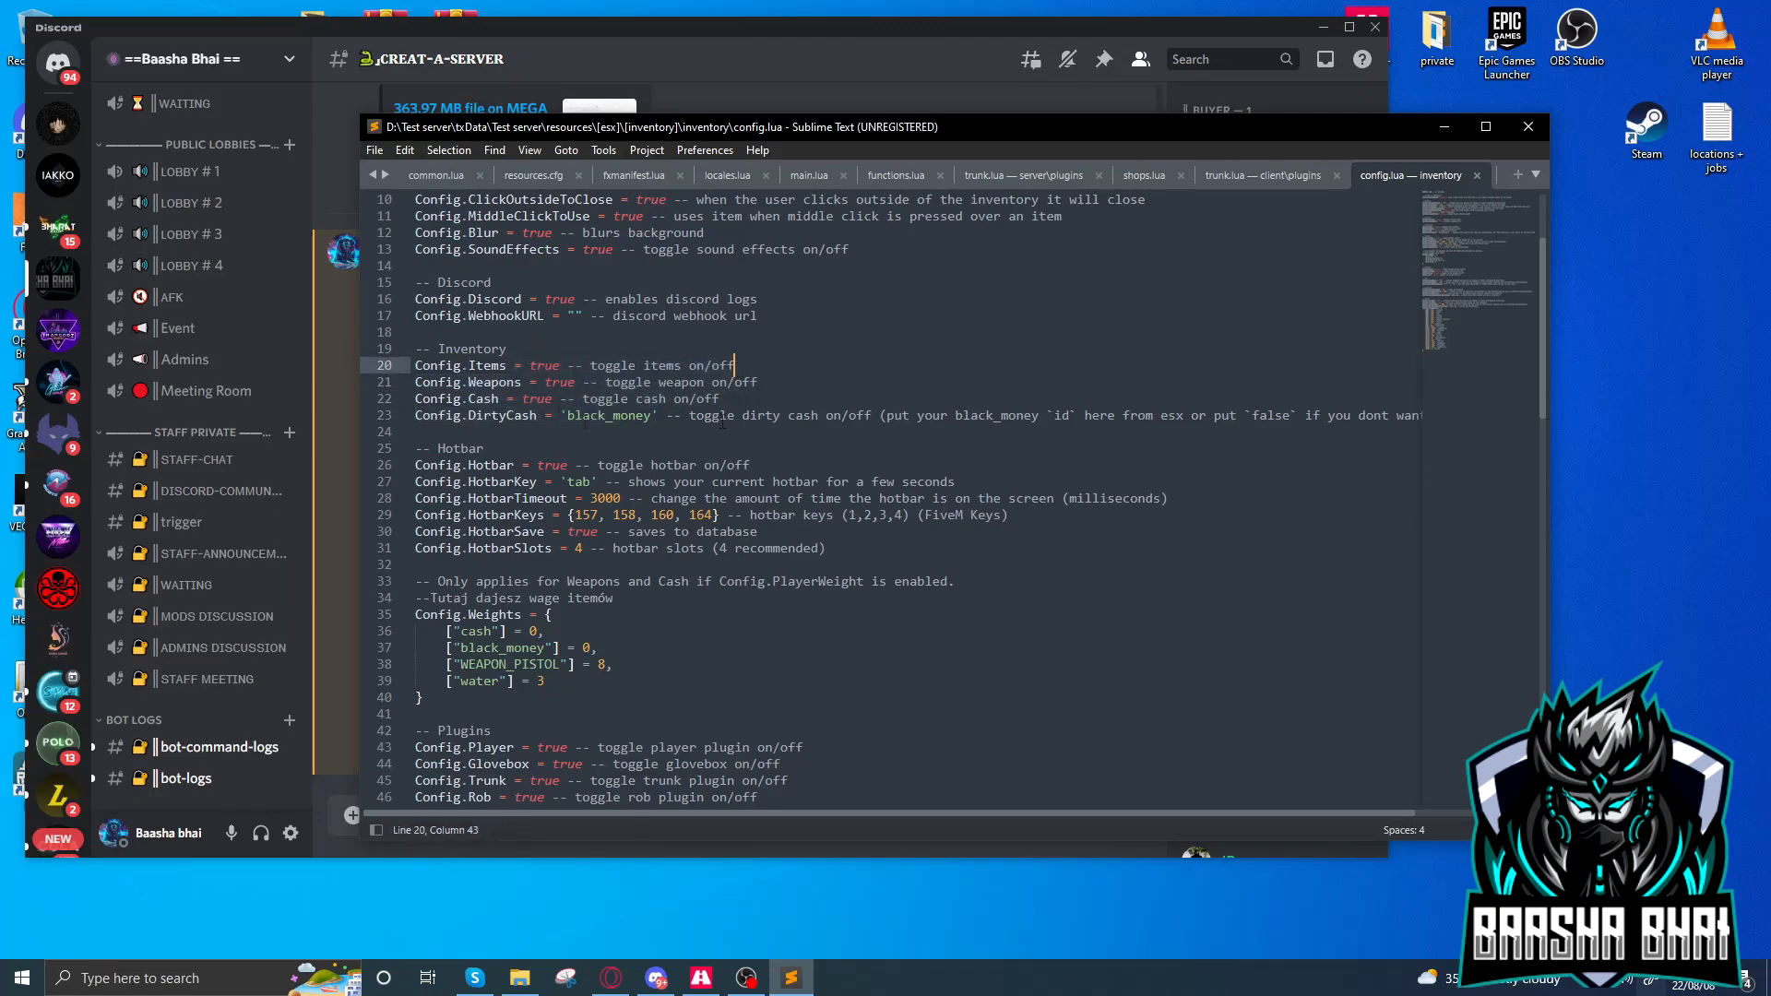
pyautogui.doubleClick(605, 414)
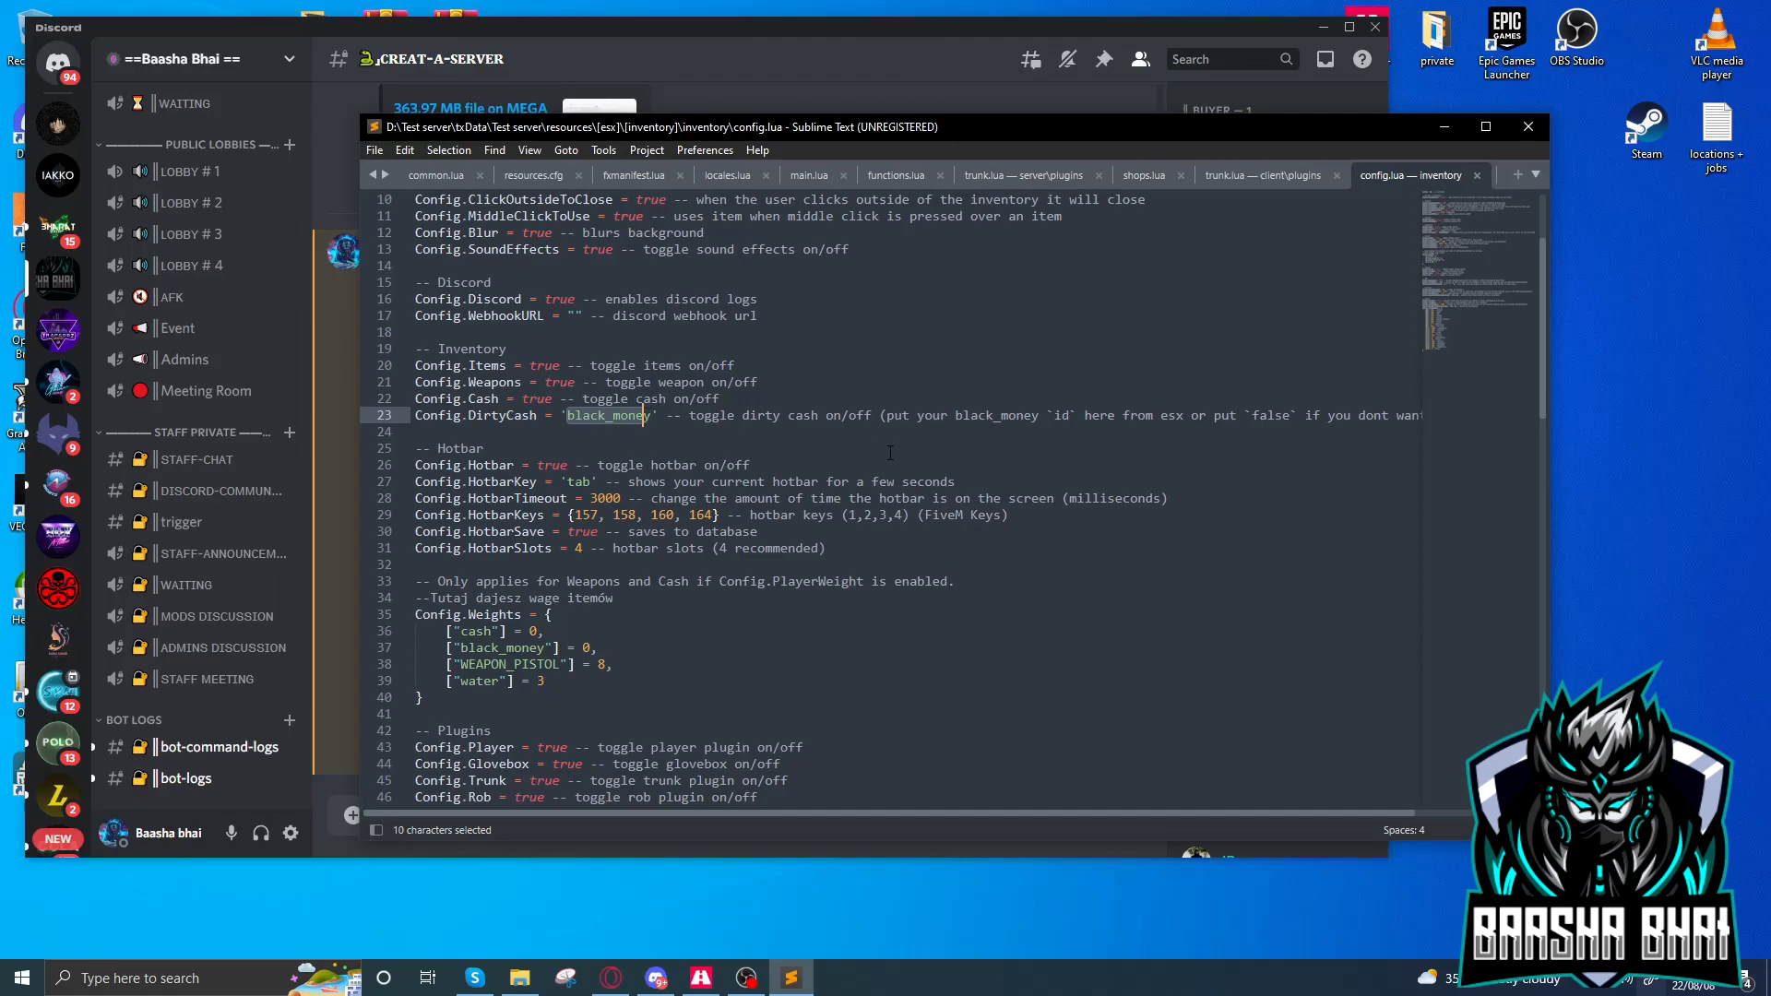
pyautogui.moveTo(669, 437)
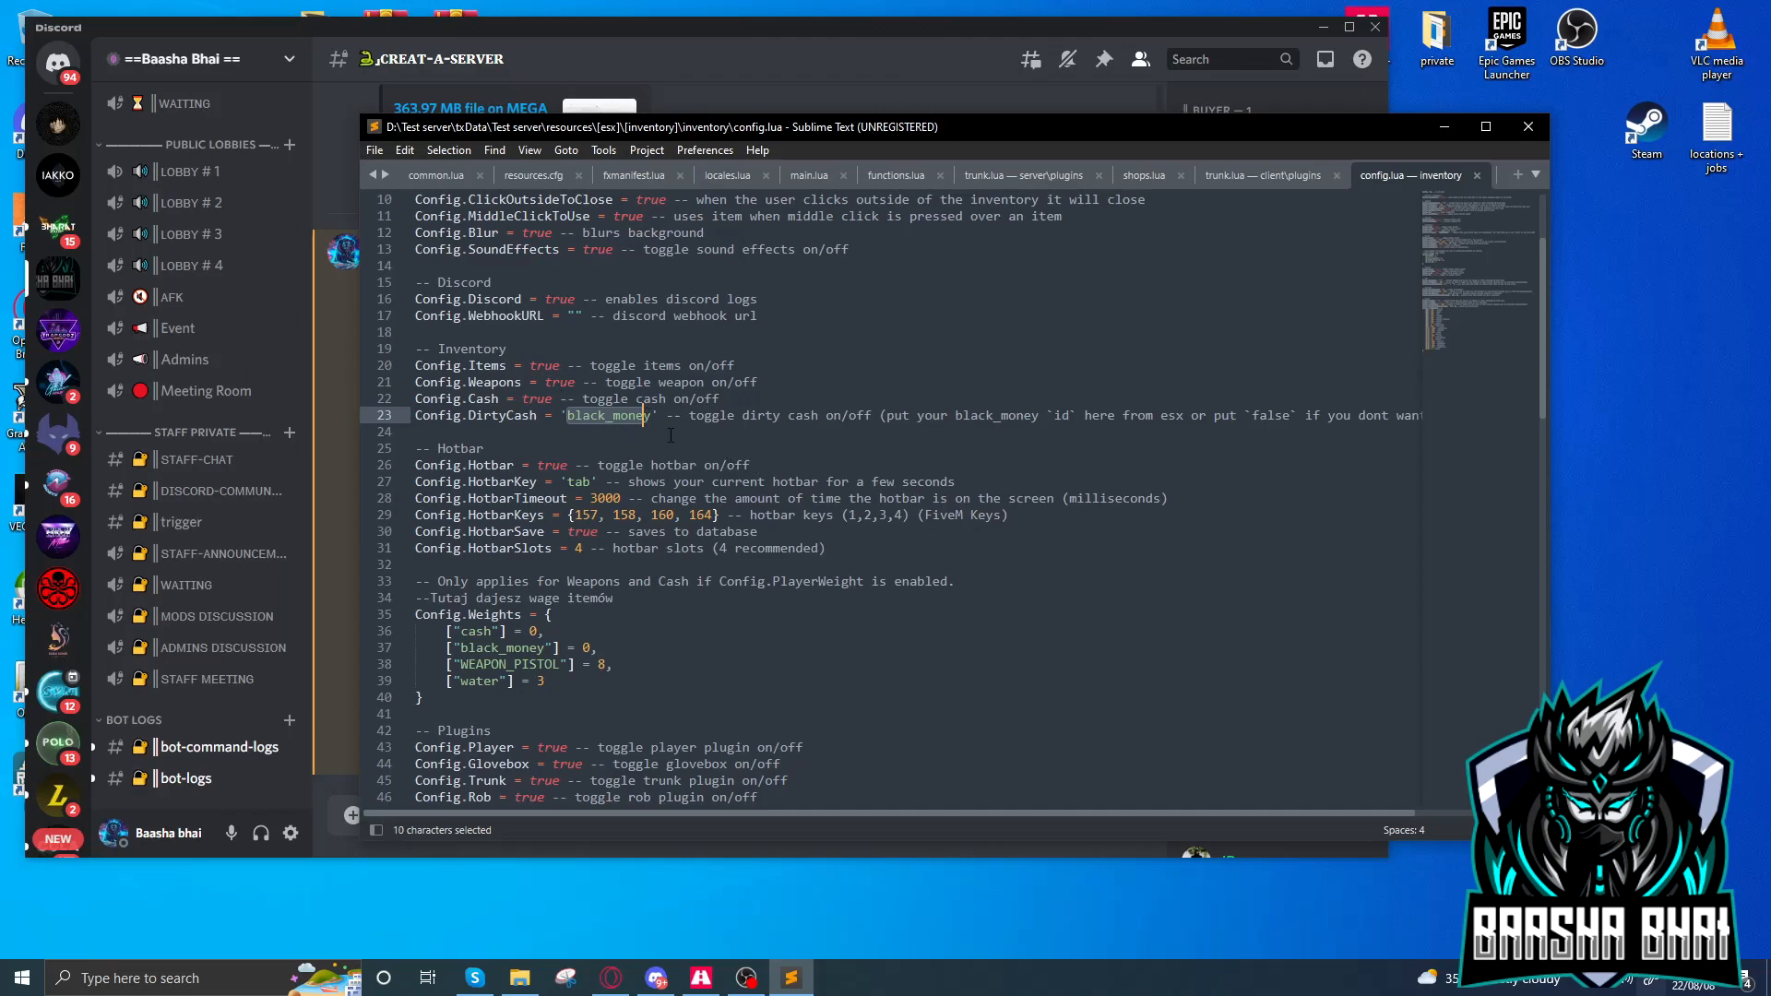
pyautogui.moveTo(607, 421)
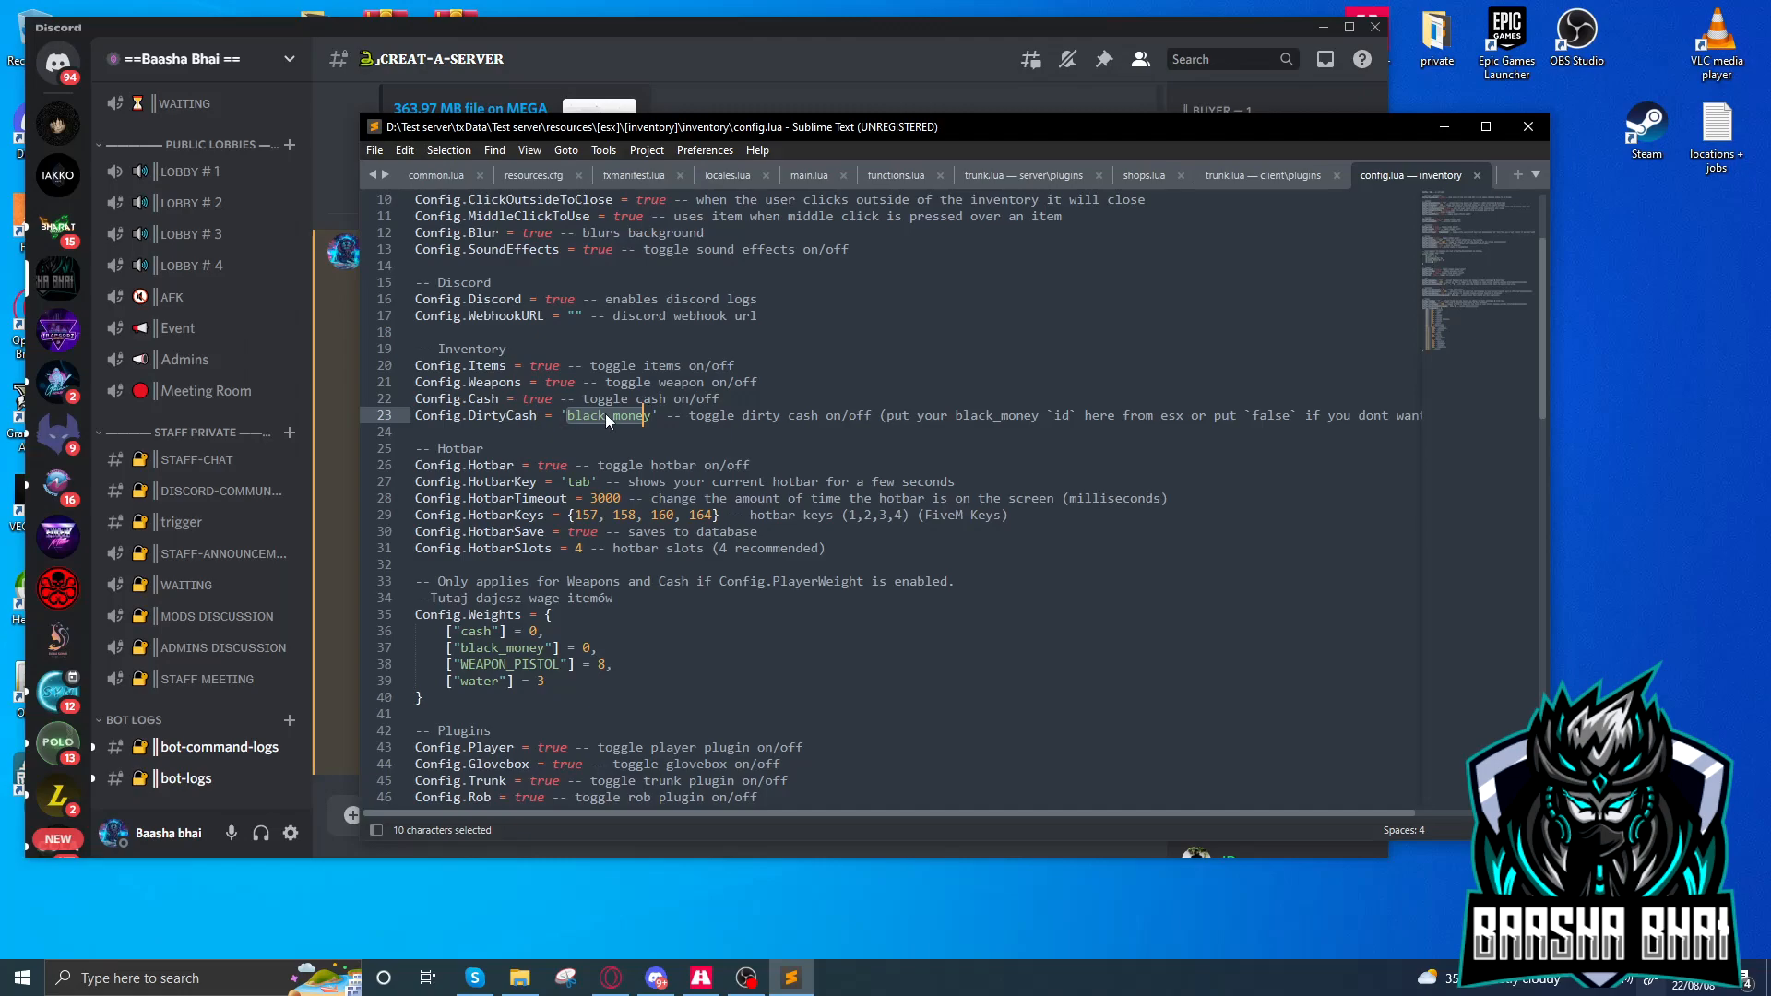
pyautogui.click(608, 415)
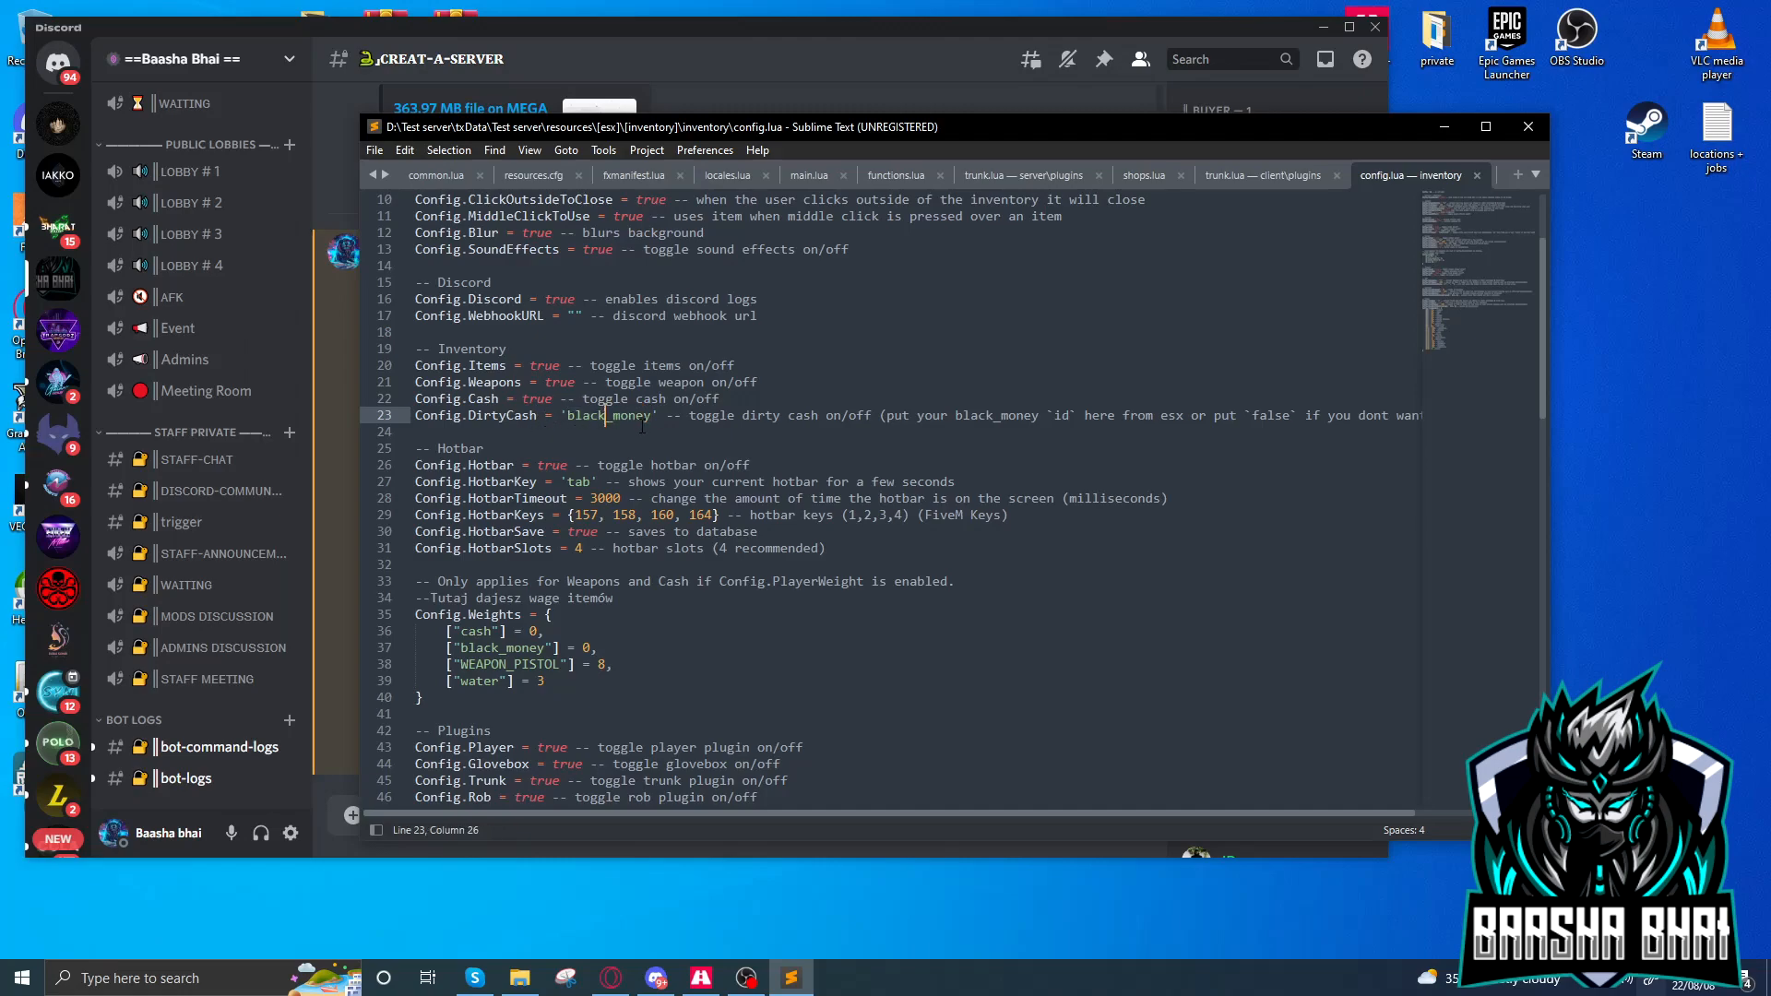
pyautogui.doubleClick(606, 415)
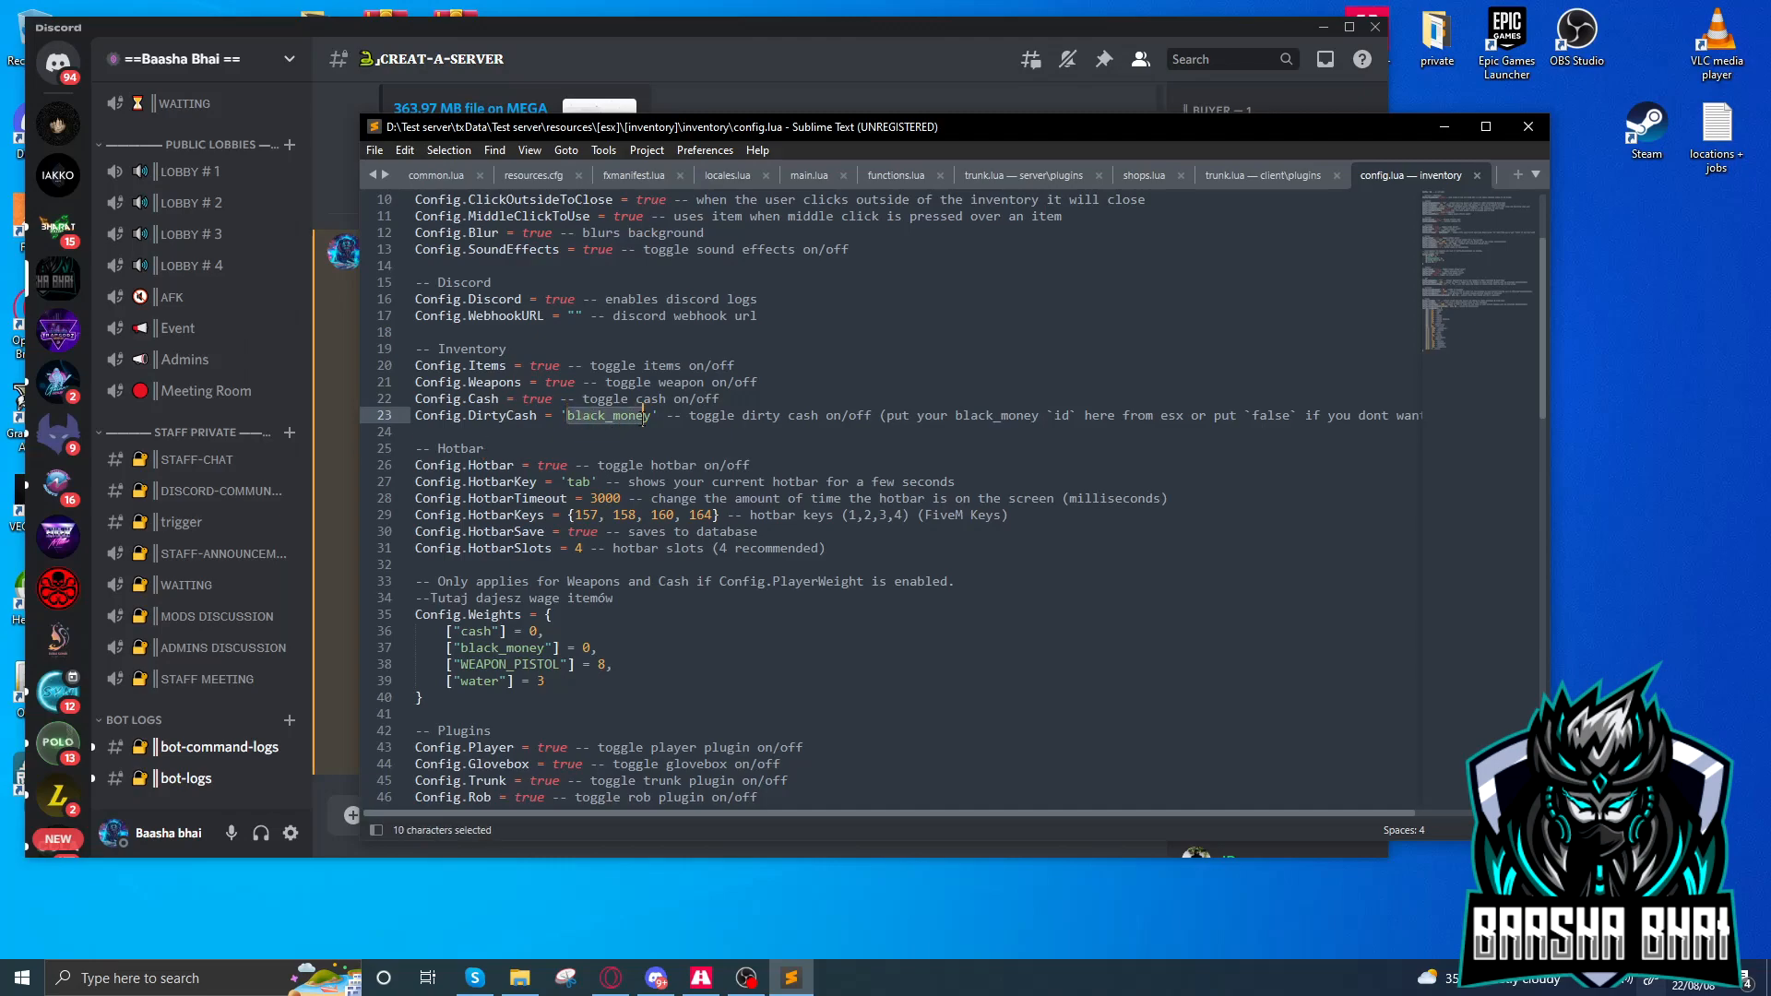
pyautogui.click(484, 449)
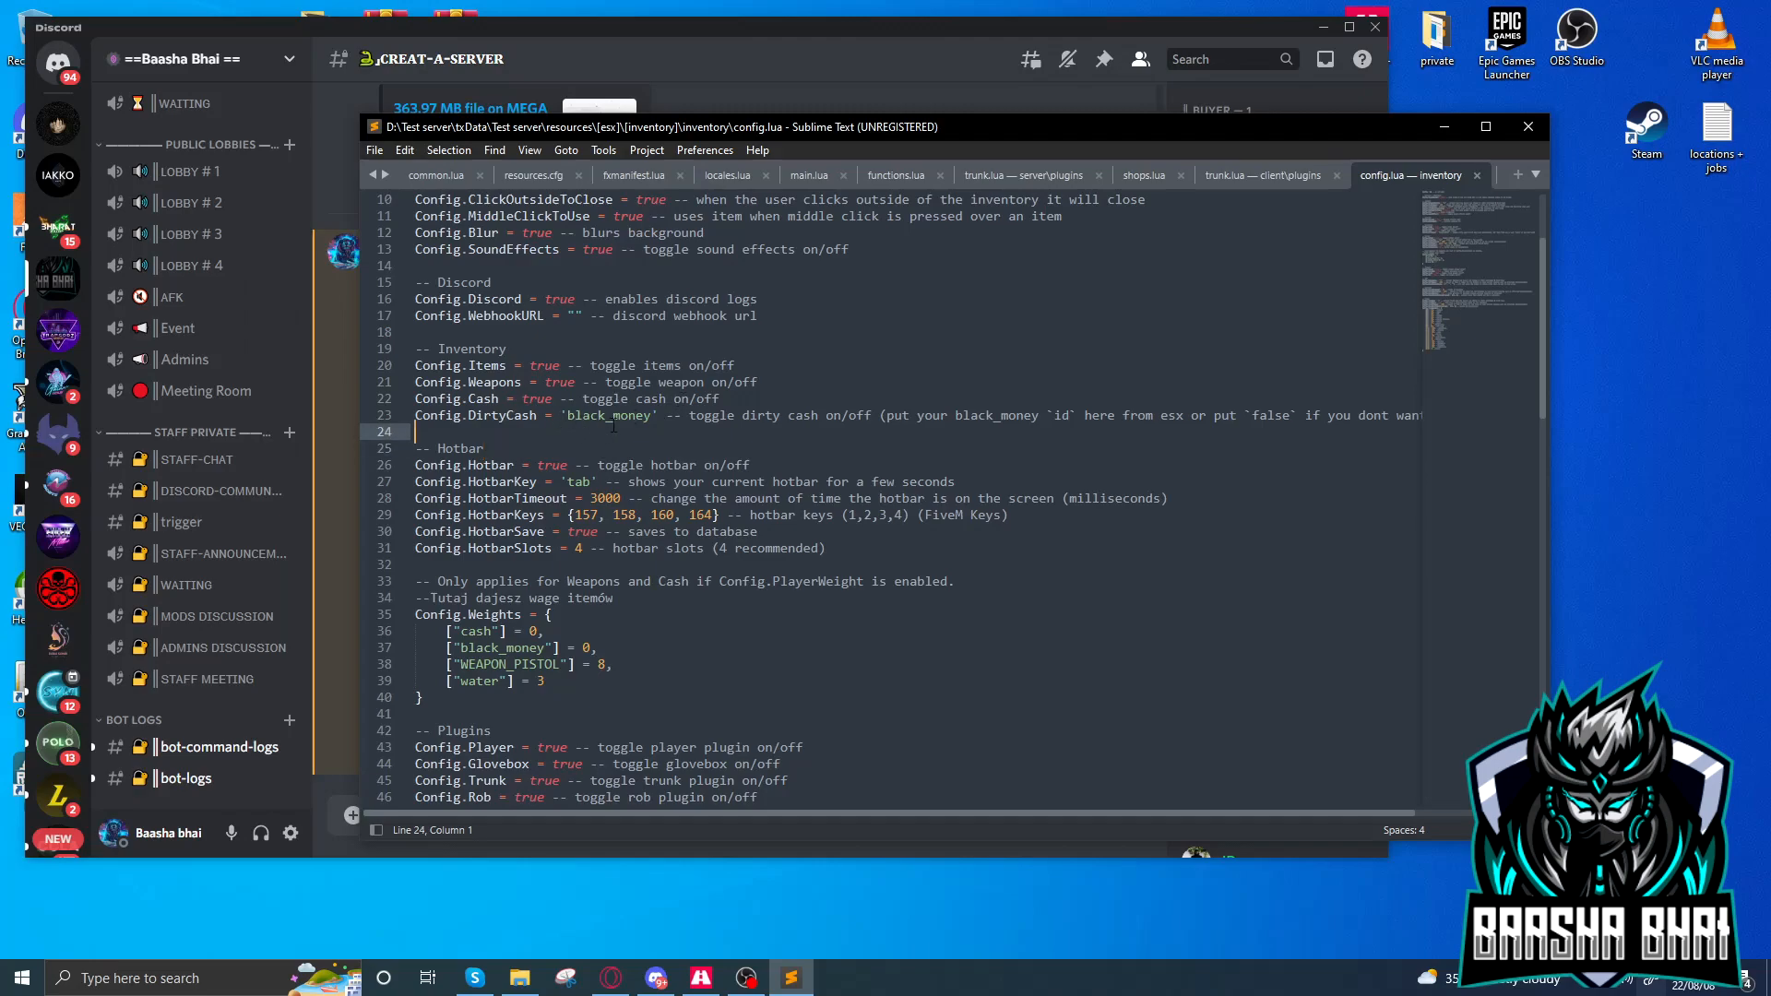
pyautogui.doubleClick(457, 448)
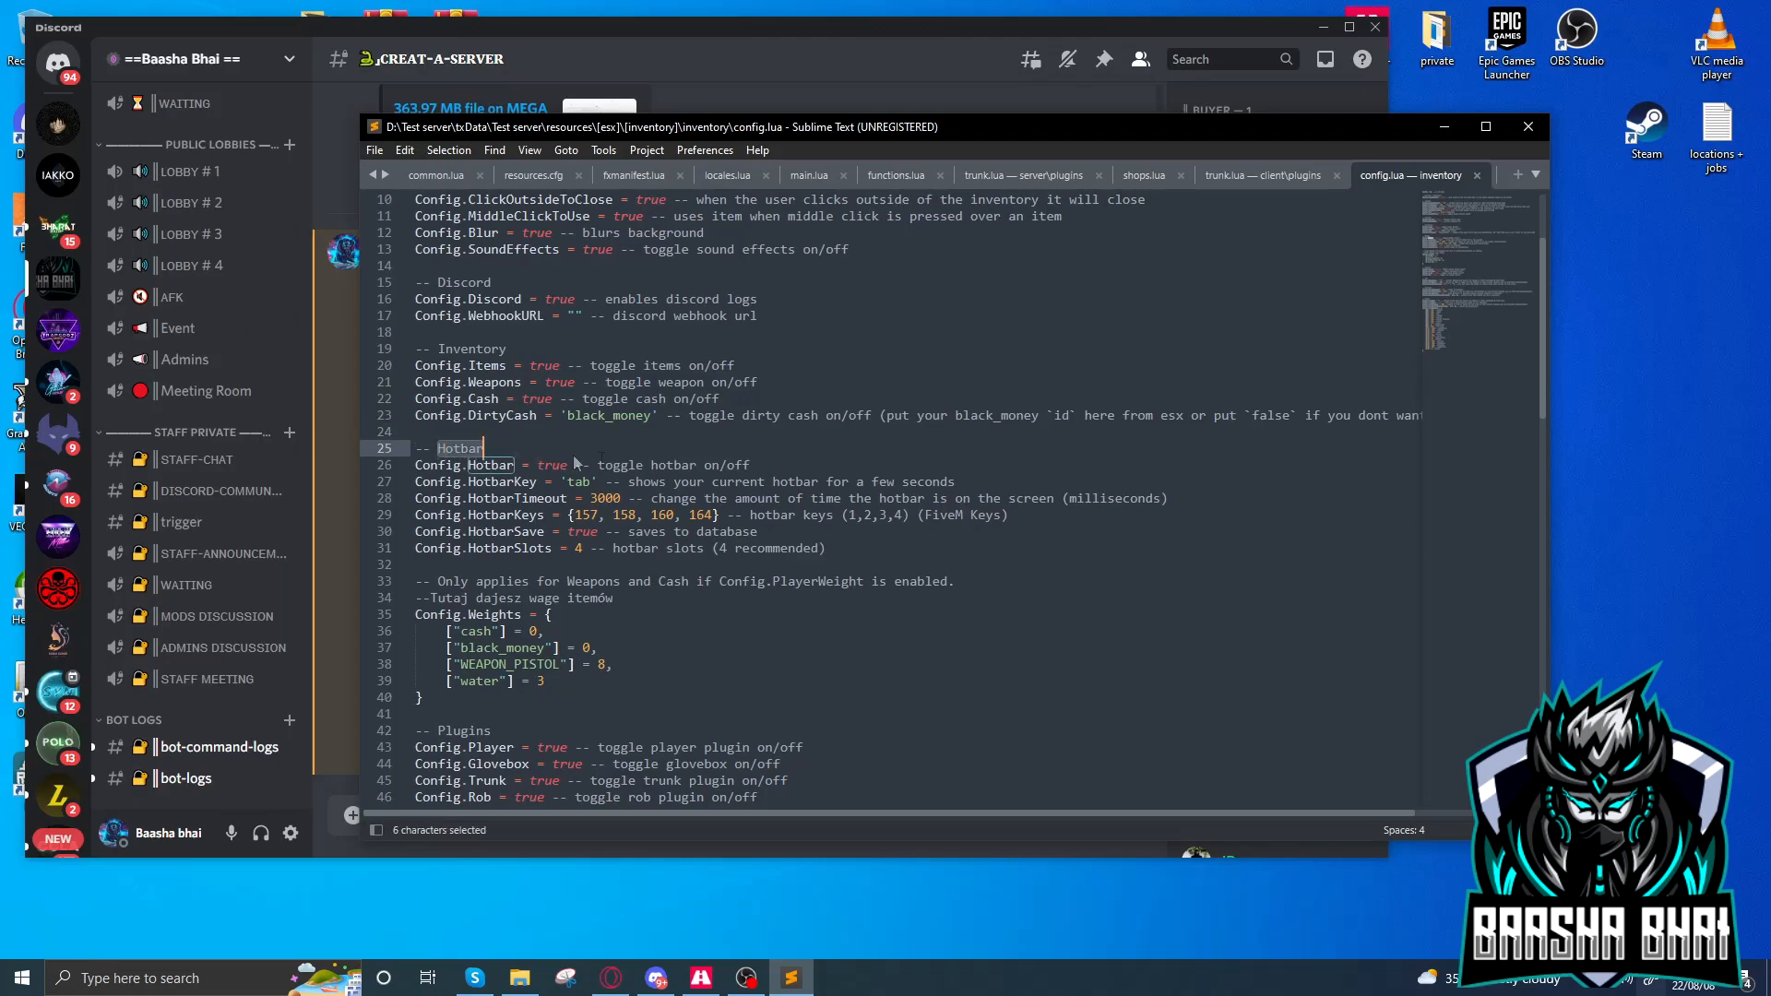
pyautogui.click(604, 464)
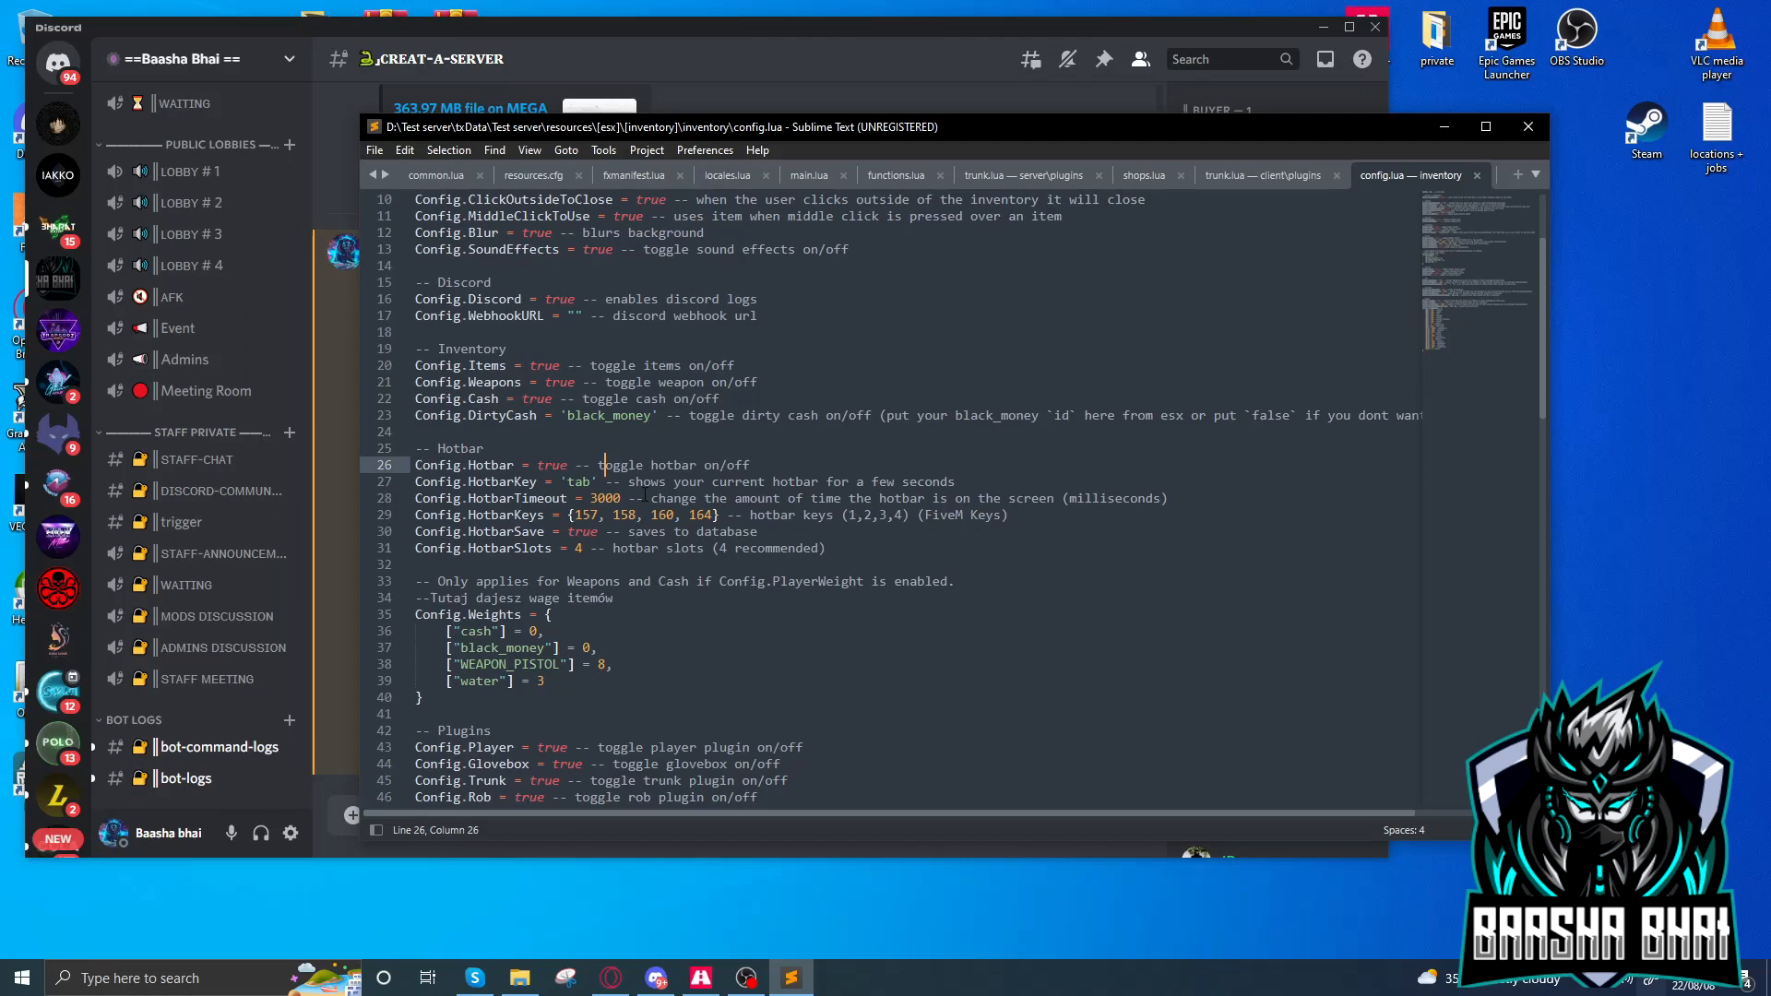
pyautogui.doubleClick(478, 482)
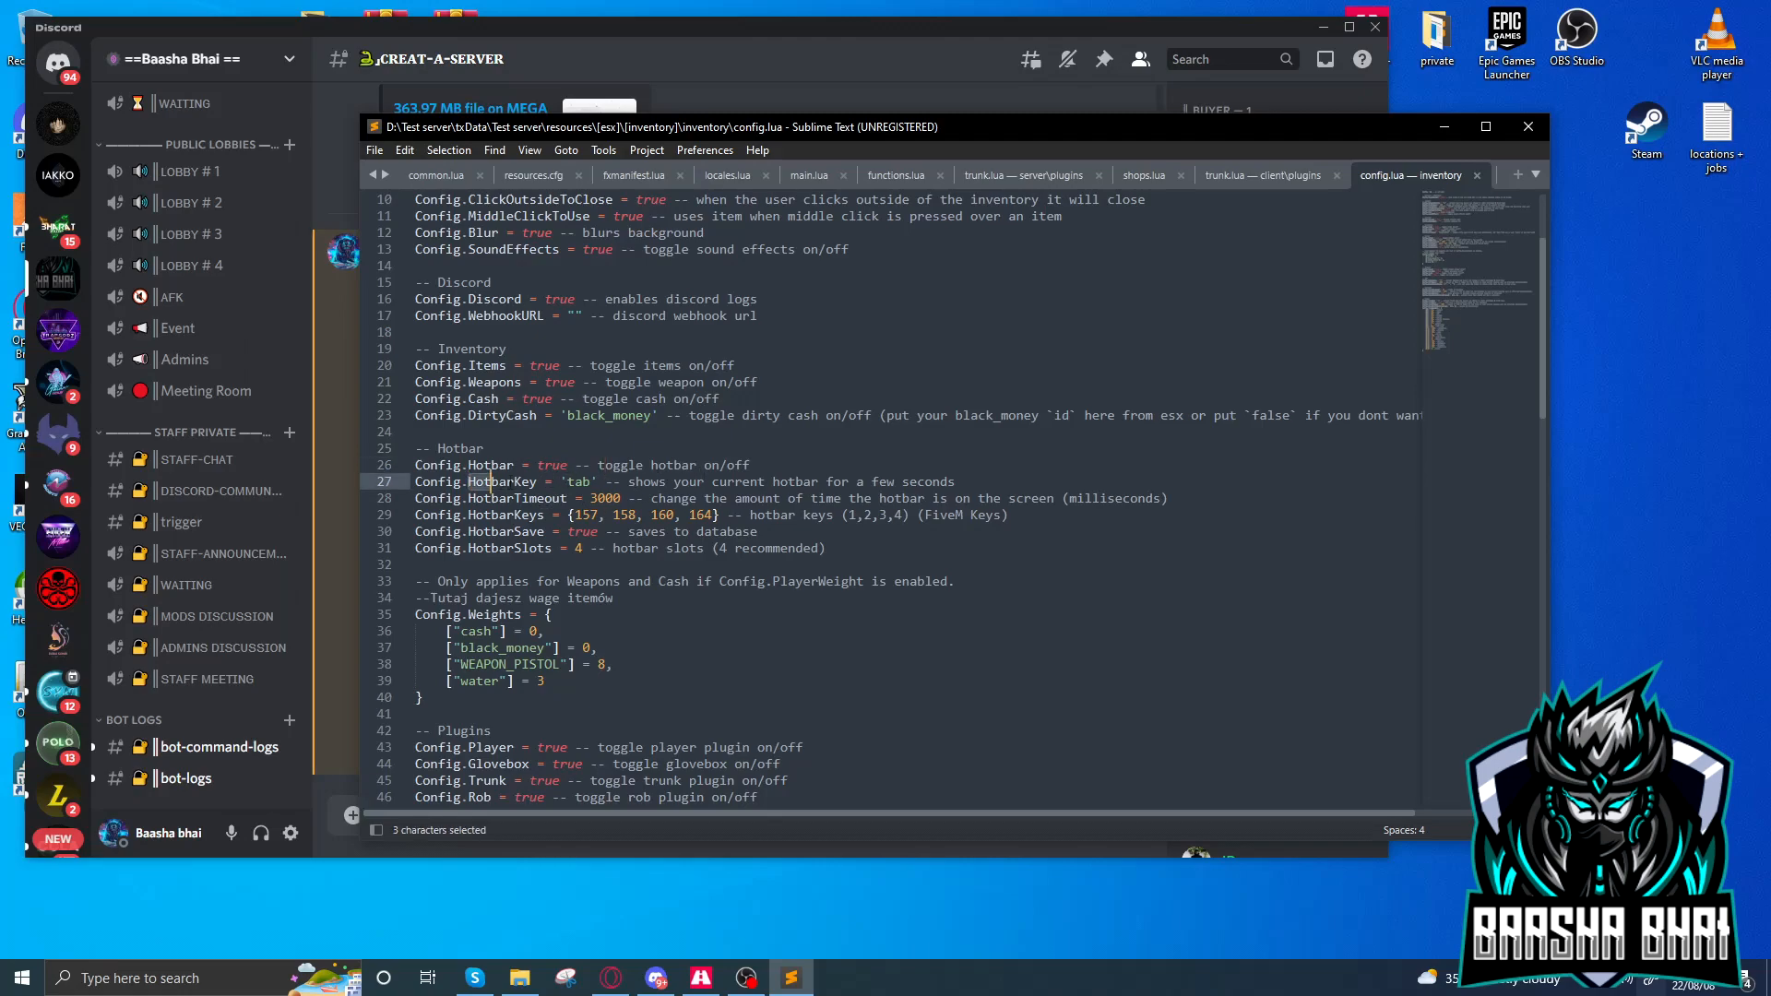
pyautogui.click(620, 498)
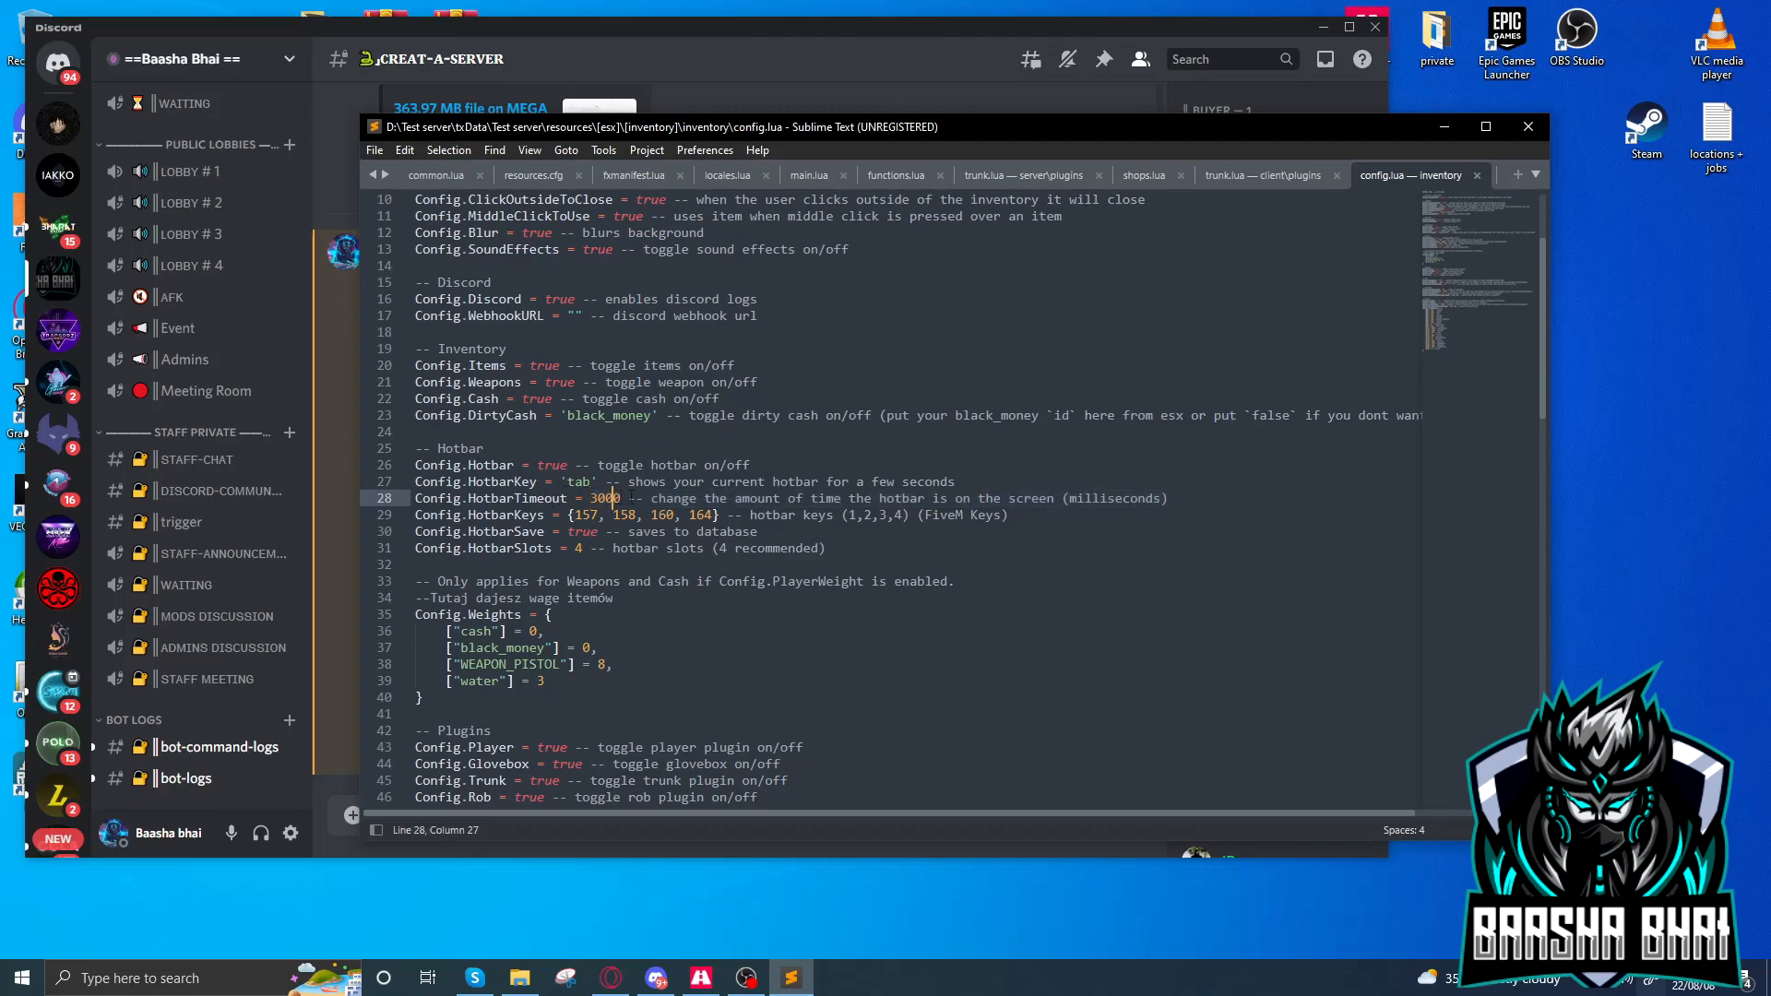
pyautogui.moveTo(912, 543)
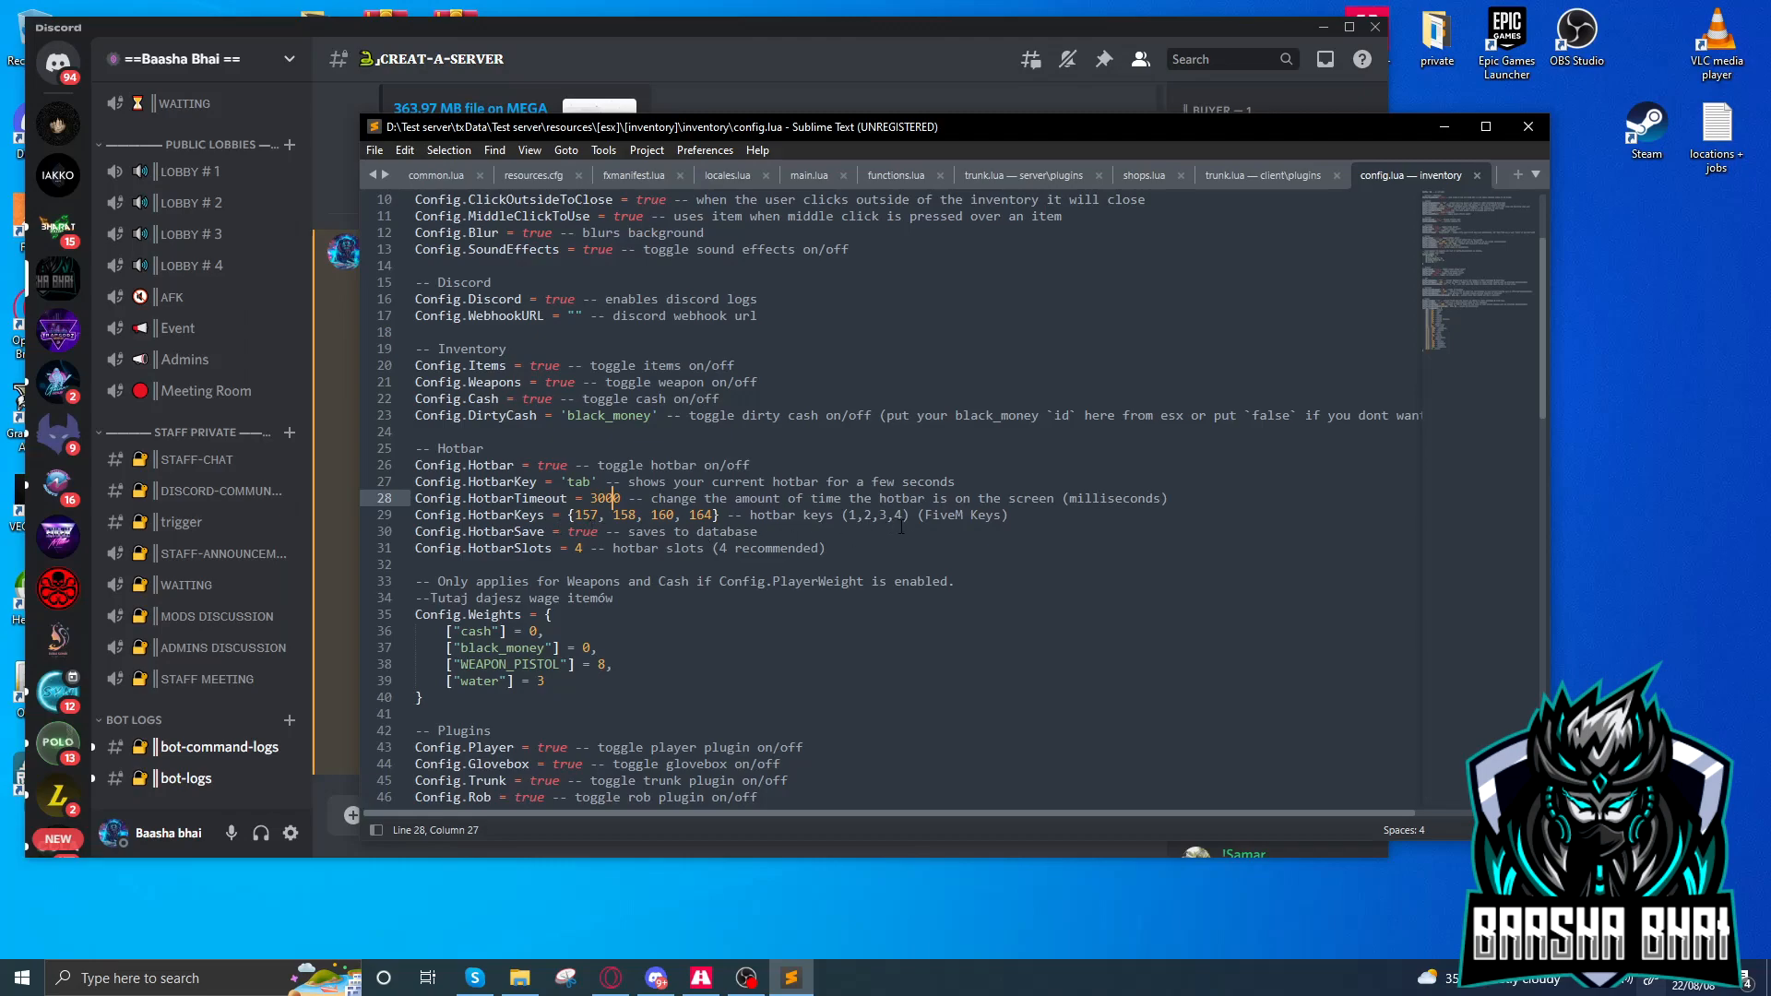
pyautogui.click(610, 515)
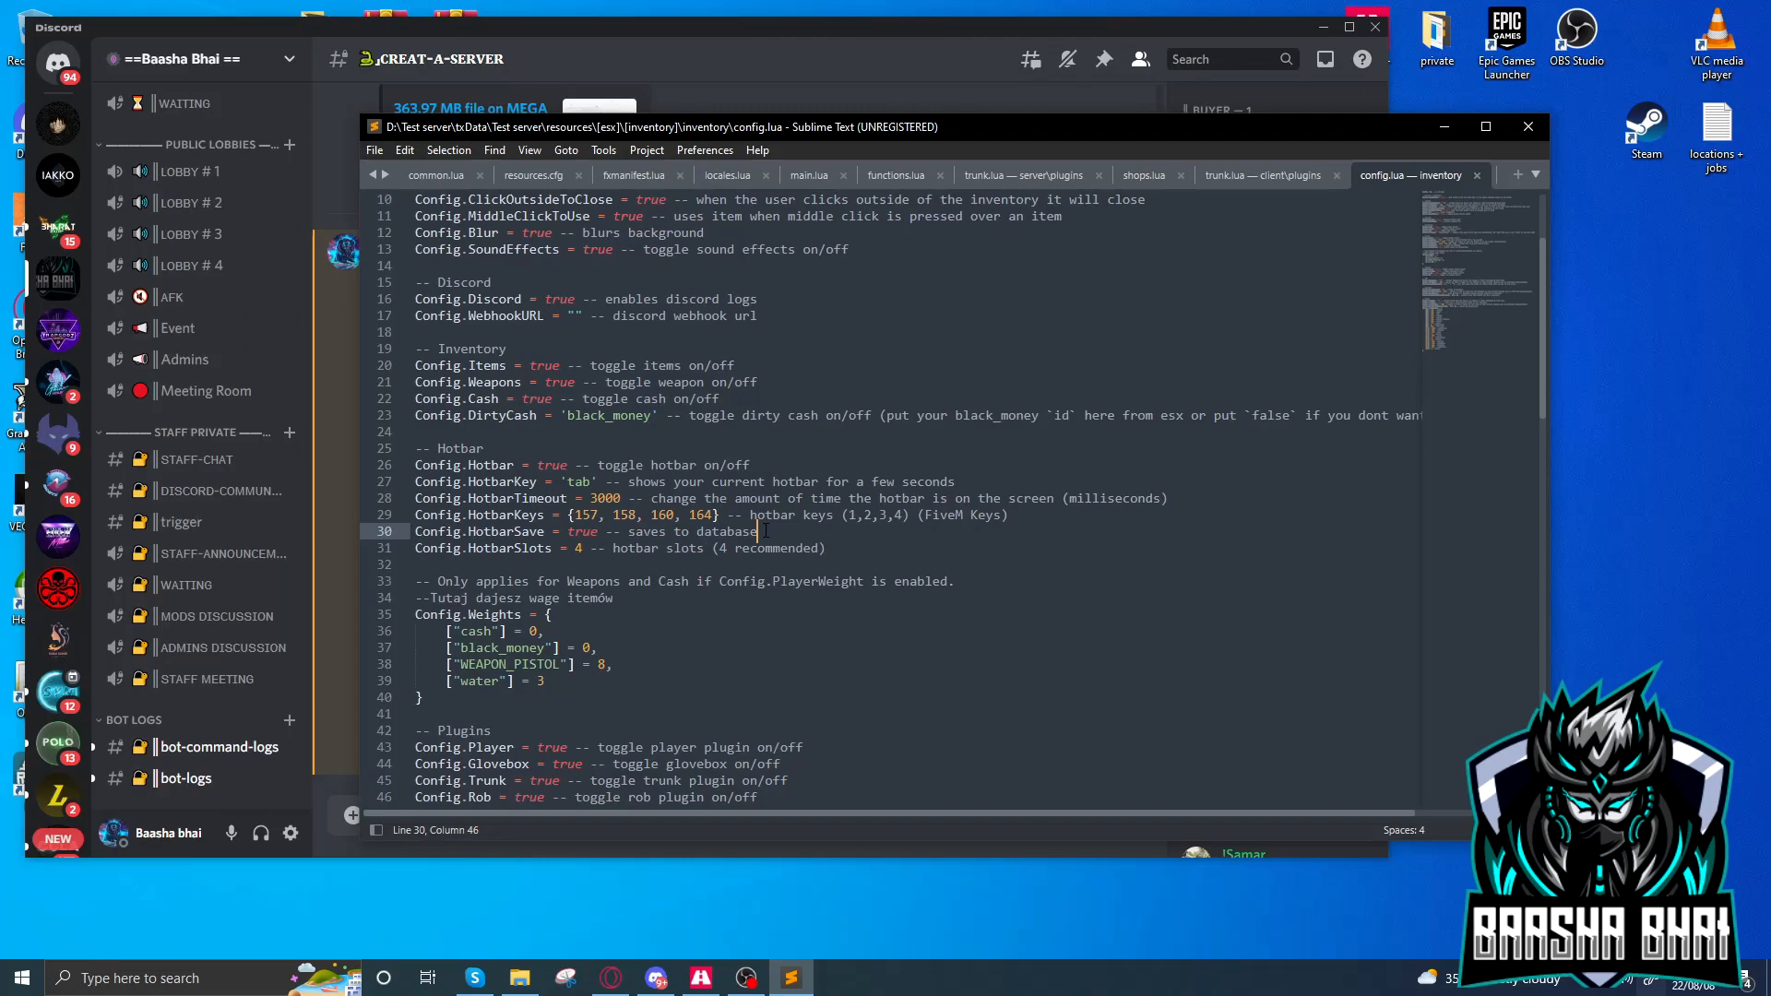
pyautogui.click(654, 515)
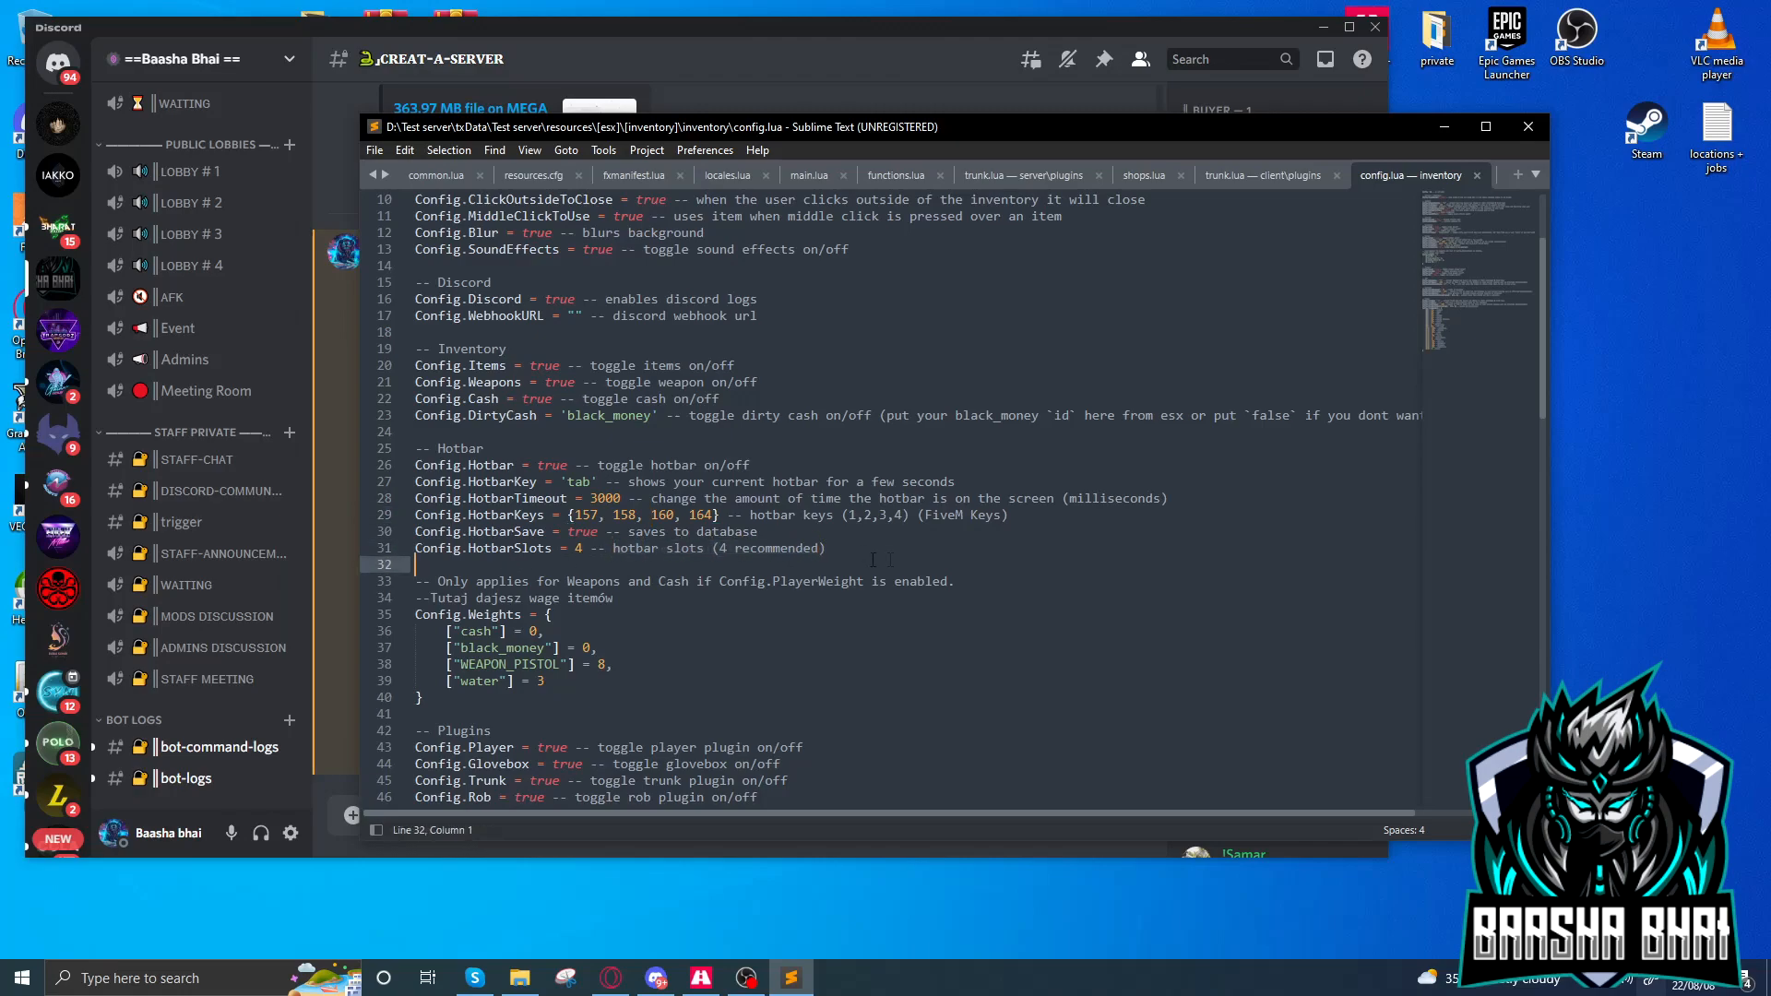
pyautogui.click(825, 548)
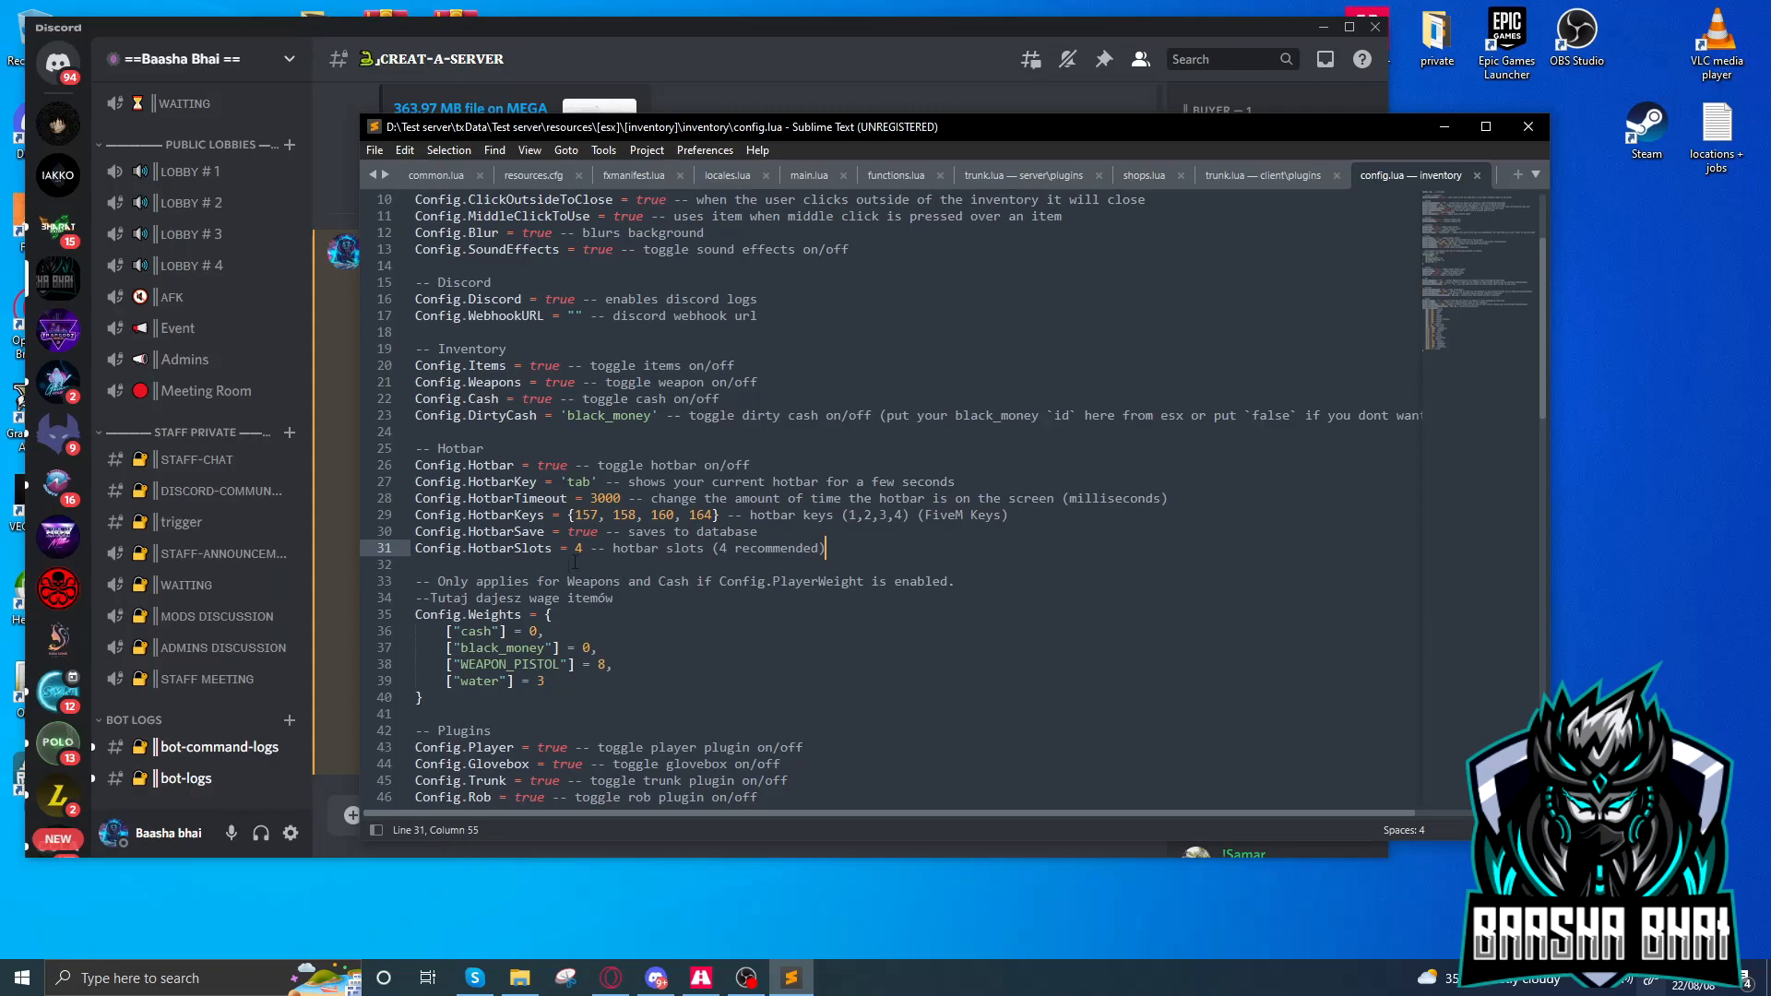
pyautogui.scroll(-3)
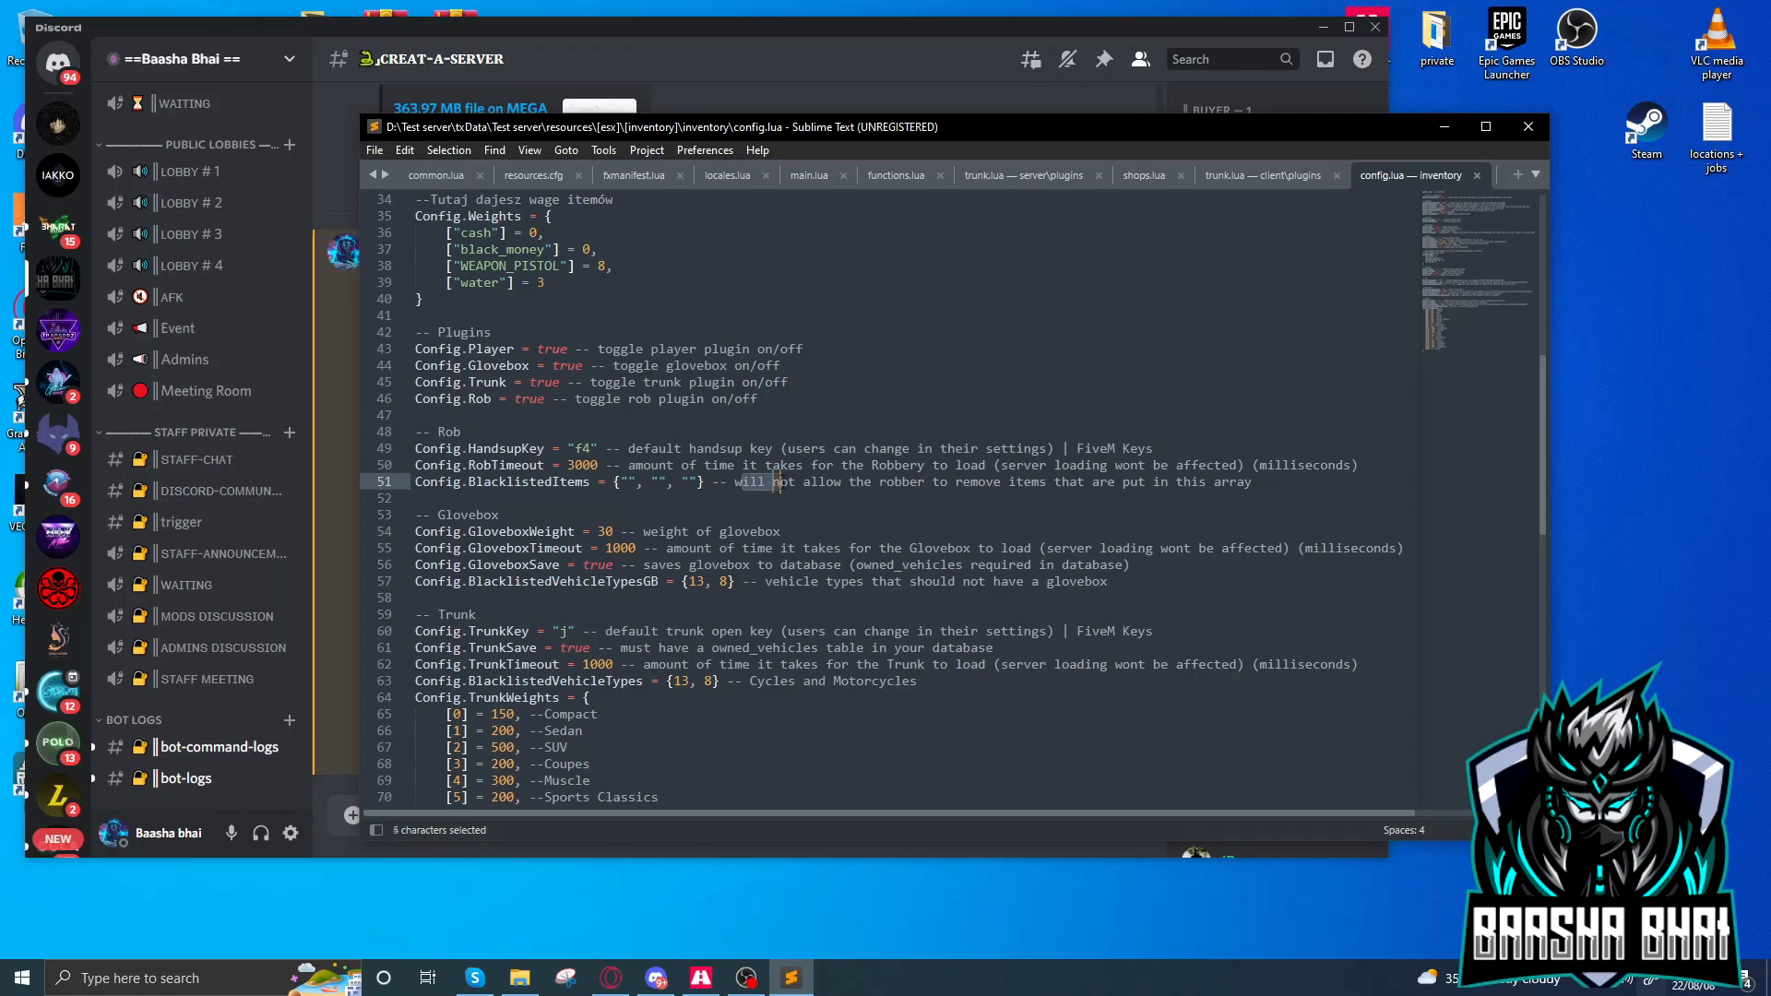
pyautogui.moveTo(739, 482); pyautogui.dragTo(1040, 481)
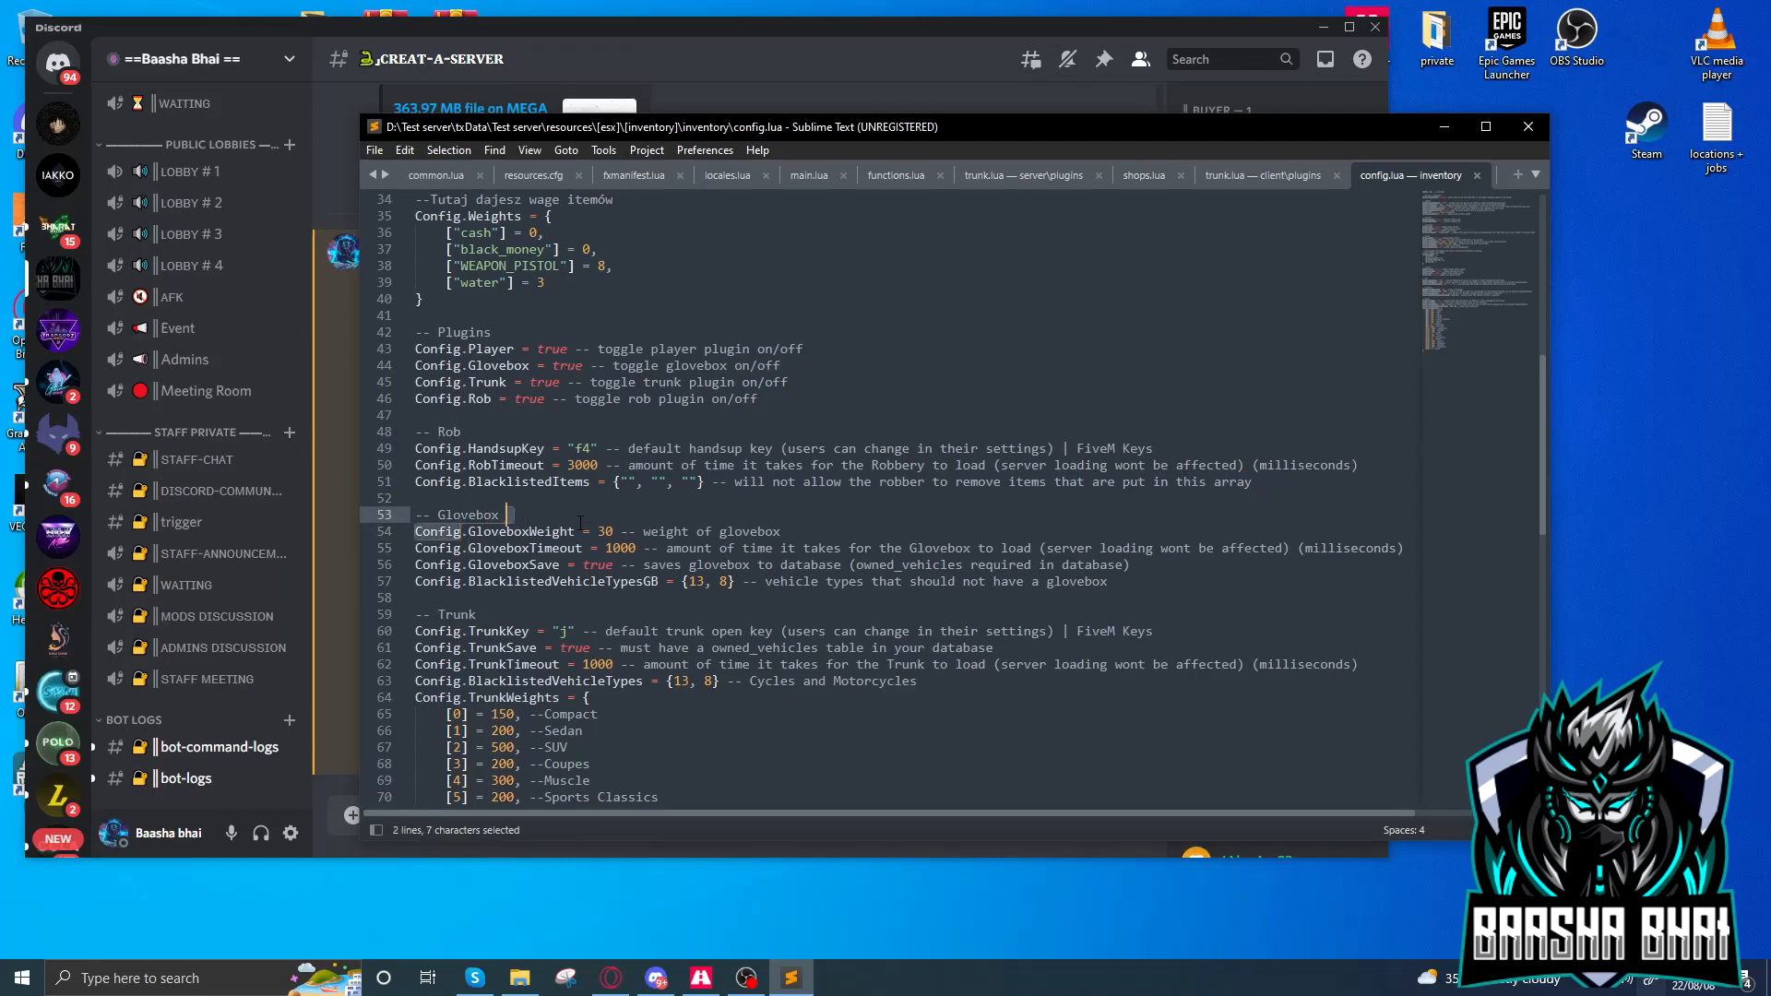
pyautogui.click(598, 548)
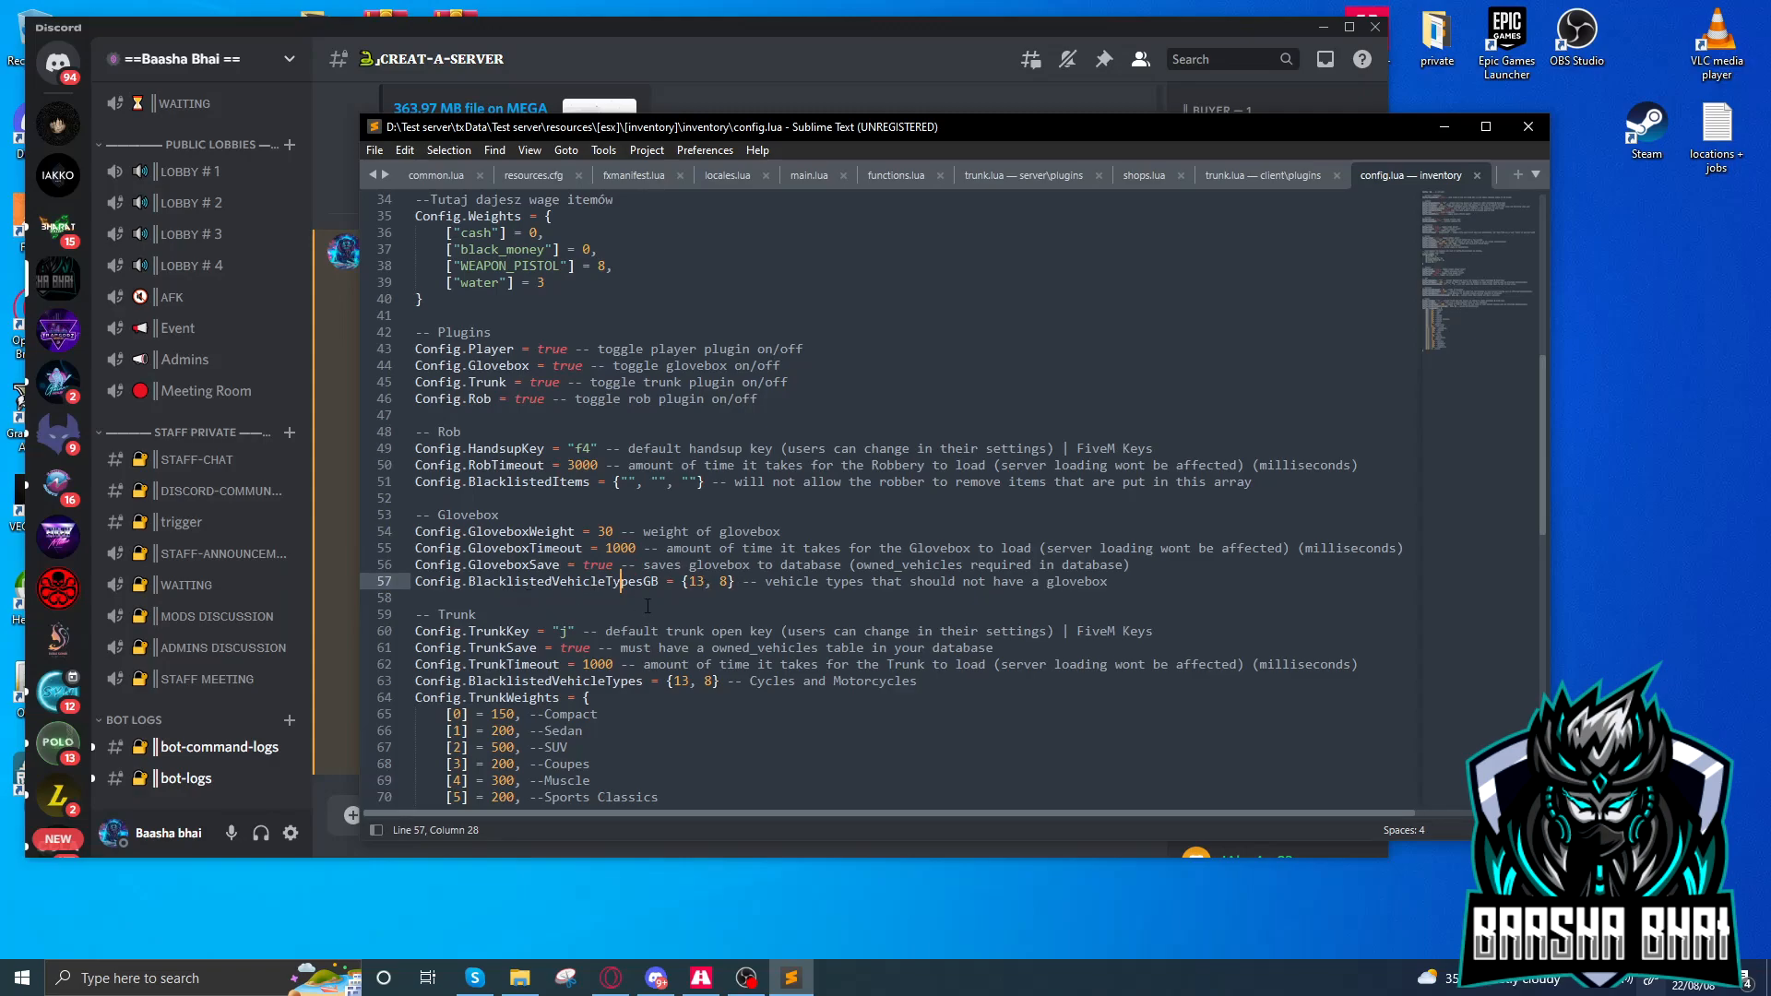
pyautogui.scroll(-3)
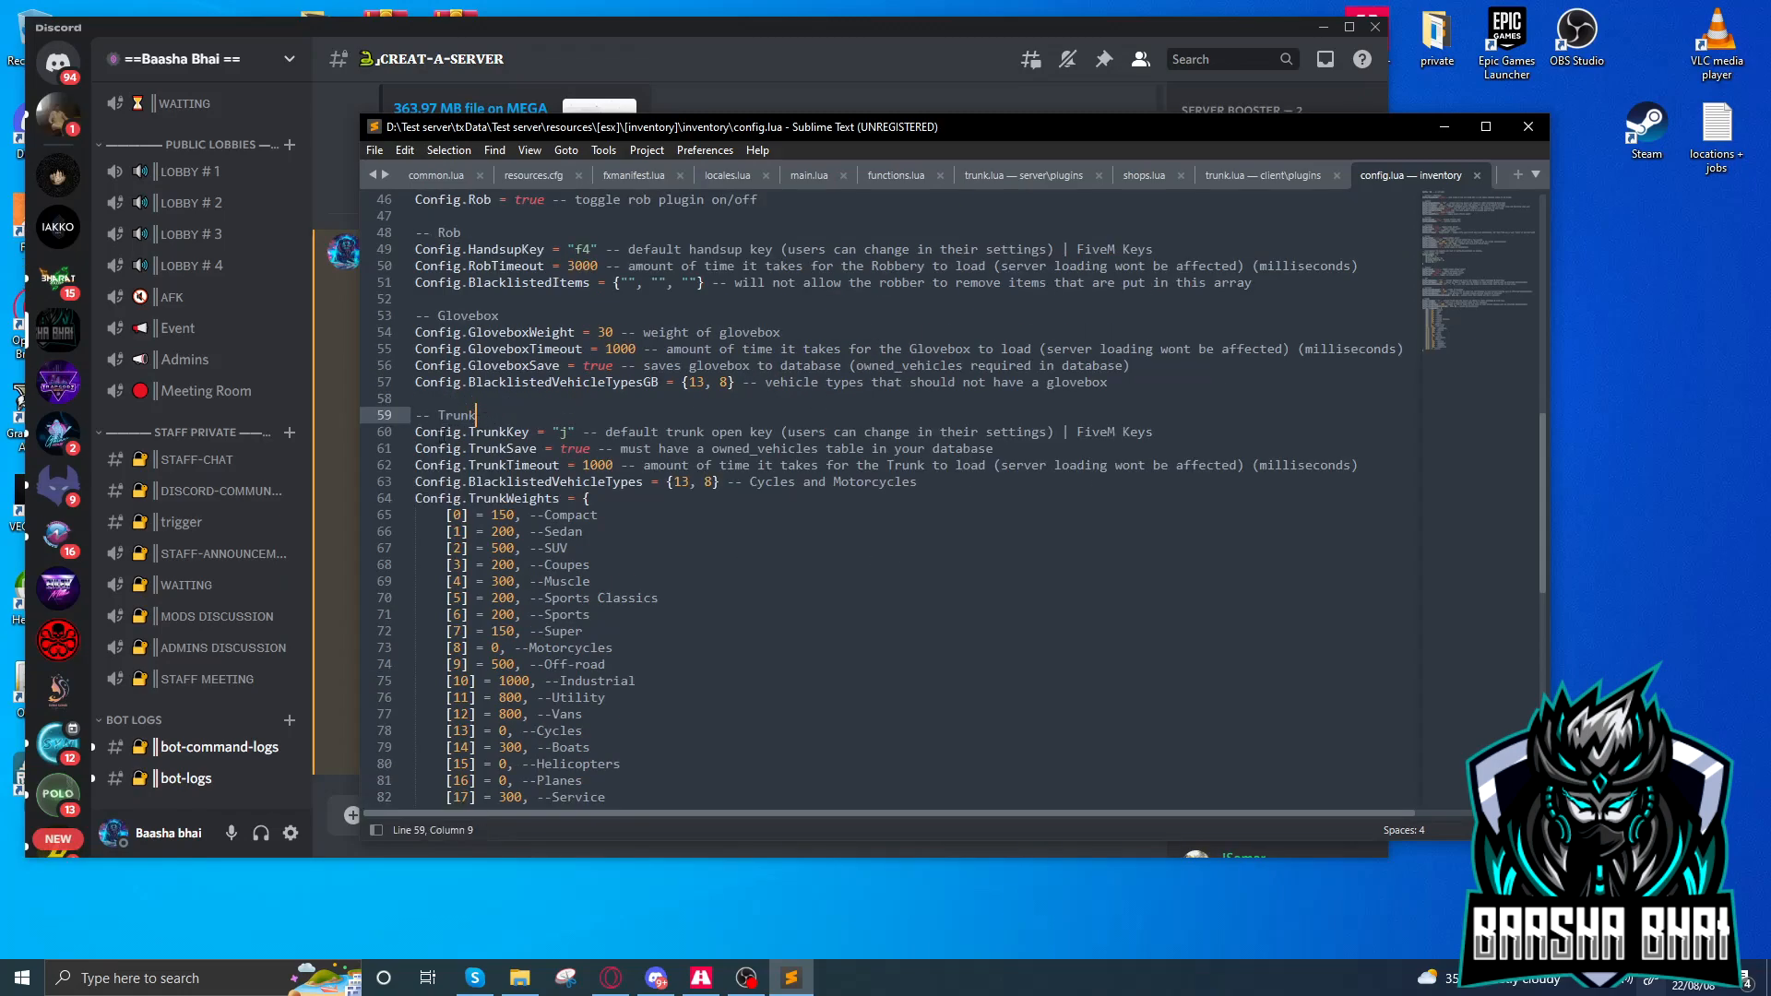
pyautogui.click(780, 431)
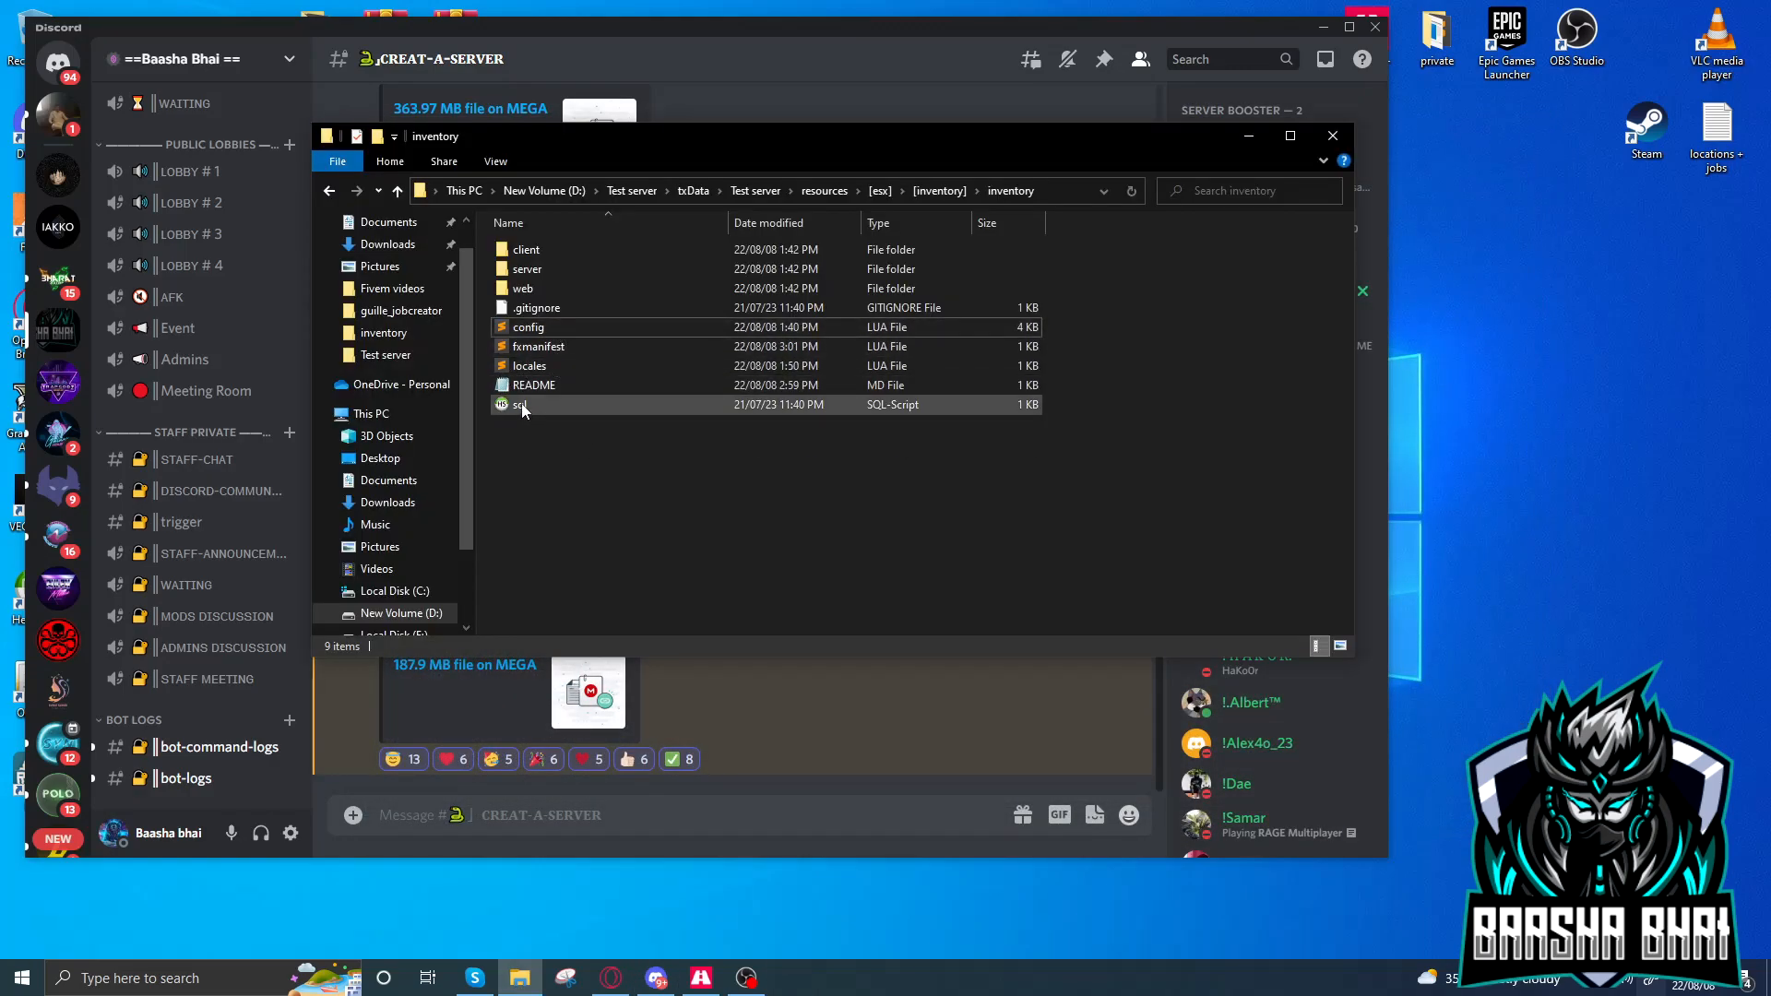
# Open the inventory folder's sql script with Edit from its context menu.
pyautogui.rightClick(520, 404)
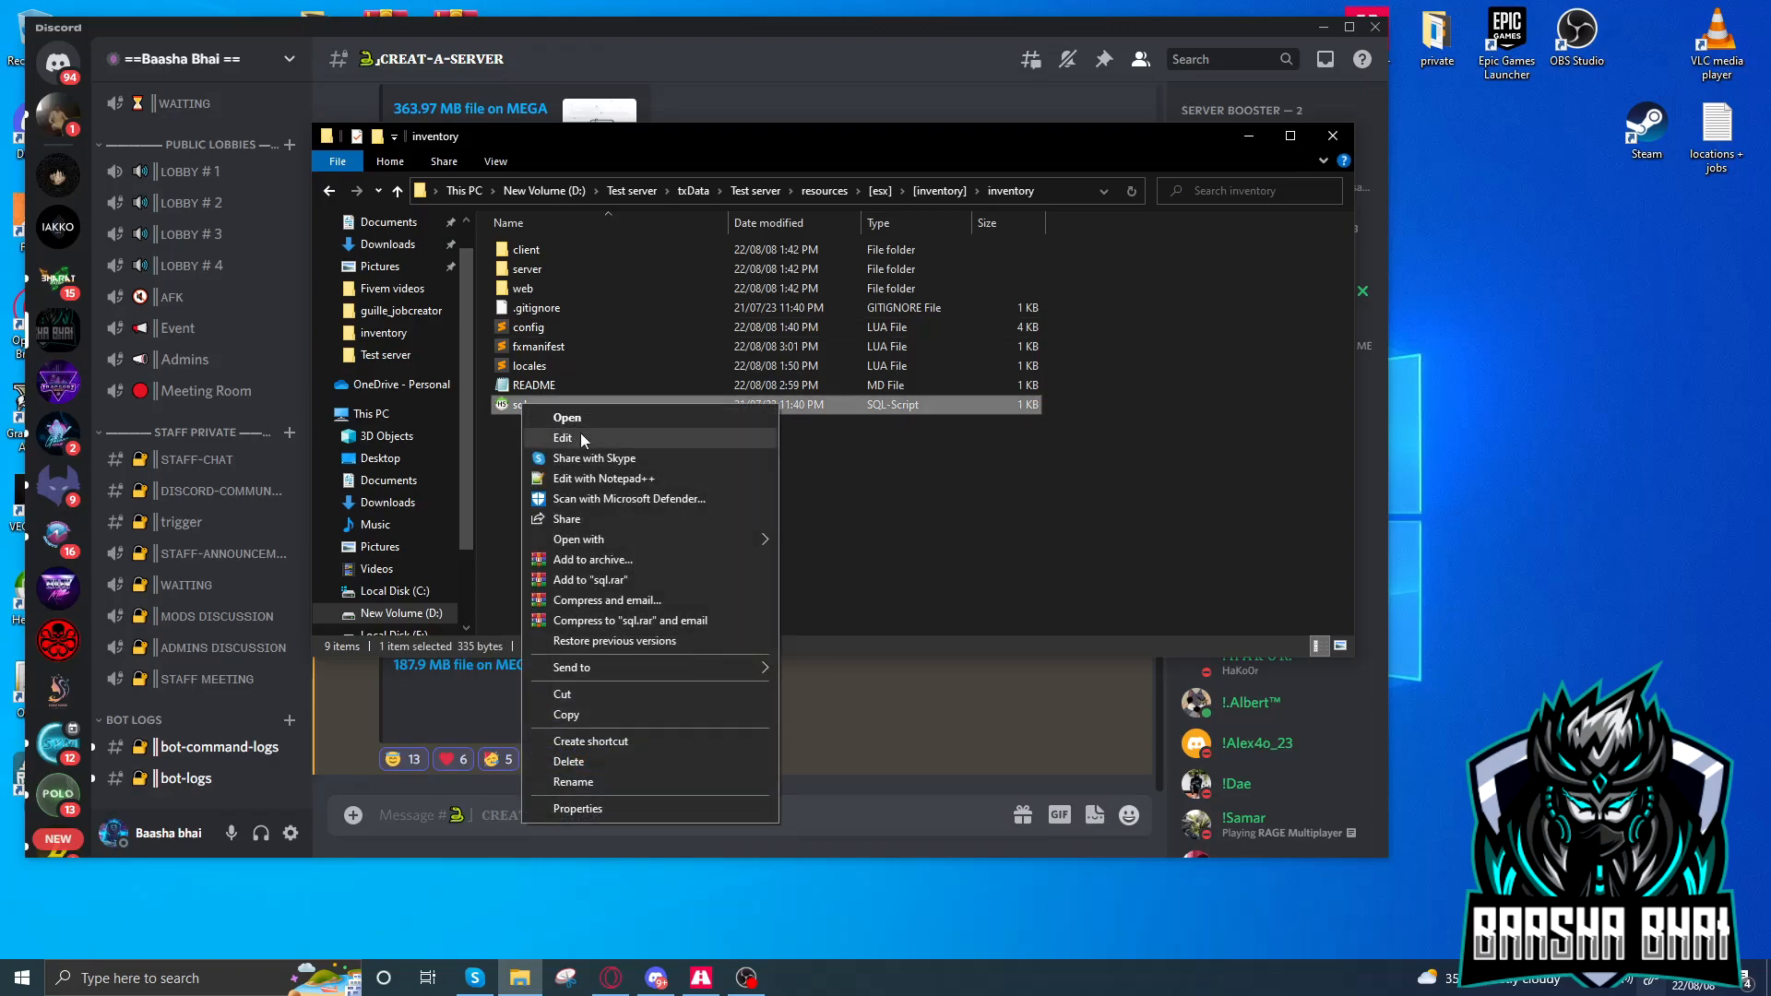
pyautogui.click(562, 438)
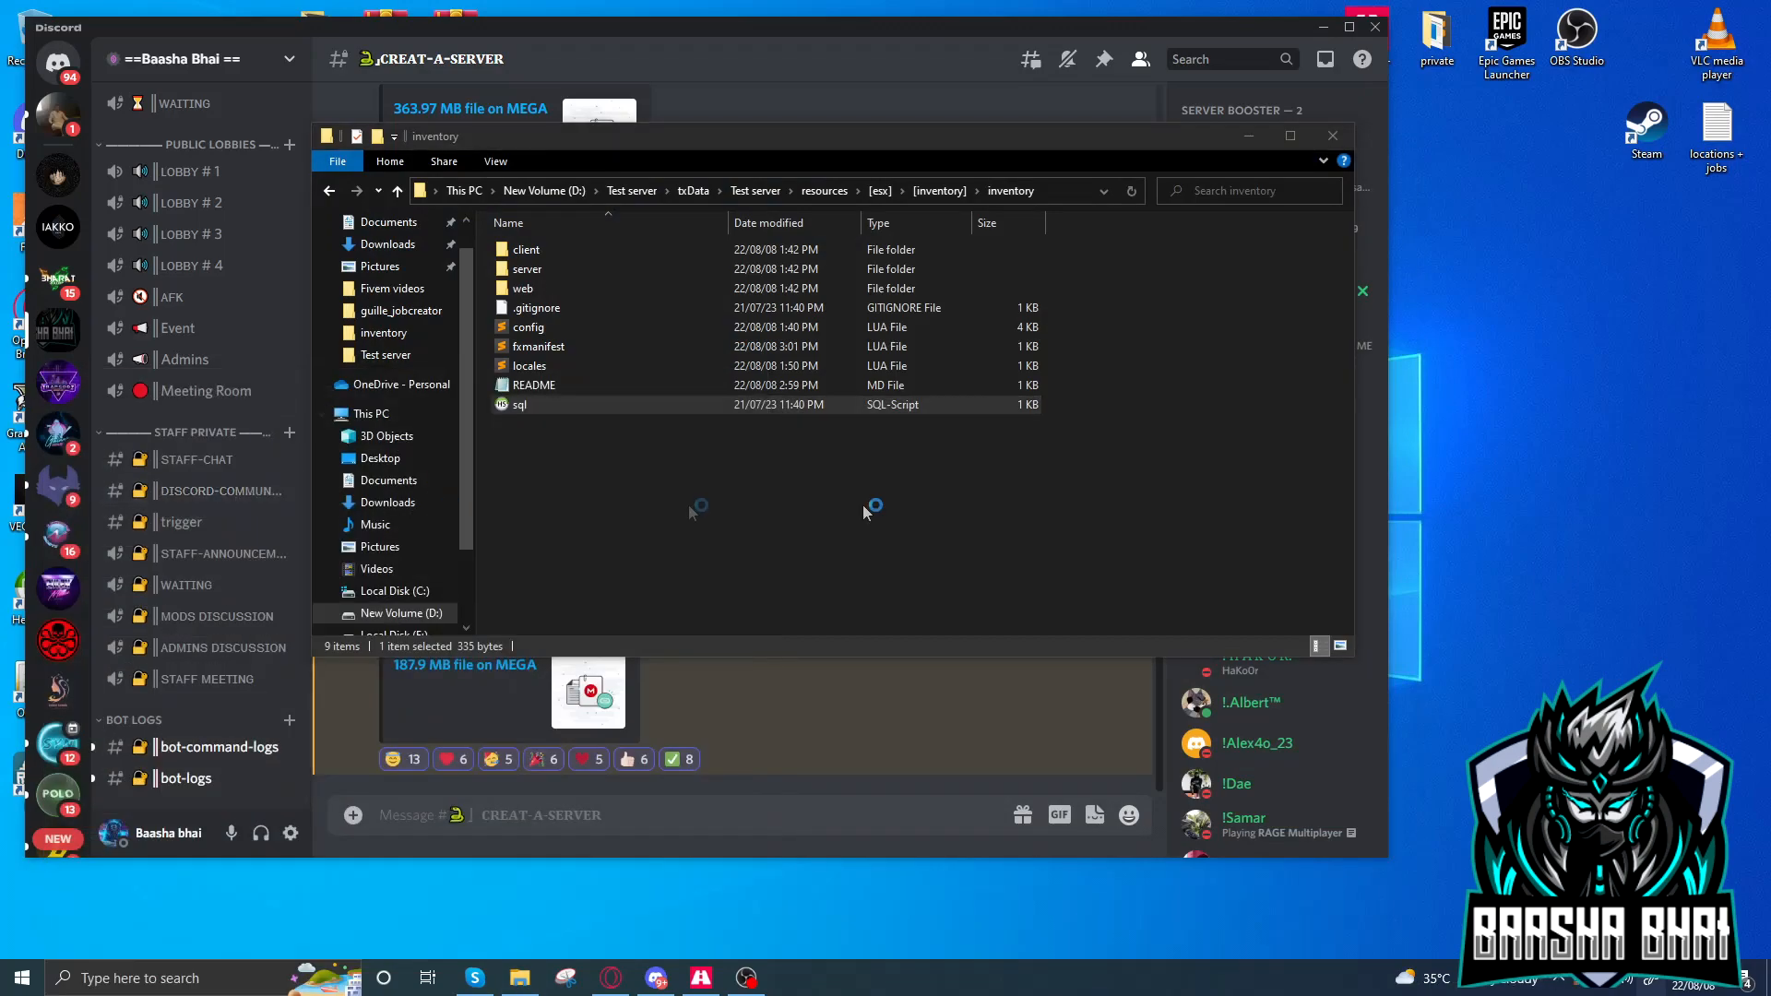
pyautogui.click(527, 327)
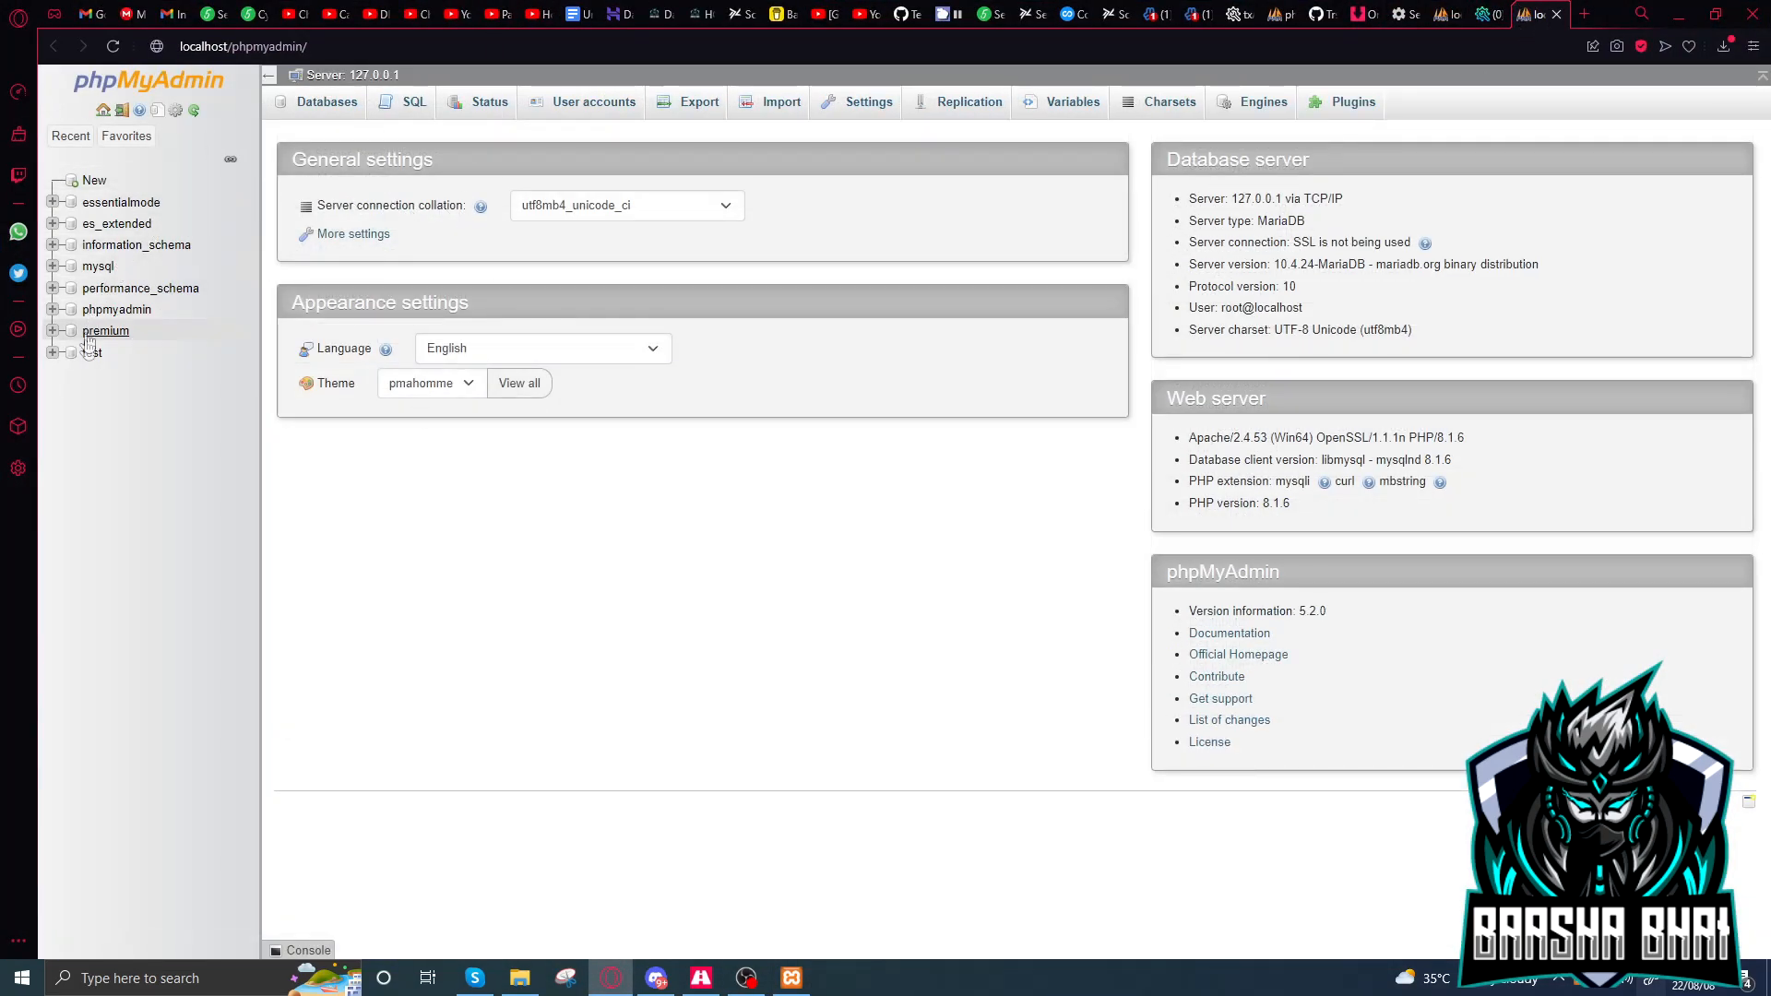
# Select the premium database and run the inventory SQL from its query editor.
pyautogui.click(414, 101)
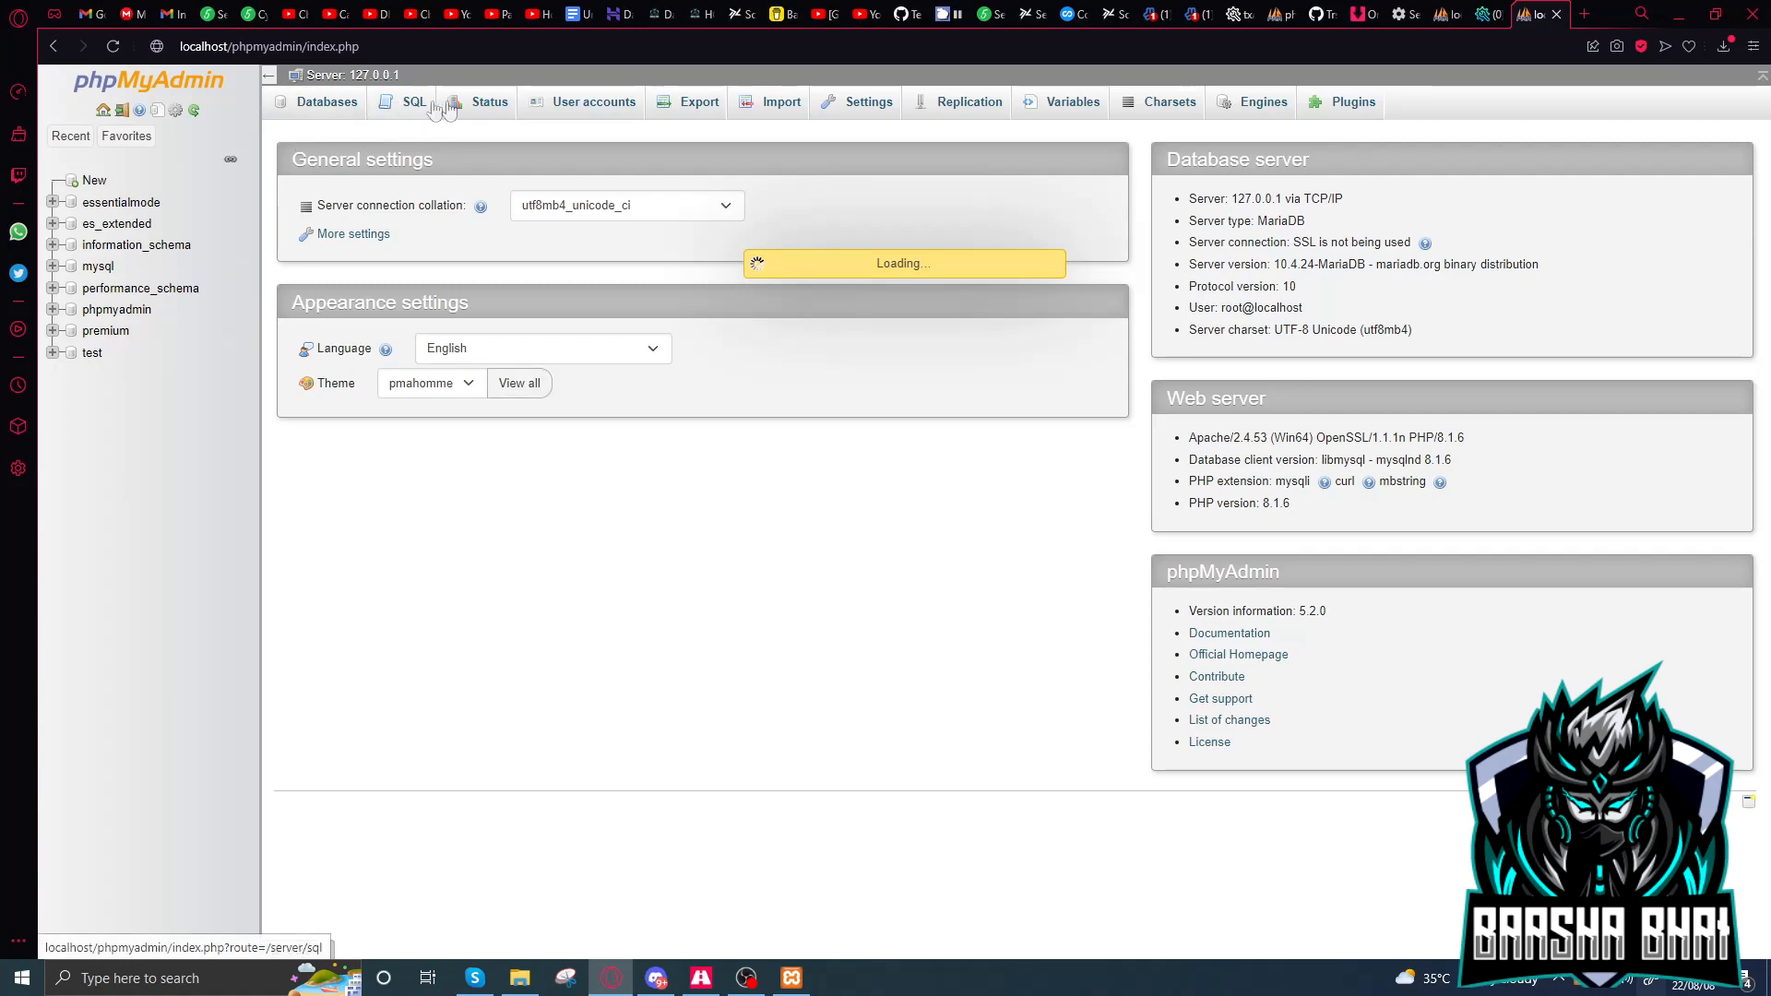
pyautogui.click(106, 330)
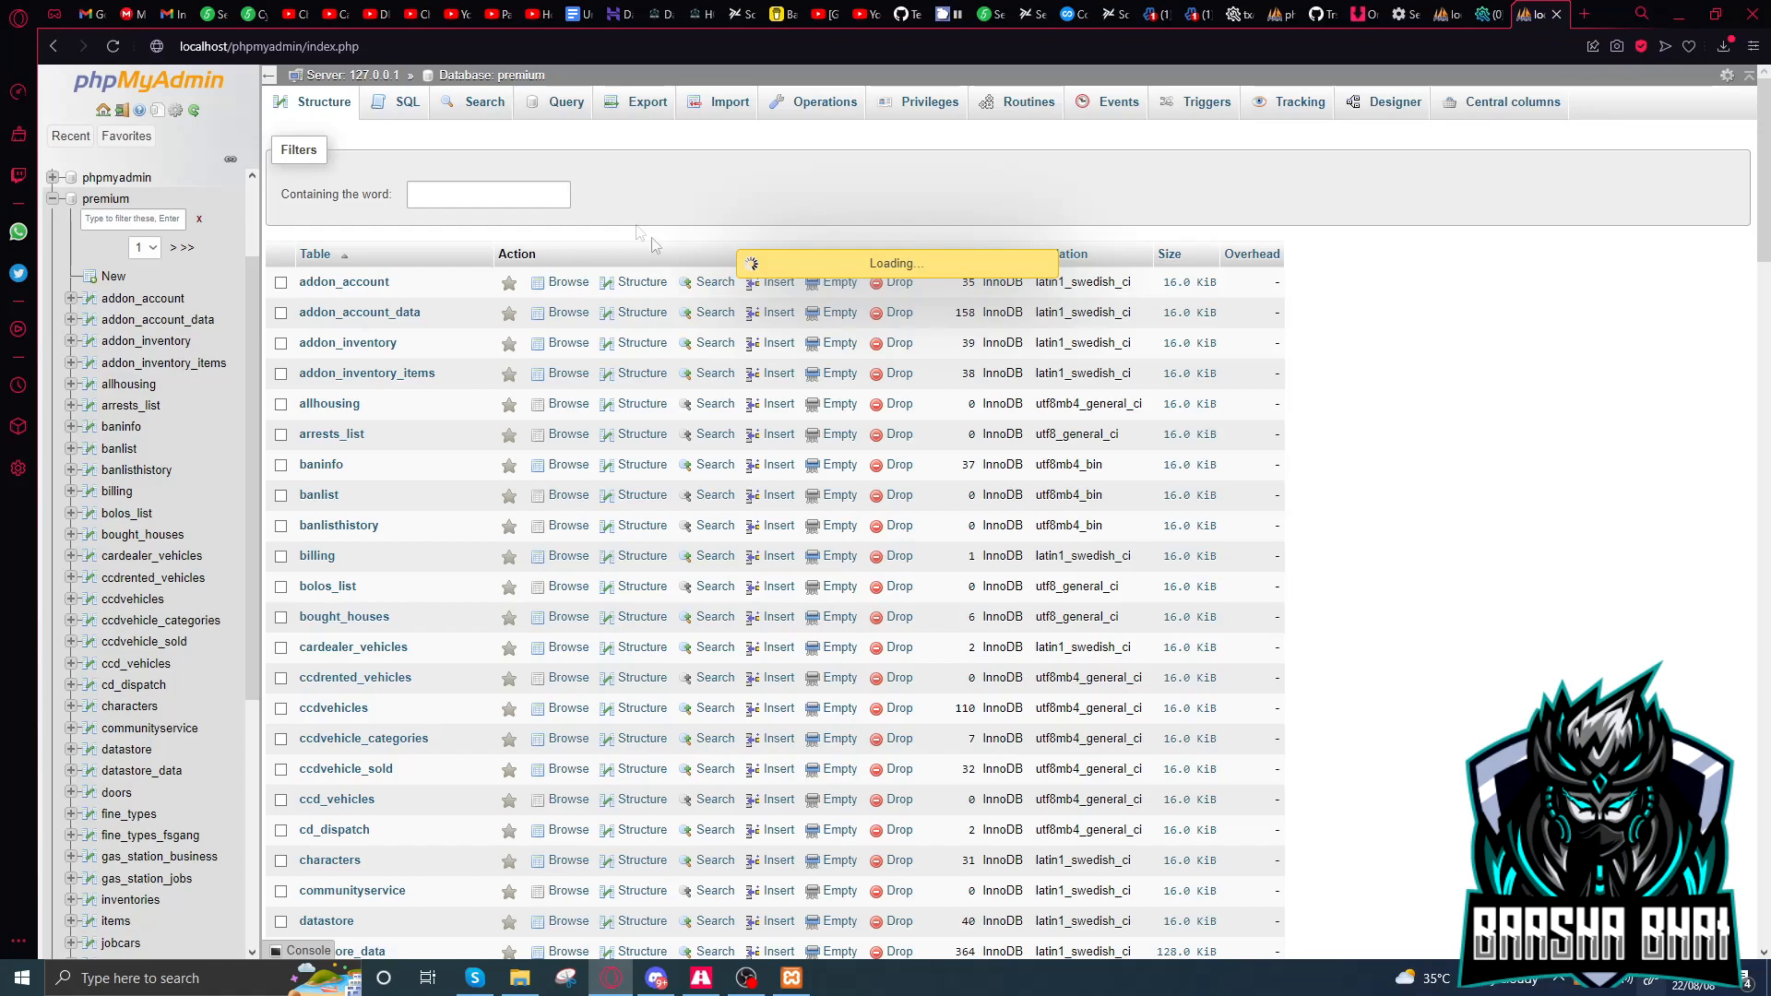
pyautogui.click(407, 101)
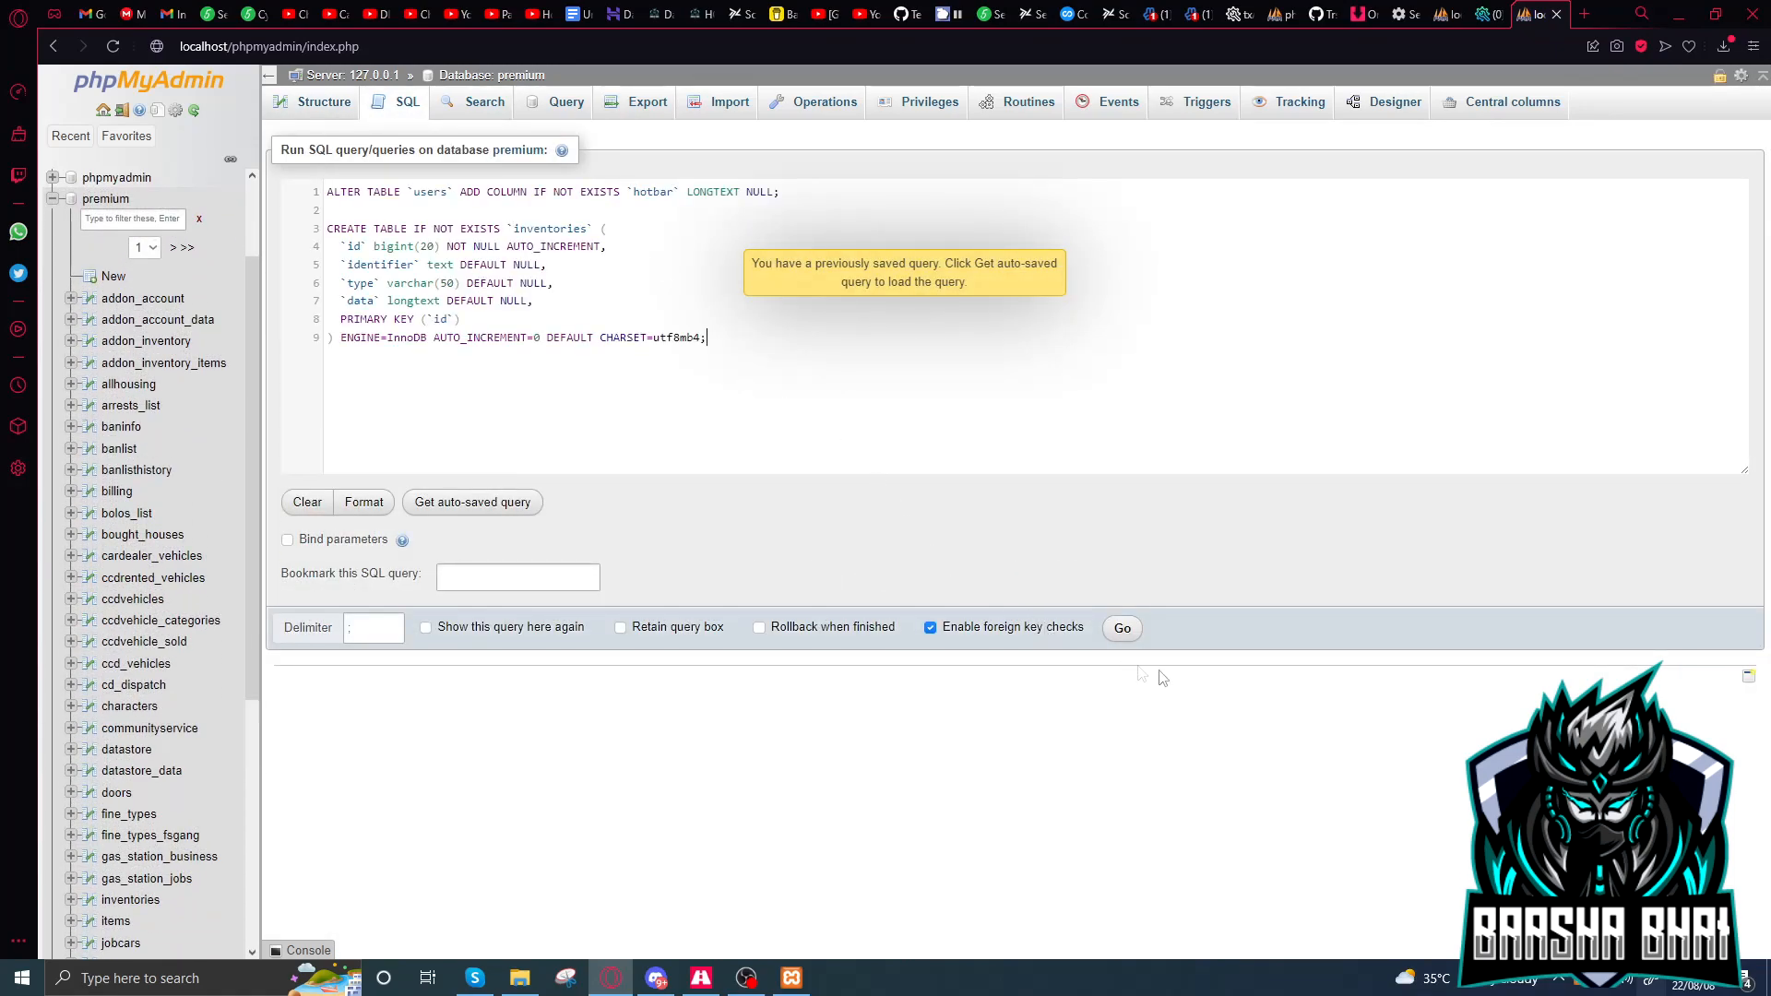
pyautogui.click(1122, 627)
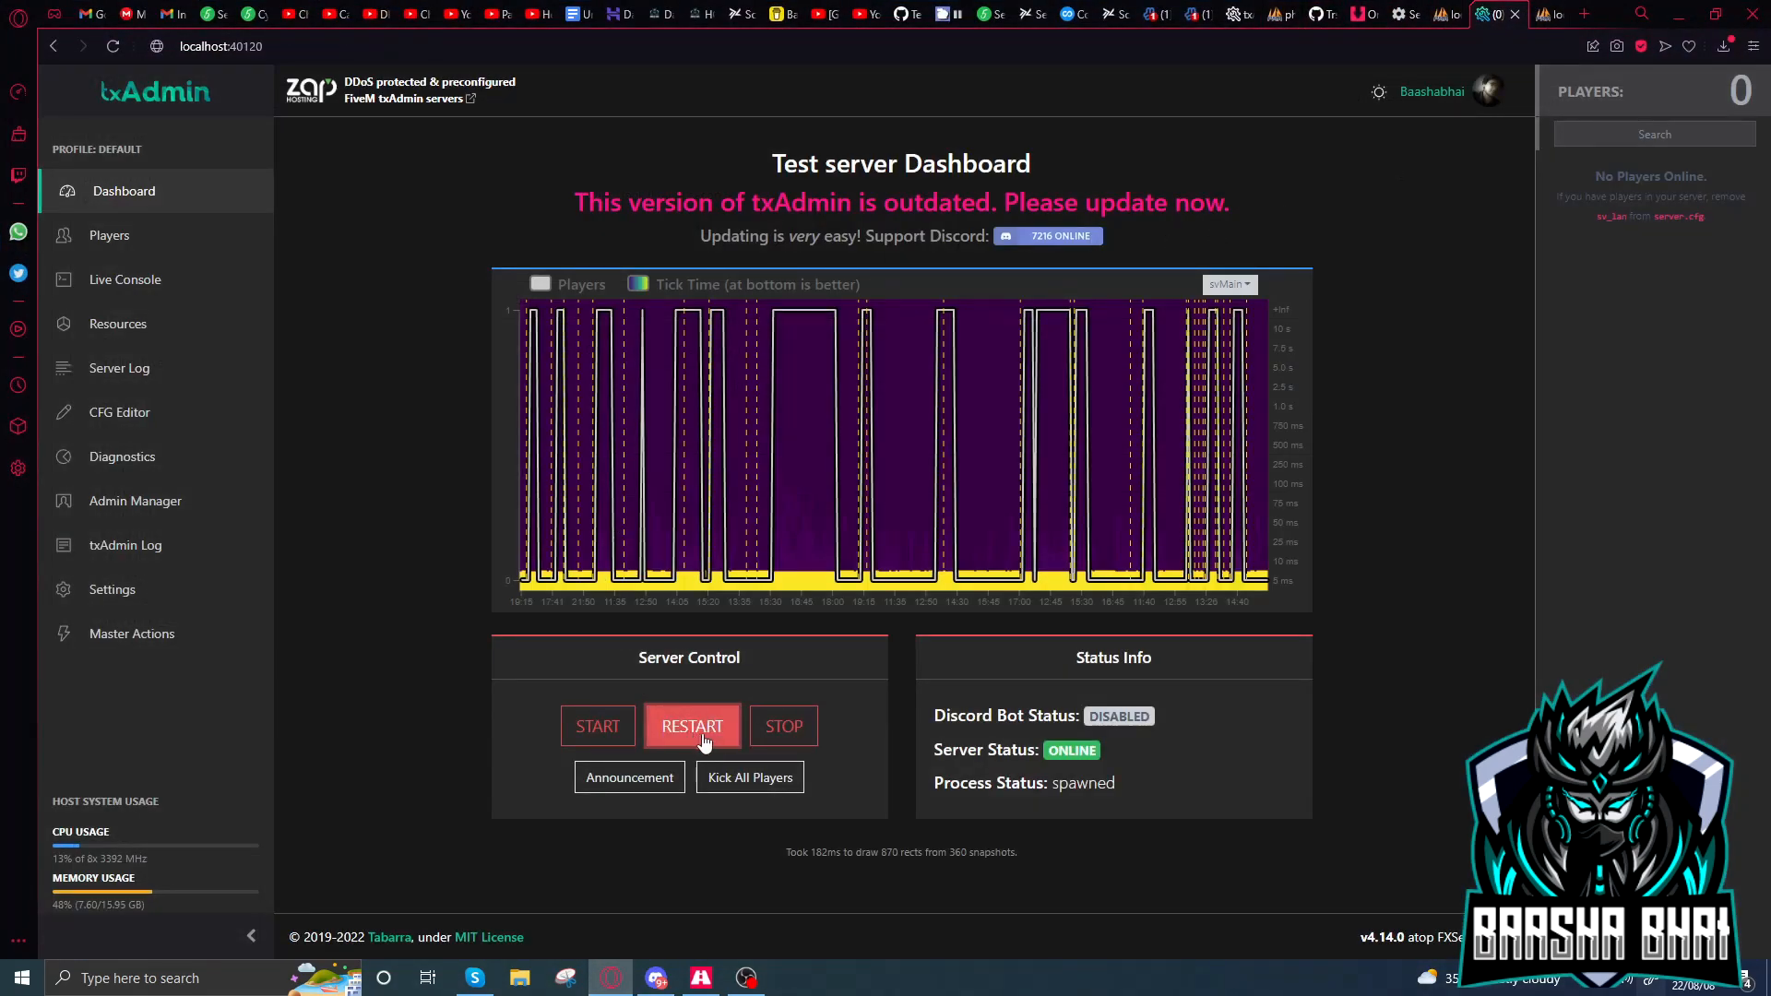
# Click RESTART under Server Control on the txAdmin dashboard for the Test server.
pyautogui.click(691, 725)
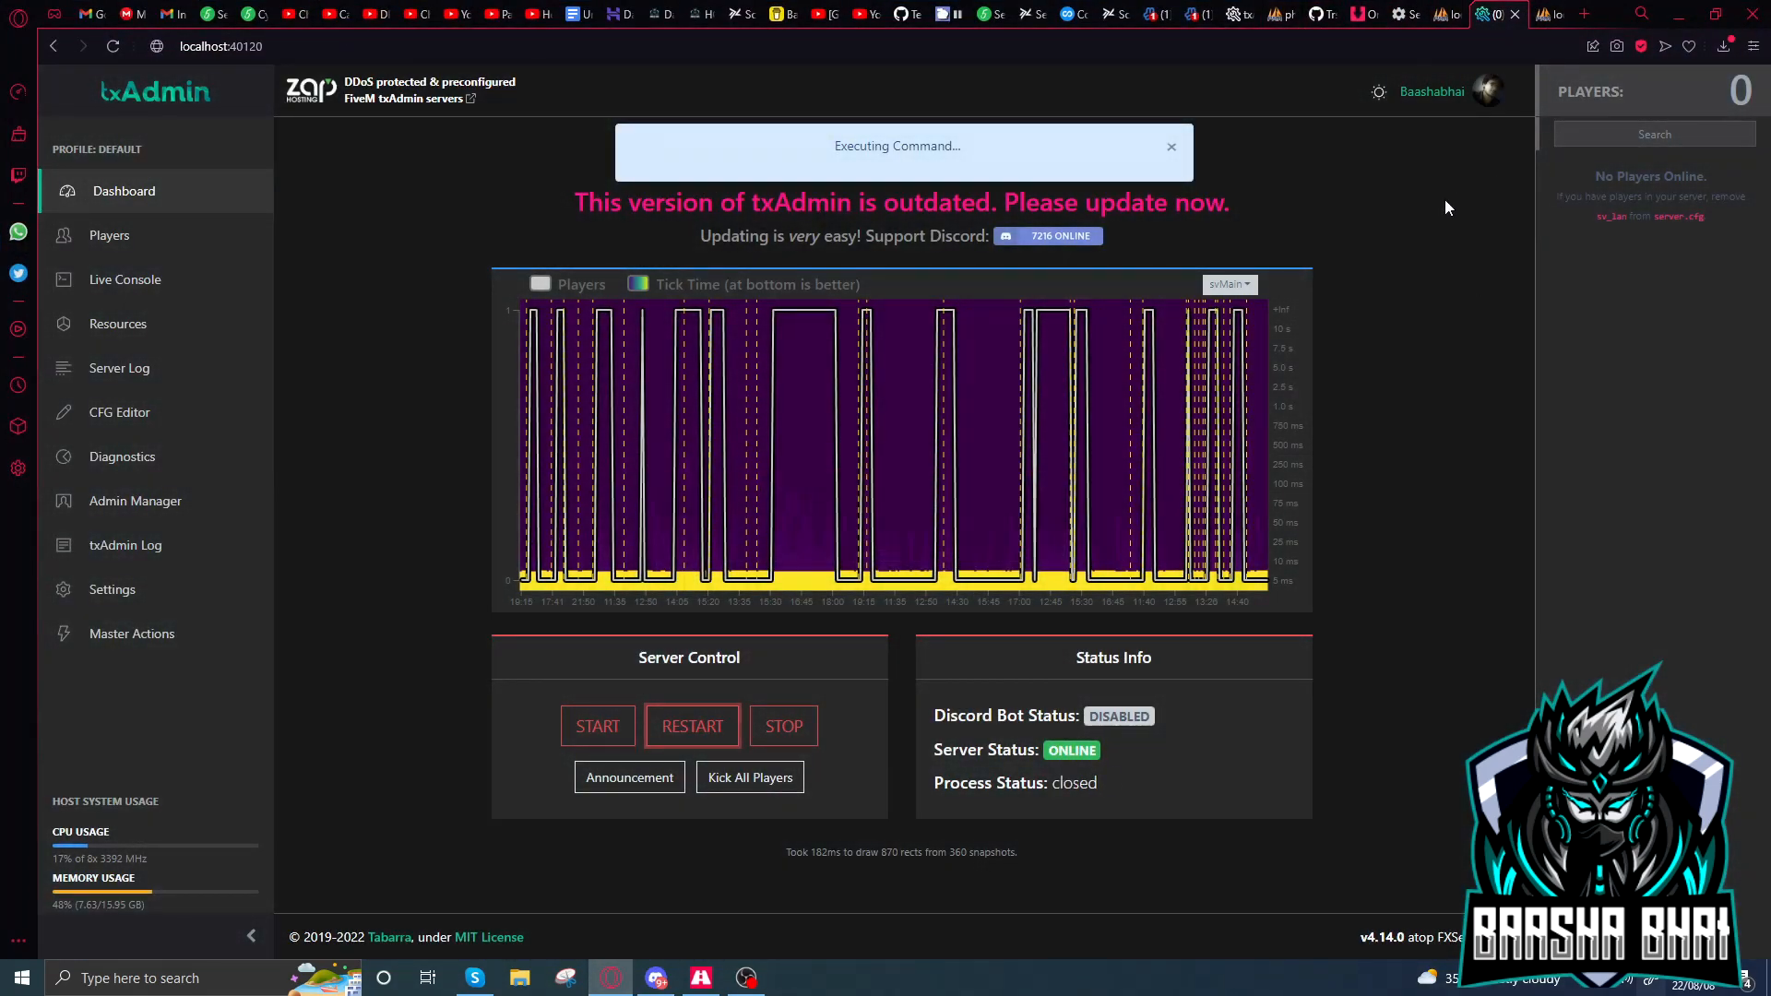
pyautogui.click(691, 725)
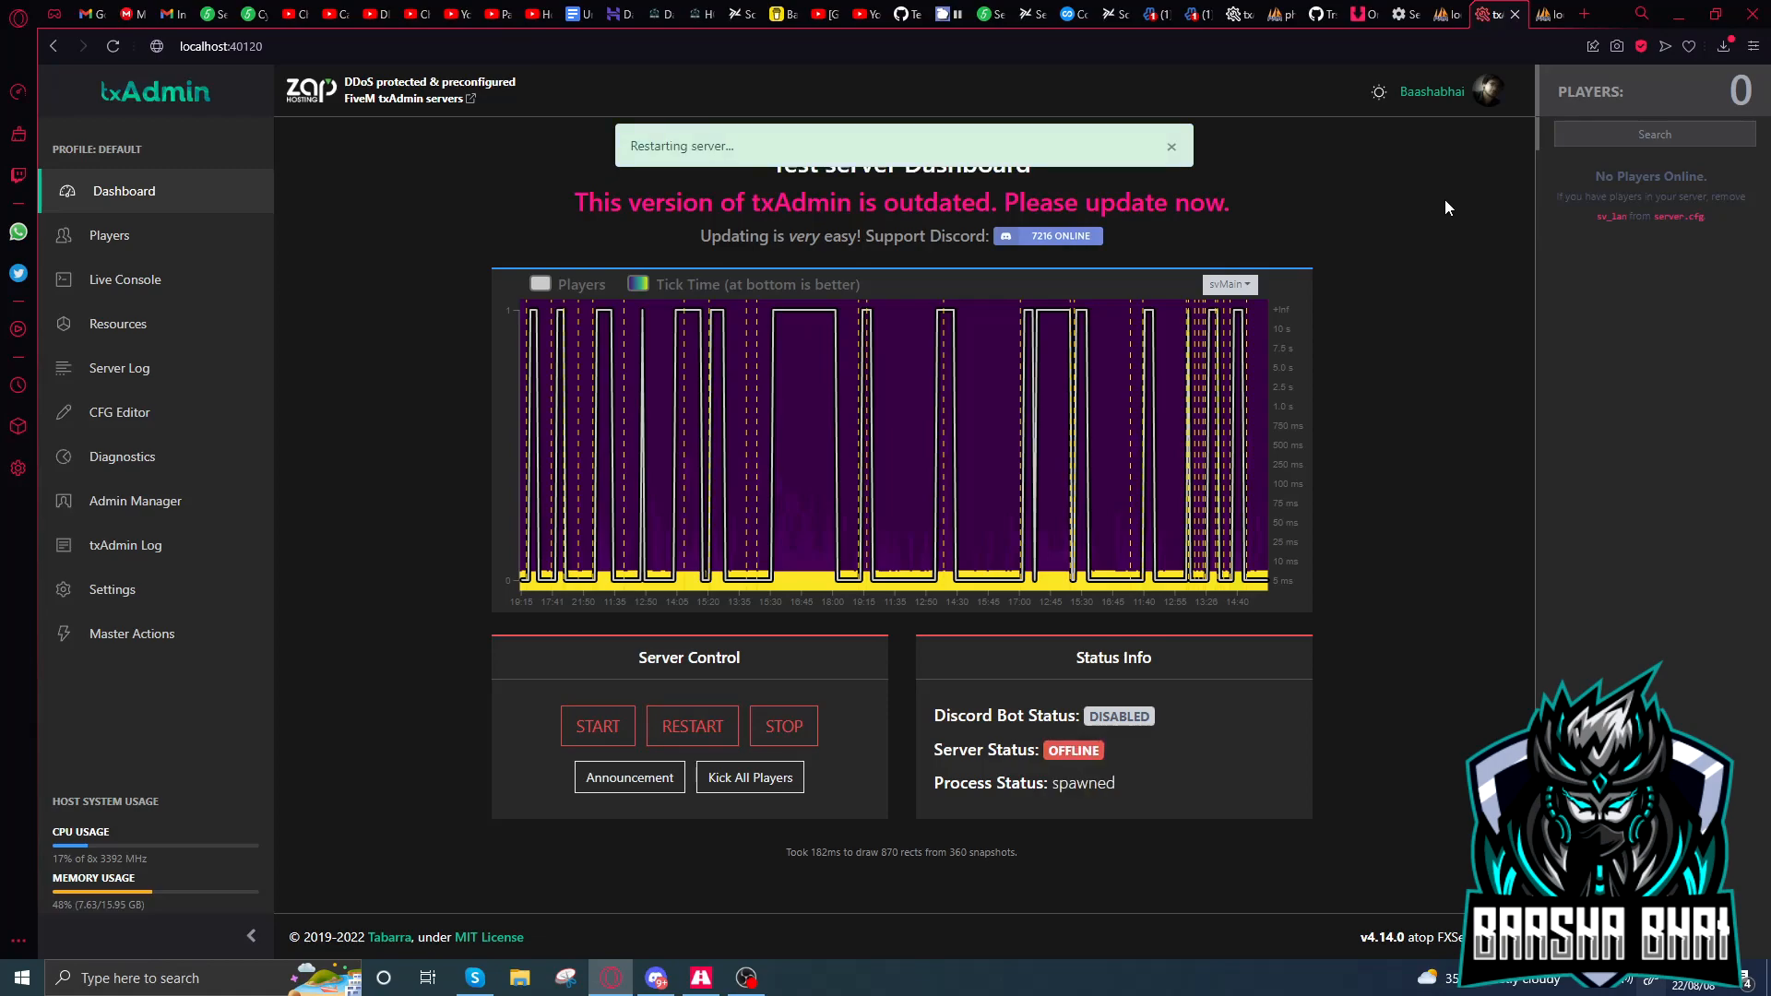
pyautogui.click(129, 279)
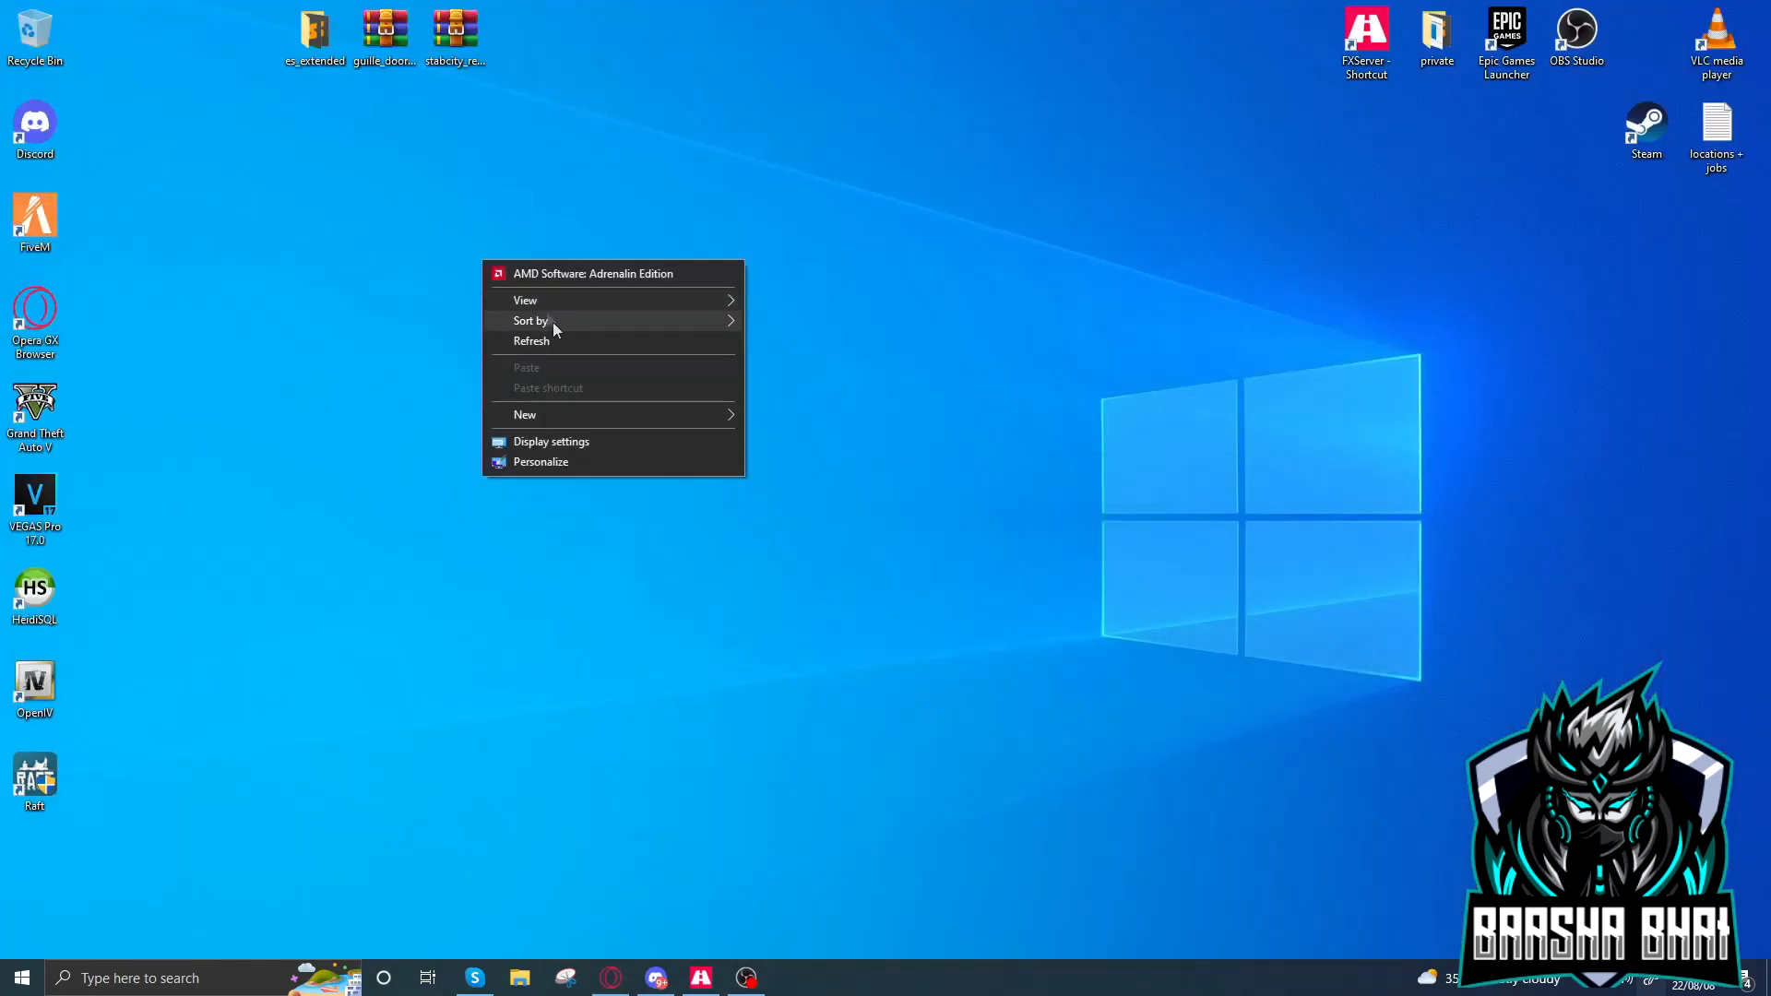
pyautogui.click(531, 321)
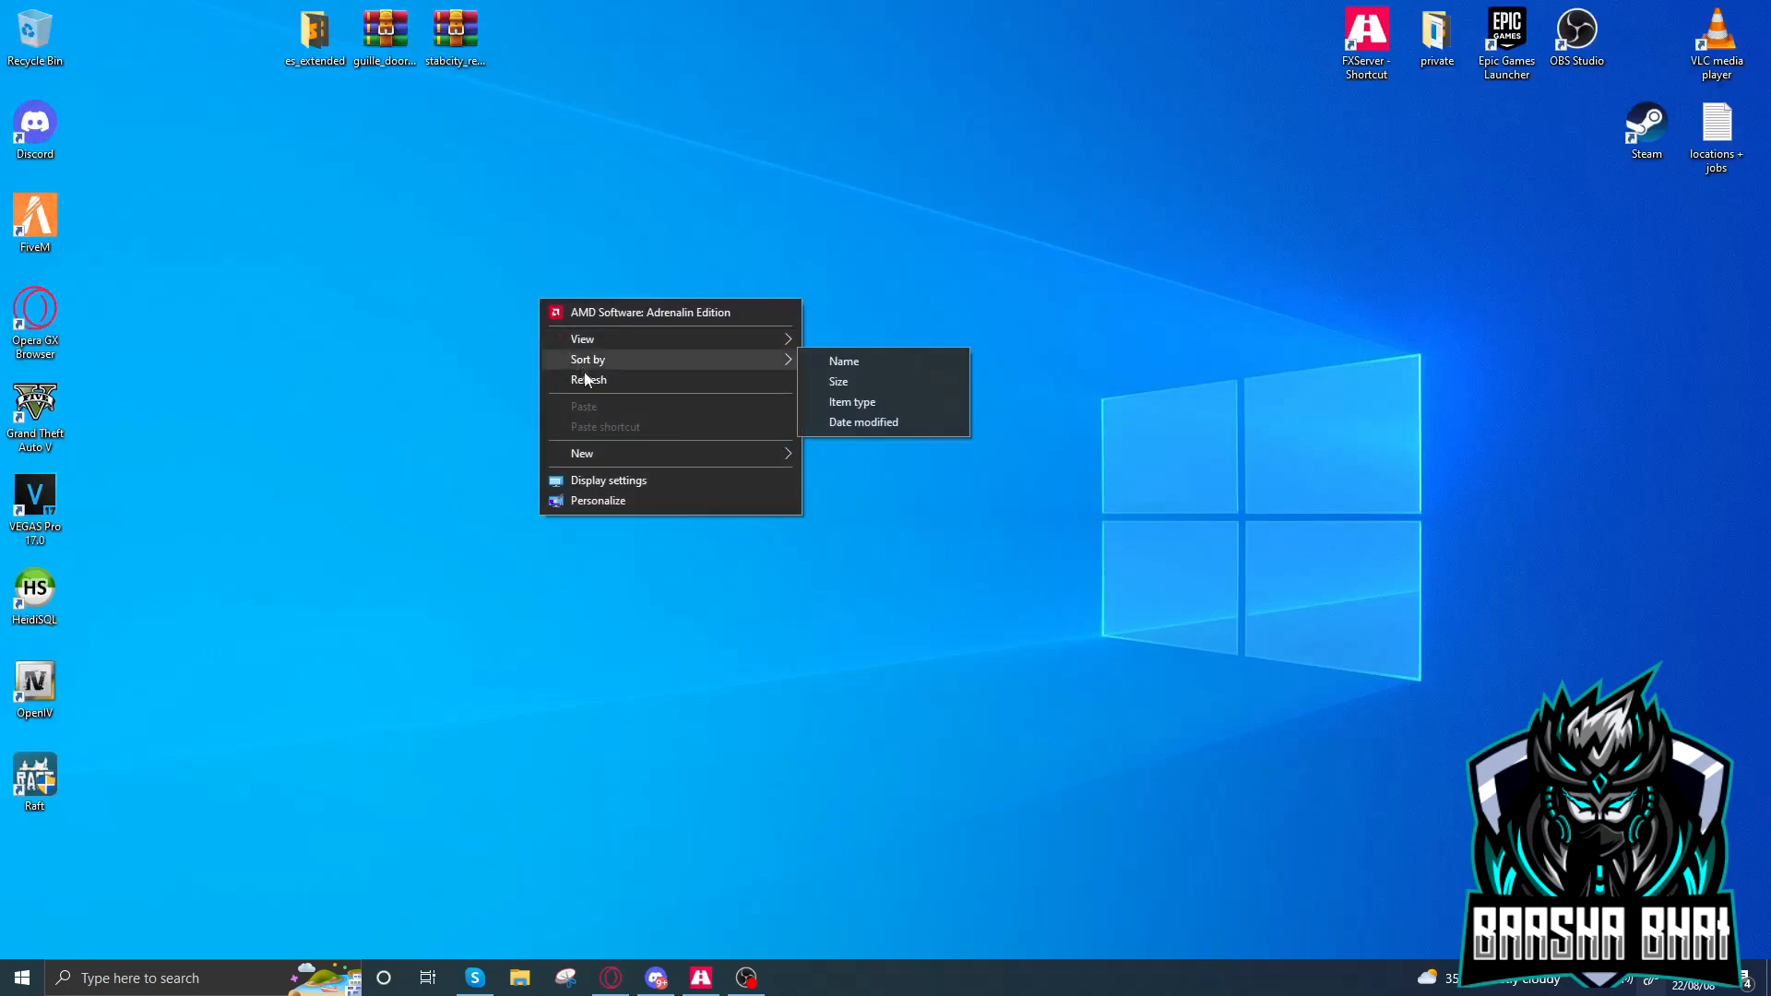
pyautogui.click(633, 359)
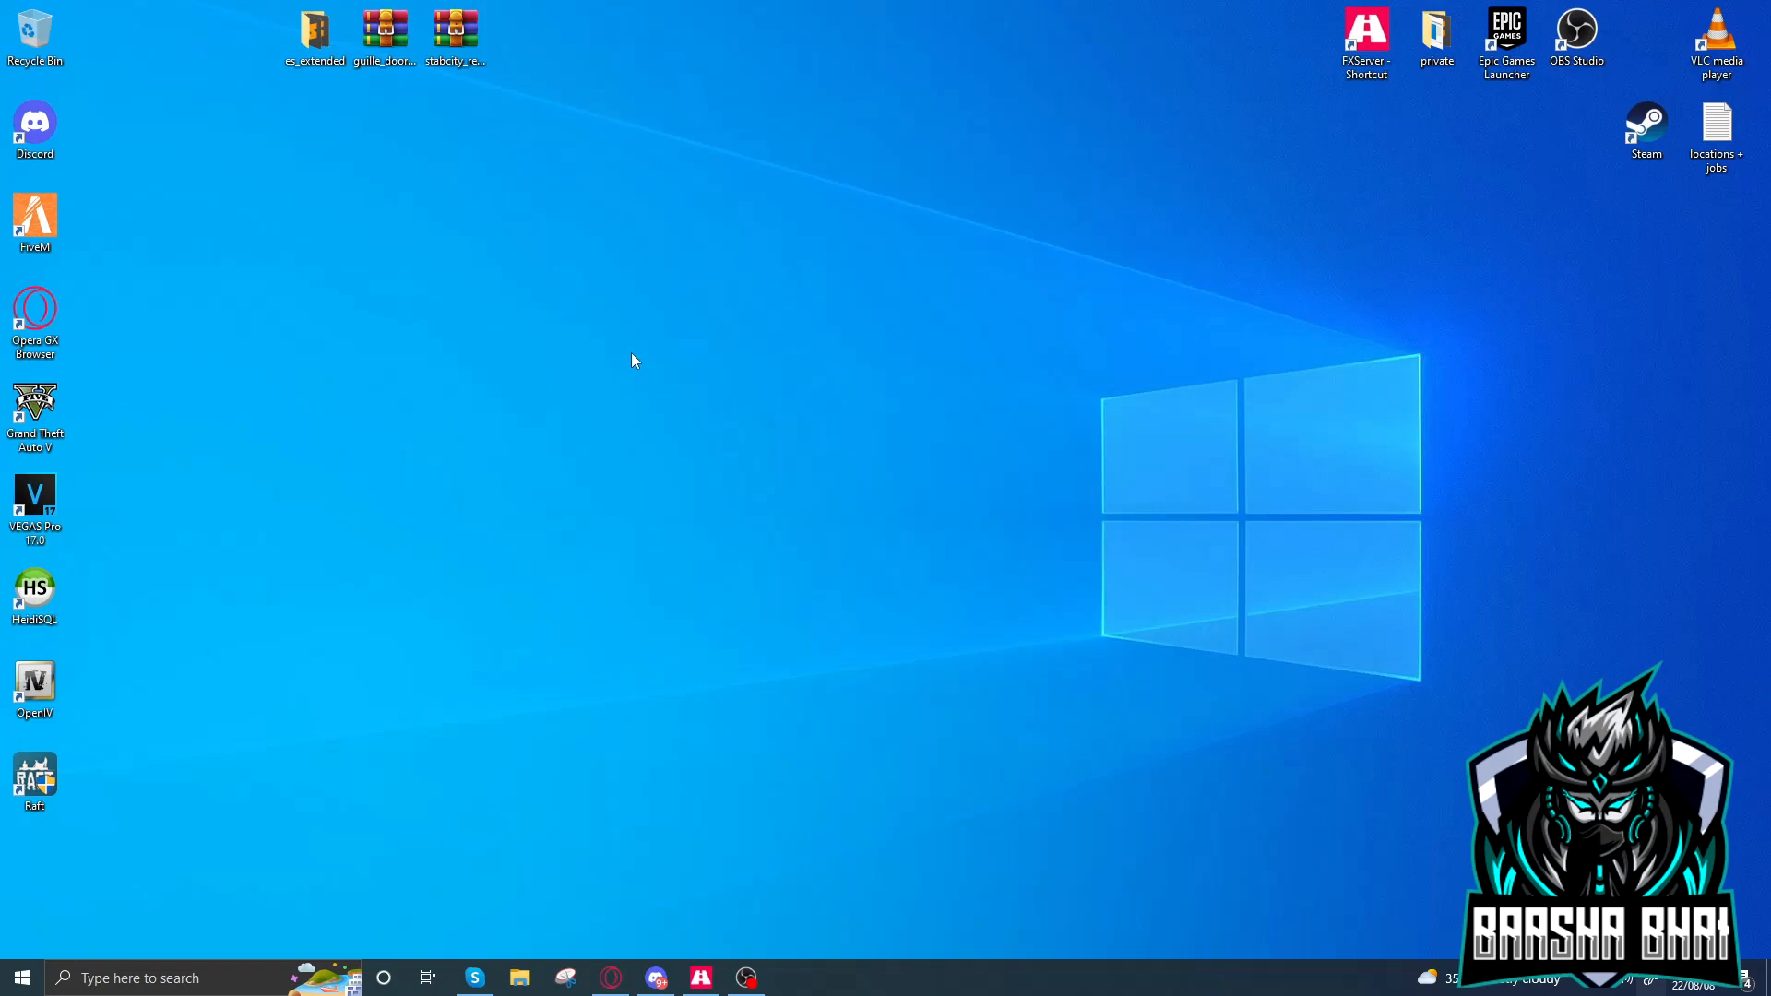
pyautogui.rightClick(633, 359)
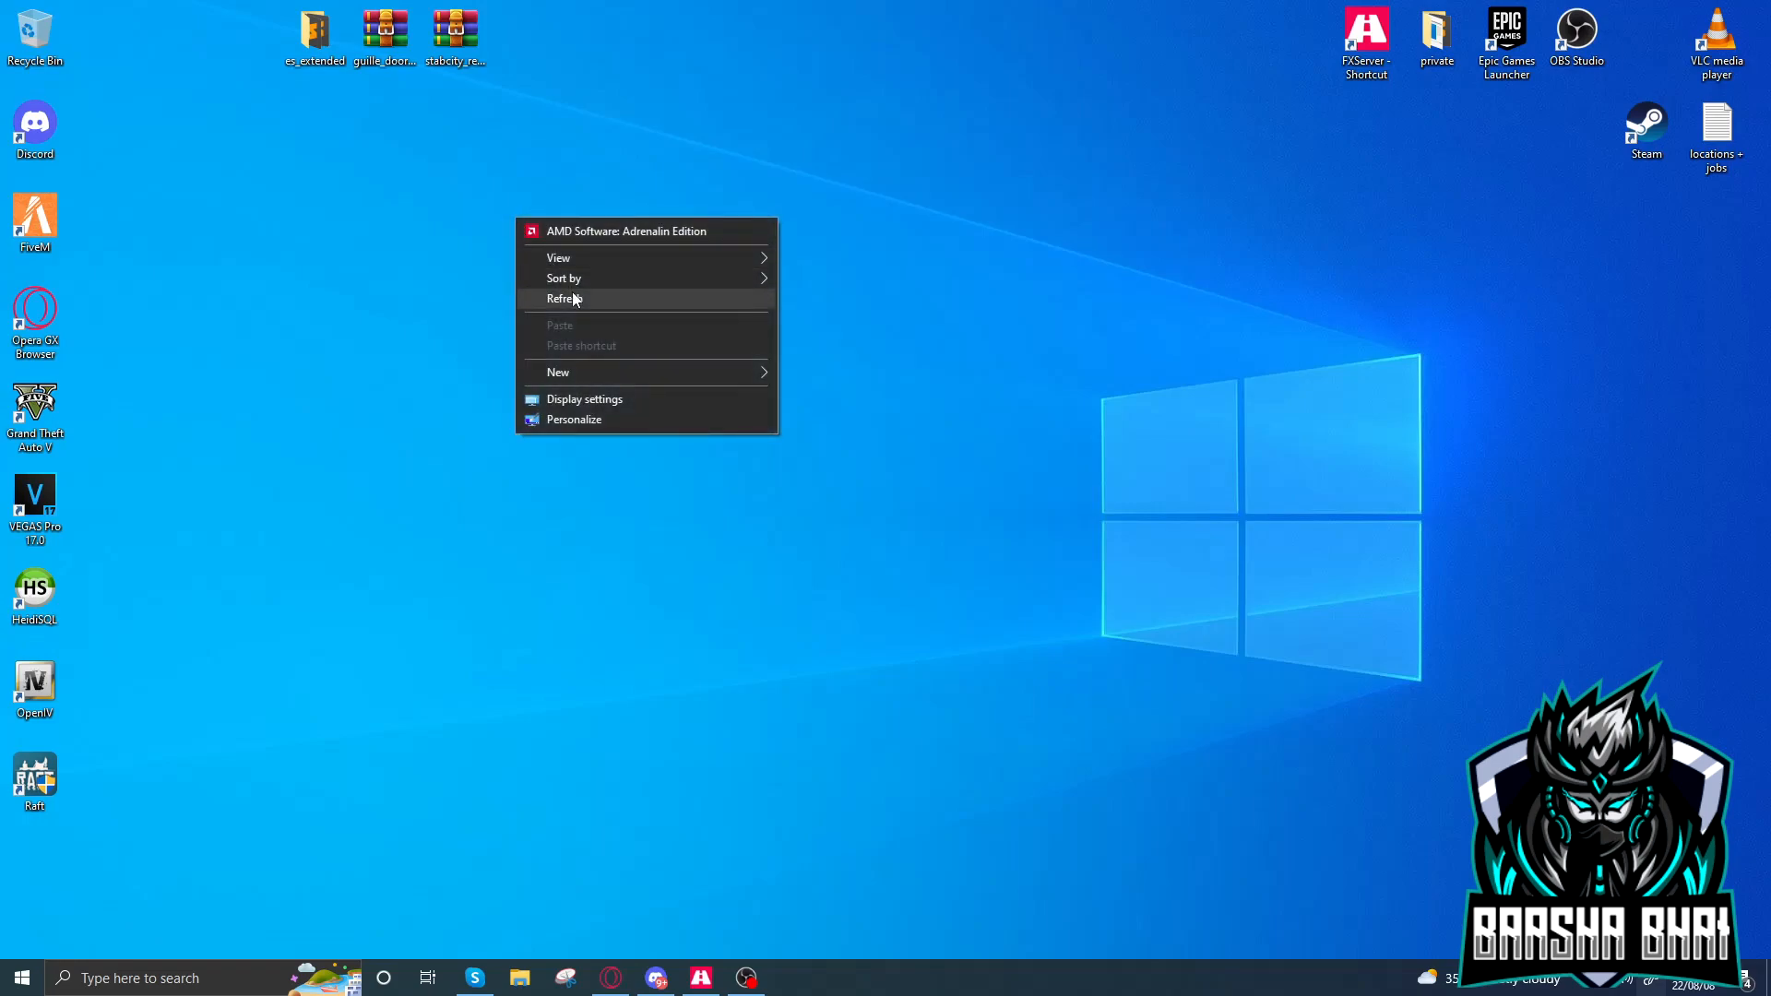
pyautogui.click(564, 298)
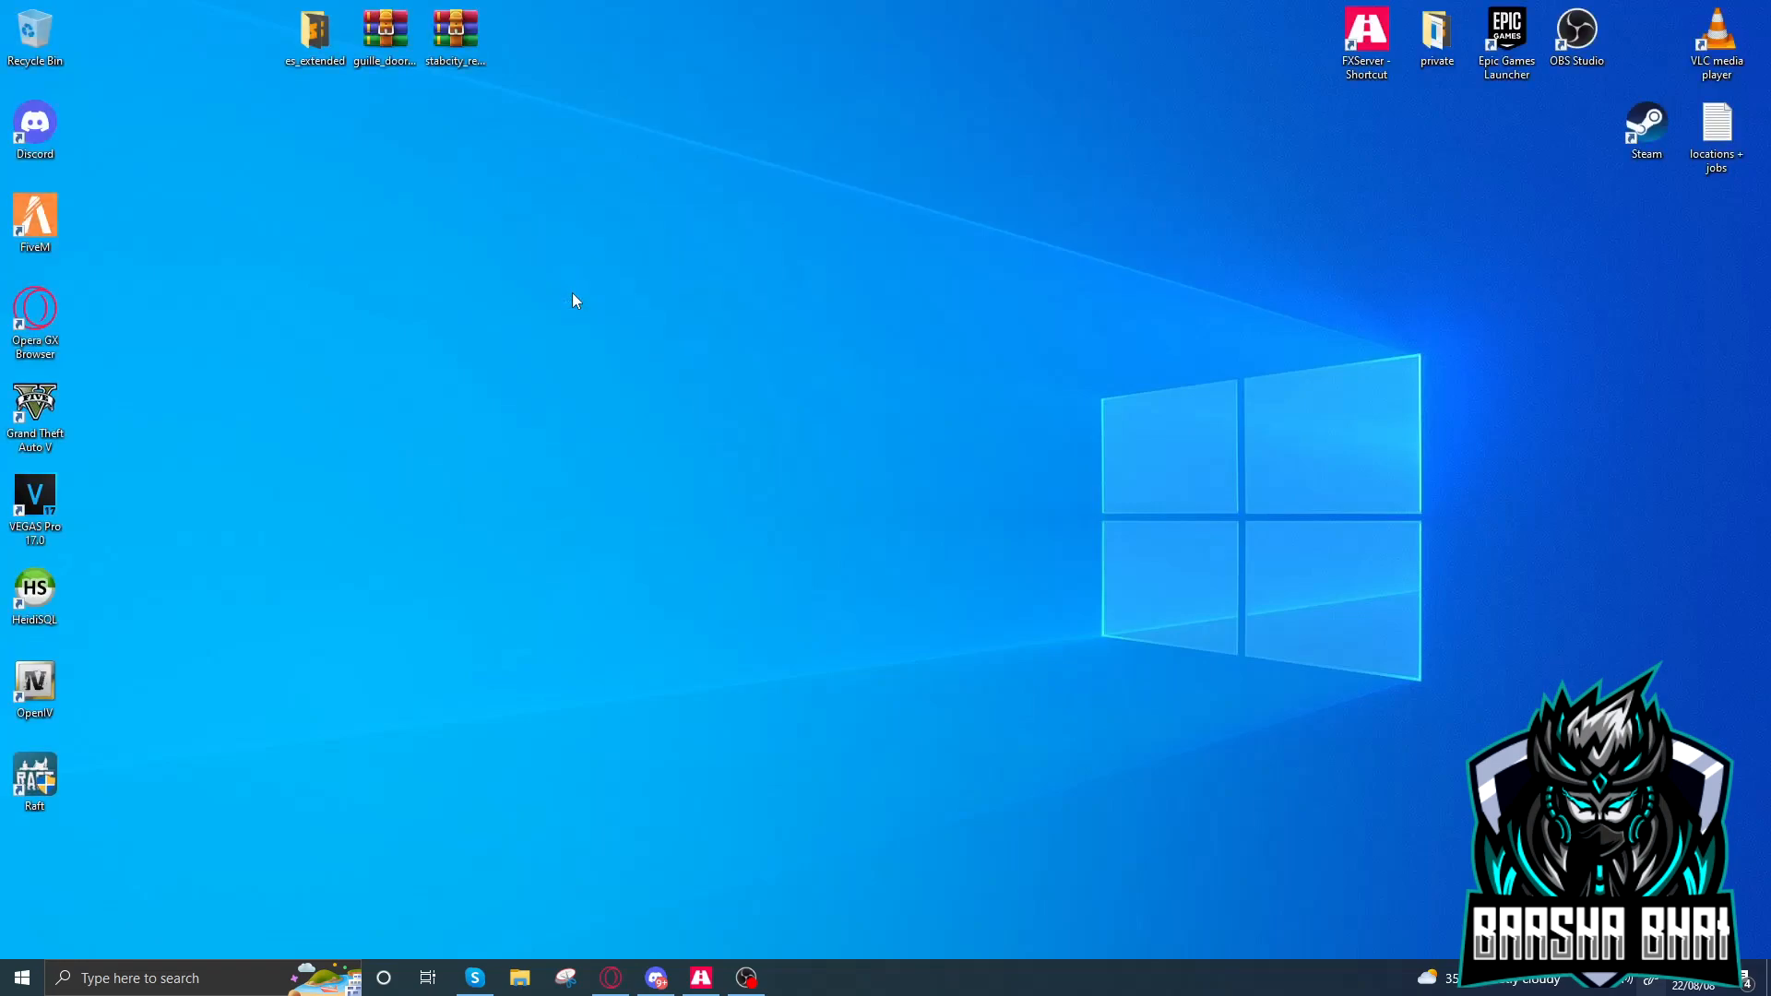